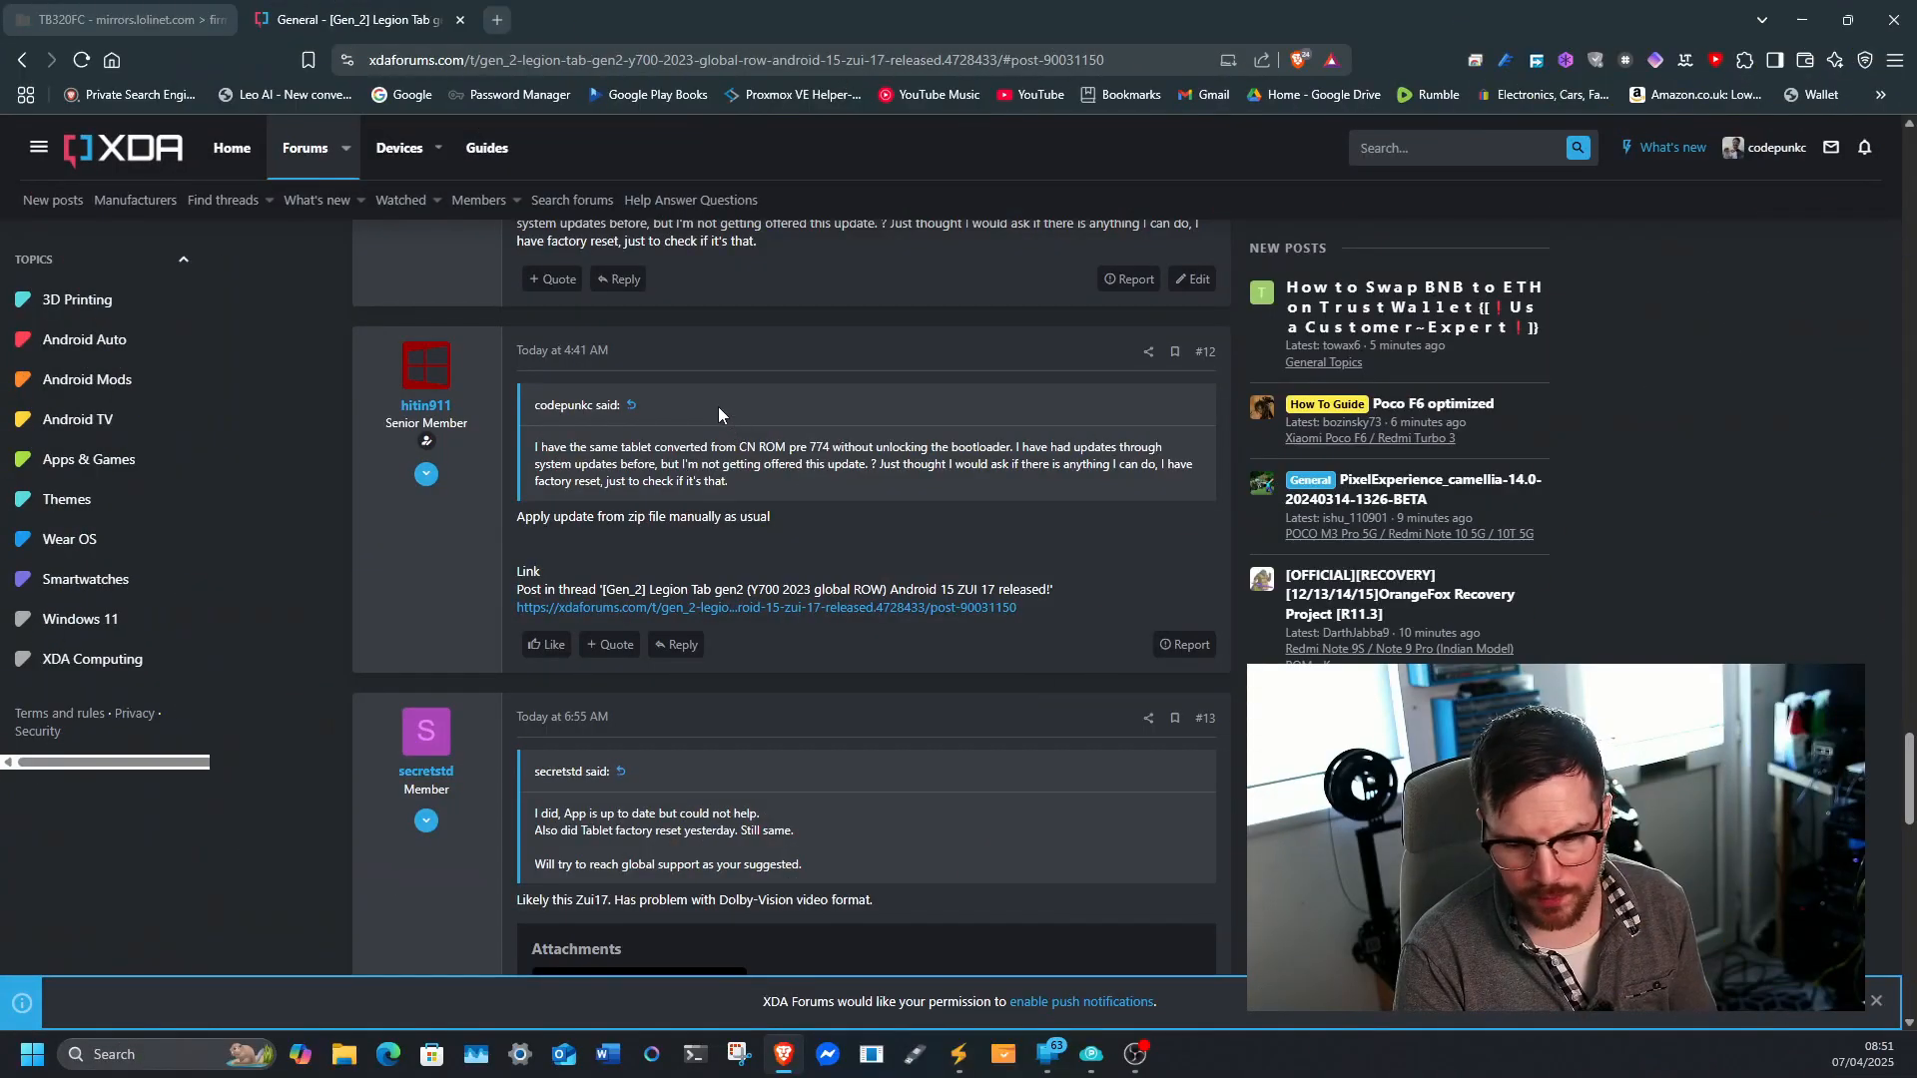
Step: Scroll the TB320FC firmware folder listing up to the ZUI 17.0.245 ROW zip
scroll("up", 3)
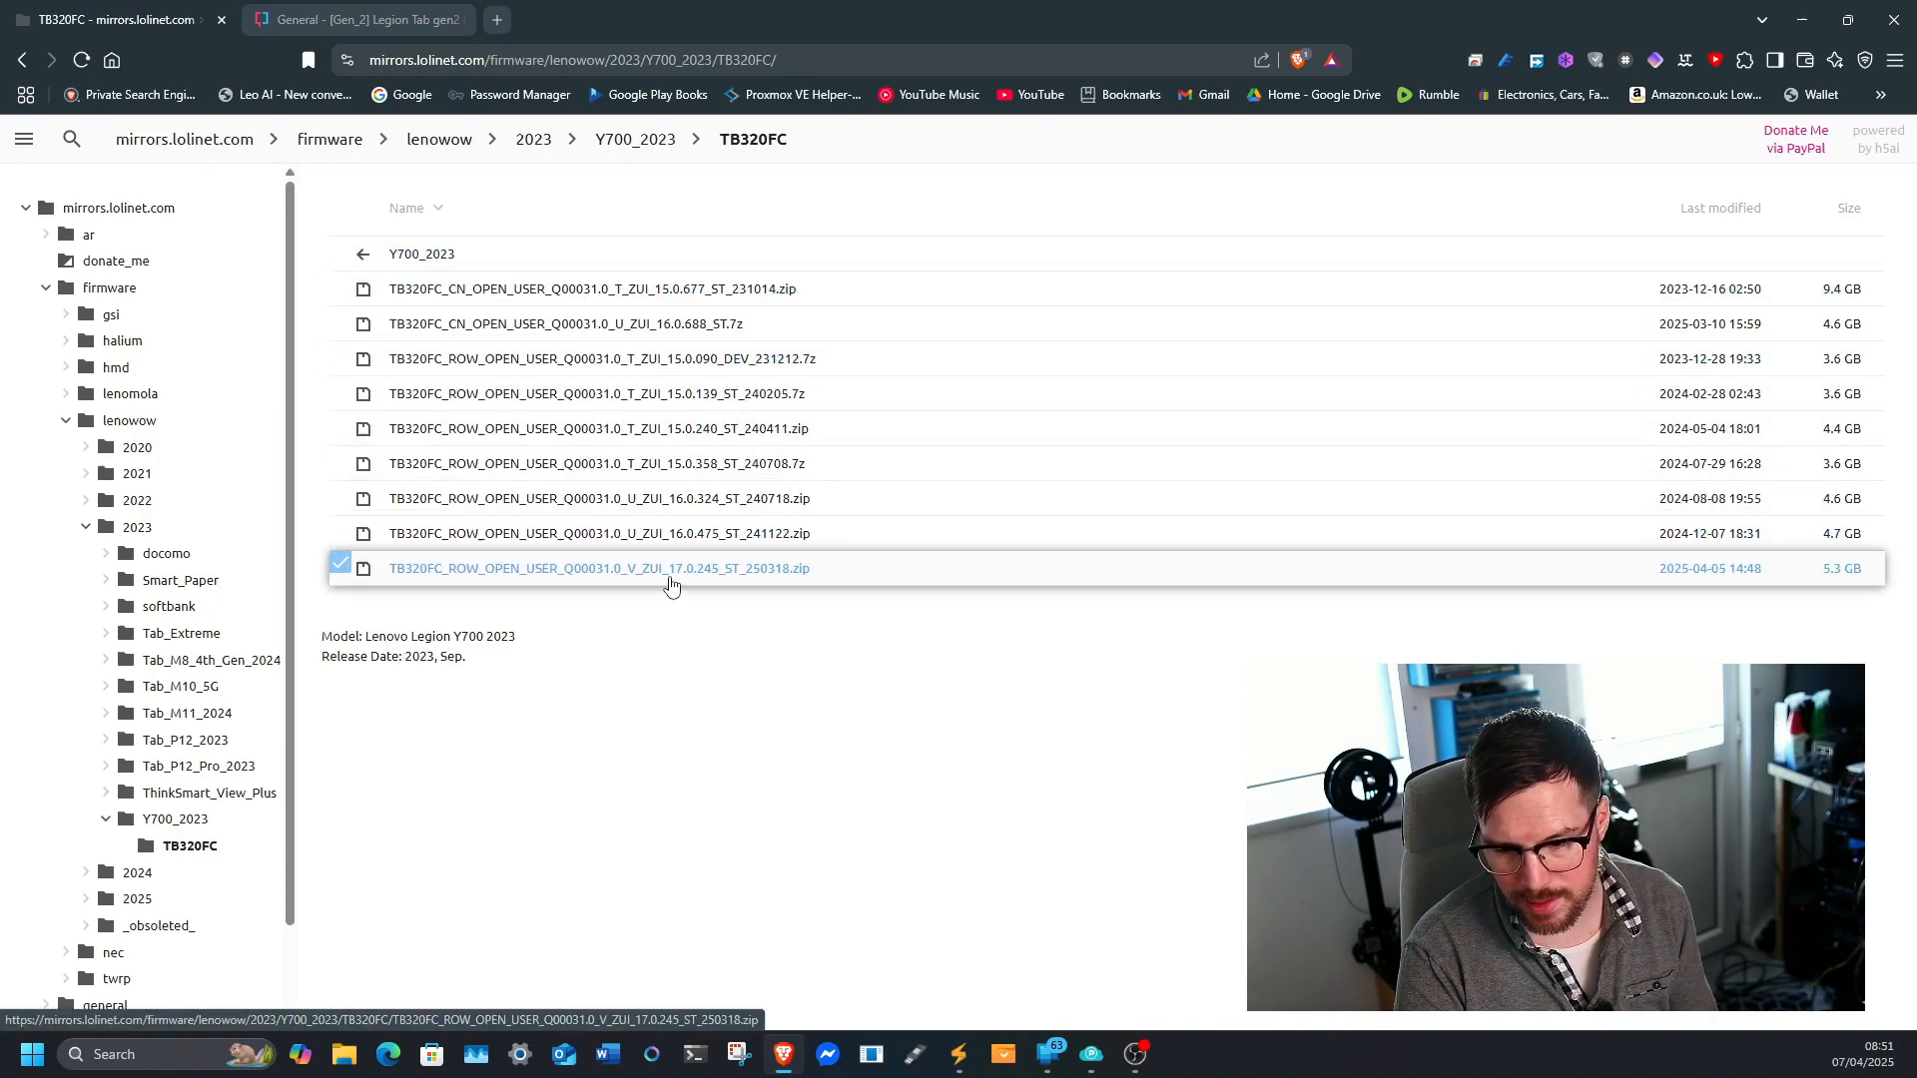
mouse_move(684, 582)
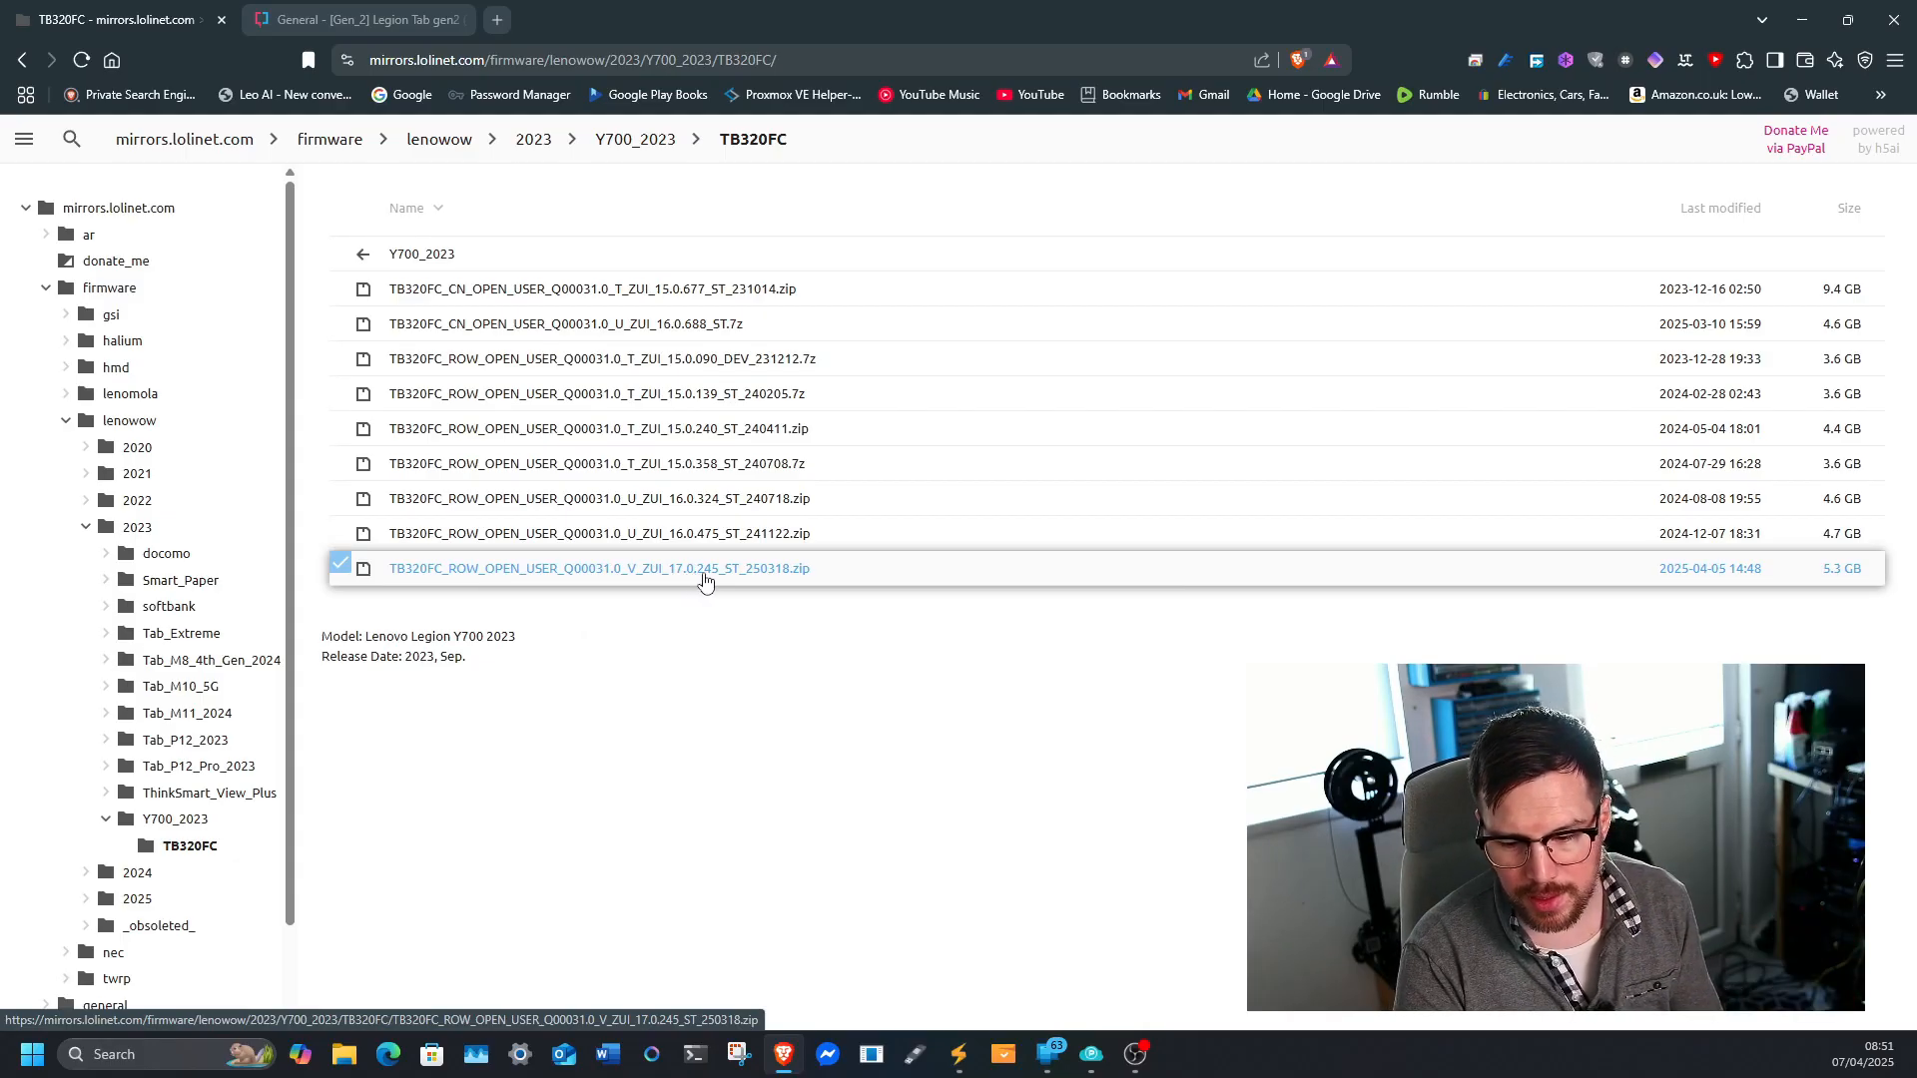
mouse_move(729, 583)
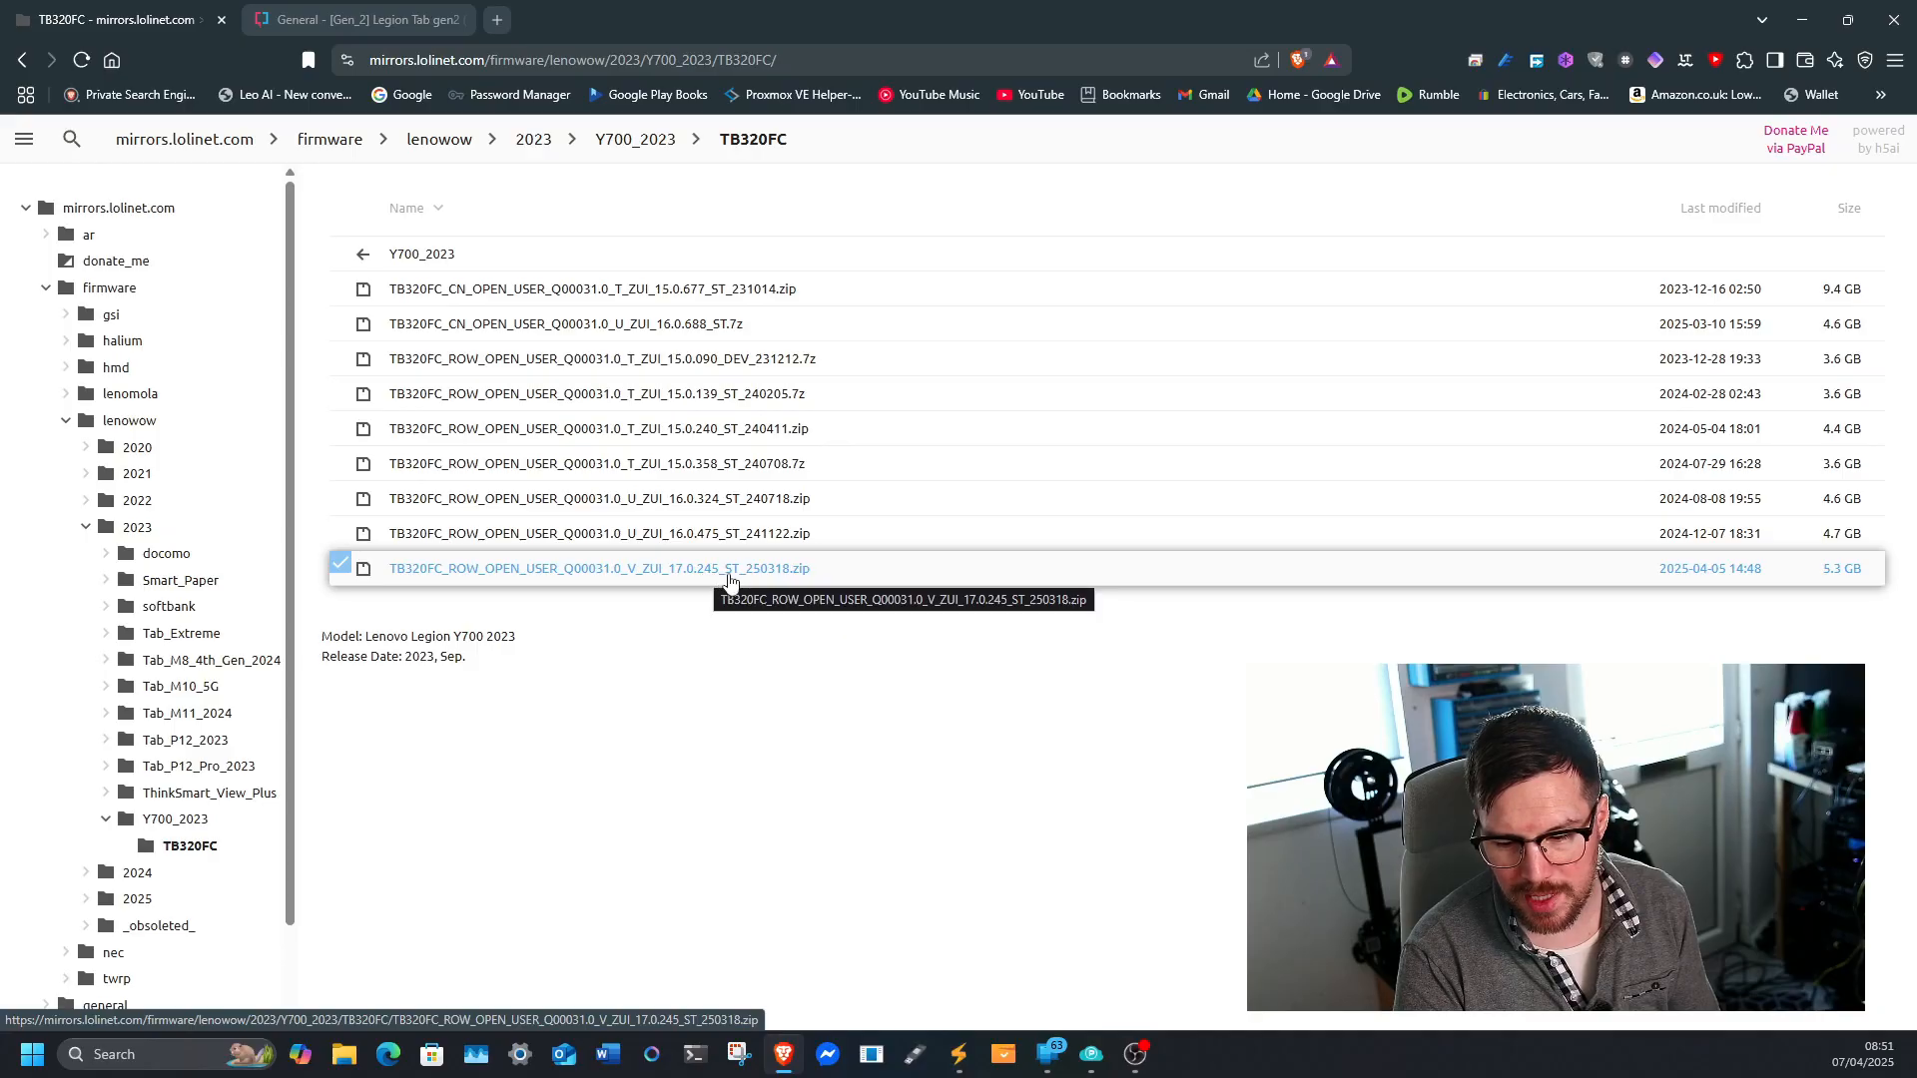
mouse_move(464, 585)
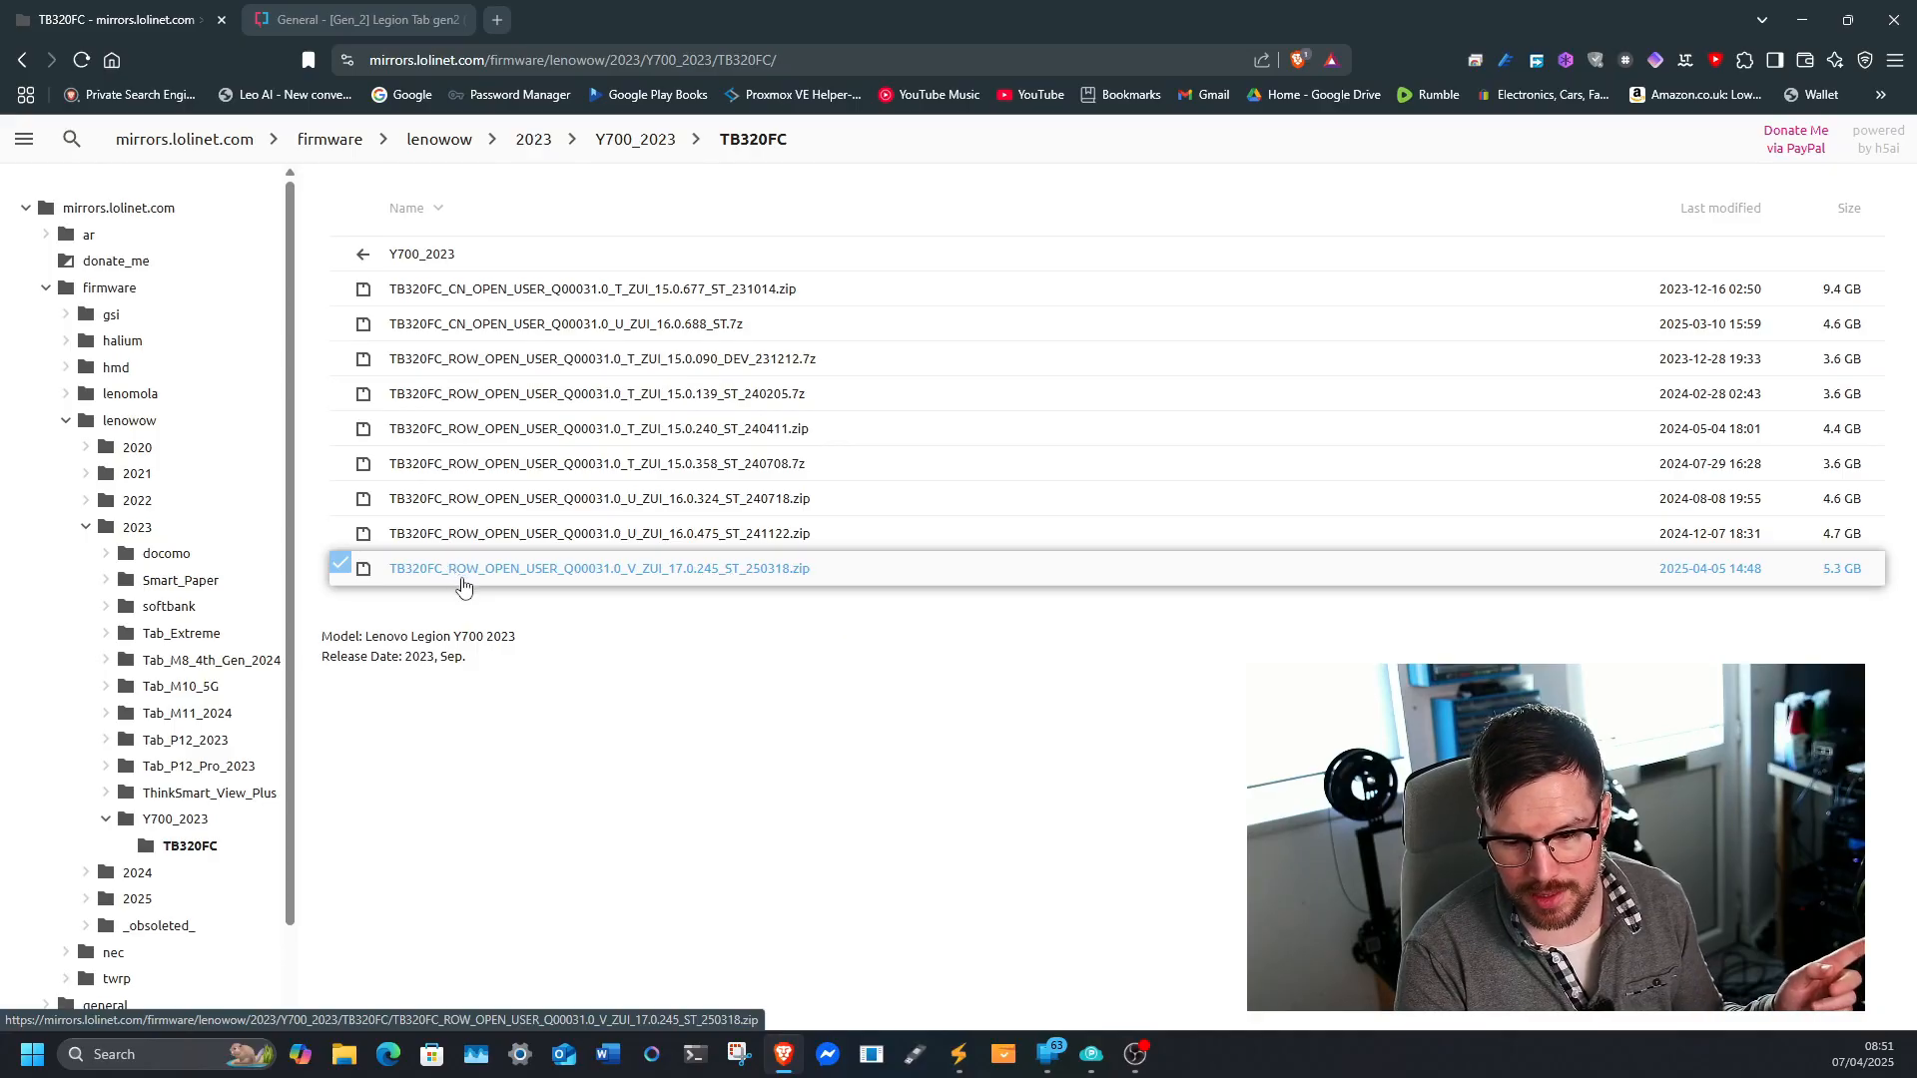
mouse_move(479, 579)
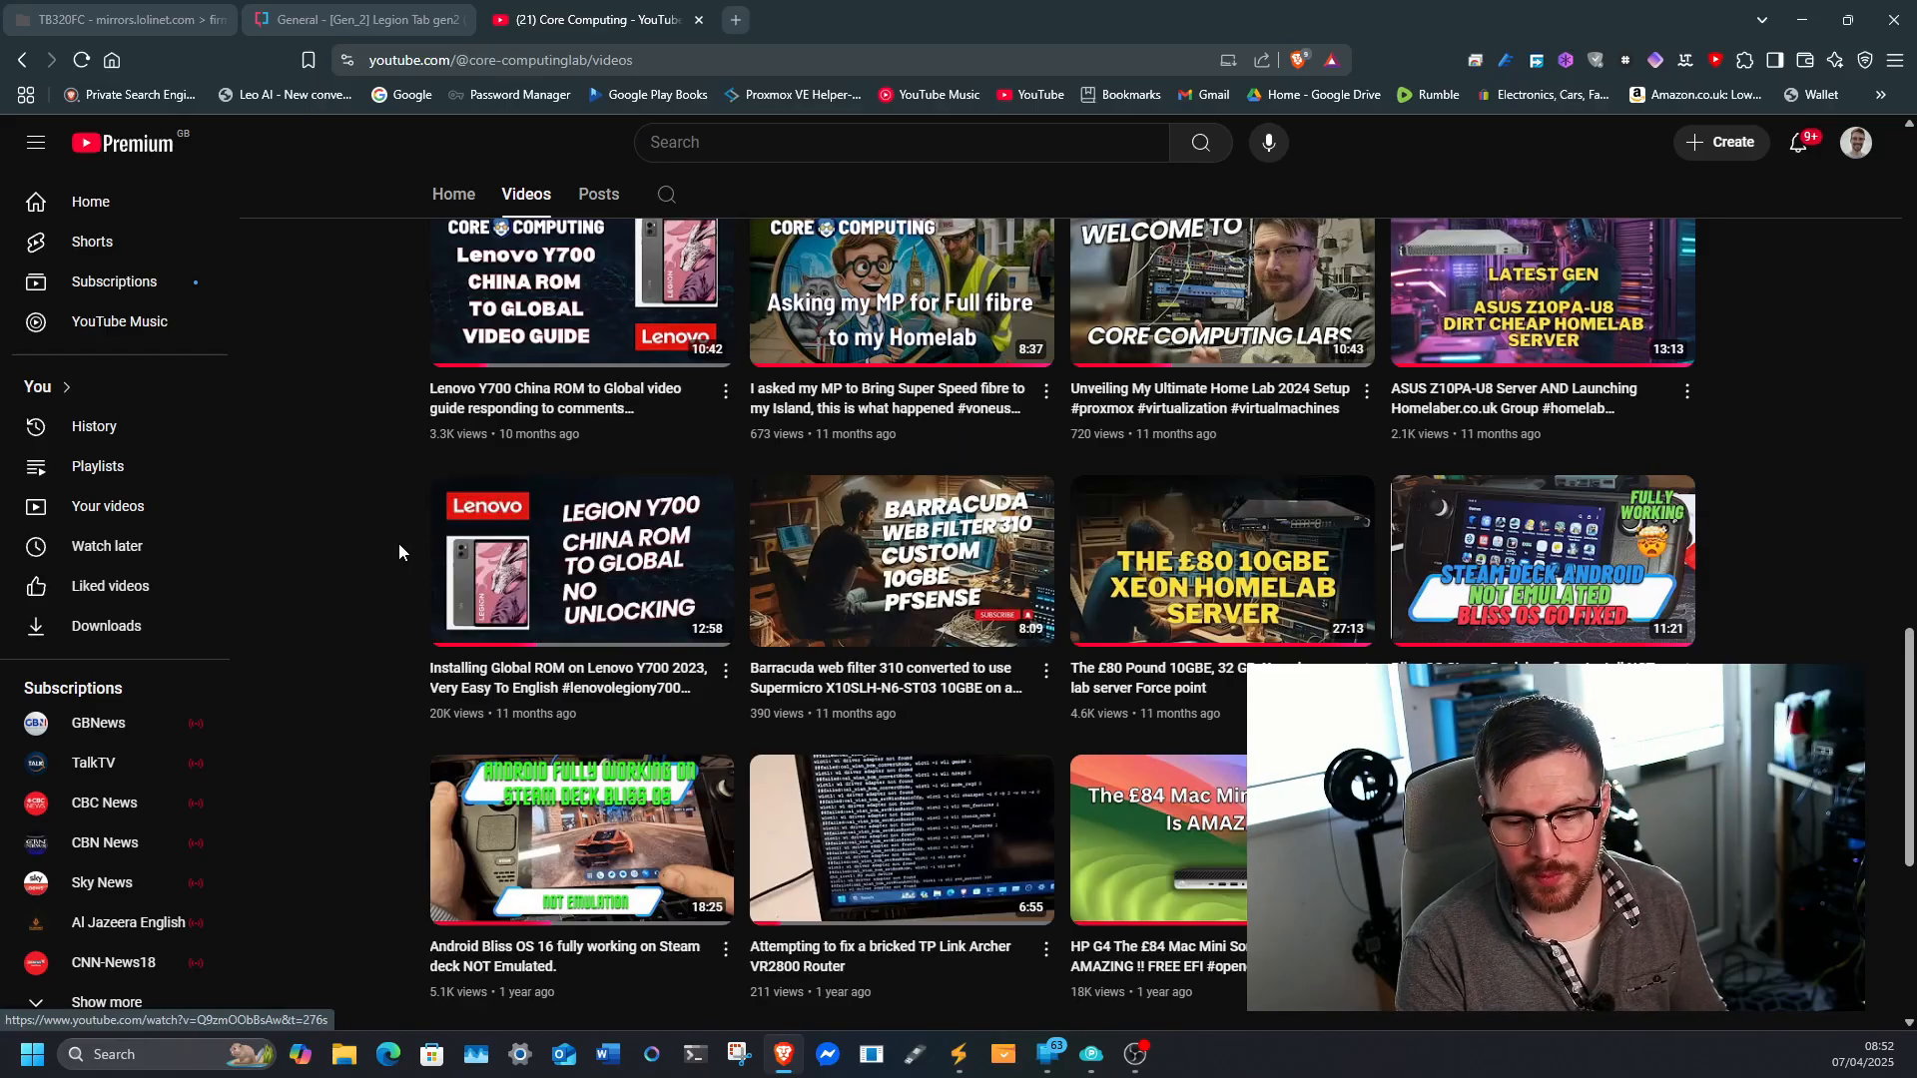
mouse_move(555, 678)
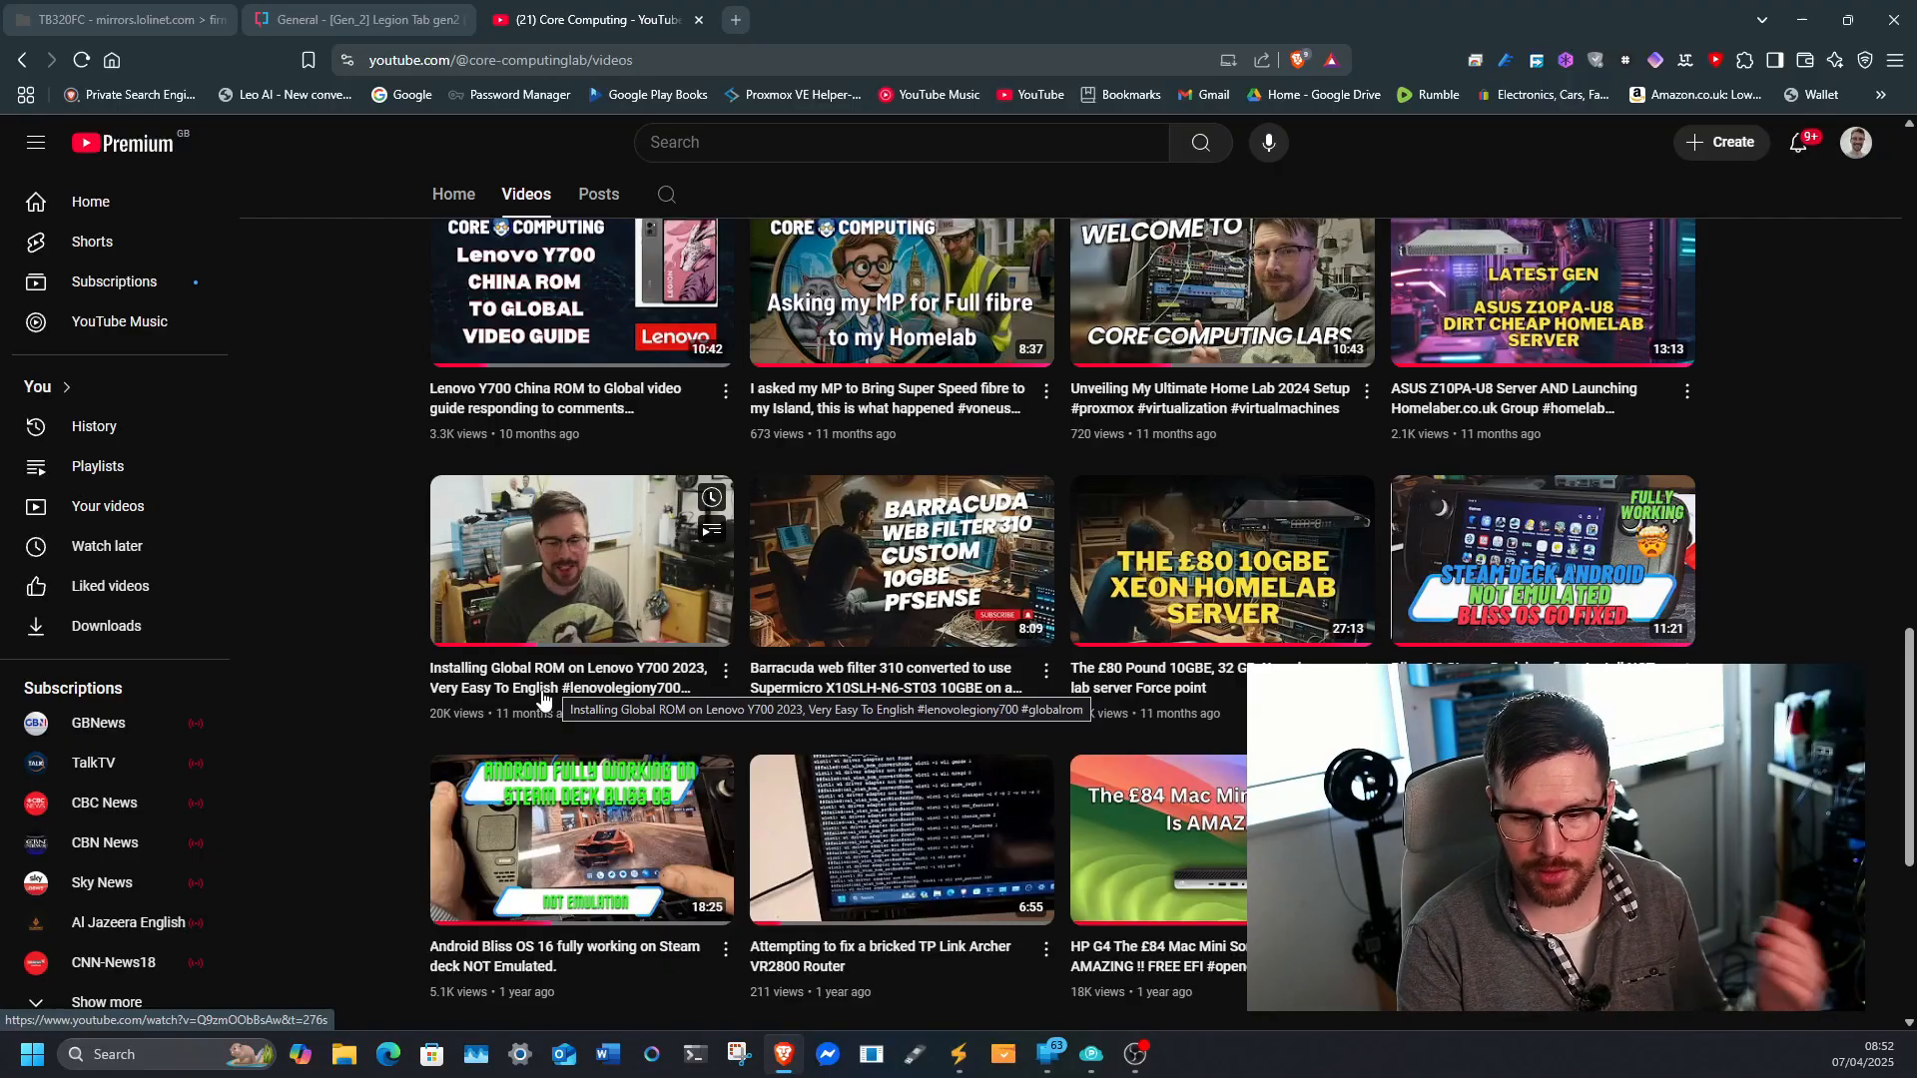
mouse_move(377, 635)
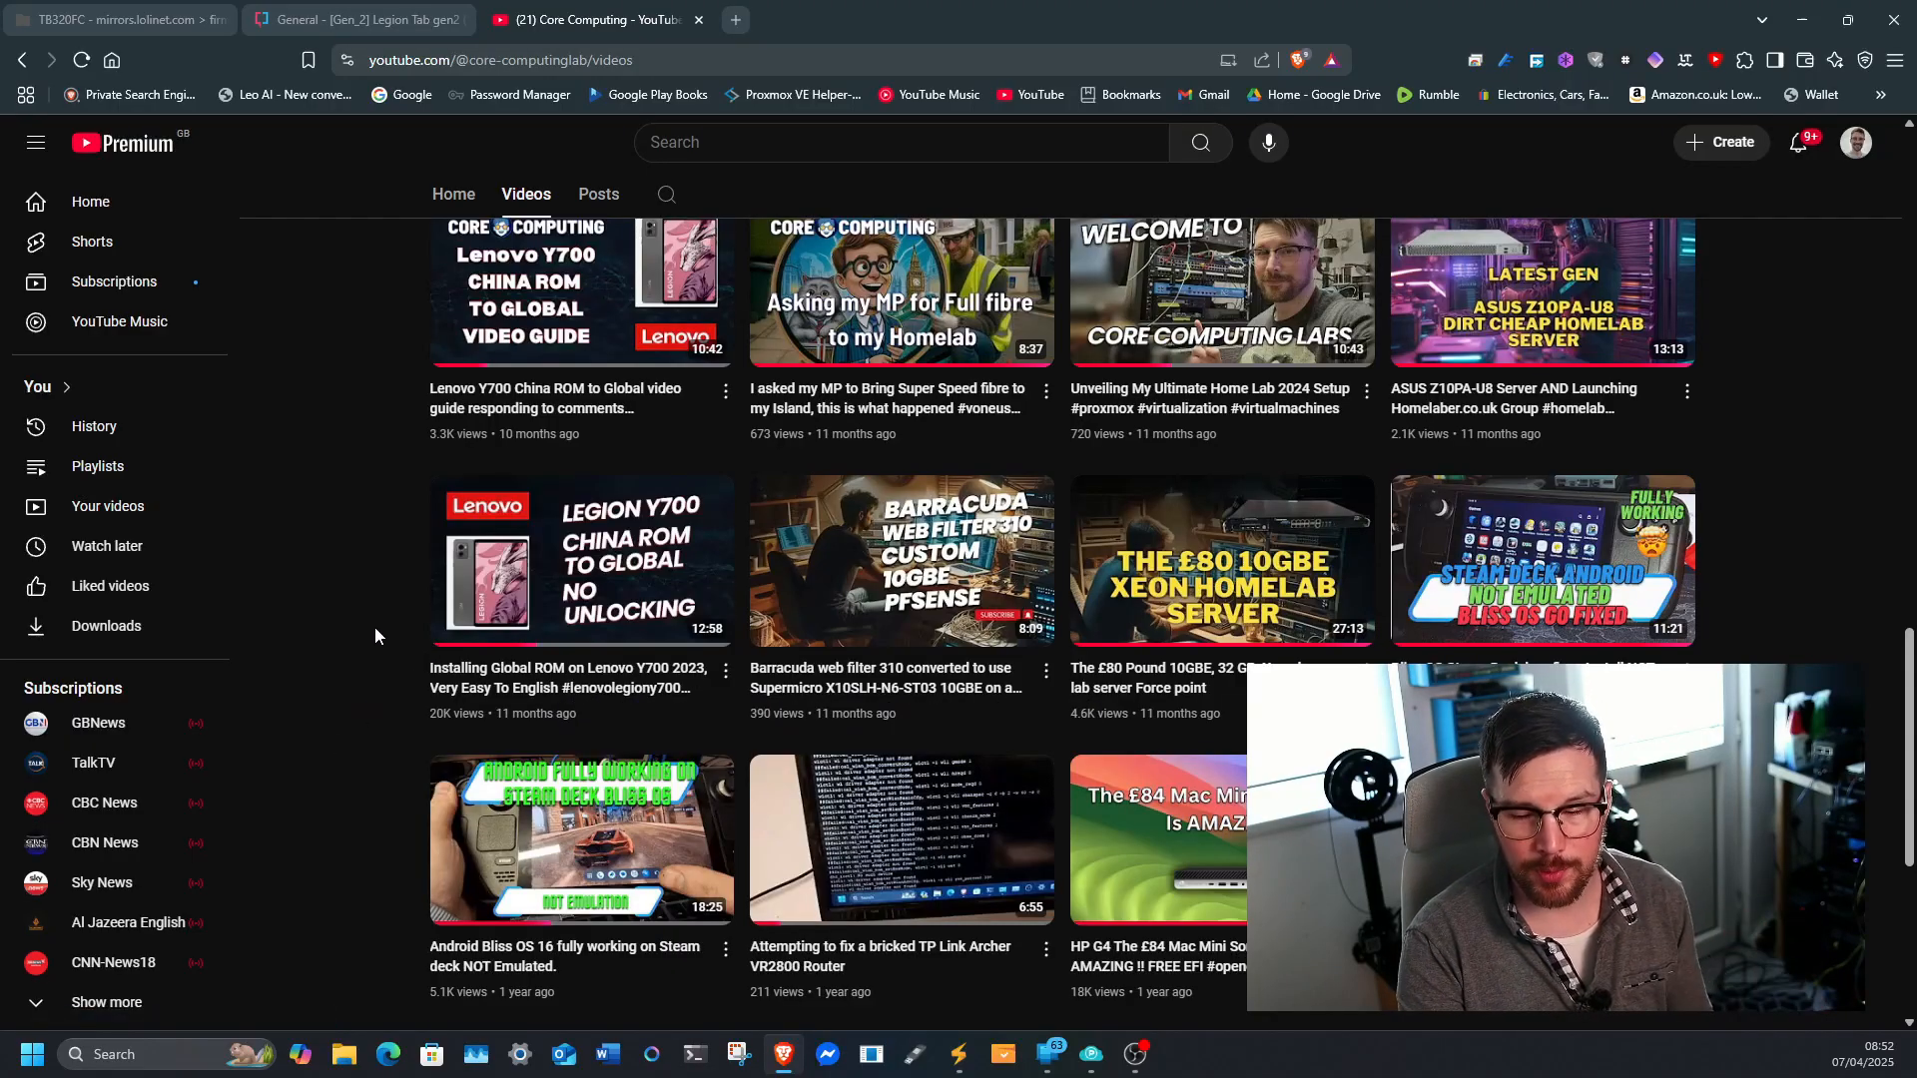
Step: Scroll up through the channel's uploads to the 16.0.475 update video, then return to the XDA thread
scroll("up", 3)
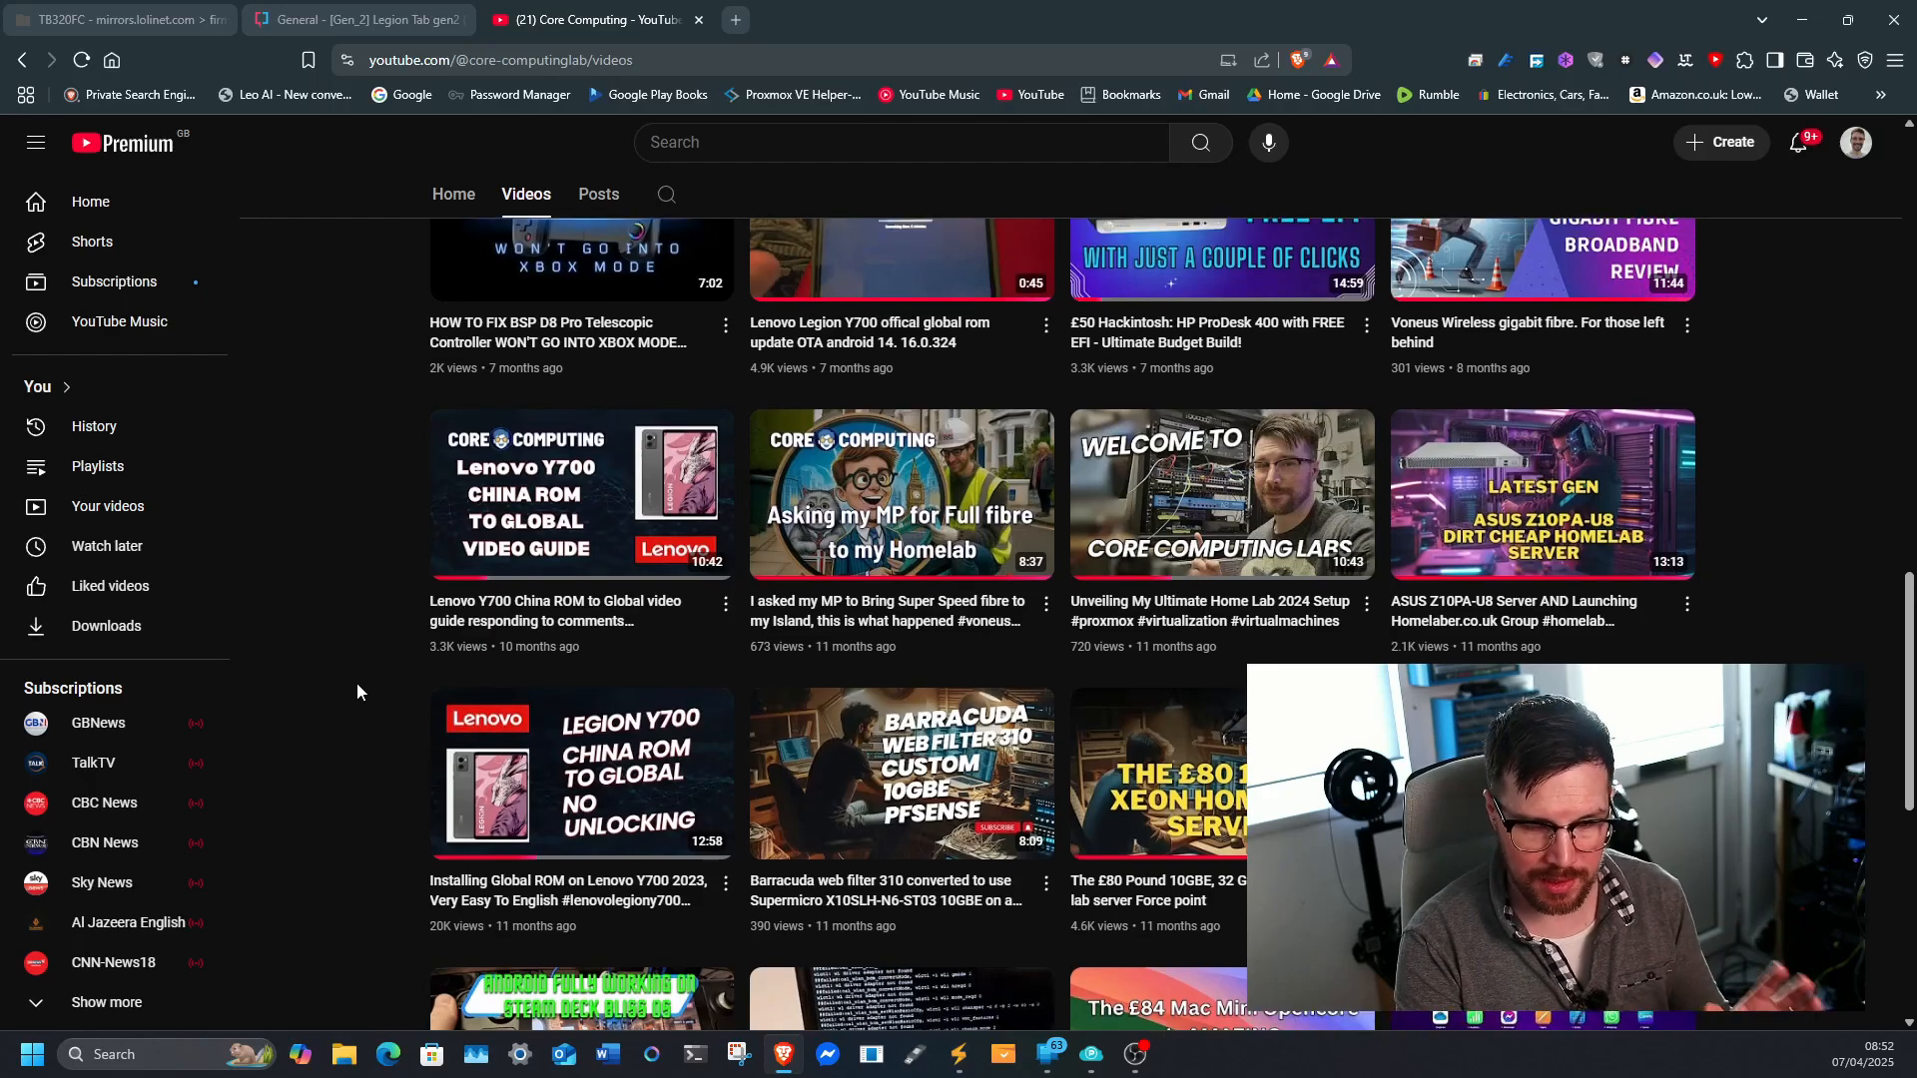
scroll("up", 3)
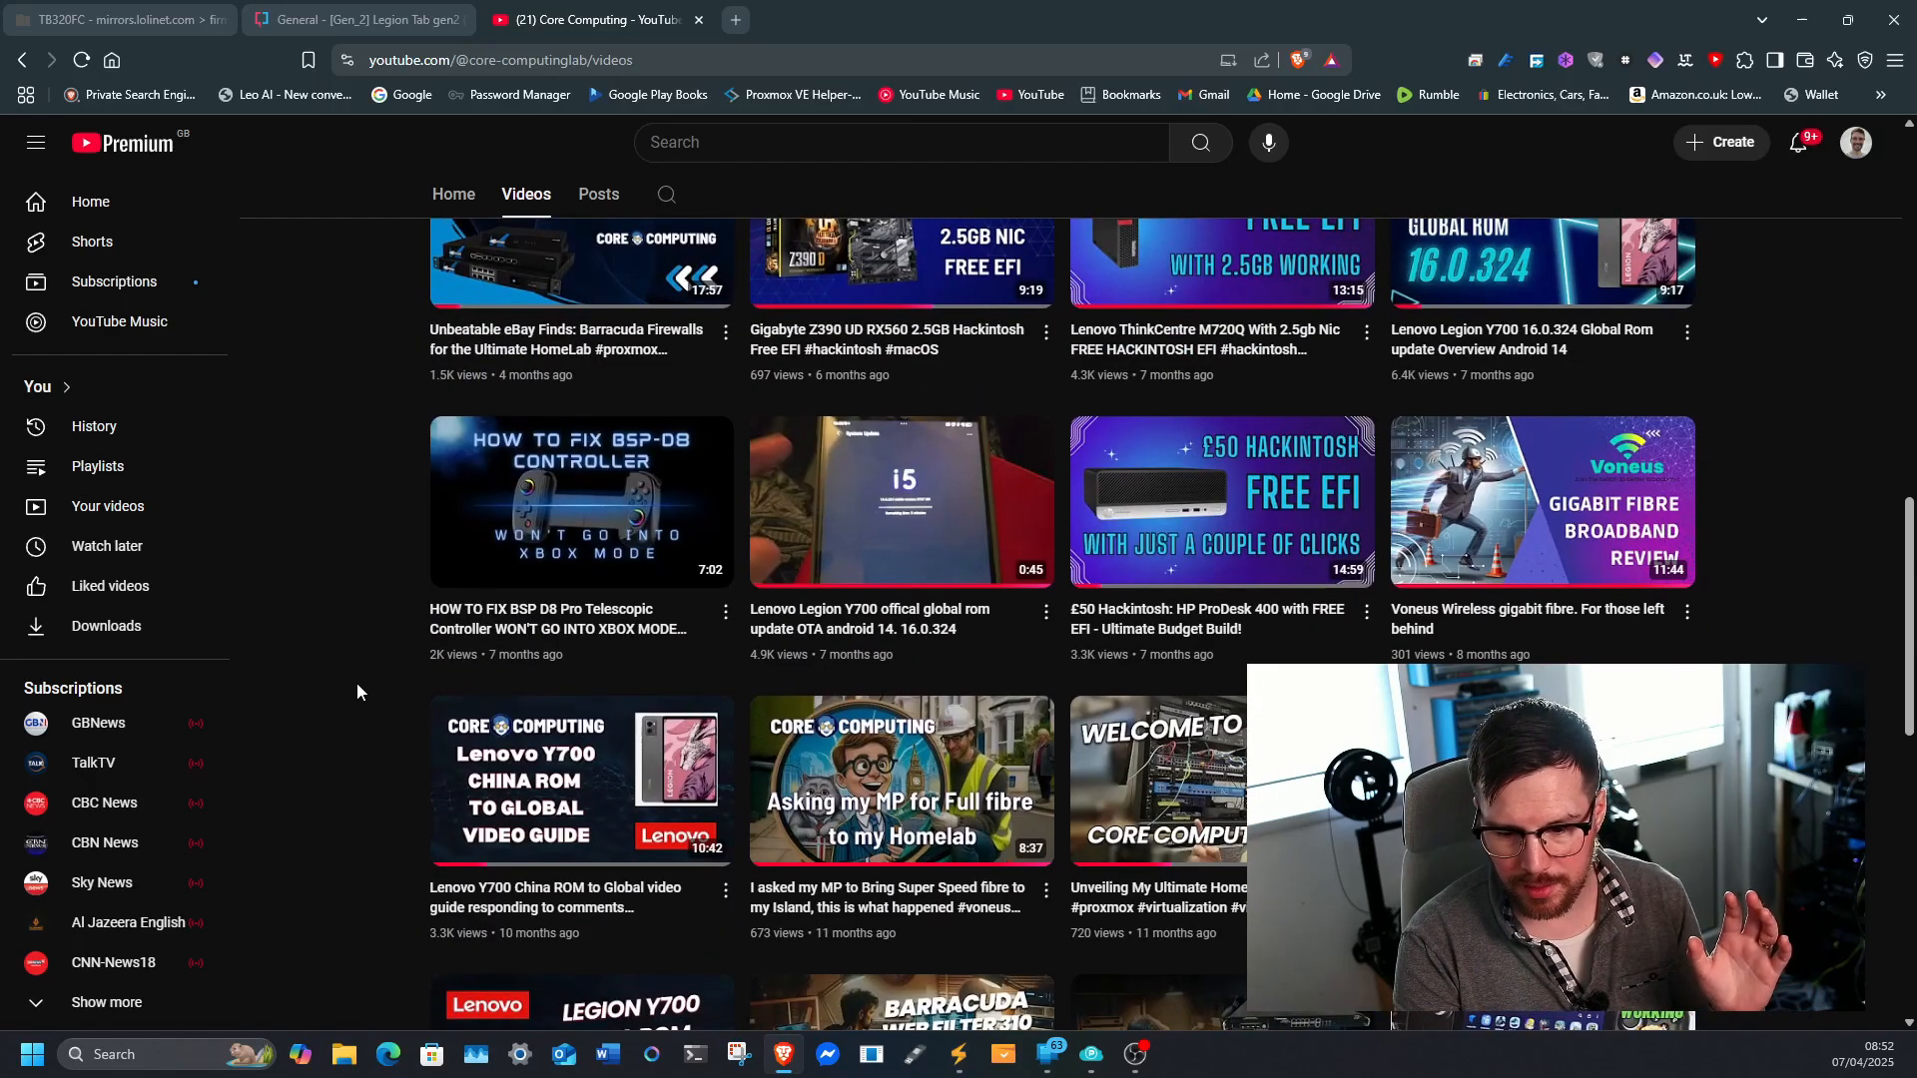
scroll("up", 3)
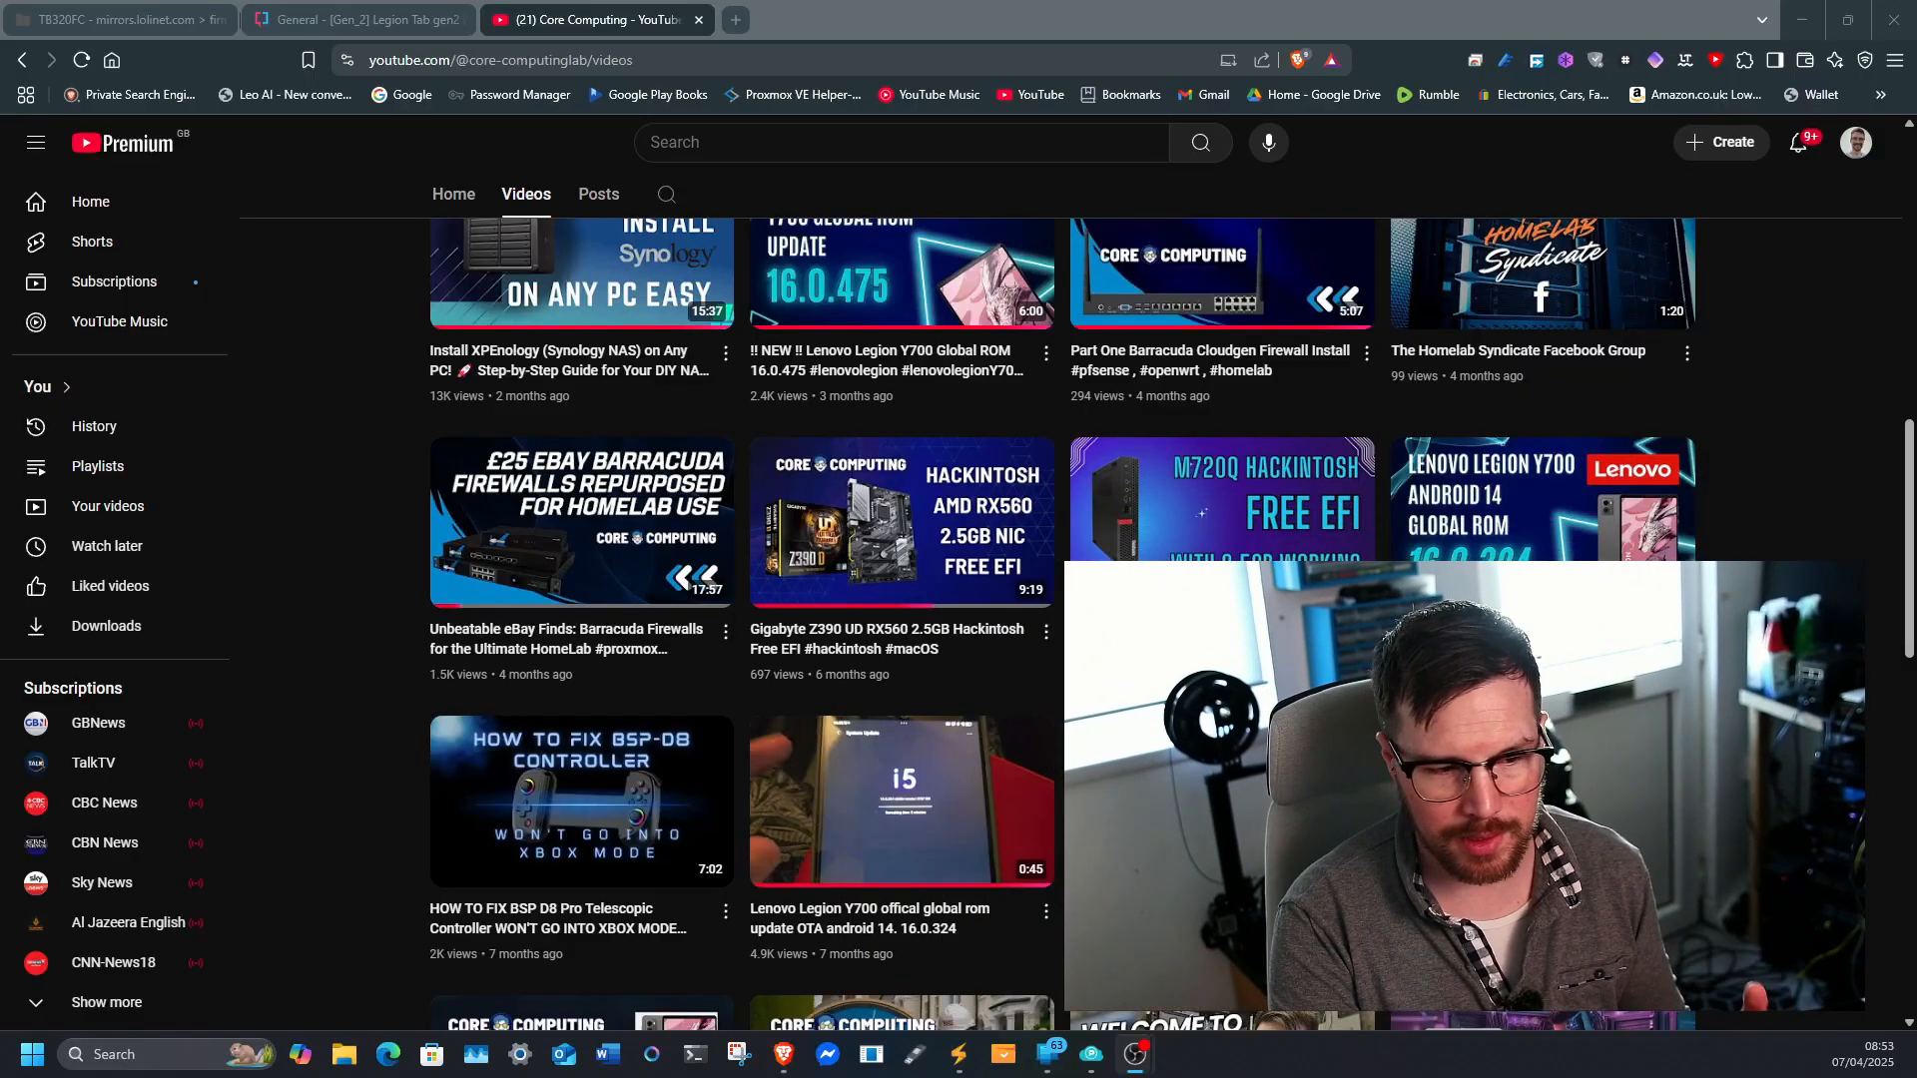
left_click(359, 19)
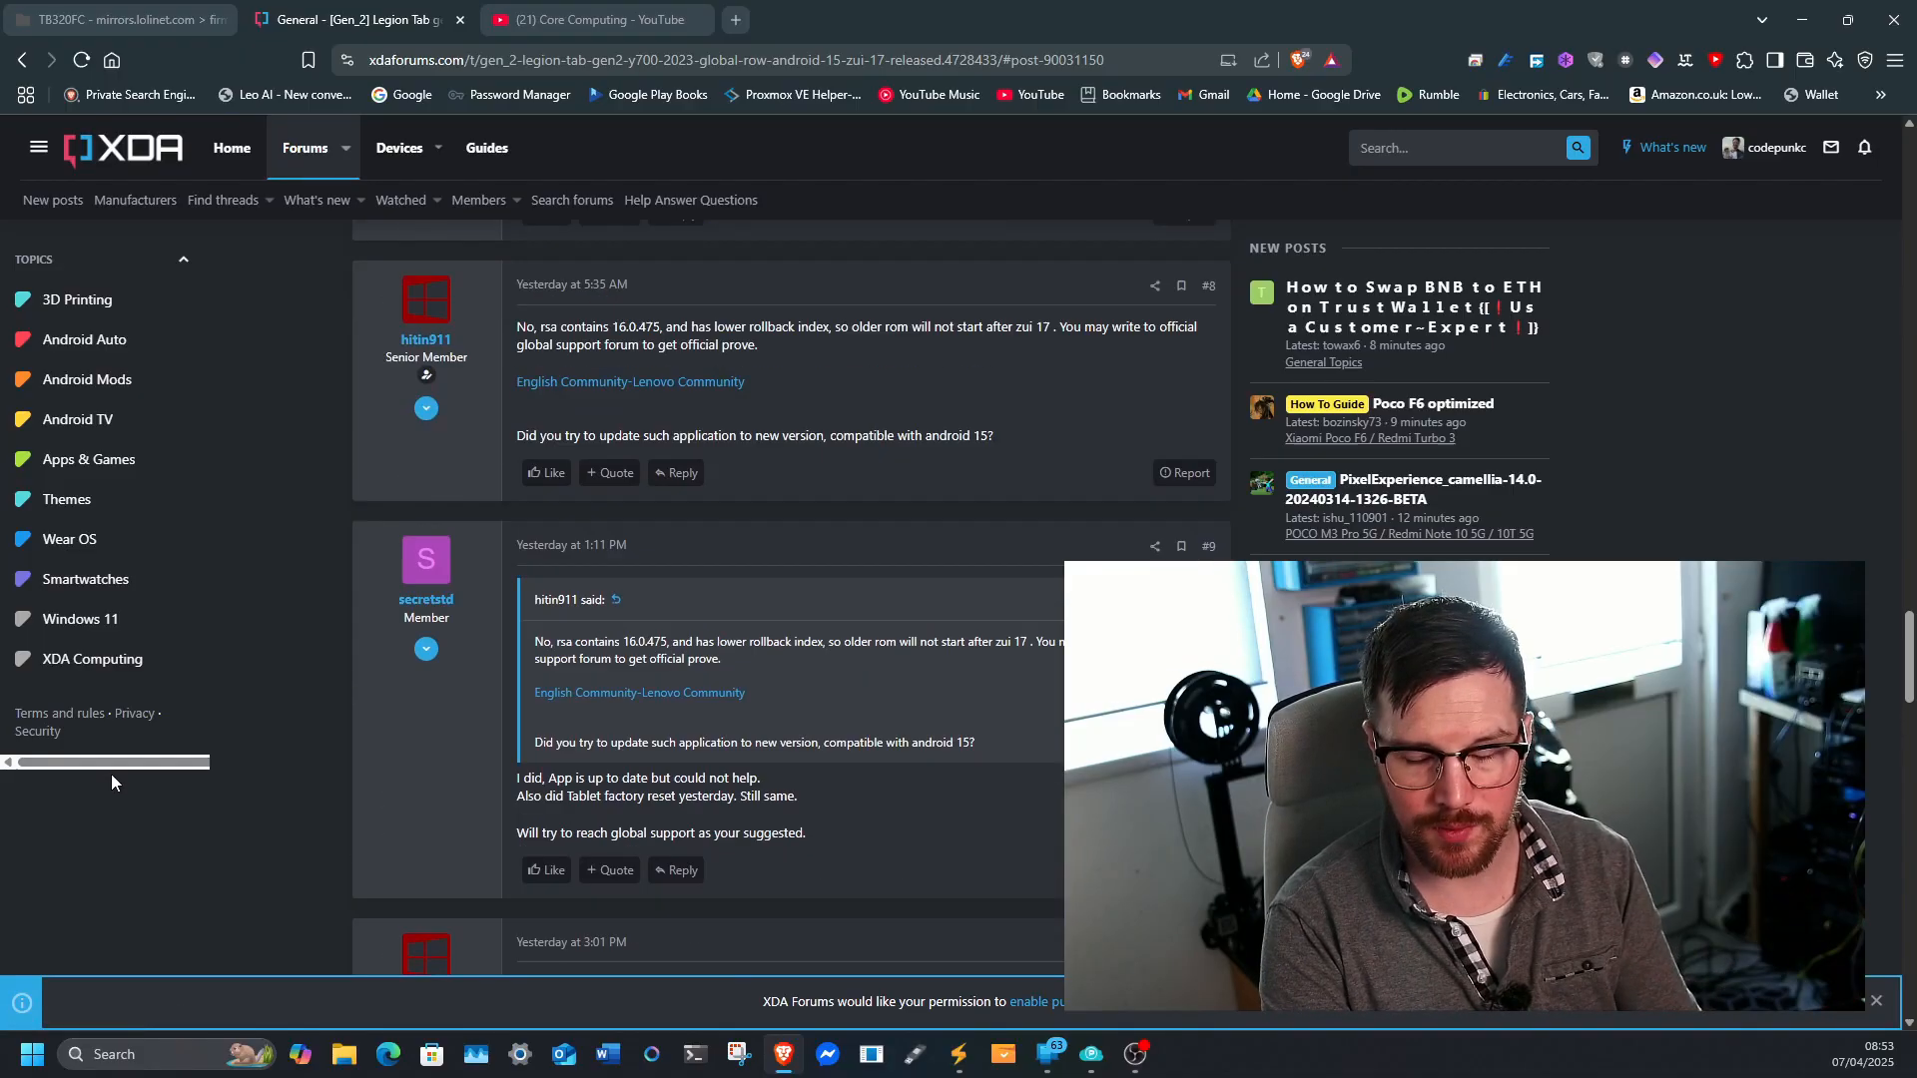
Step: Scroll the ZUI 17.0.245 changelog post to the early touch-freeze and stuttering replies
scroll("down", 3)
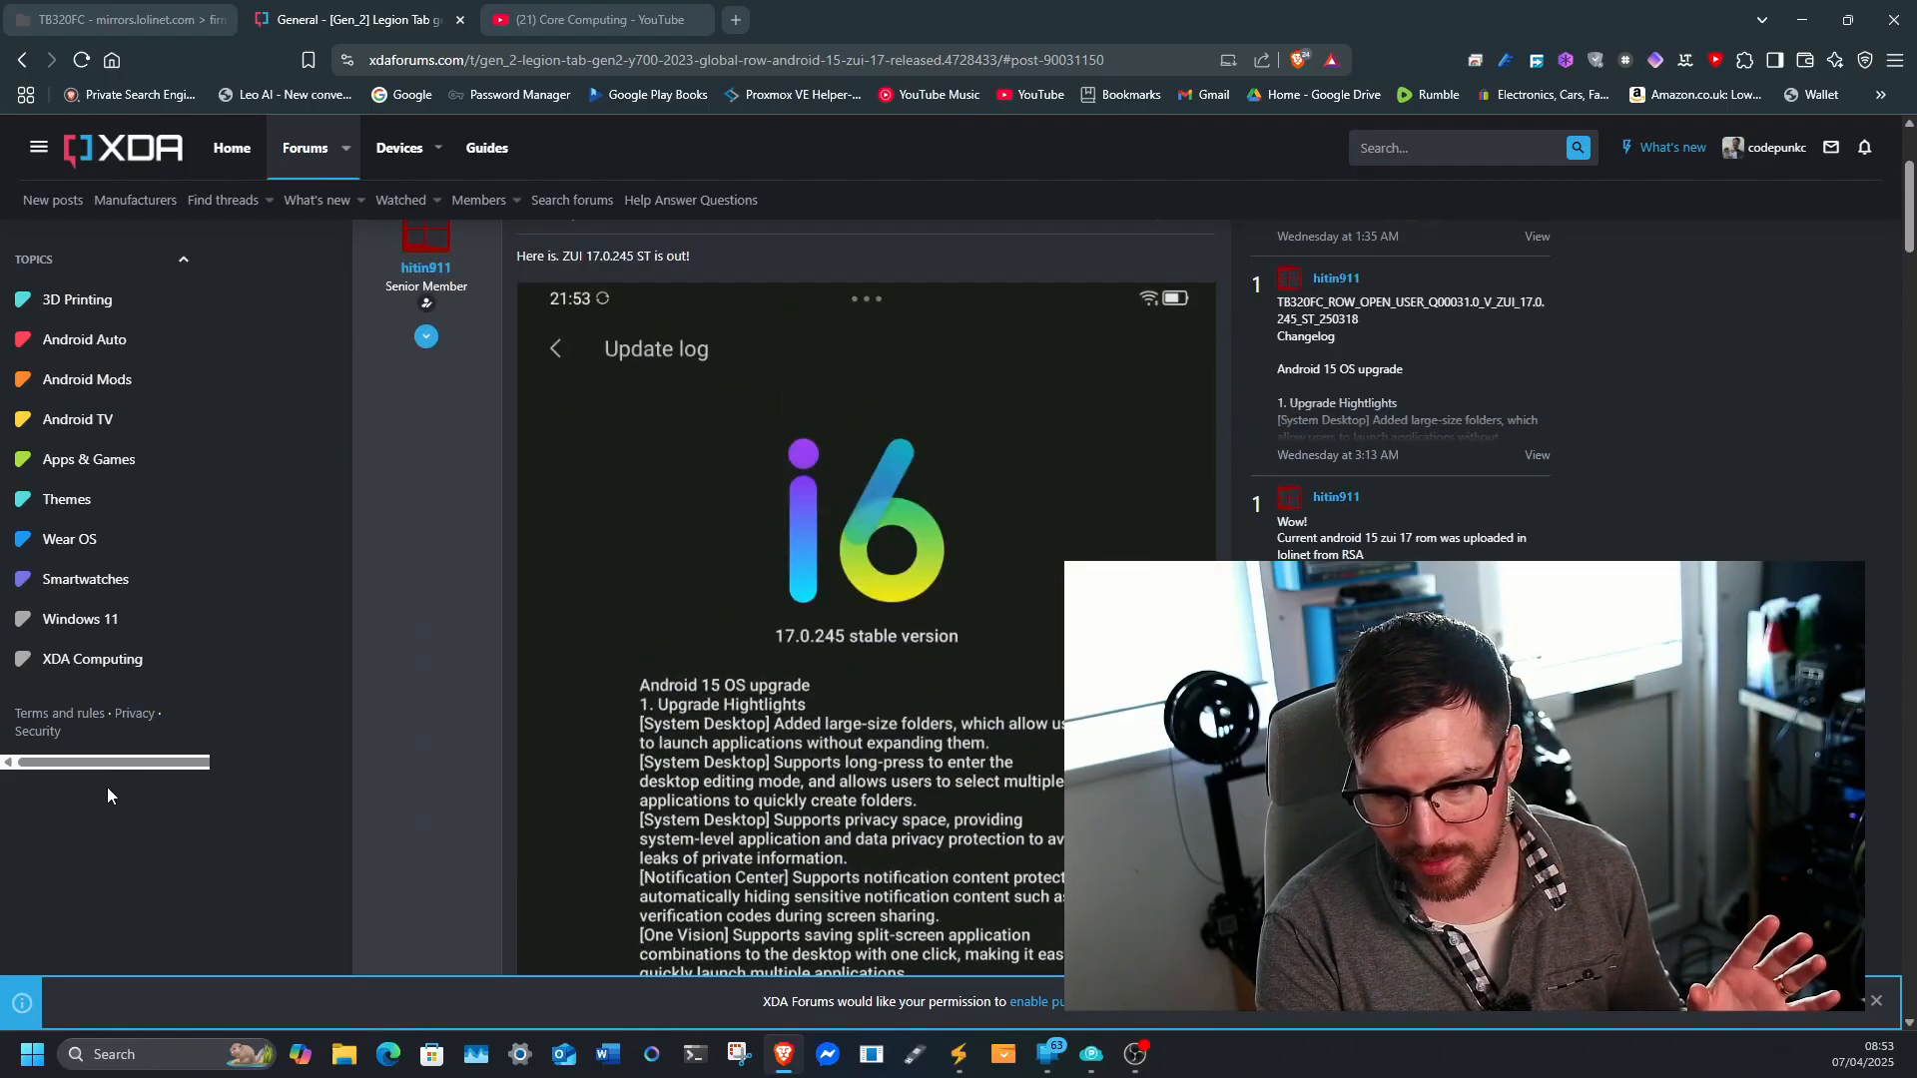
scroll("down", 3)
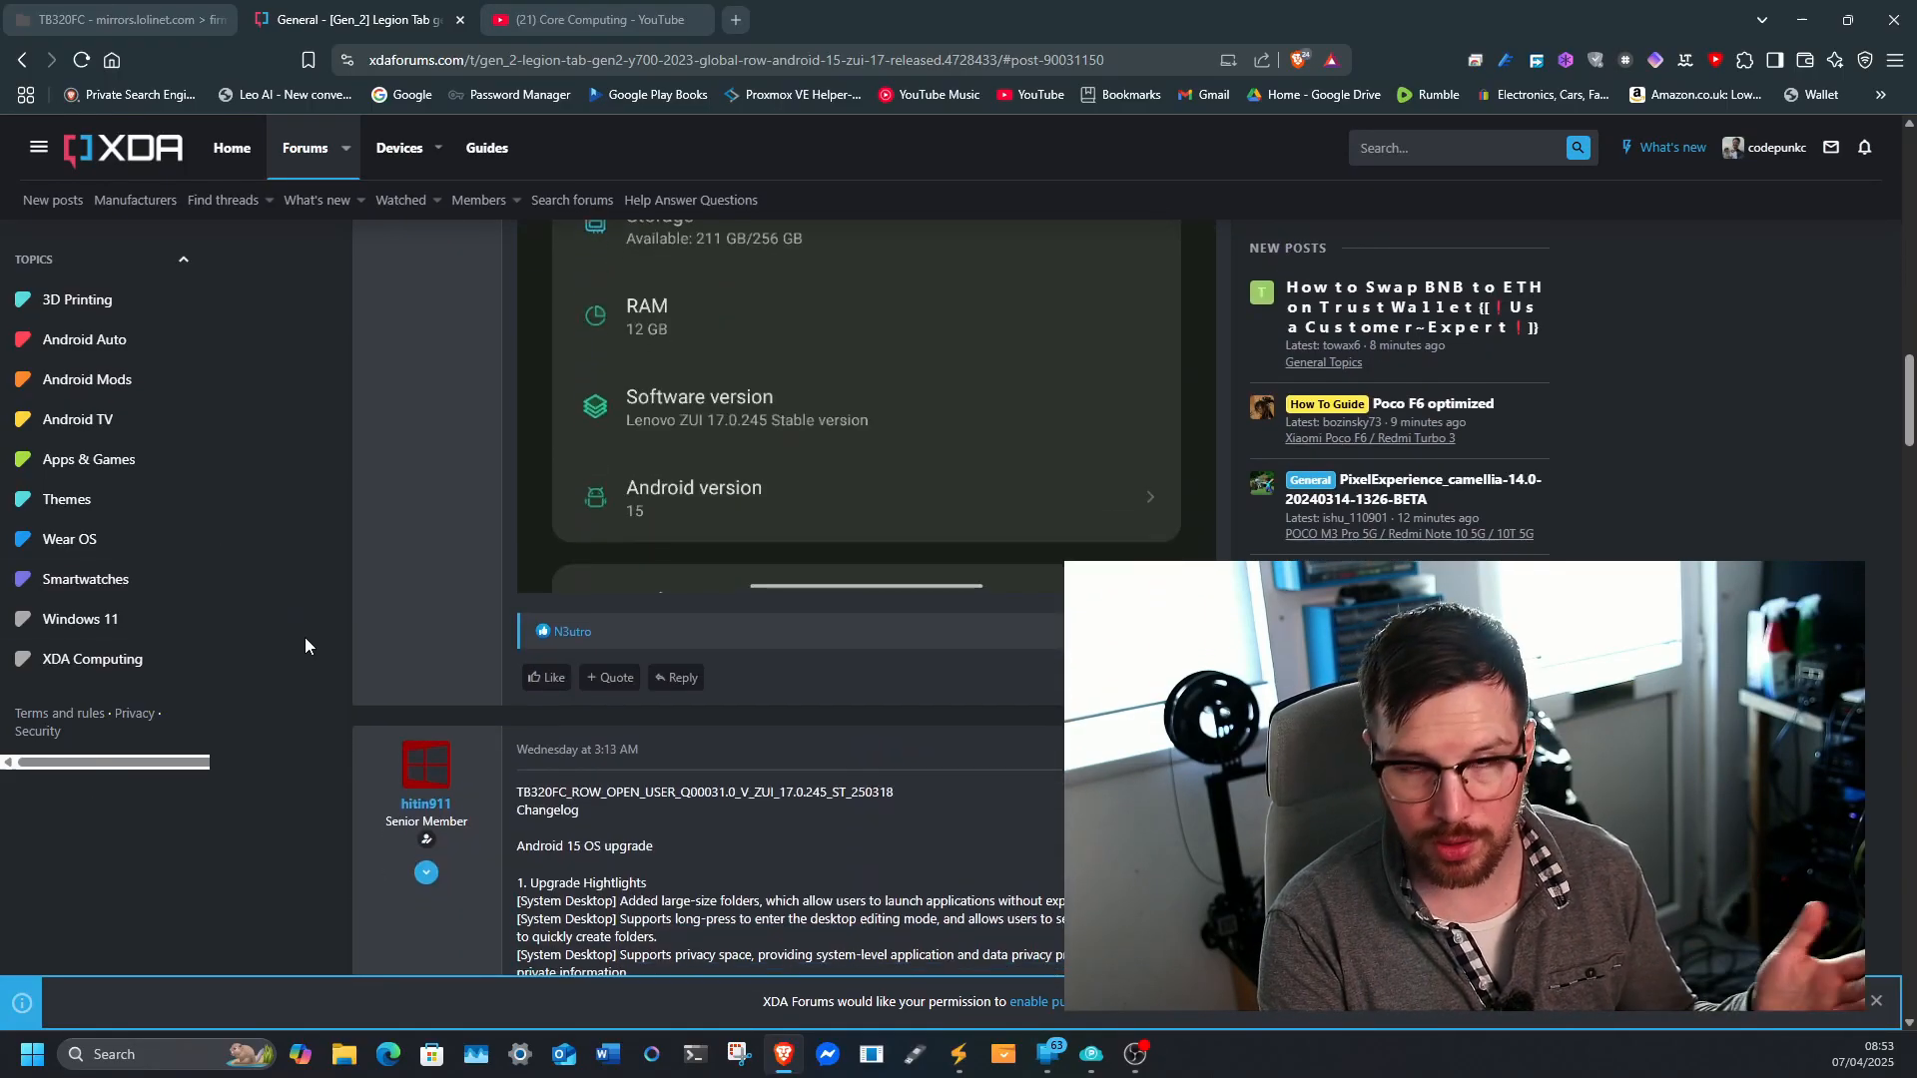
scroll("down", 3)
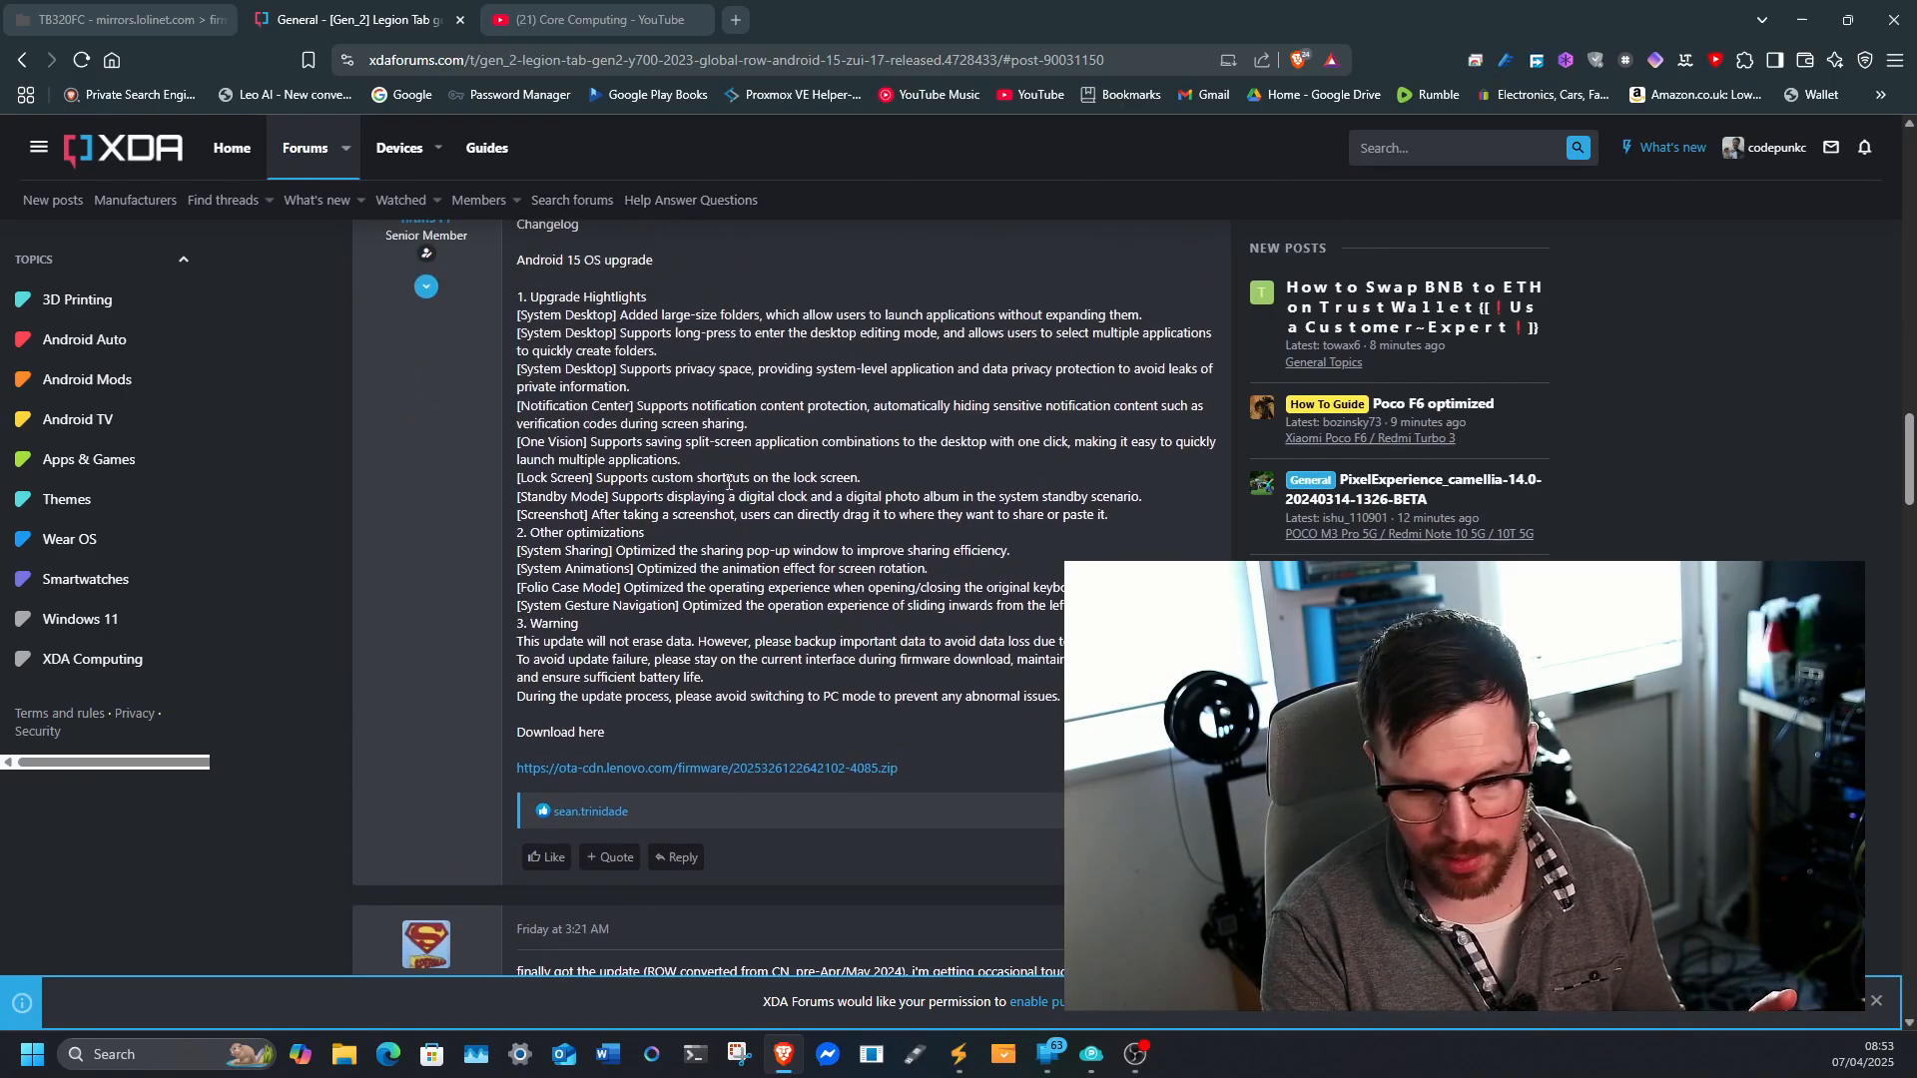
scroll("down", 3)
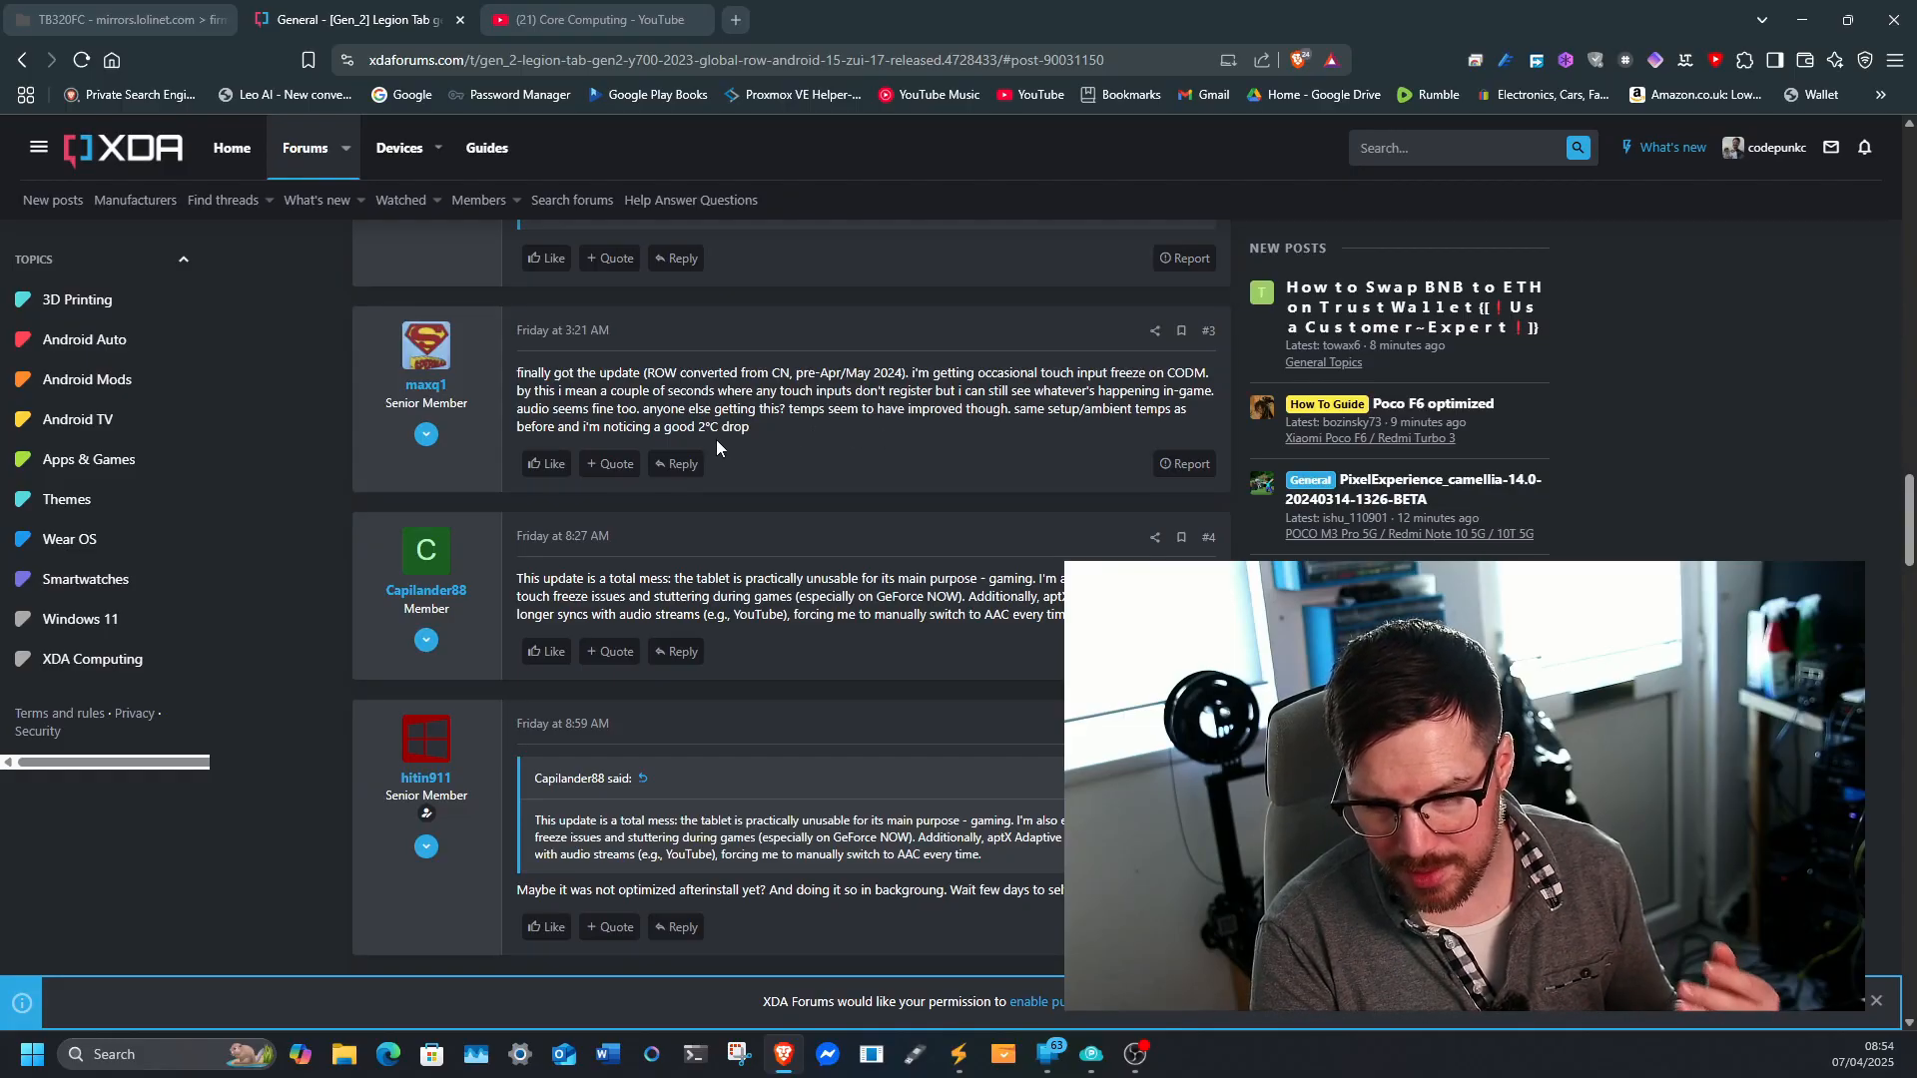
Step: Scroll through posts #3 to #10: touch-freeze, audio and streaming bugs, then the full ROM link
scroll("down", 3)
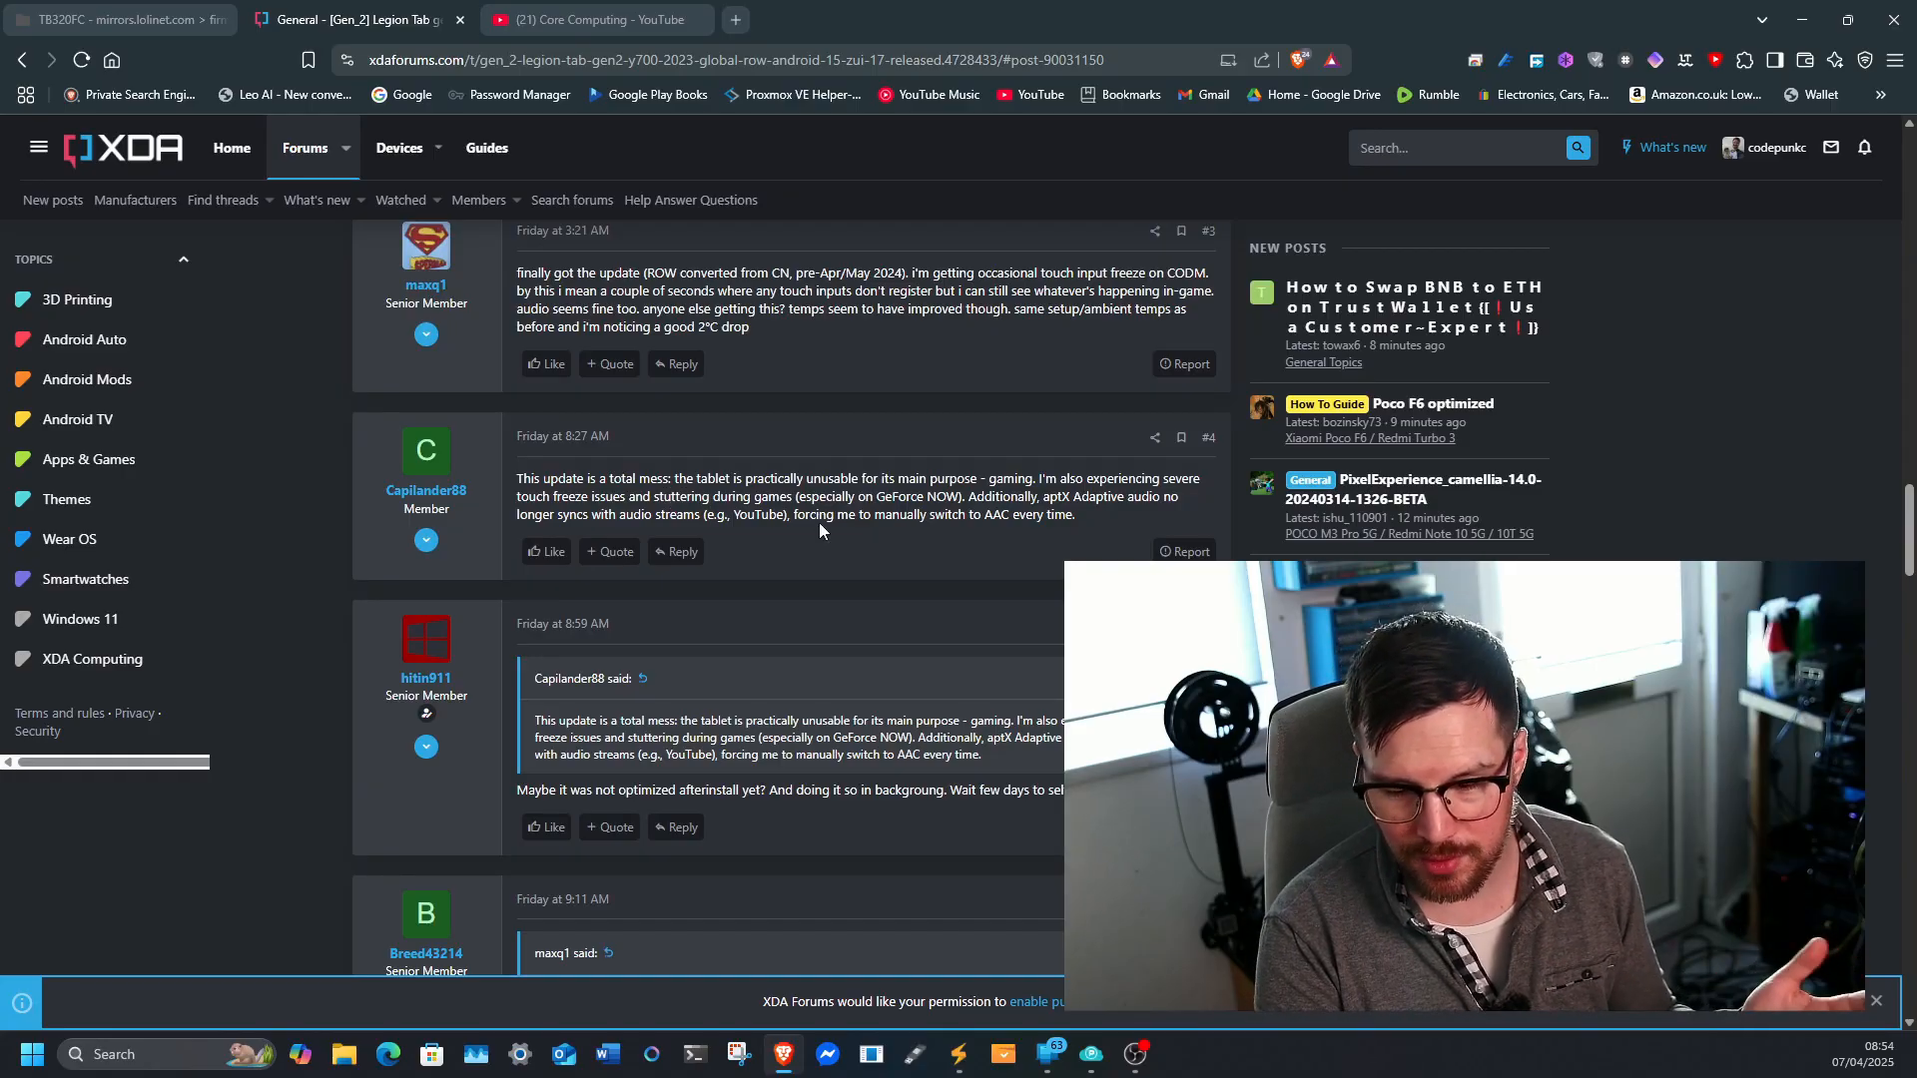
scroll("down", 3)
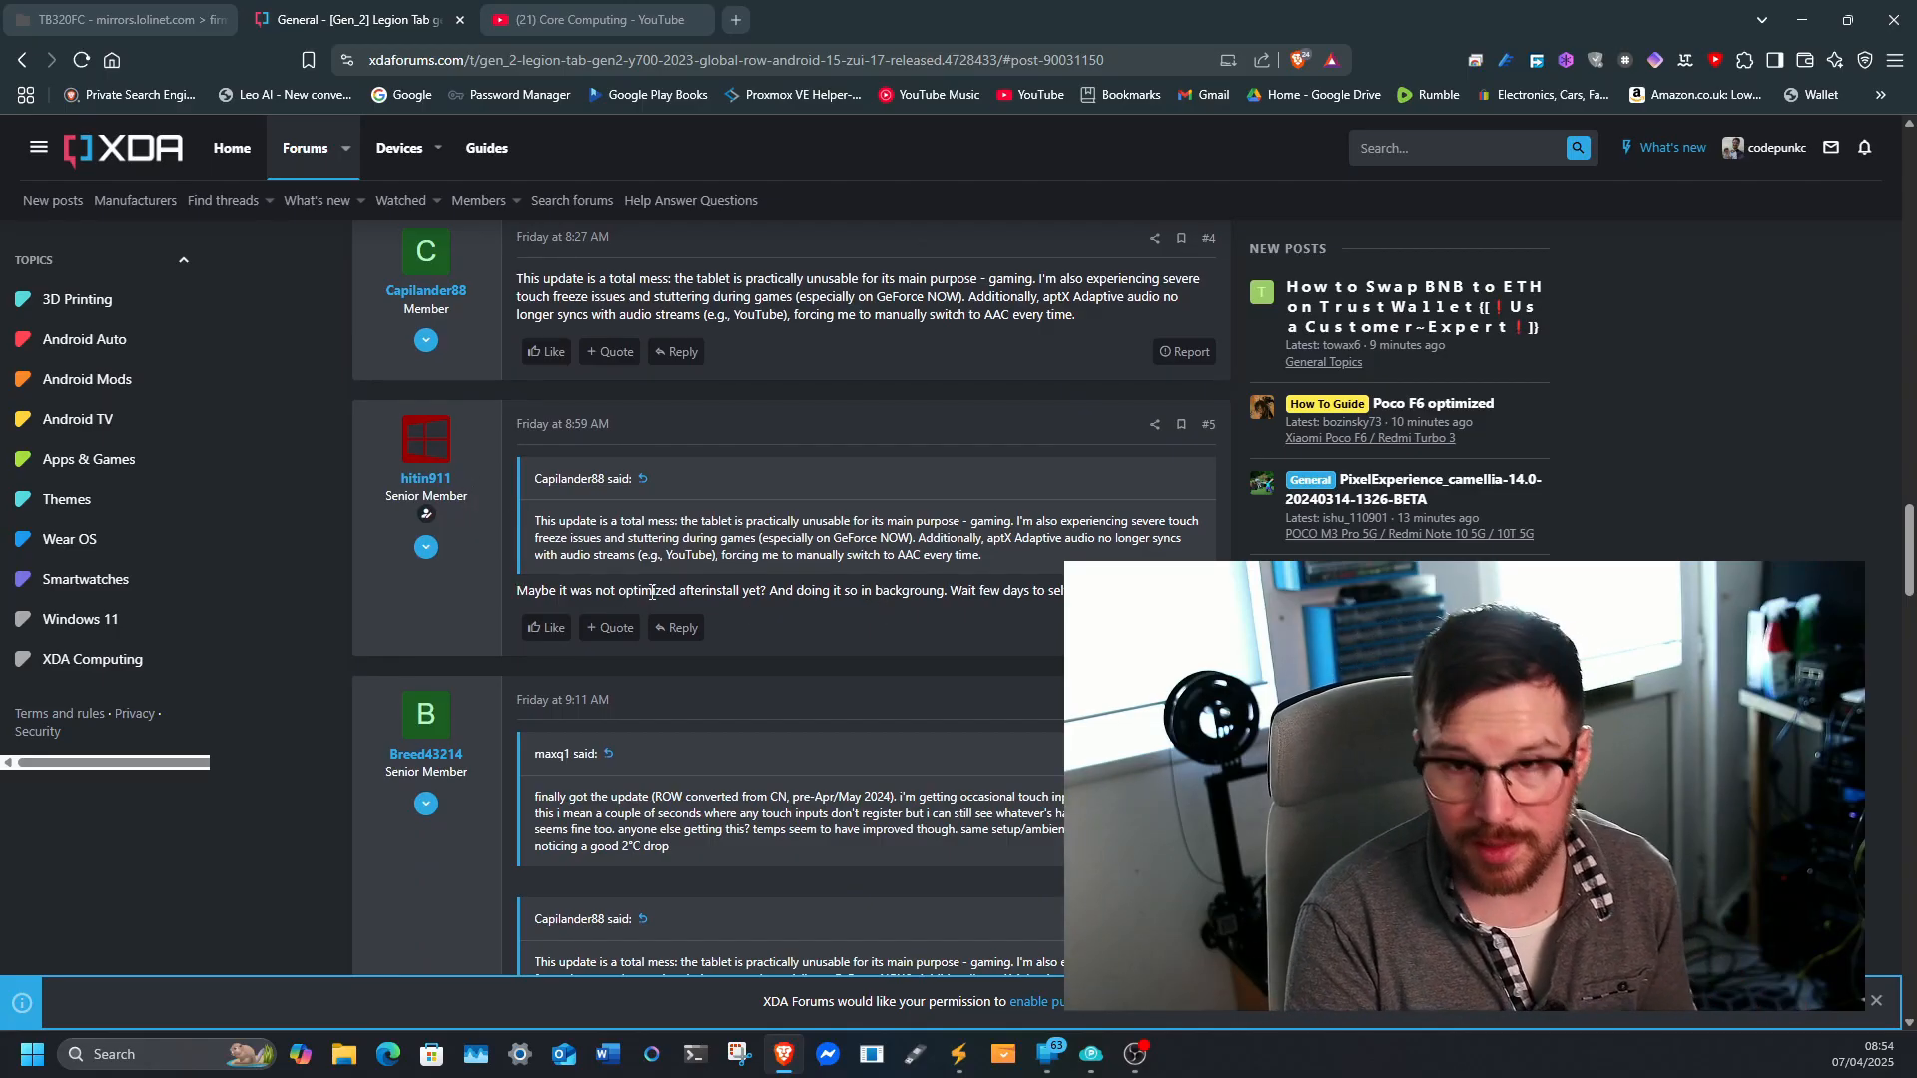
scroll("down", 3)
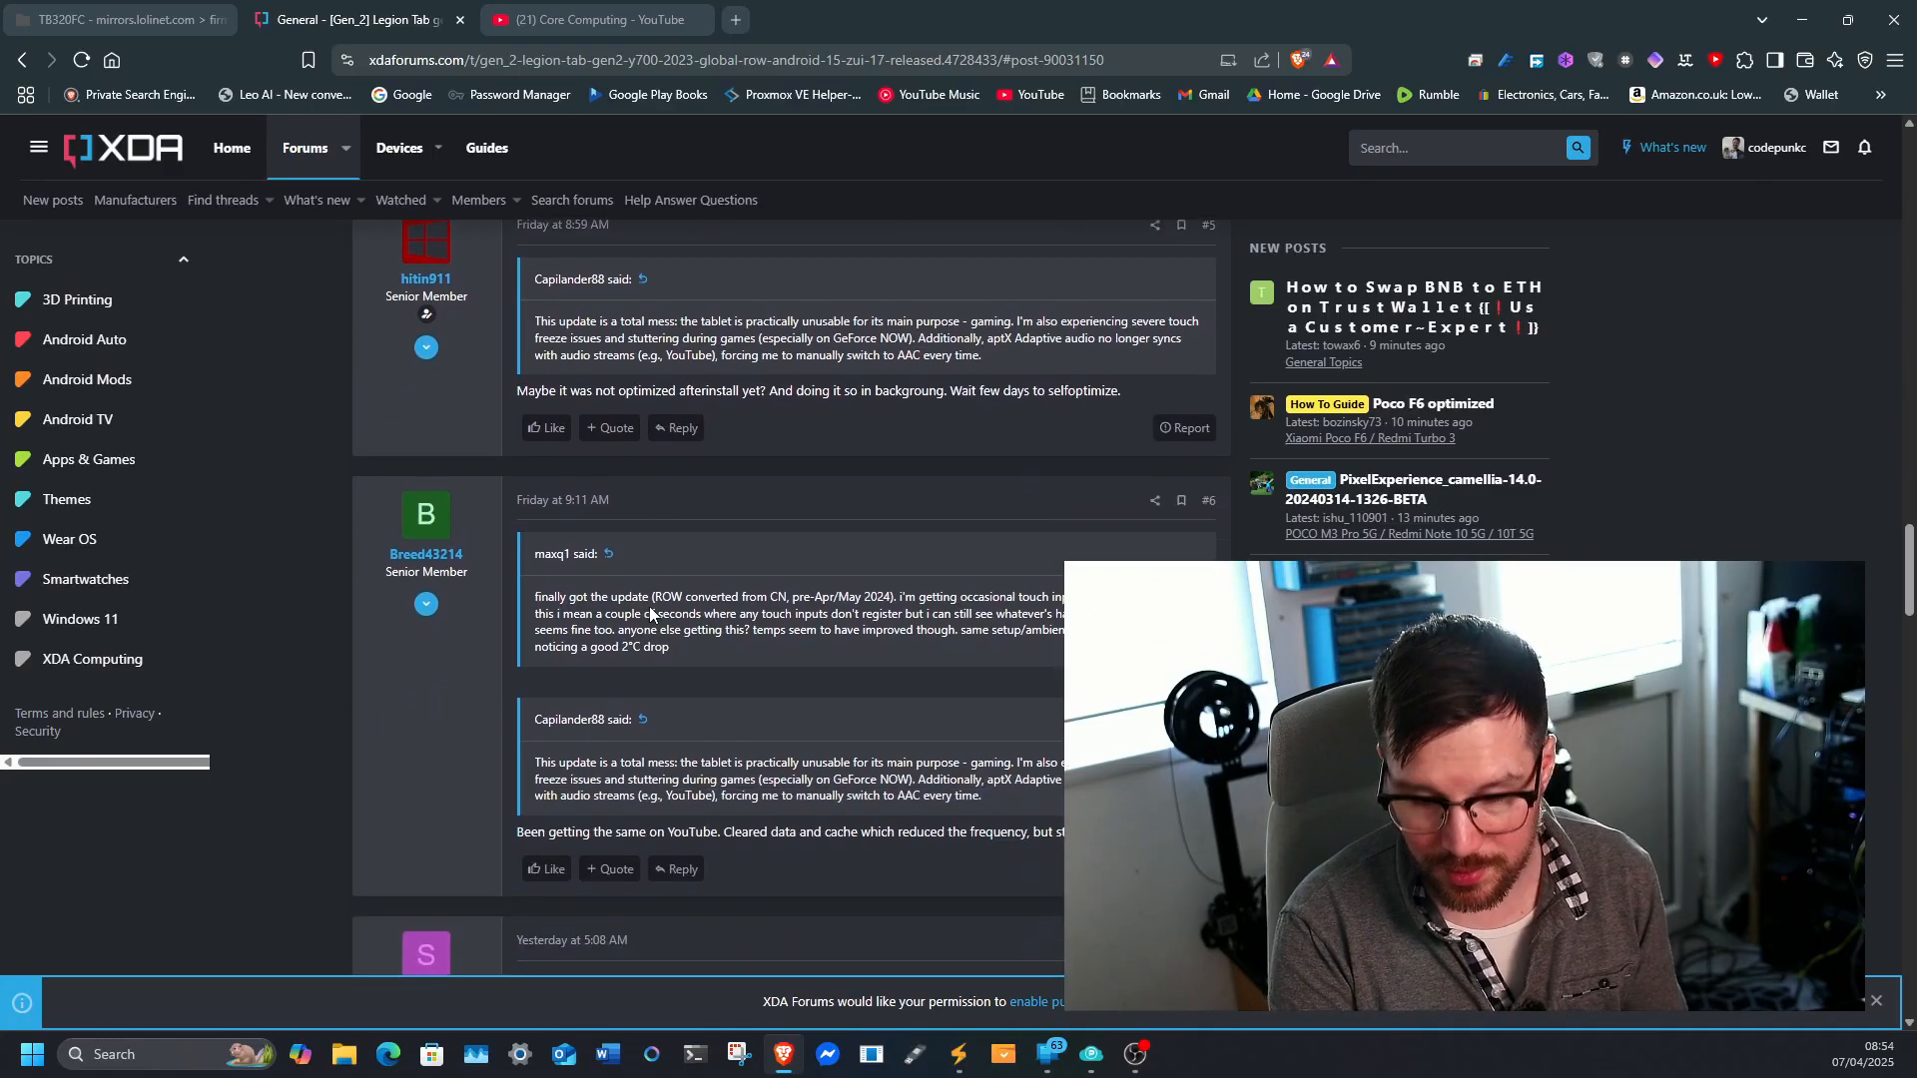
scroll("down", 3)
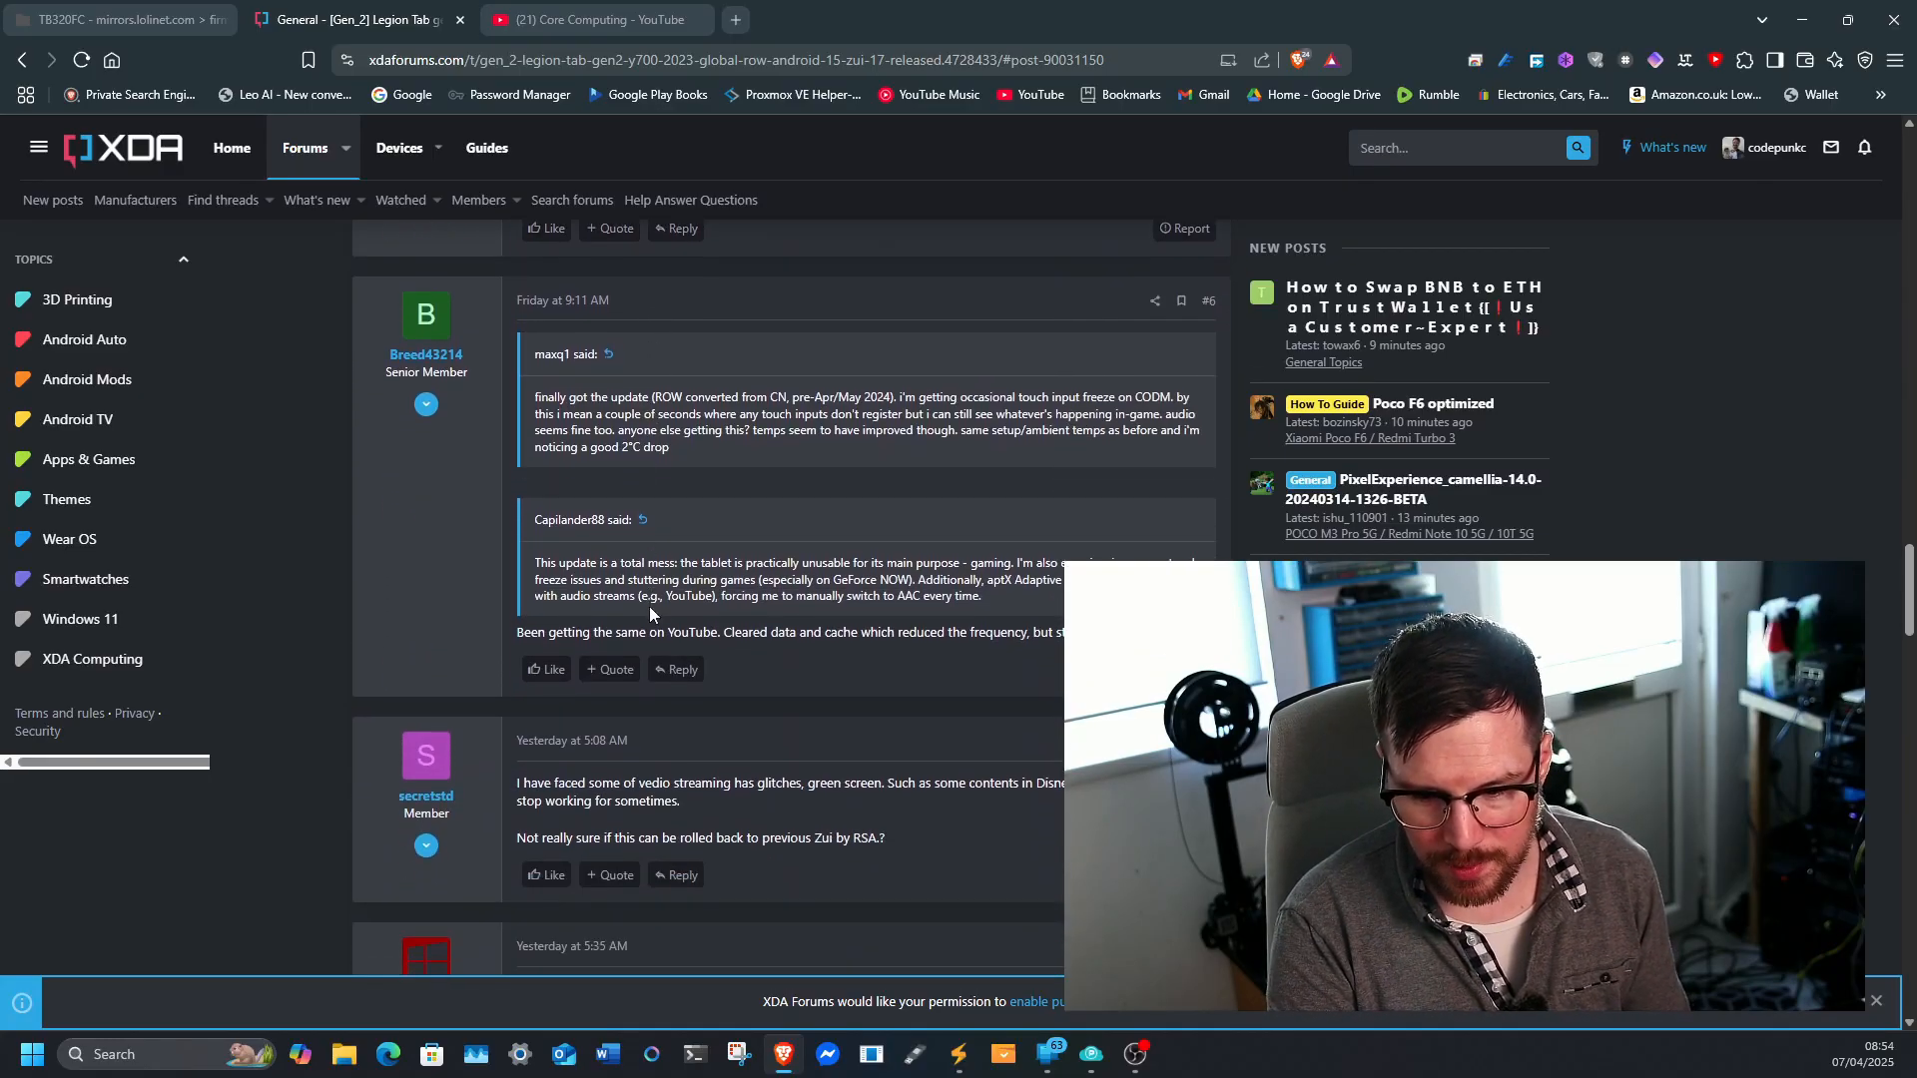
scroll("down", 3)
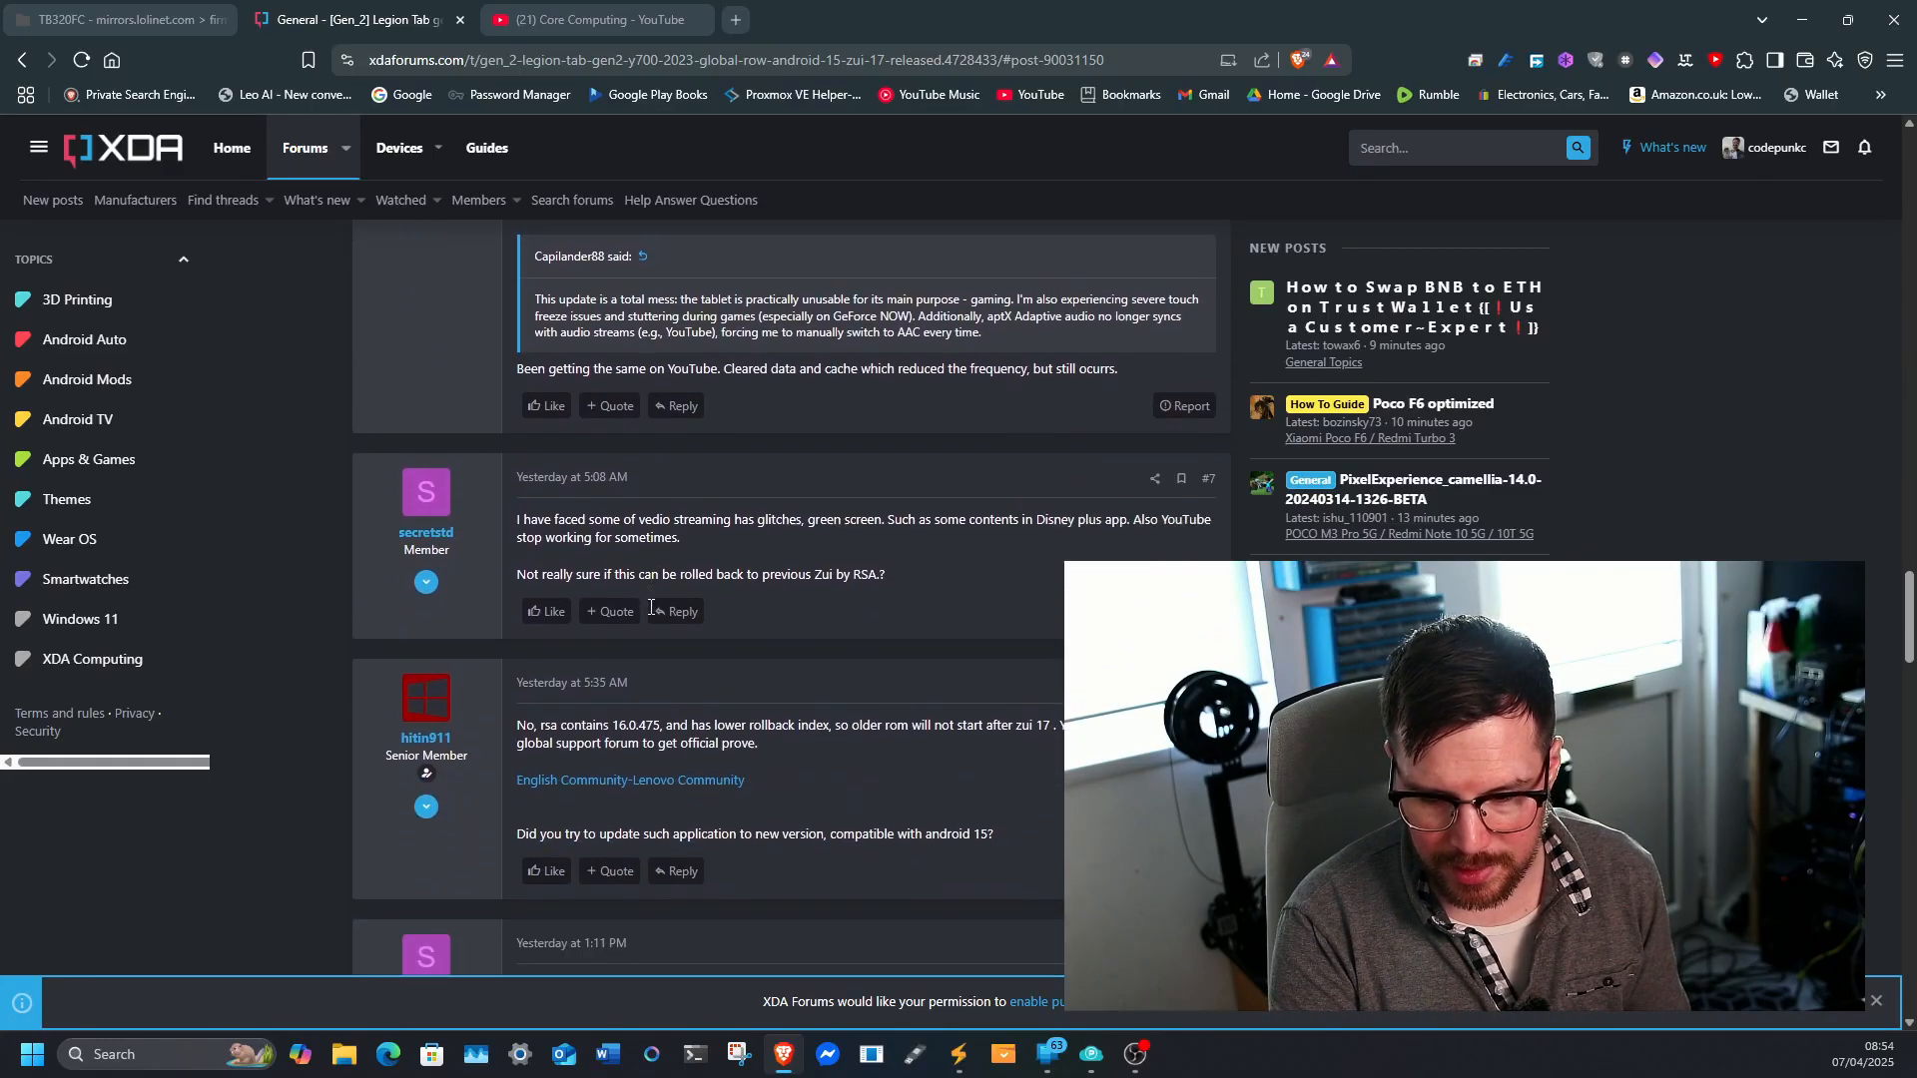
scroll("down", 3)
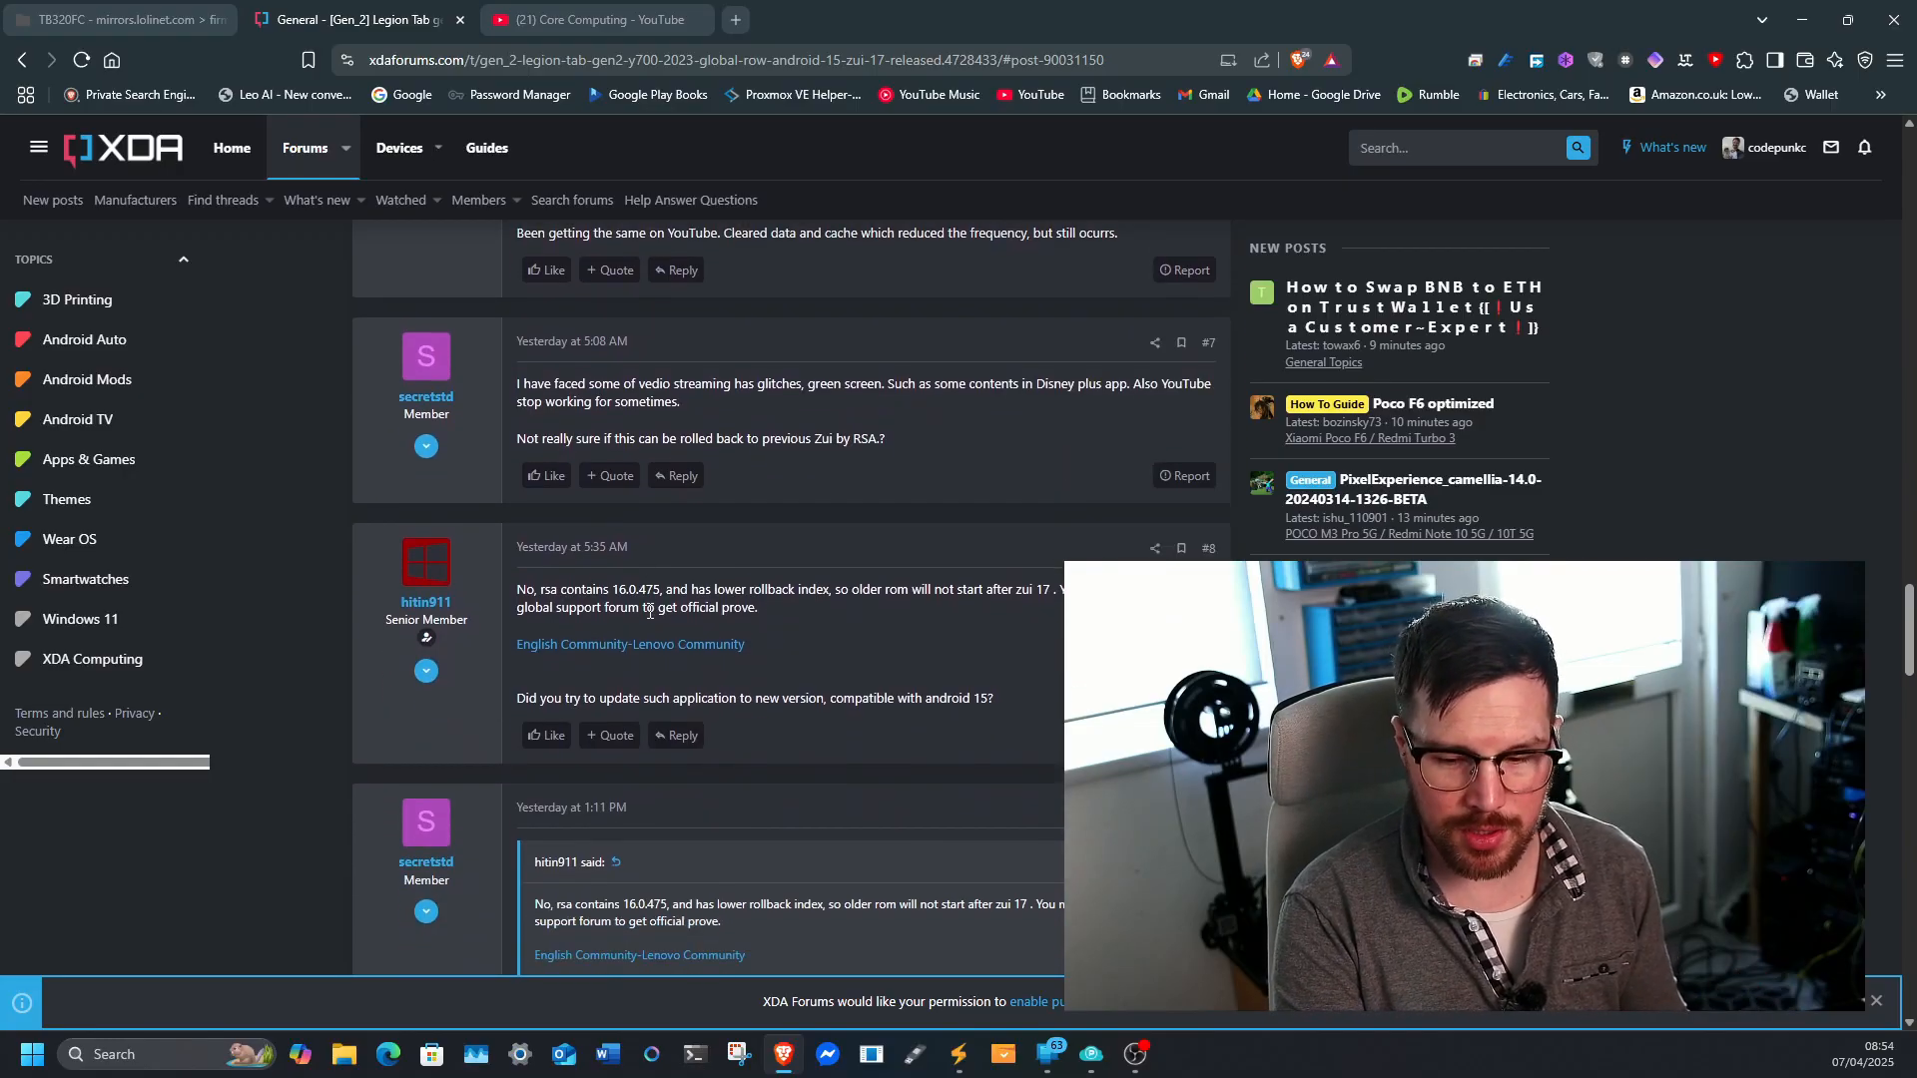
scroll("down", 3)
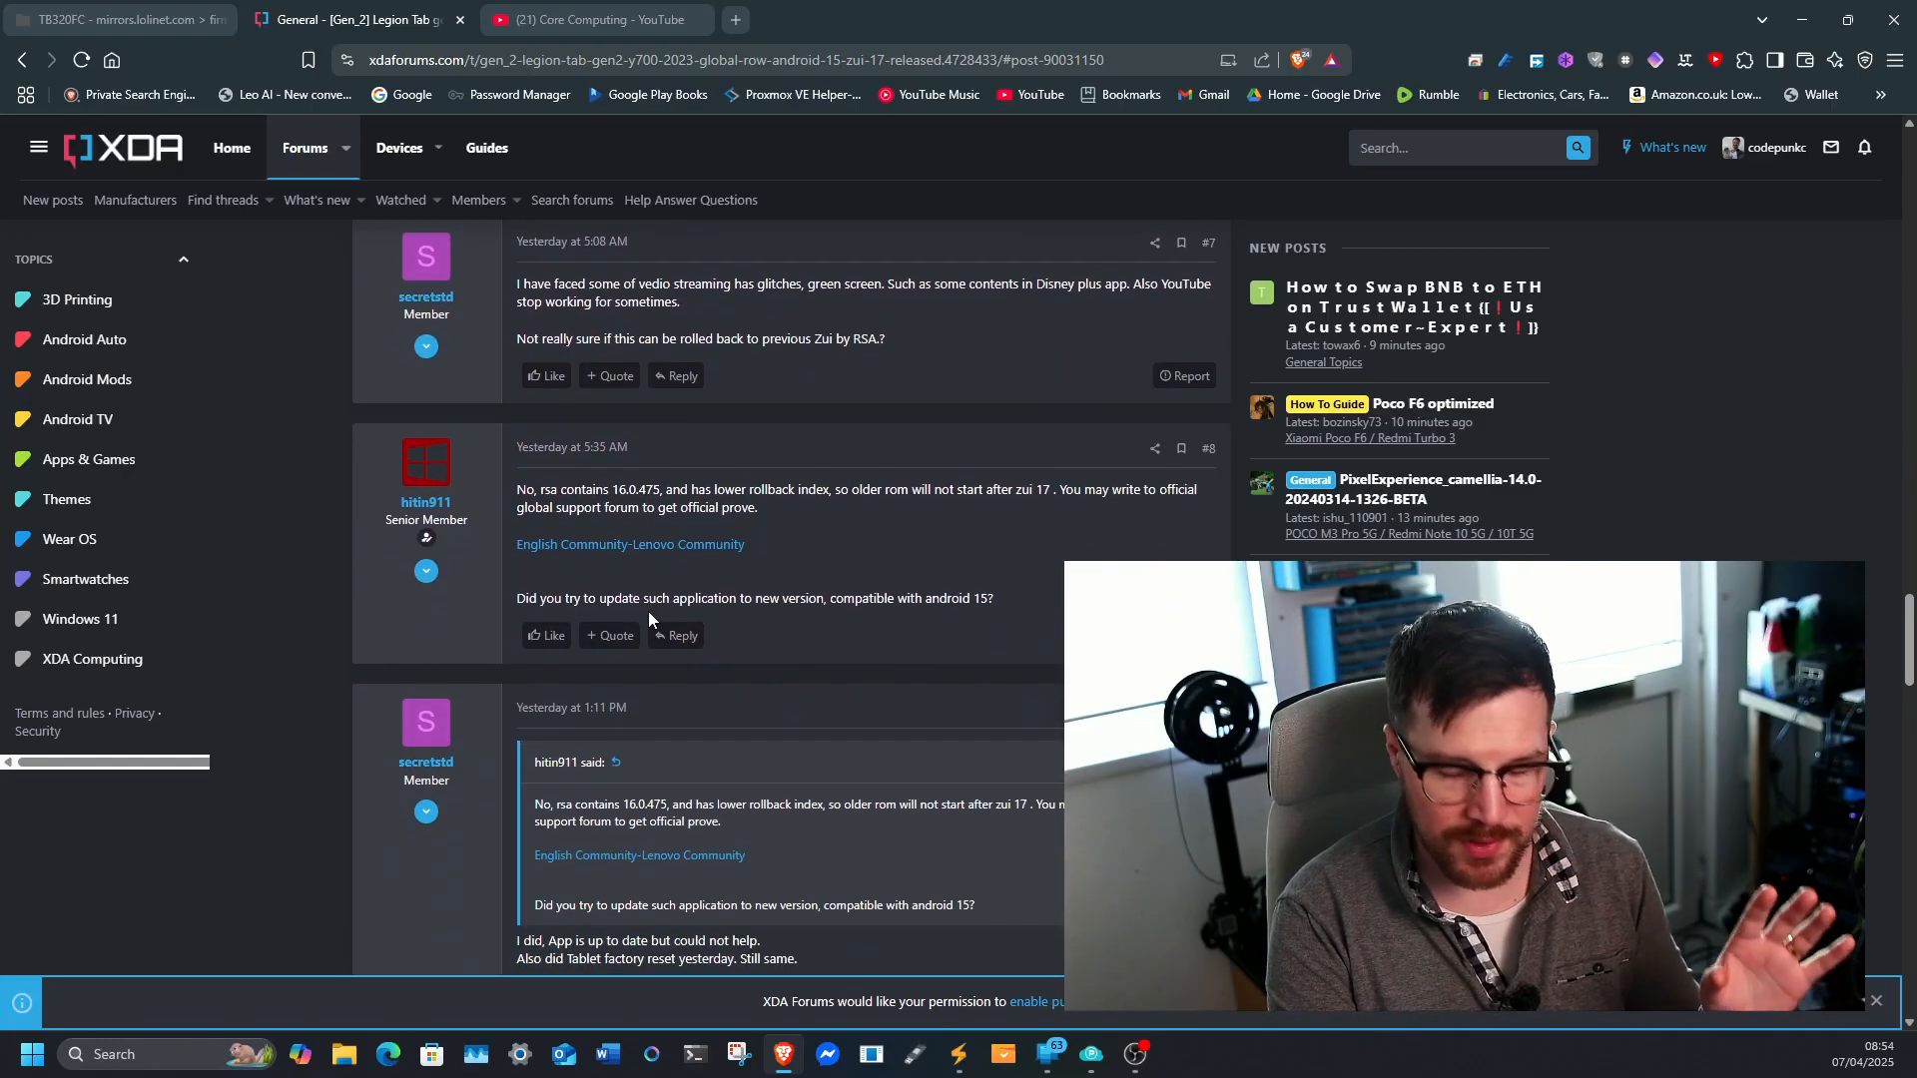
mouse_move(656, 635)
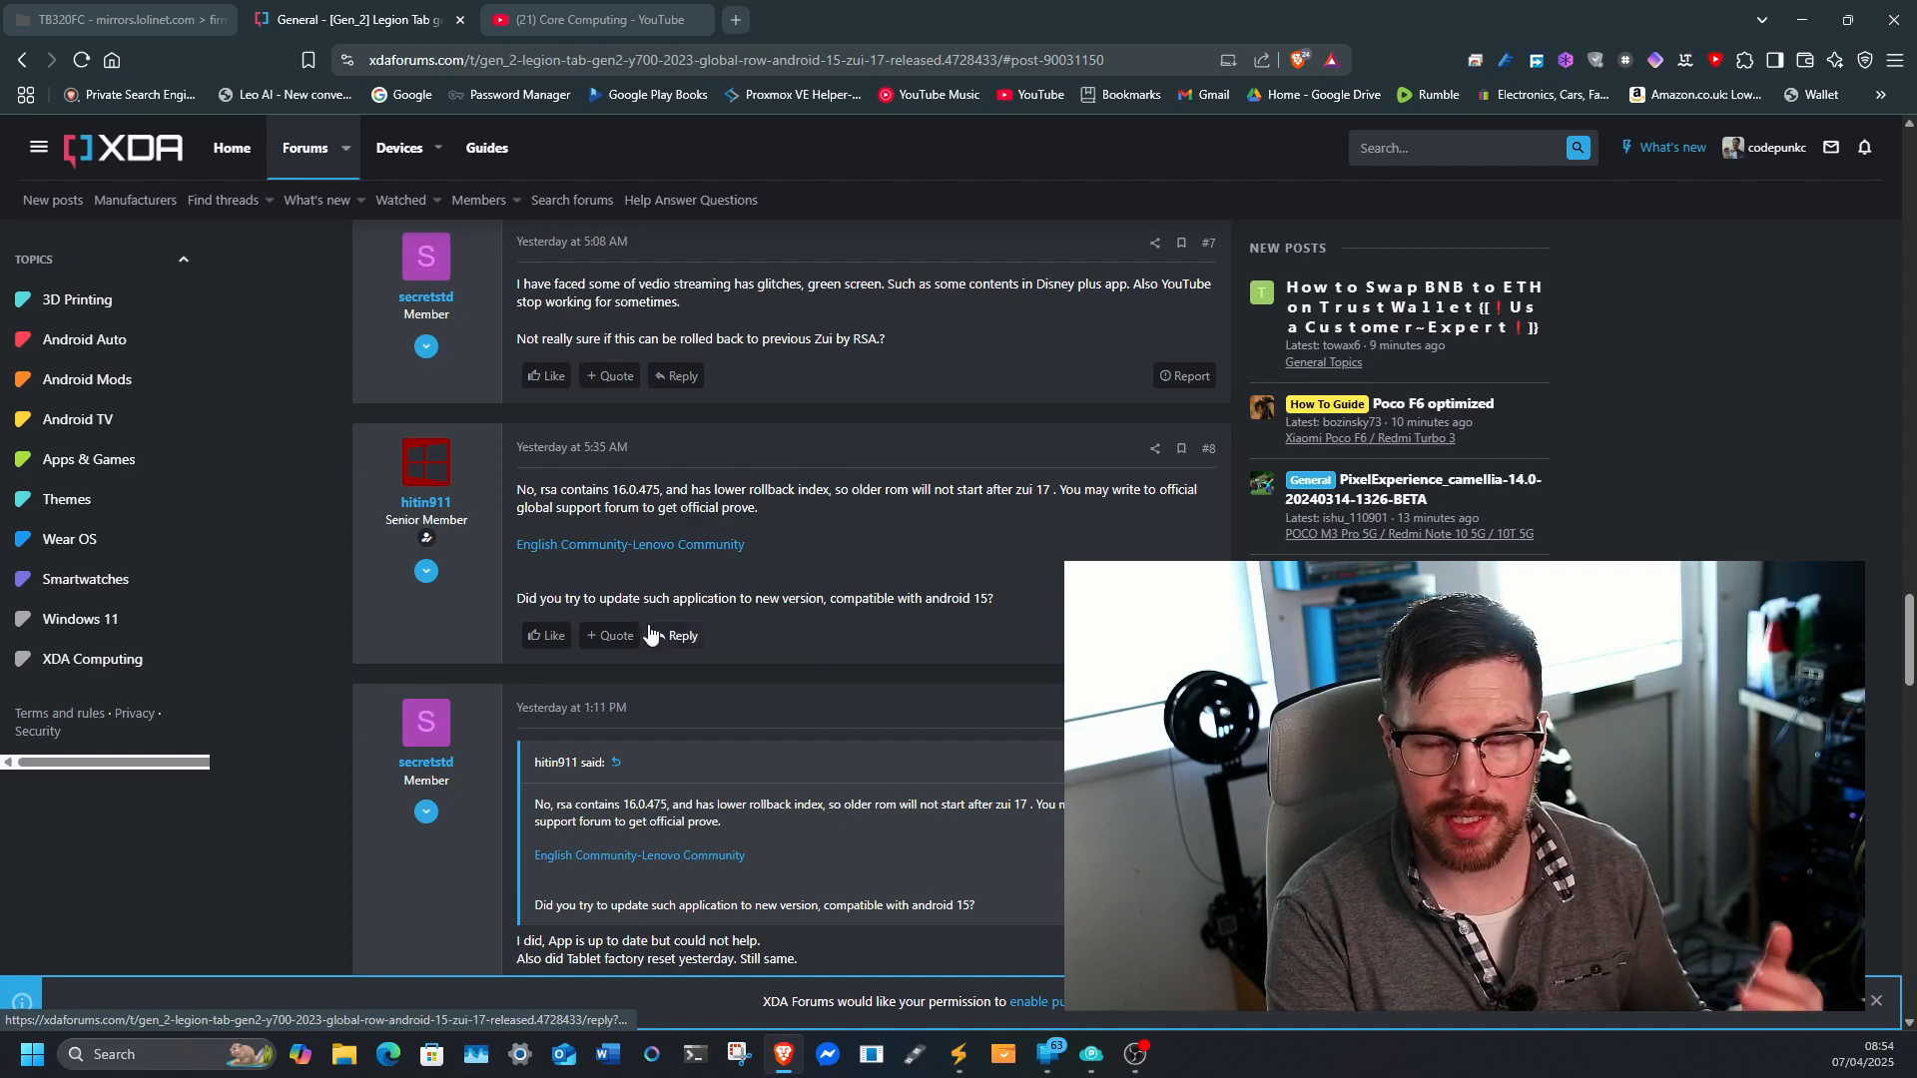
scroll("down", 3)
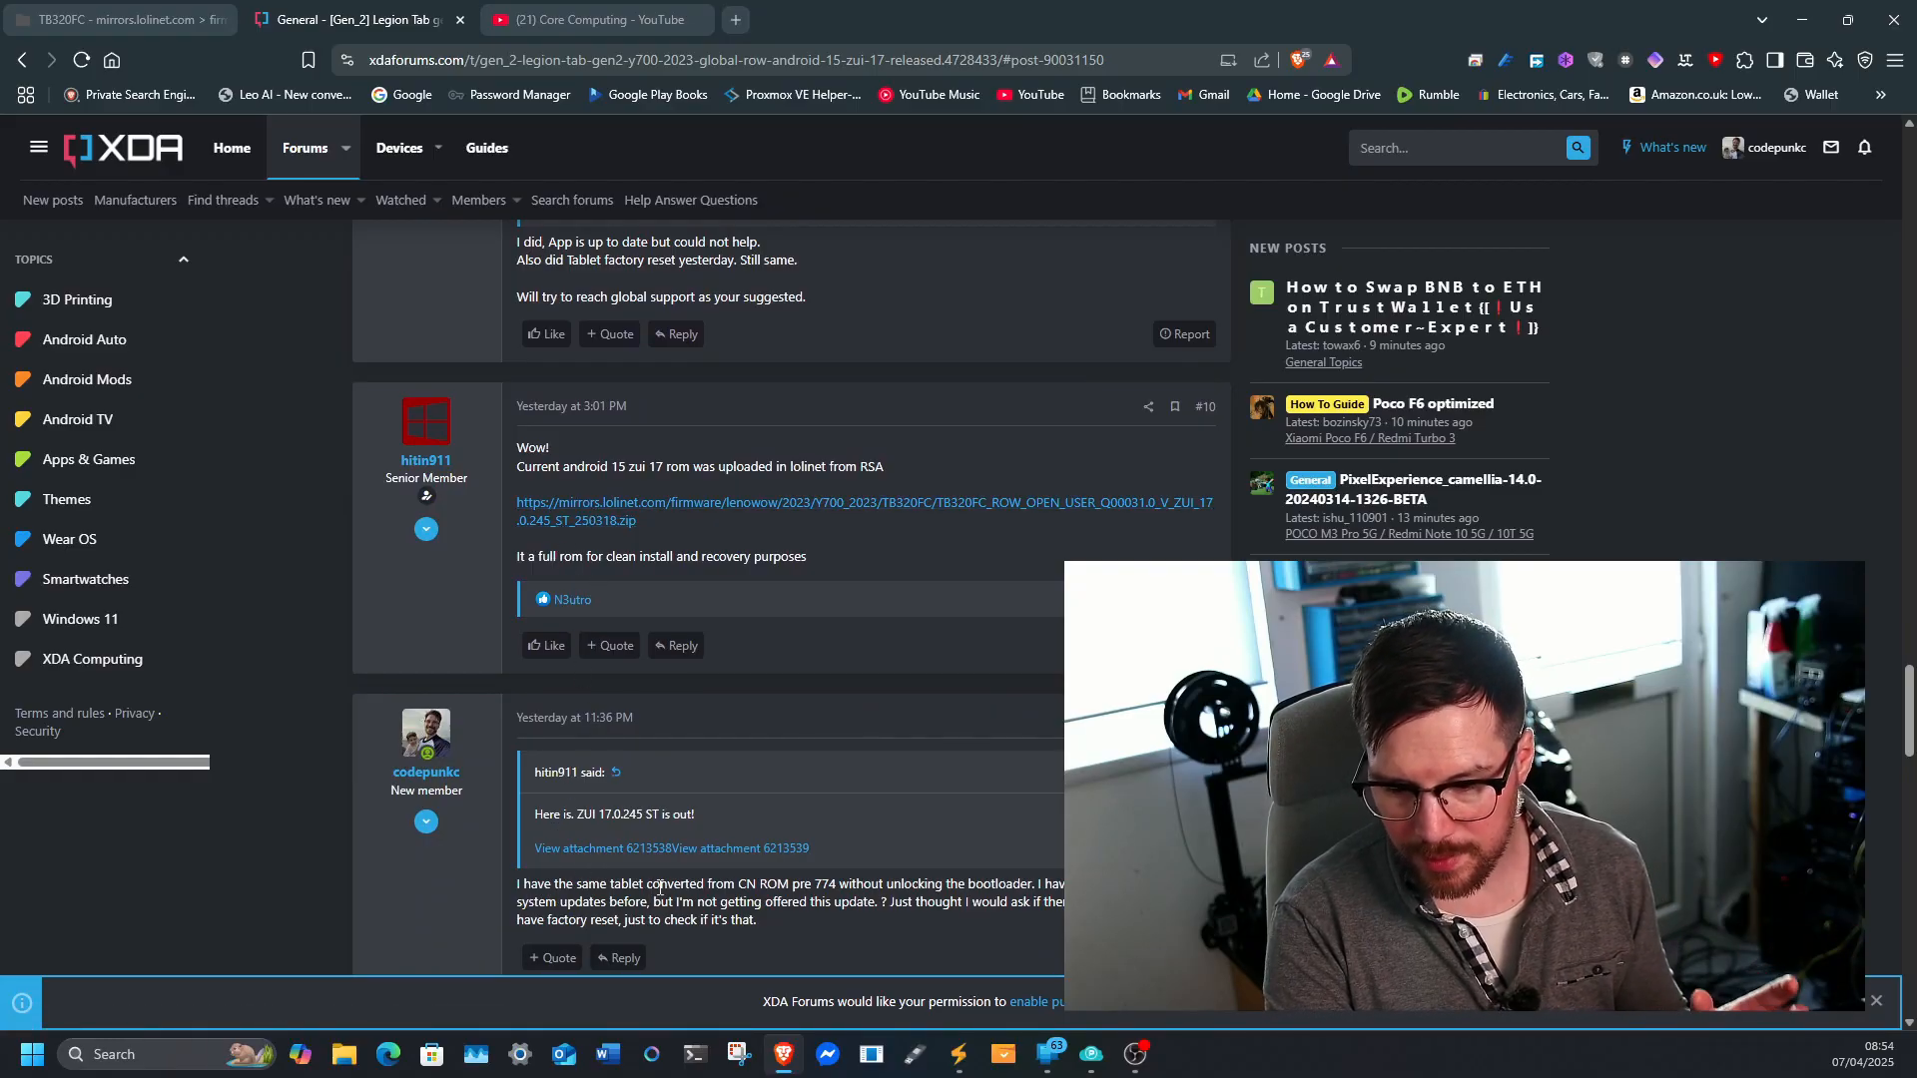
scroll("down", 3)
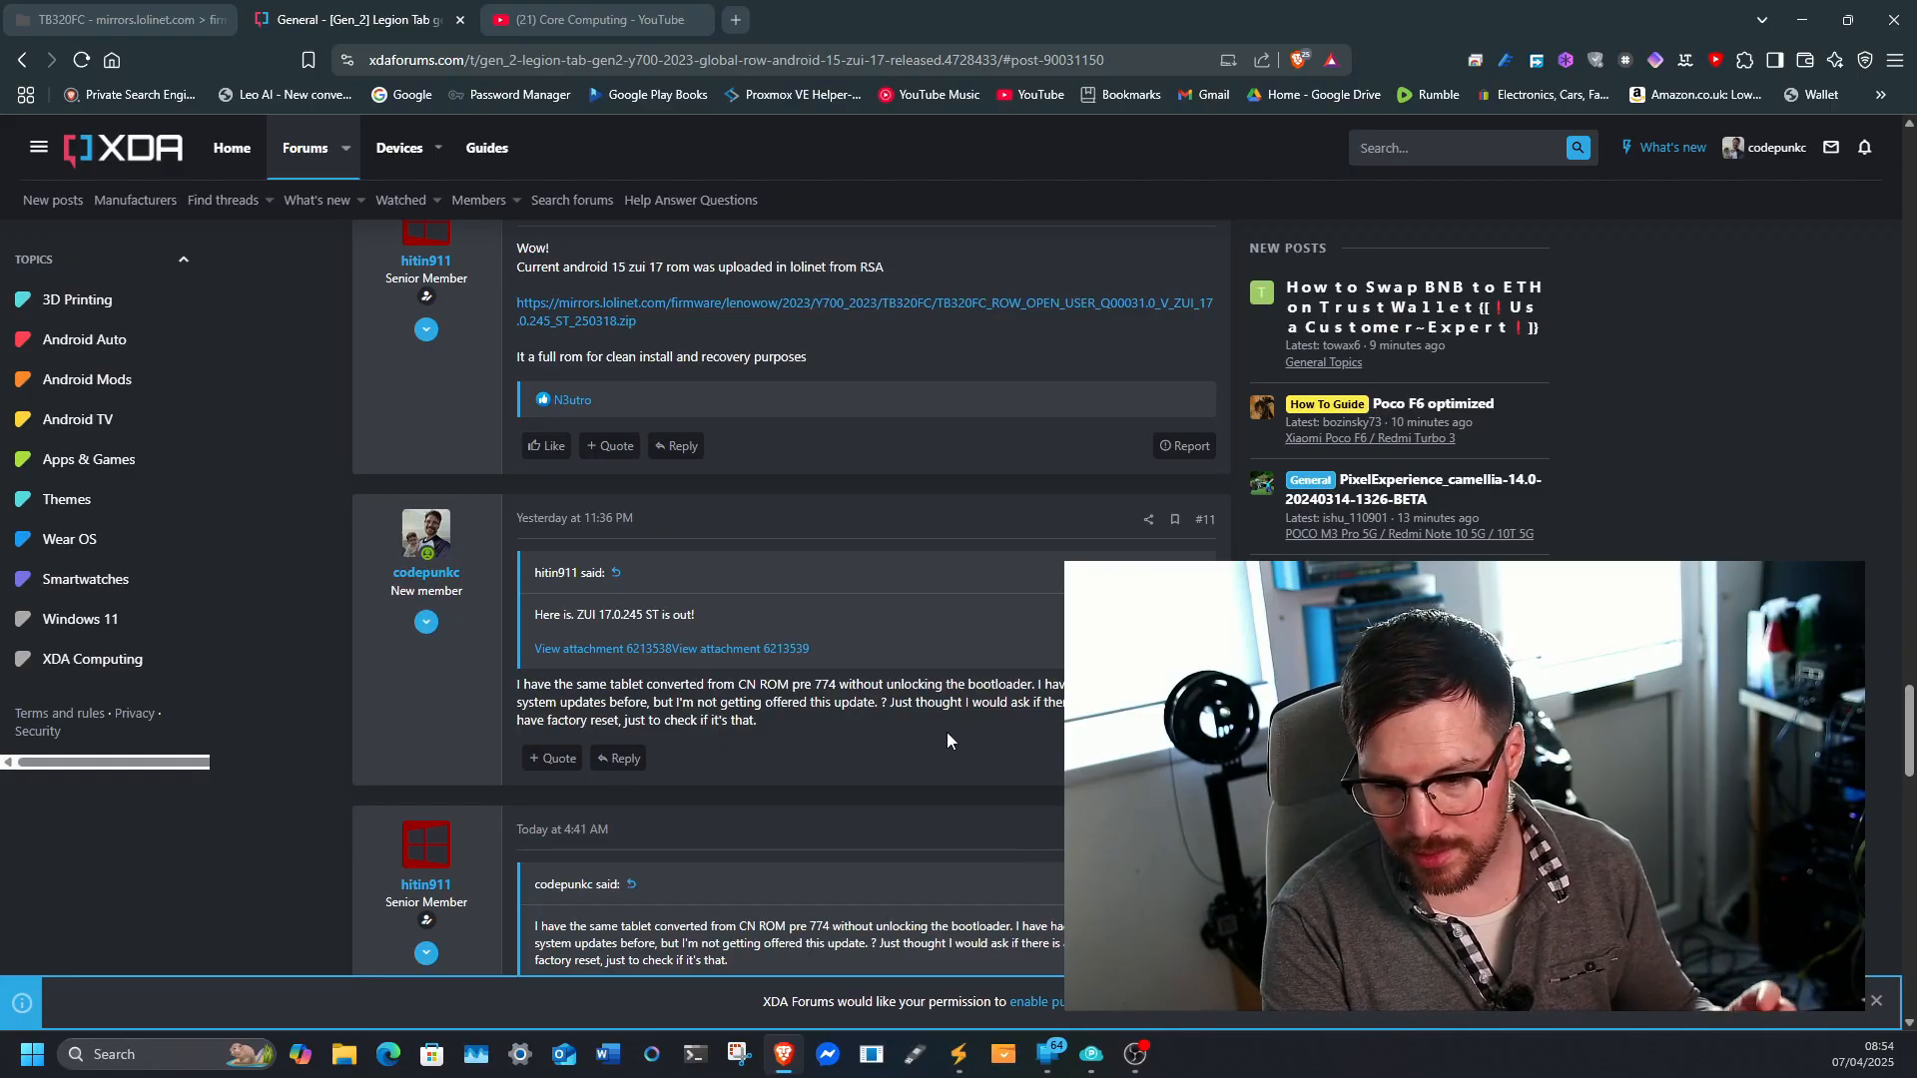
right_click(948, 741)
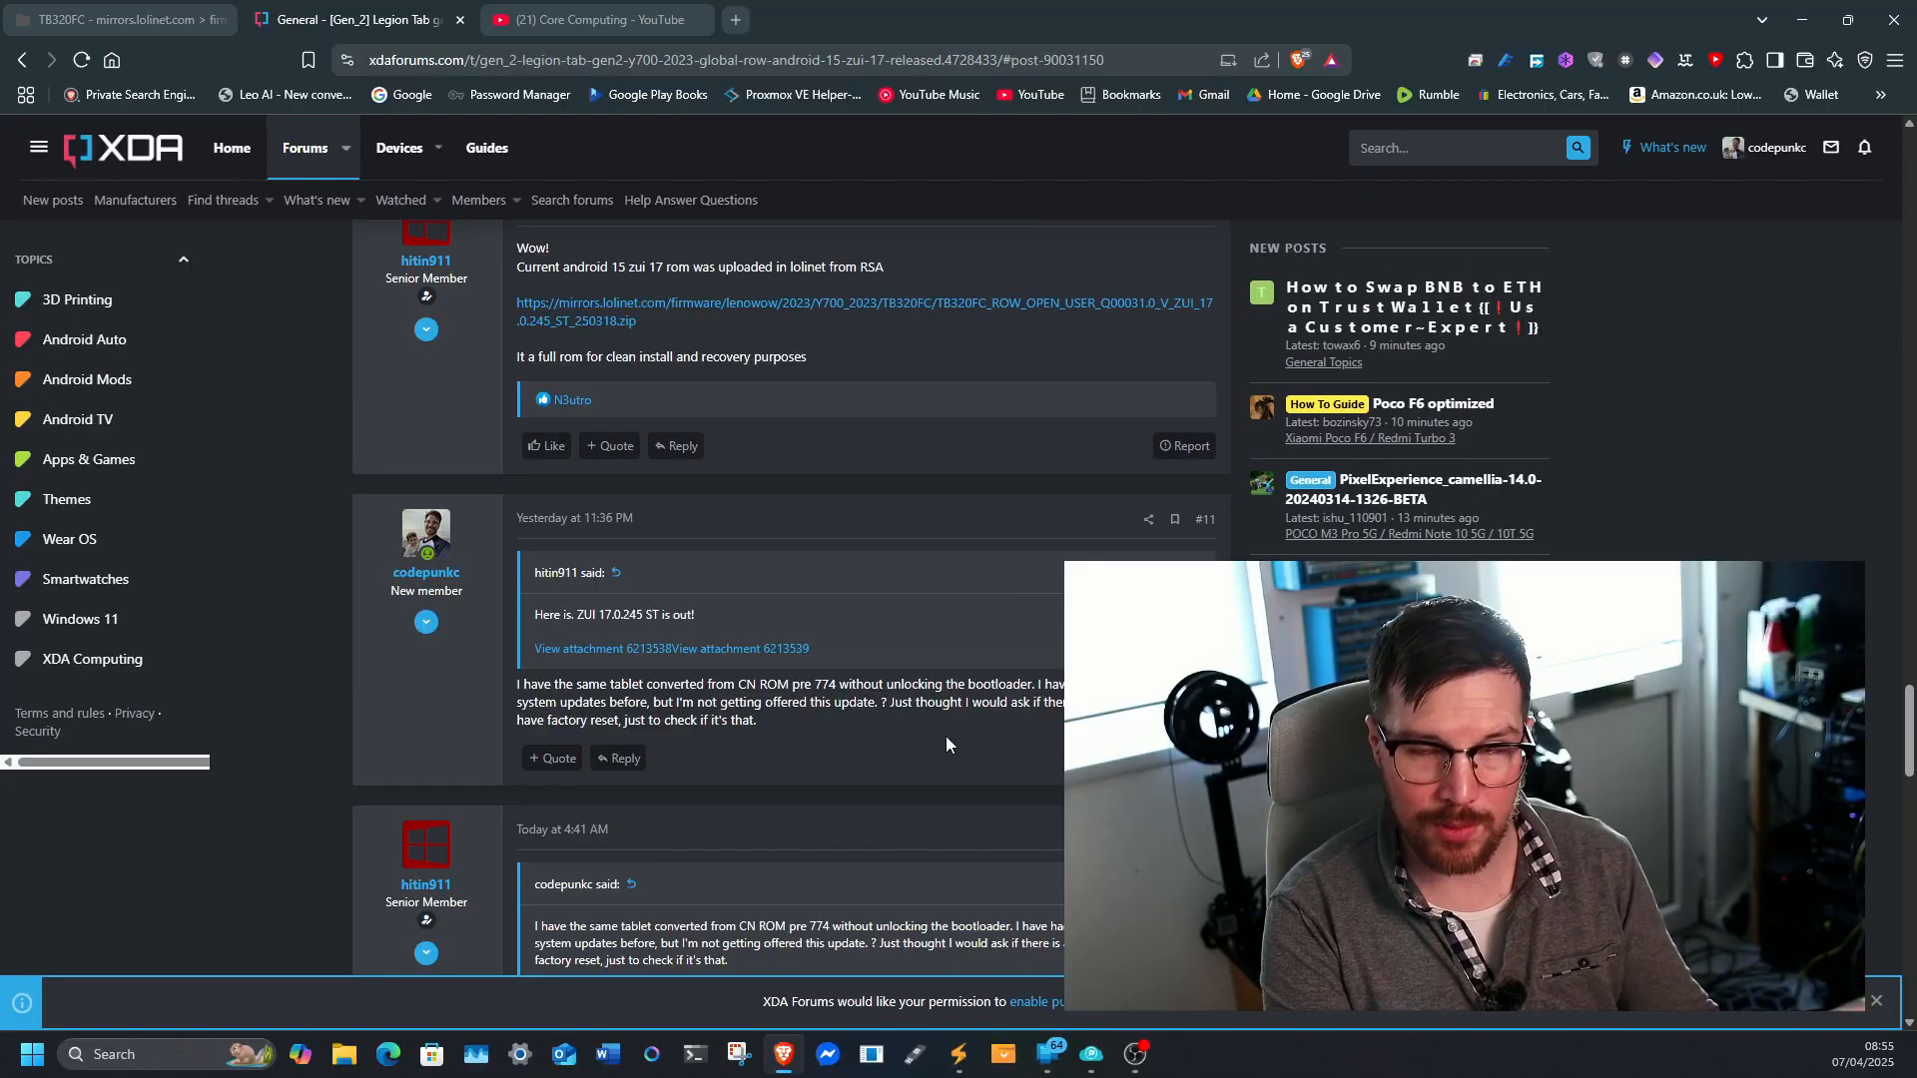
scroll("down", 3)
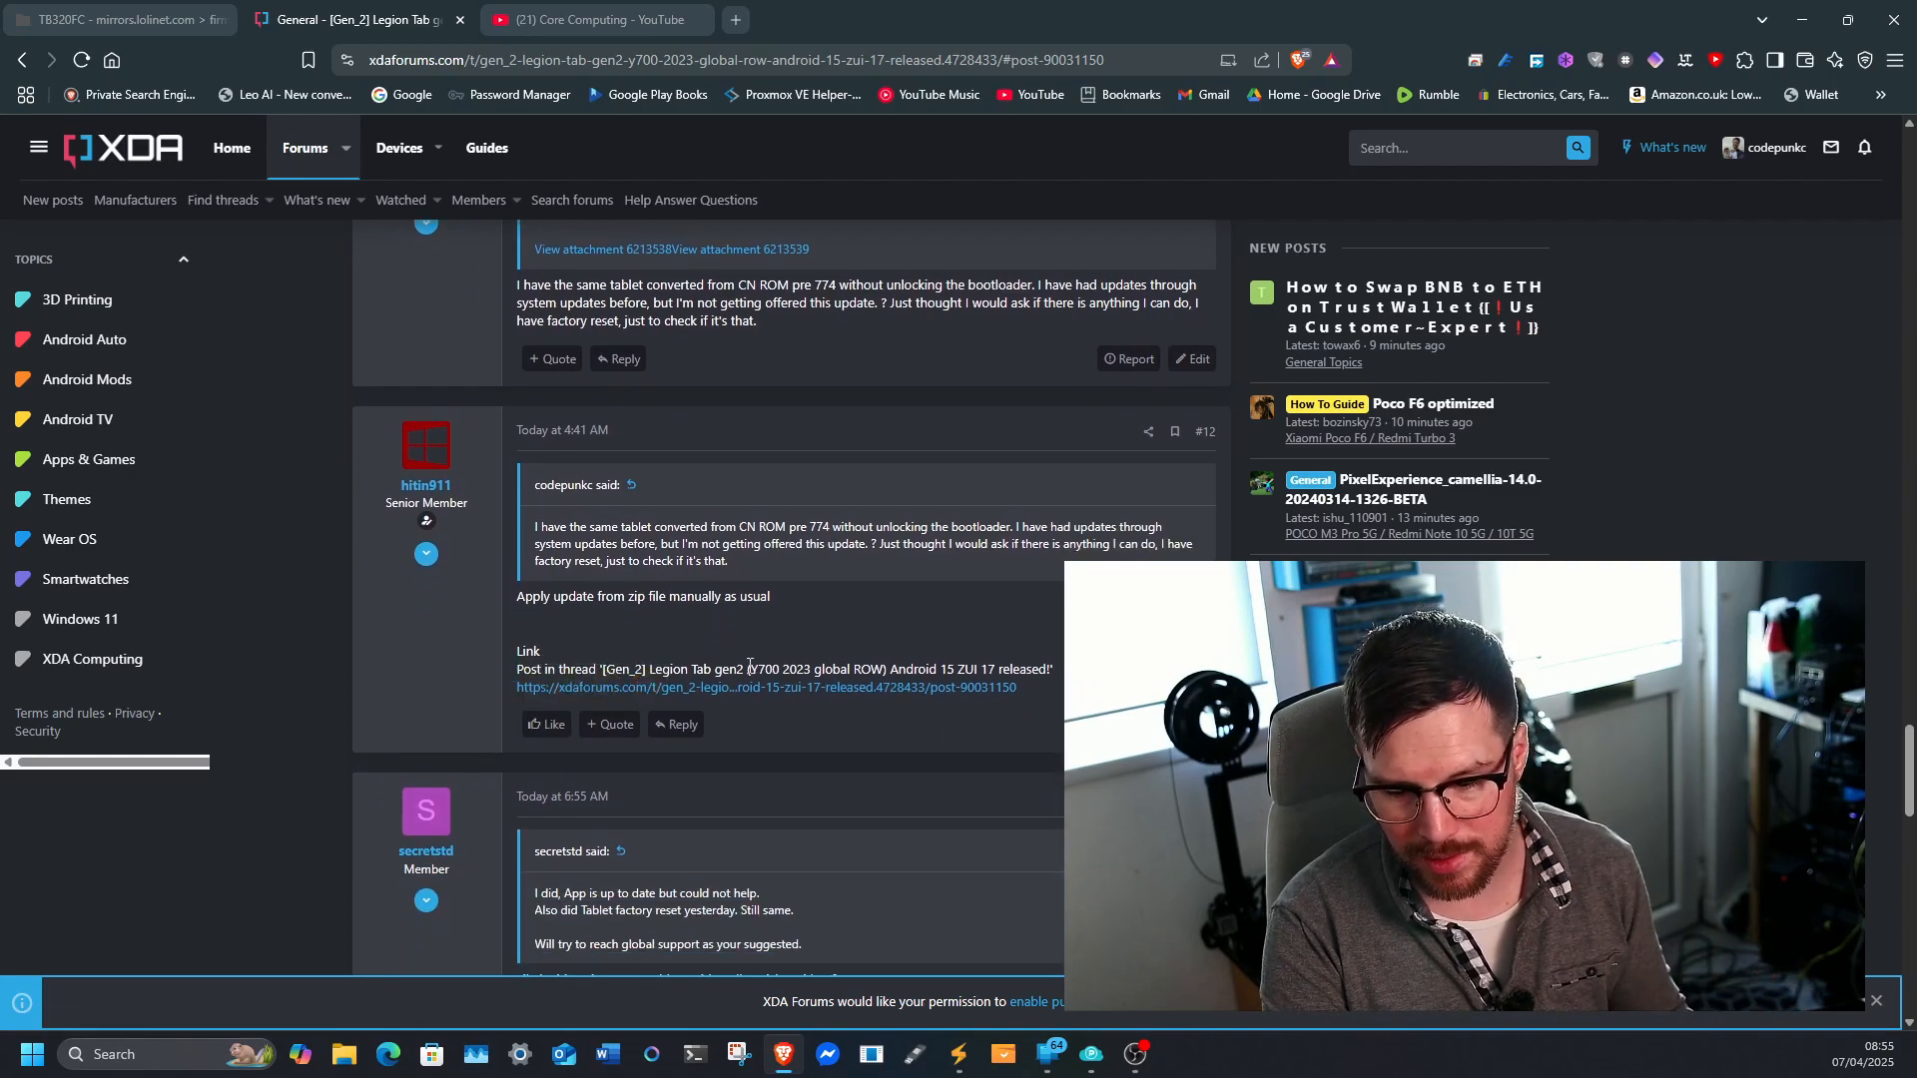
scroll("down", 3)
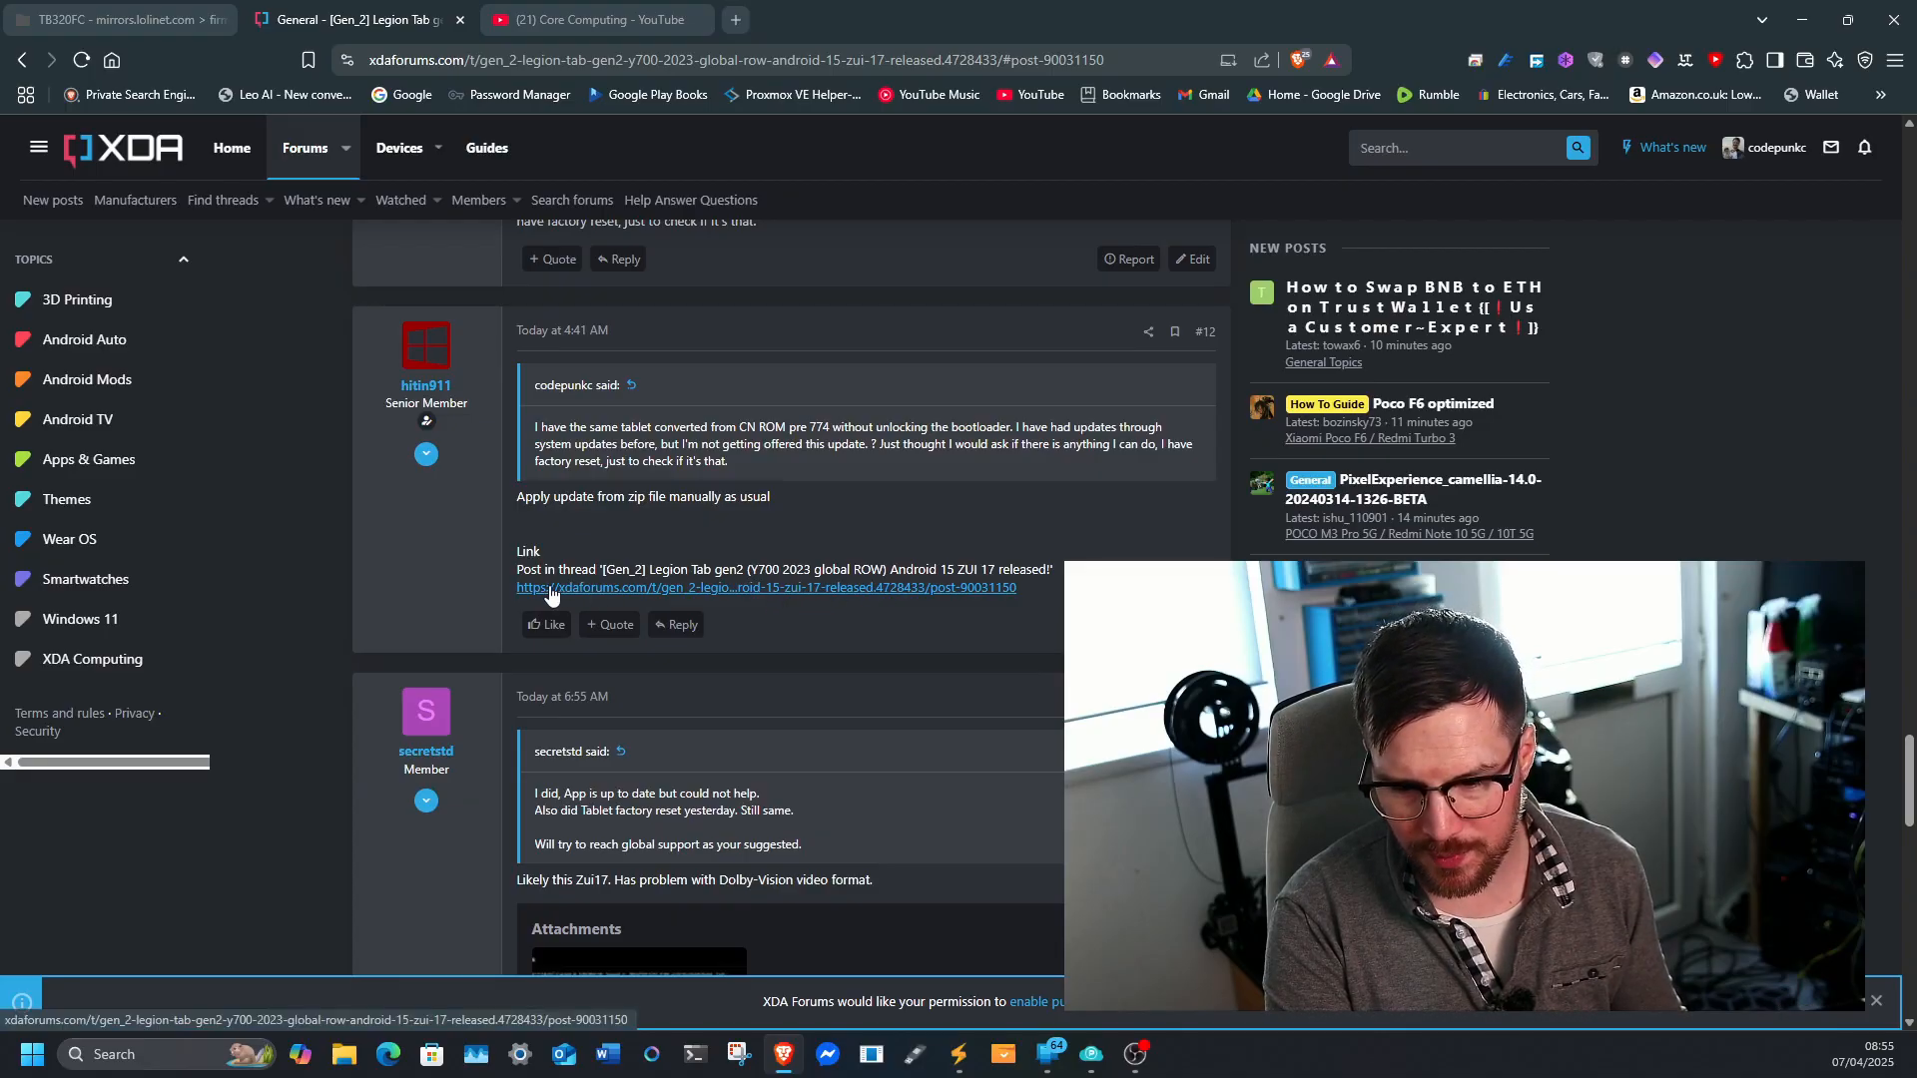
Step: Open the linked release post in a new tab and scroll to its 'Download here' link
right_click(550, 587)
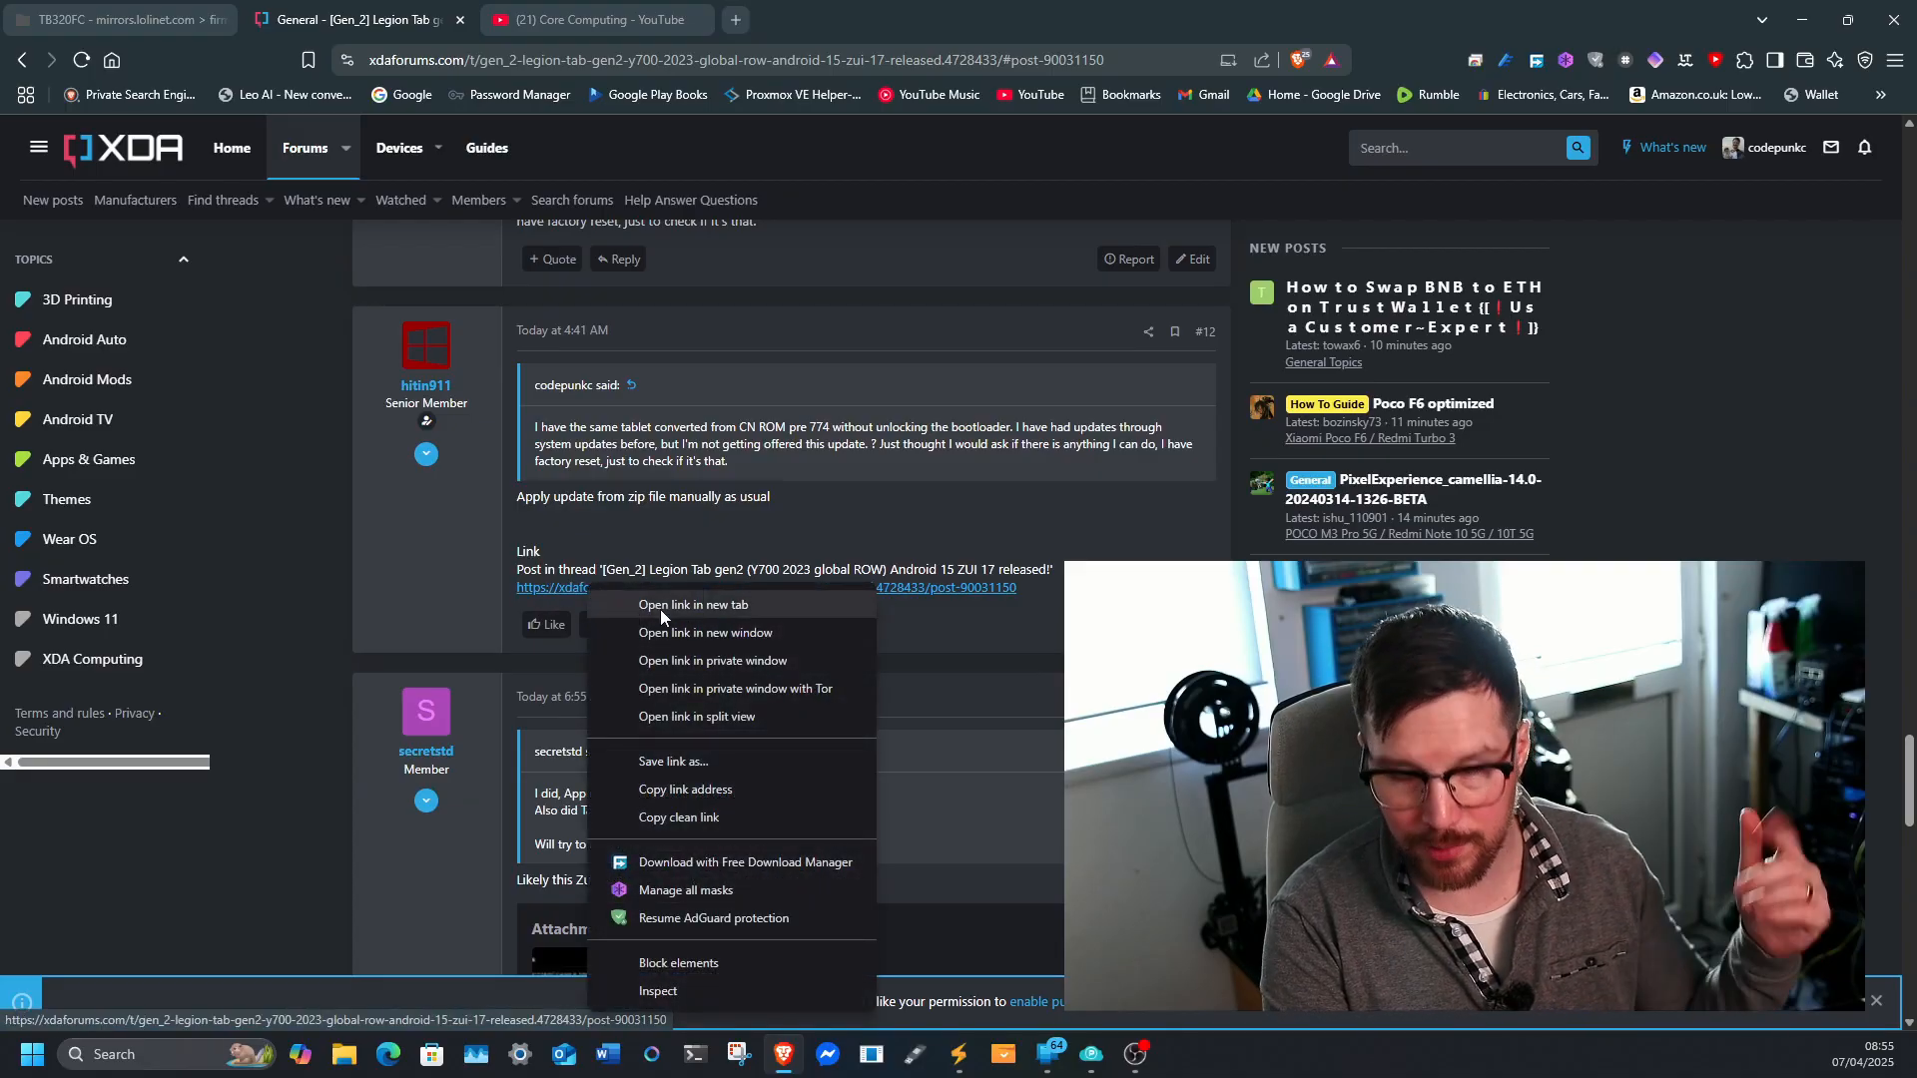
left_click(693, 604)
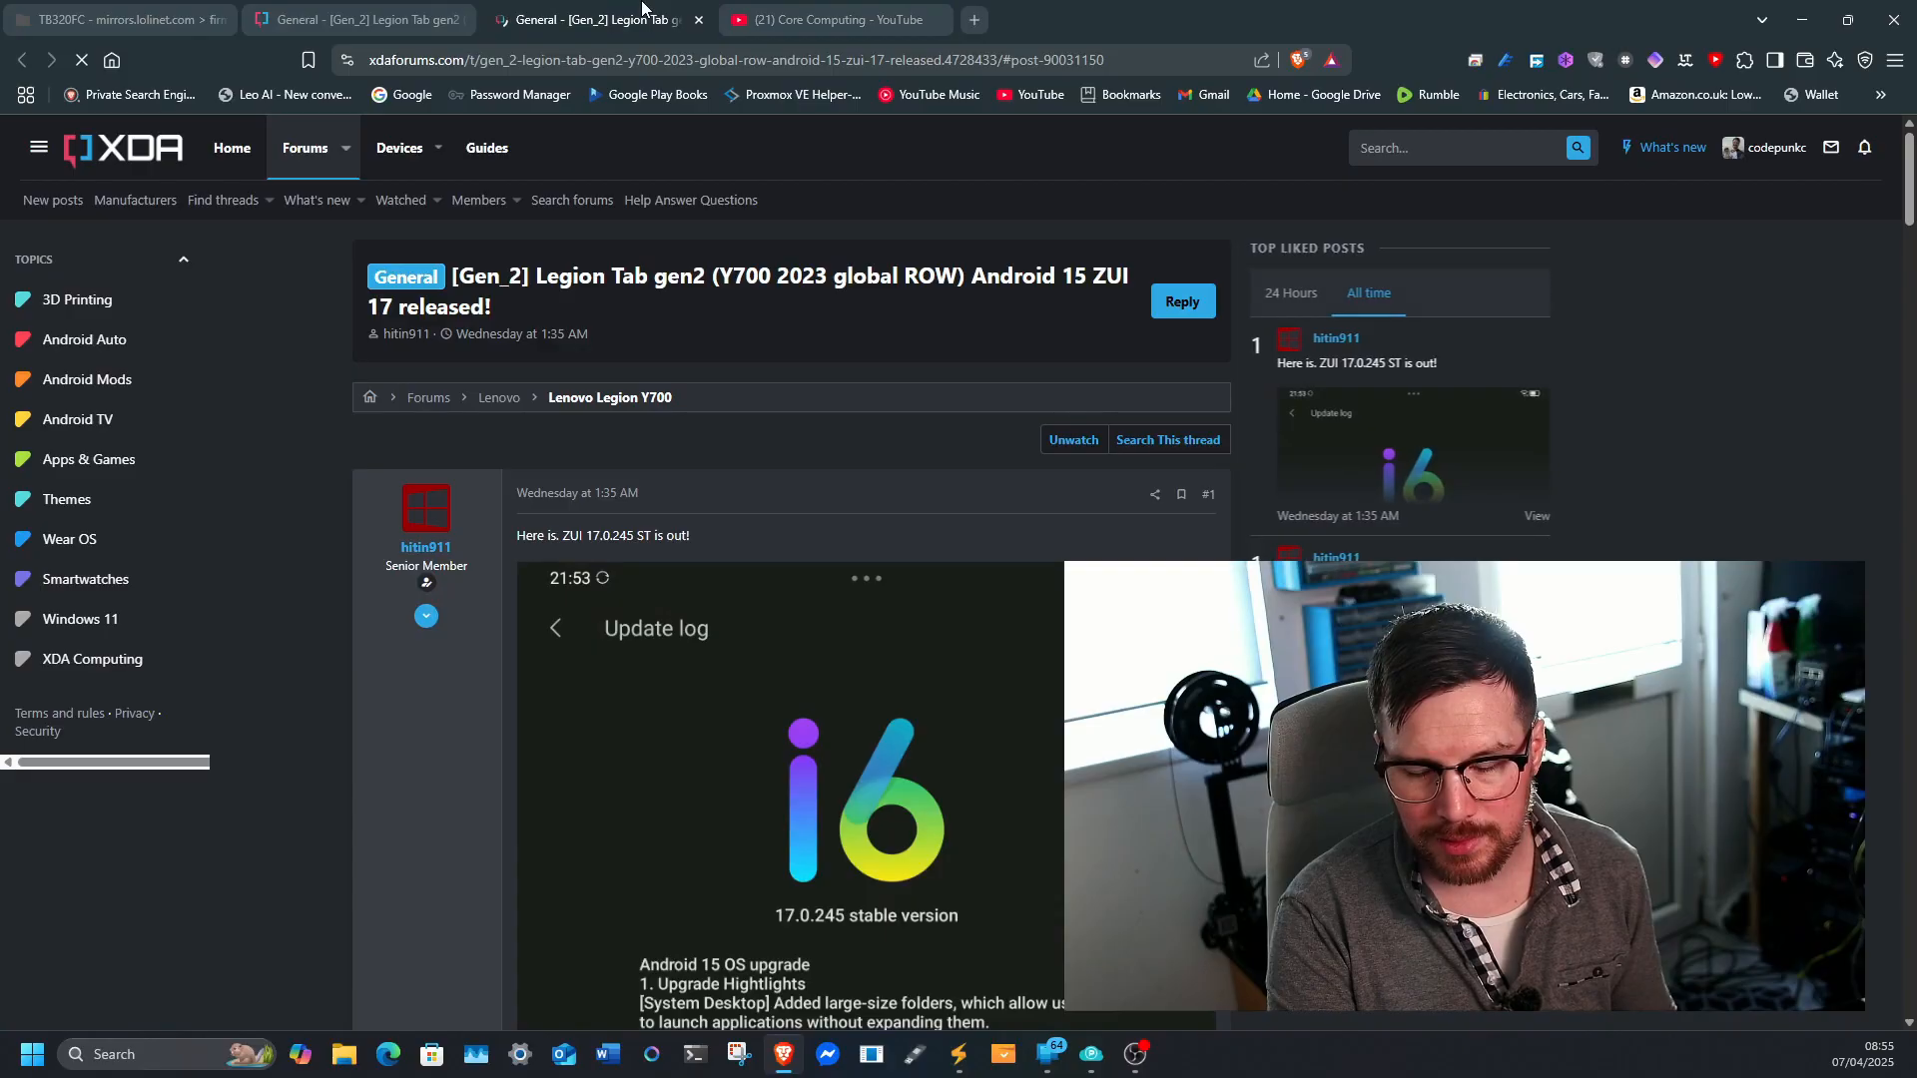
scroll("down", 3)
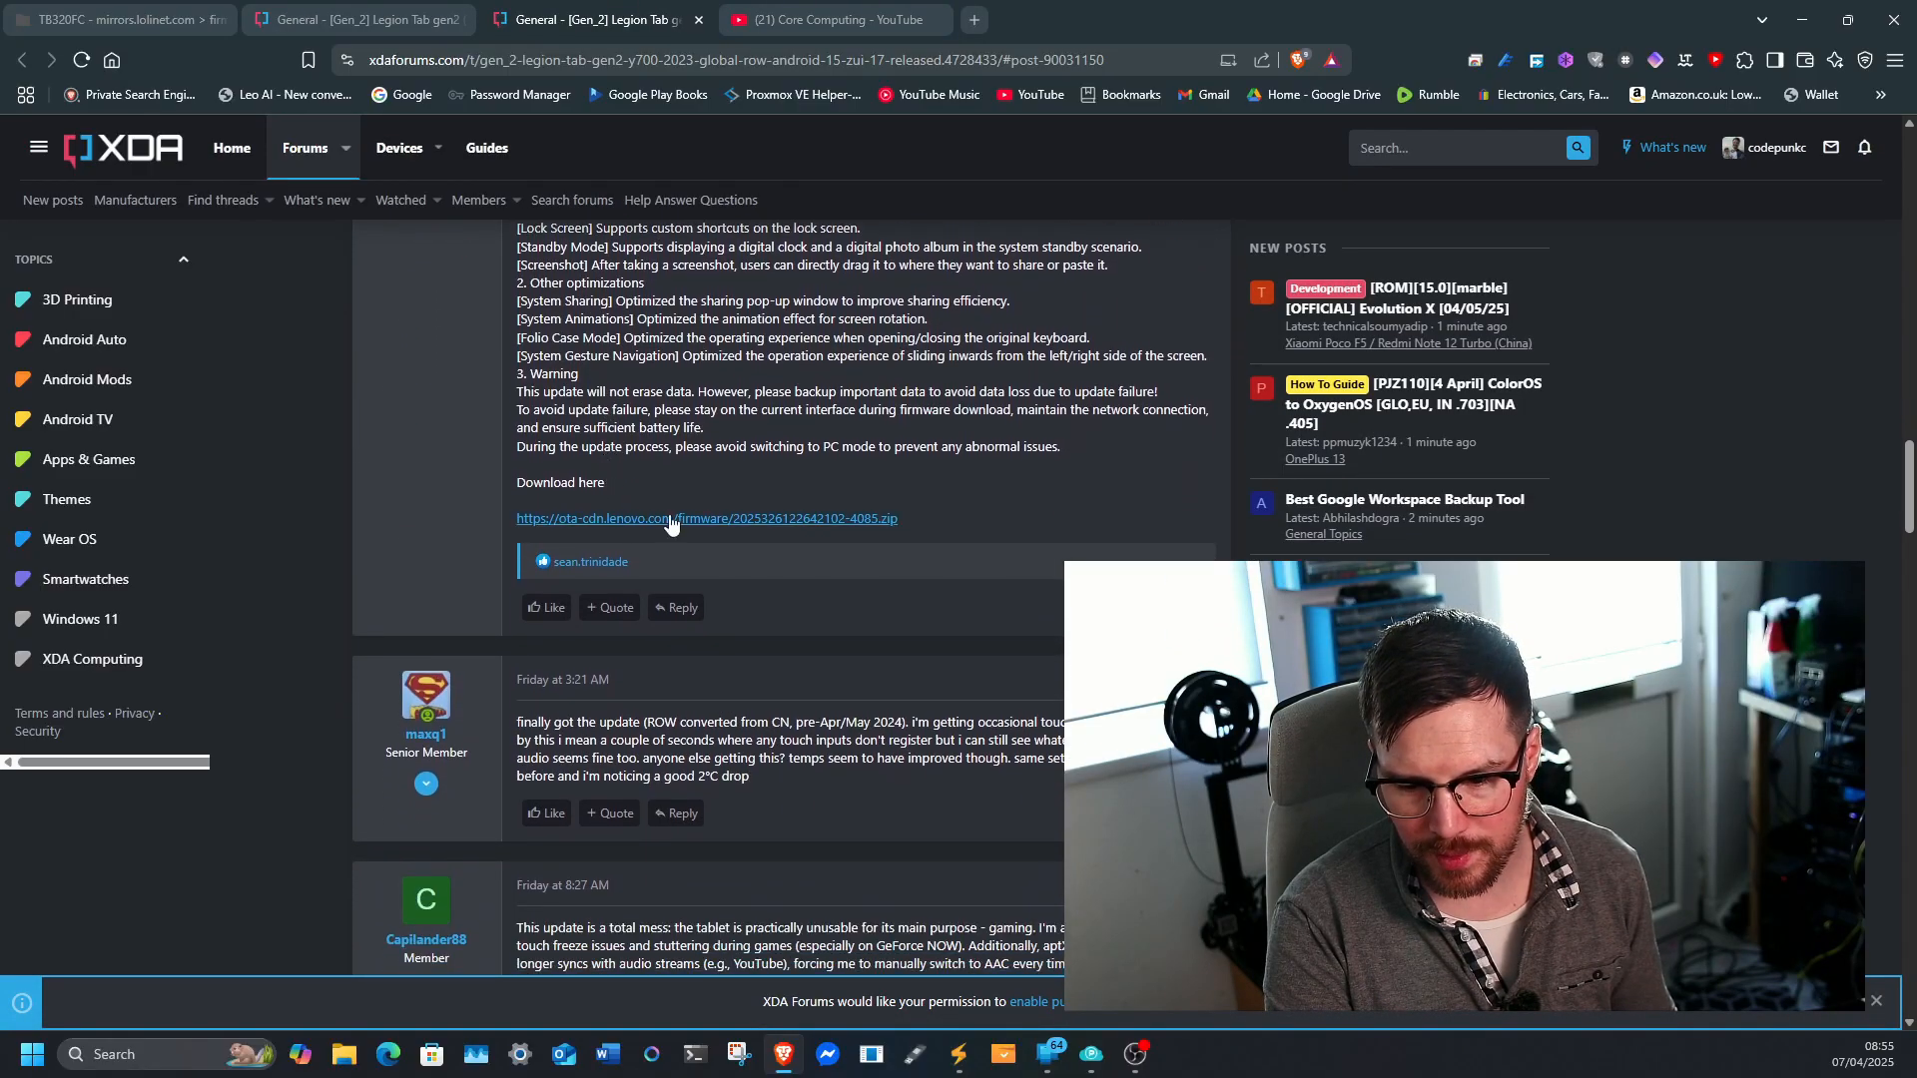
mouse_move(577, 535)
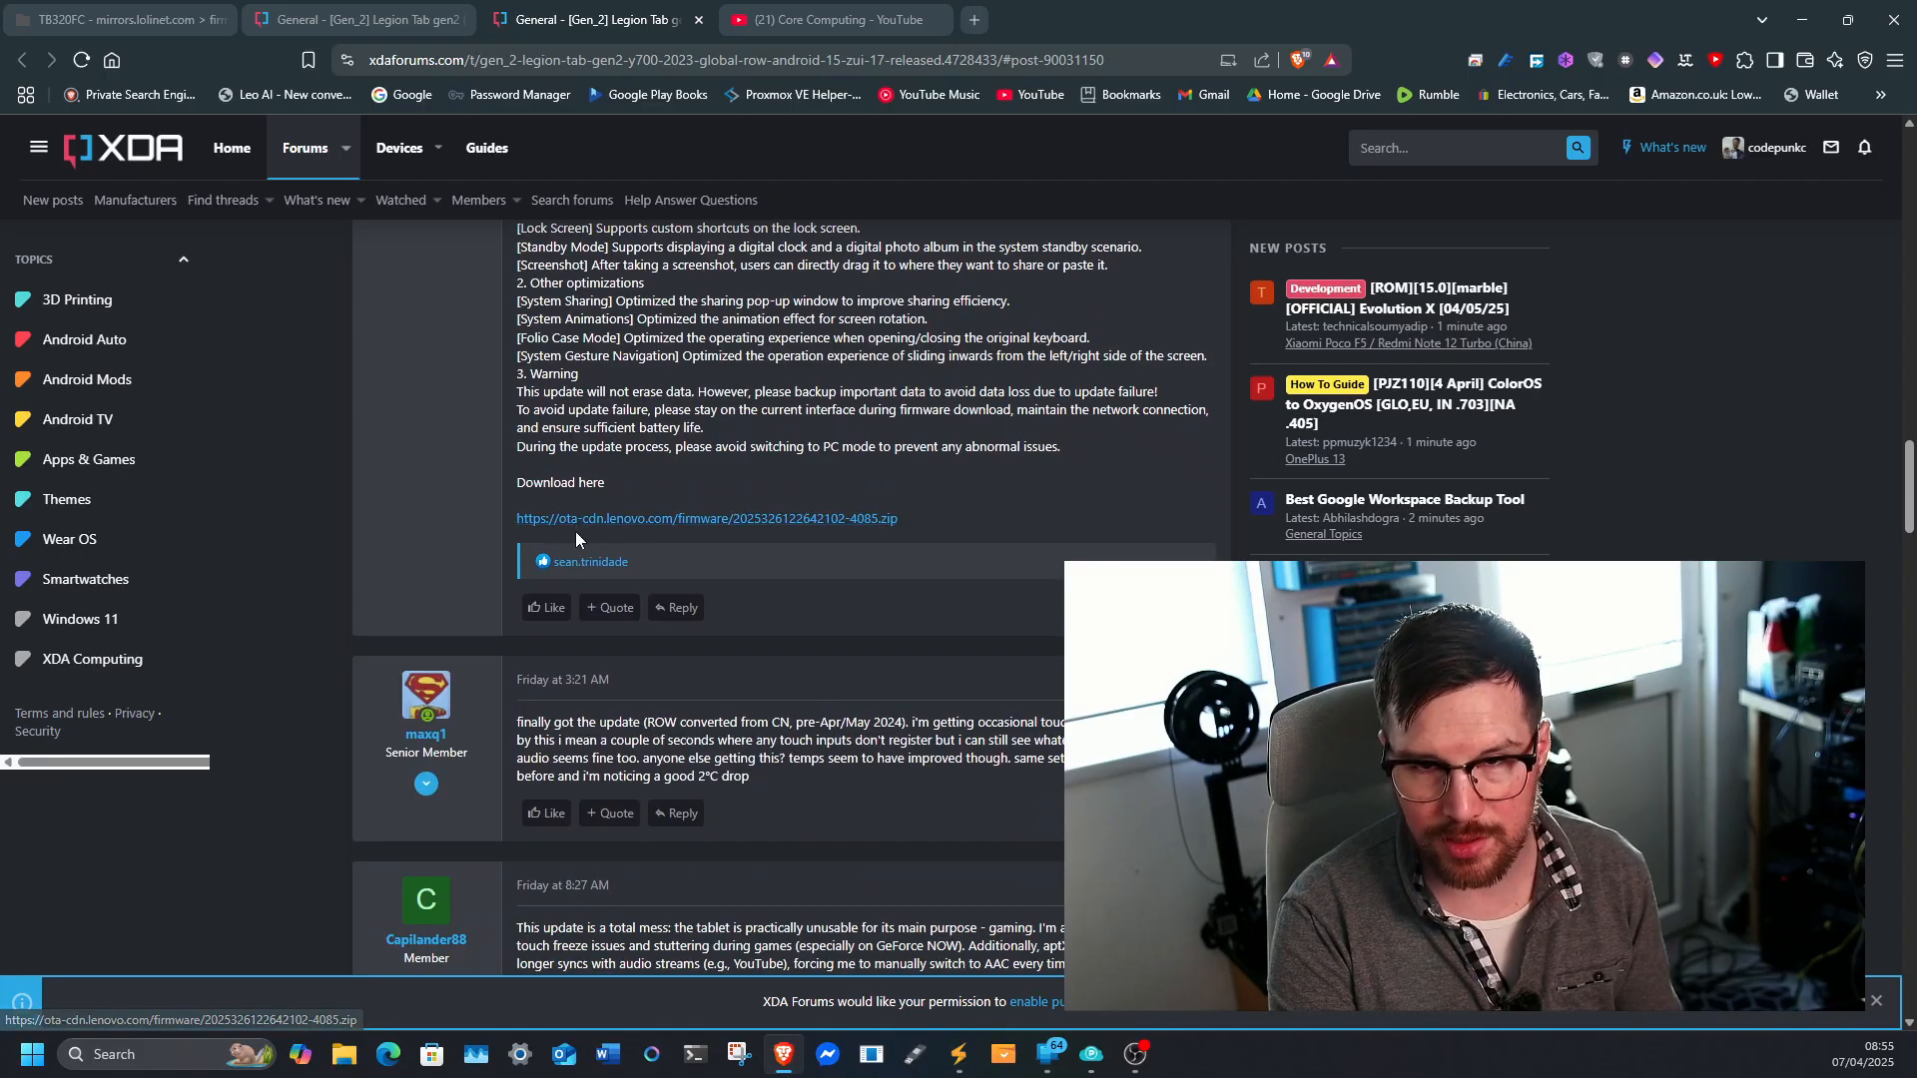
mouse_move(672, 530)
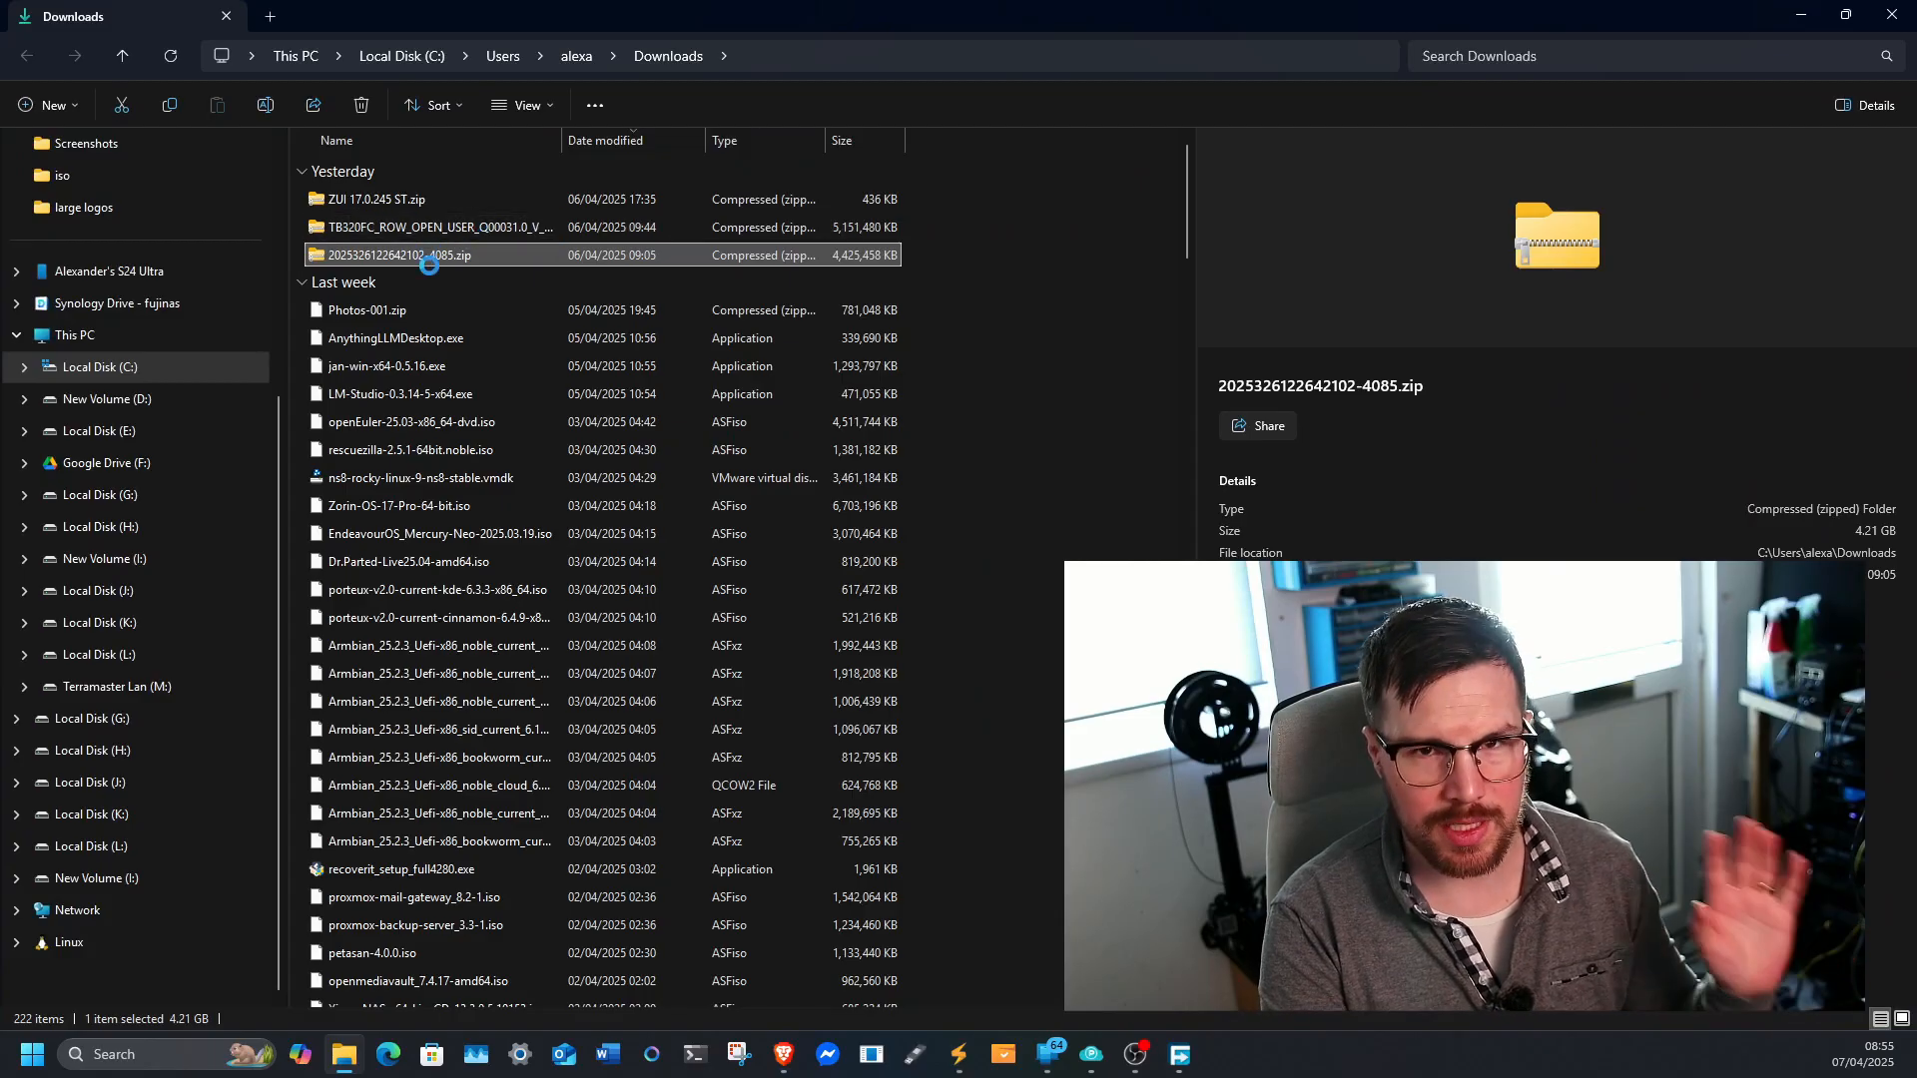
Step: Rename the 4.21 GB firmware zip in Downloads to ota.zip and bring up its context menu
right_click(406, 254)
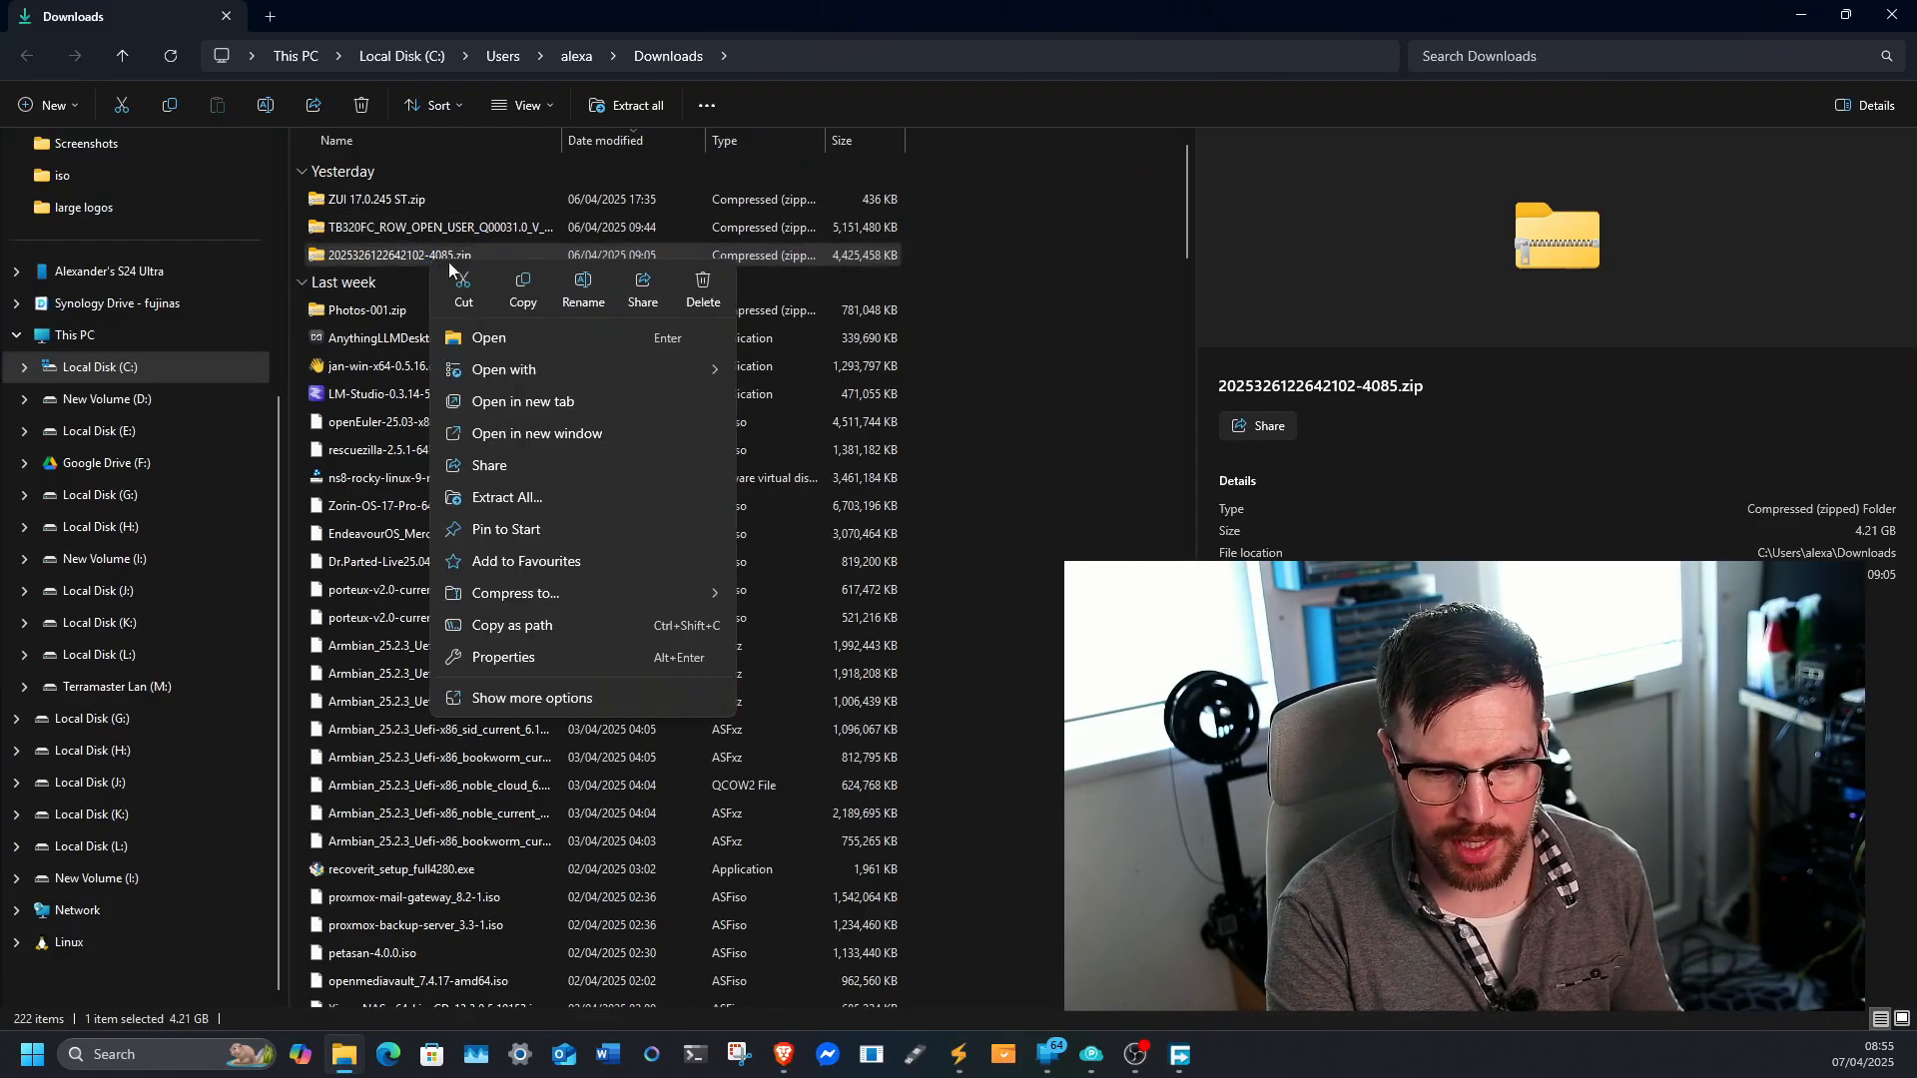
left_click(583, 290)
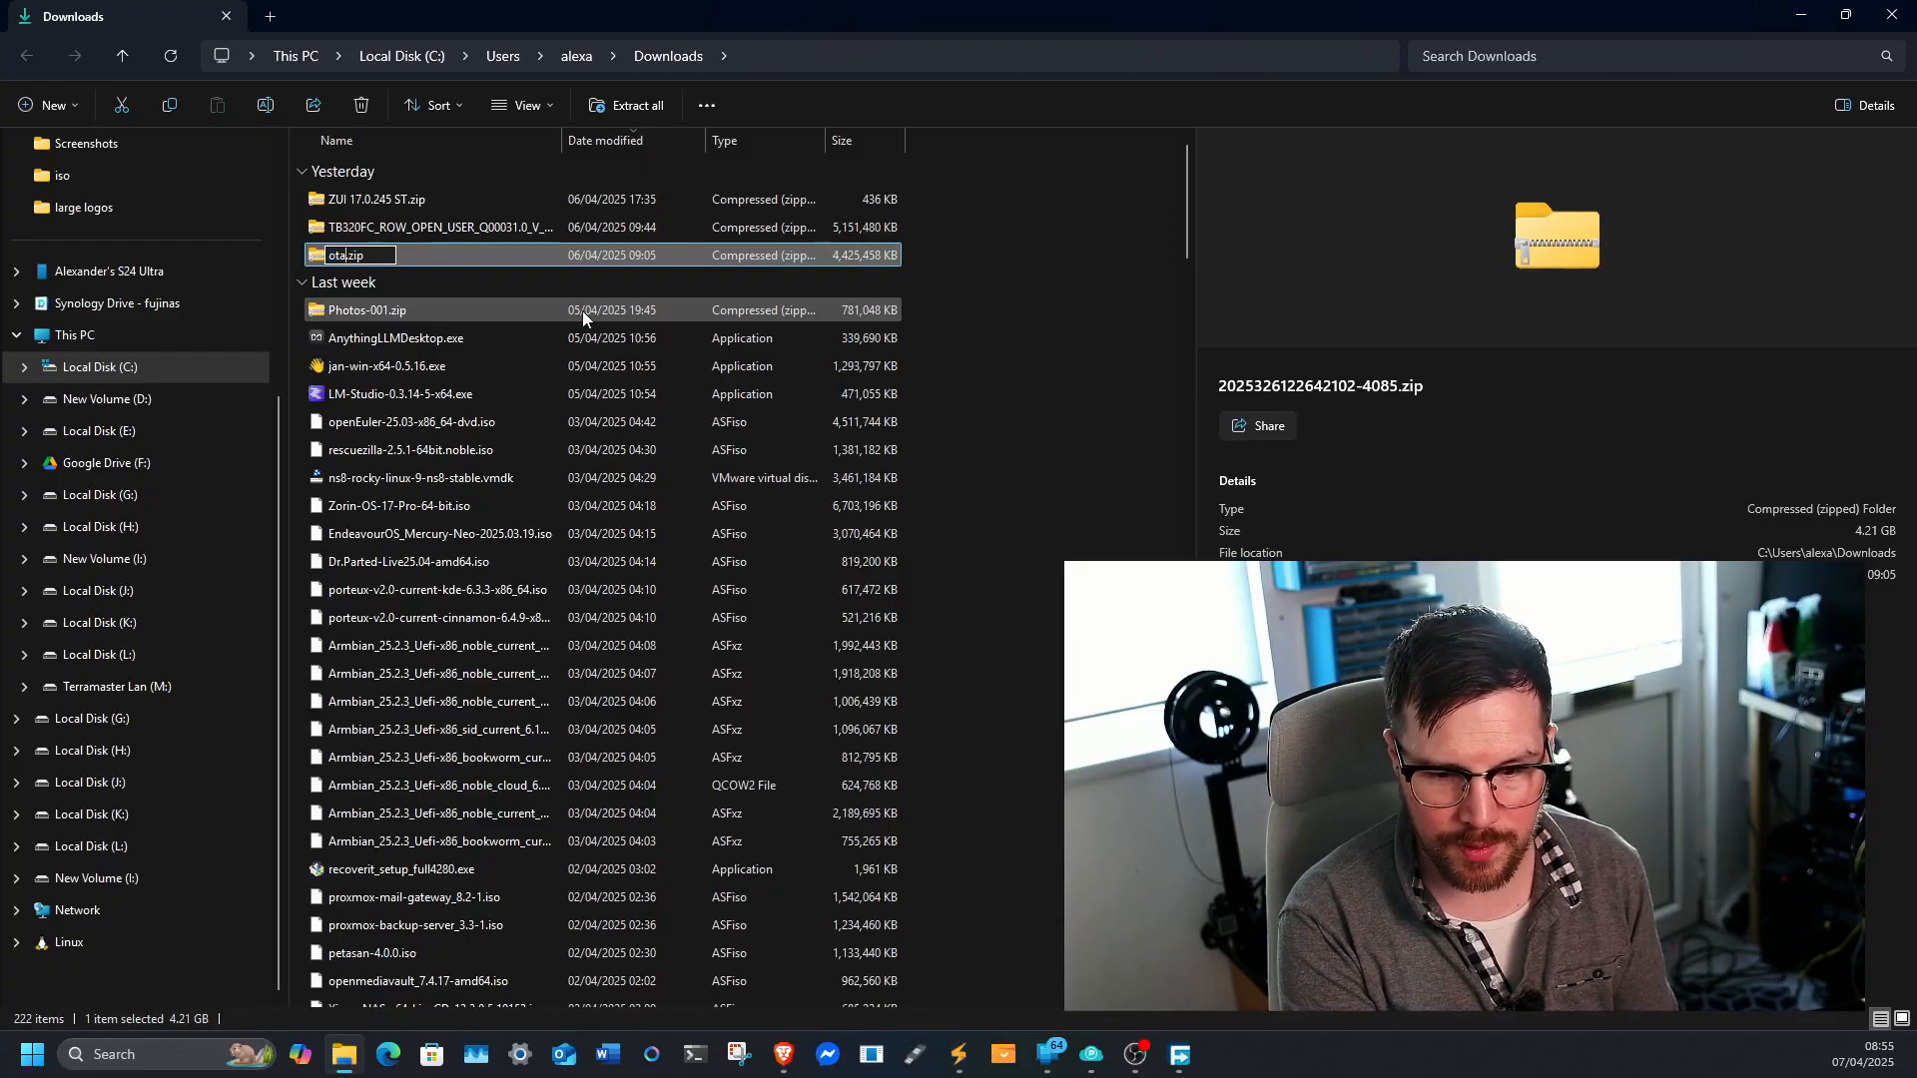
key("Enter")
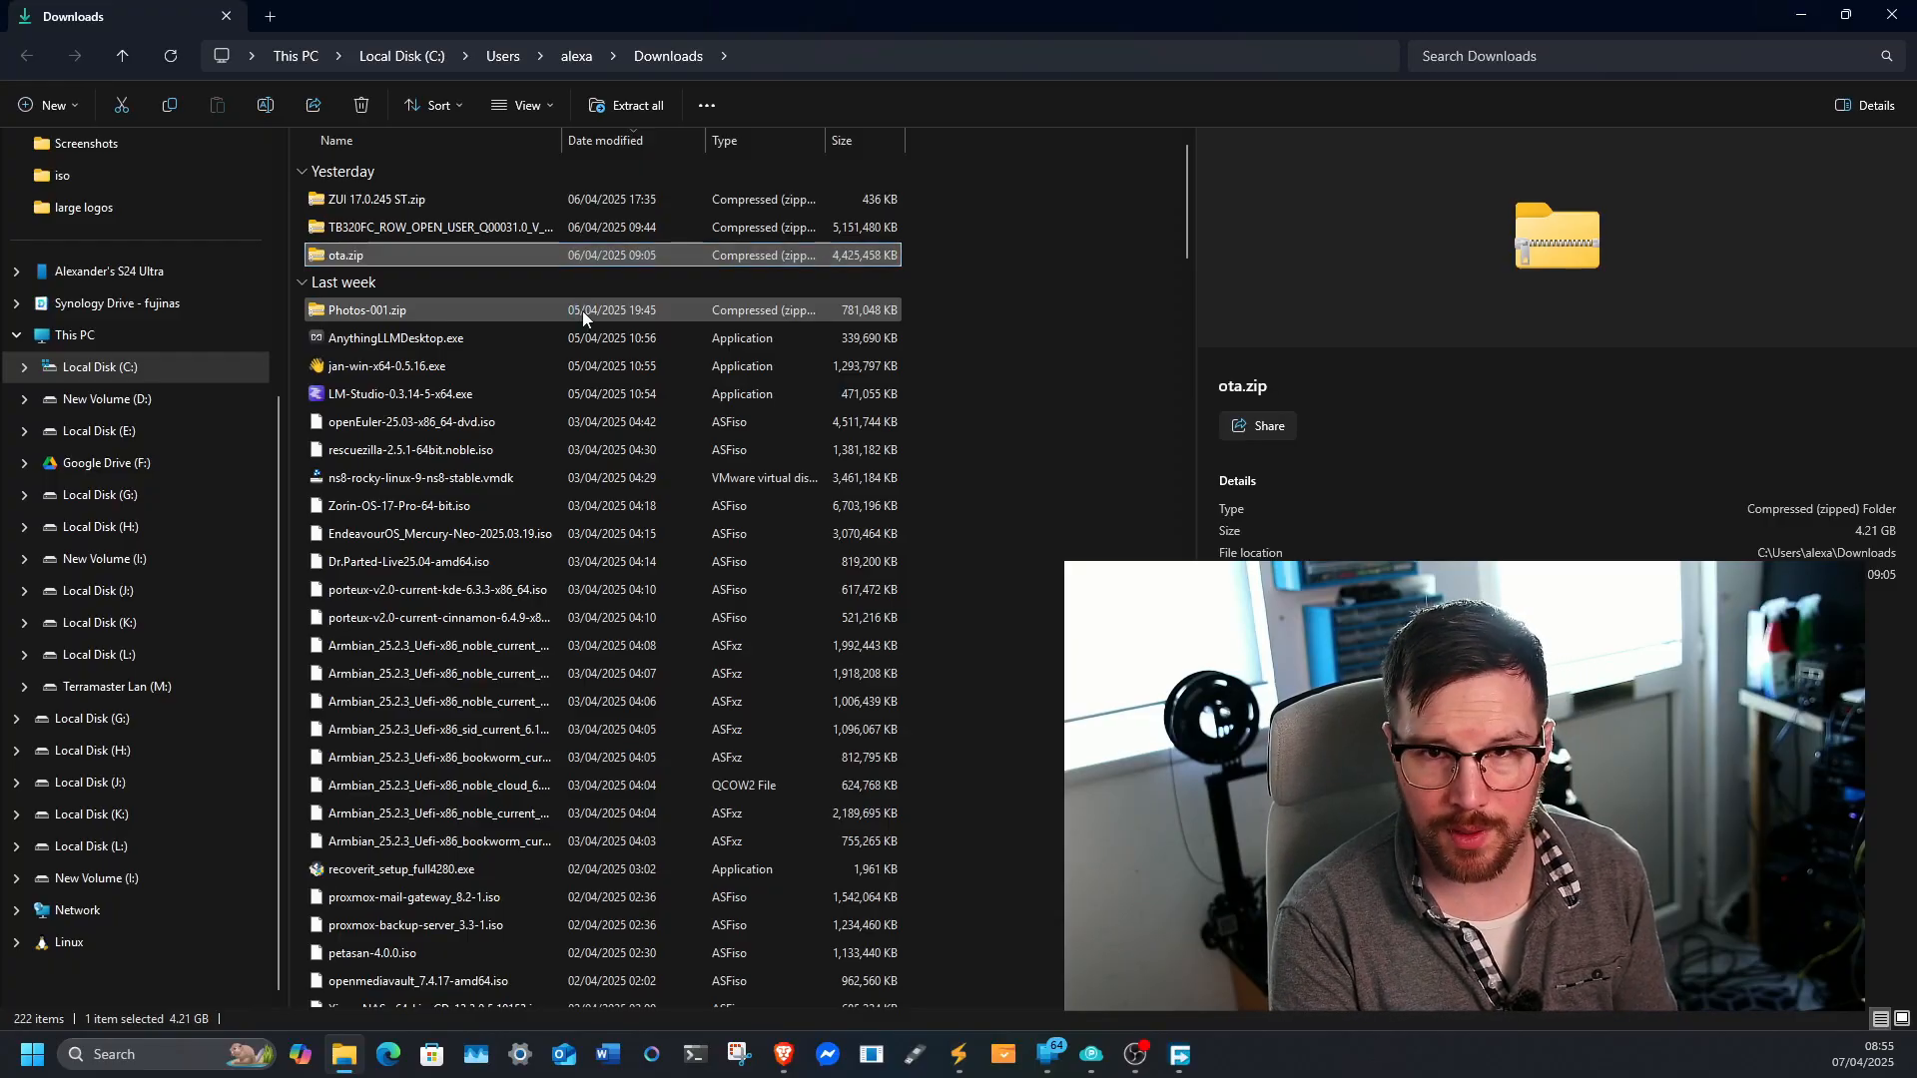
scroll("down", 3)
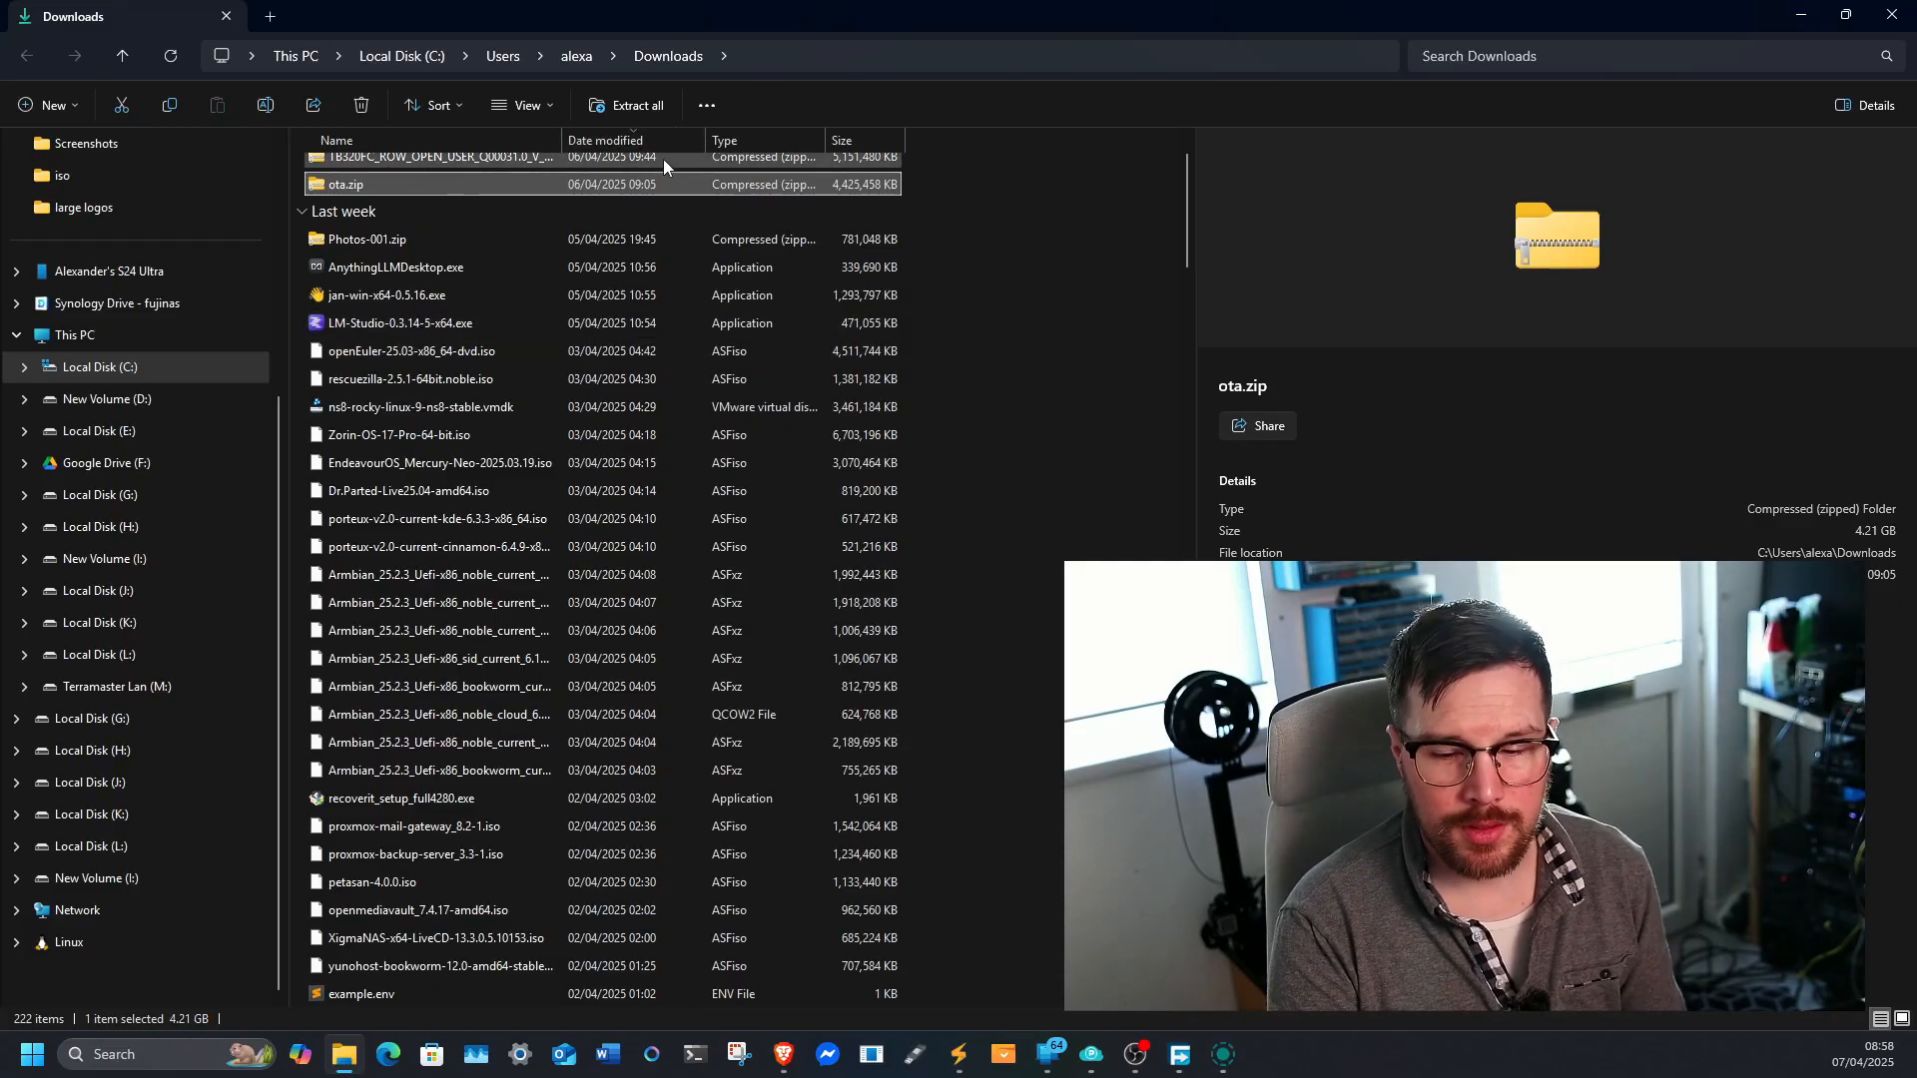
mouse_move(438, 196)
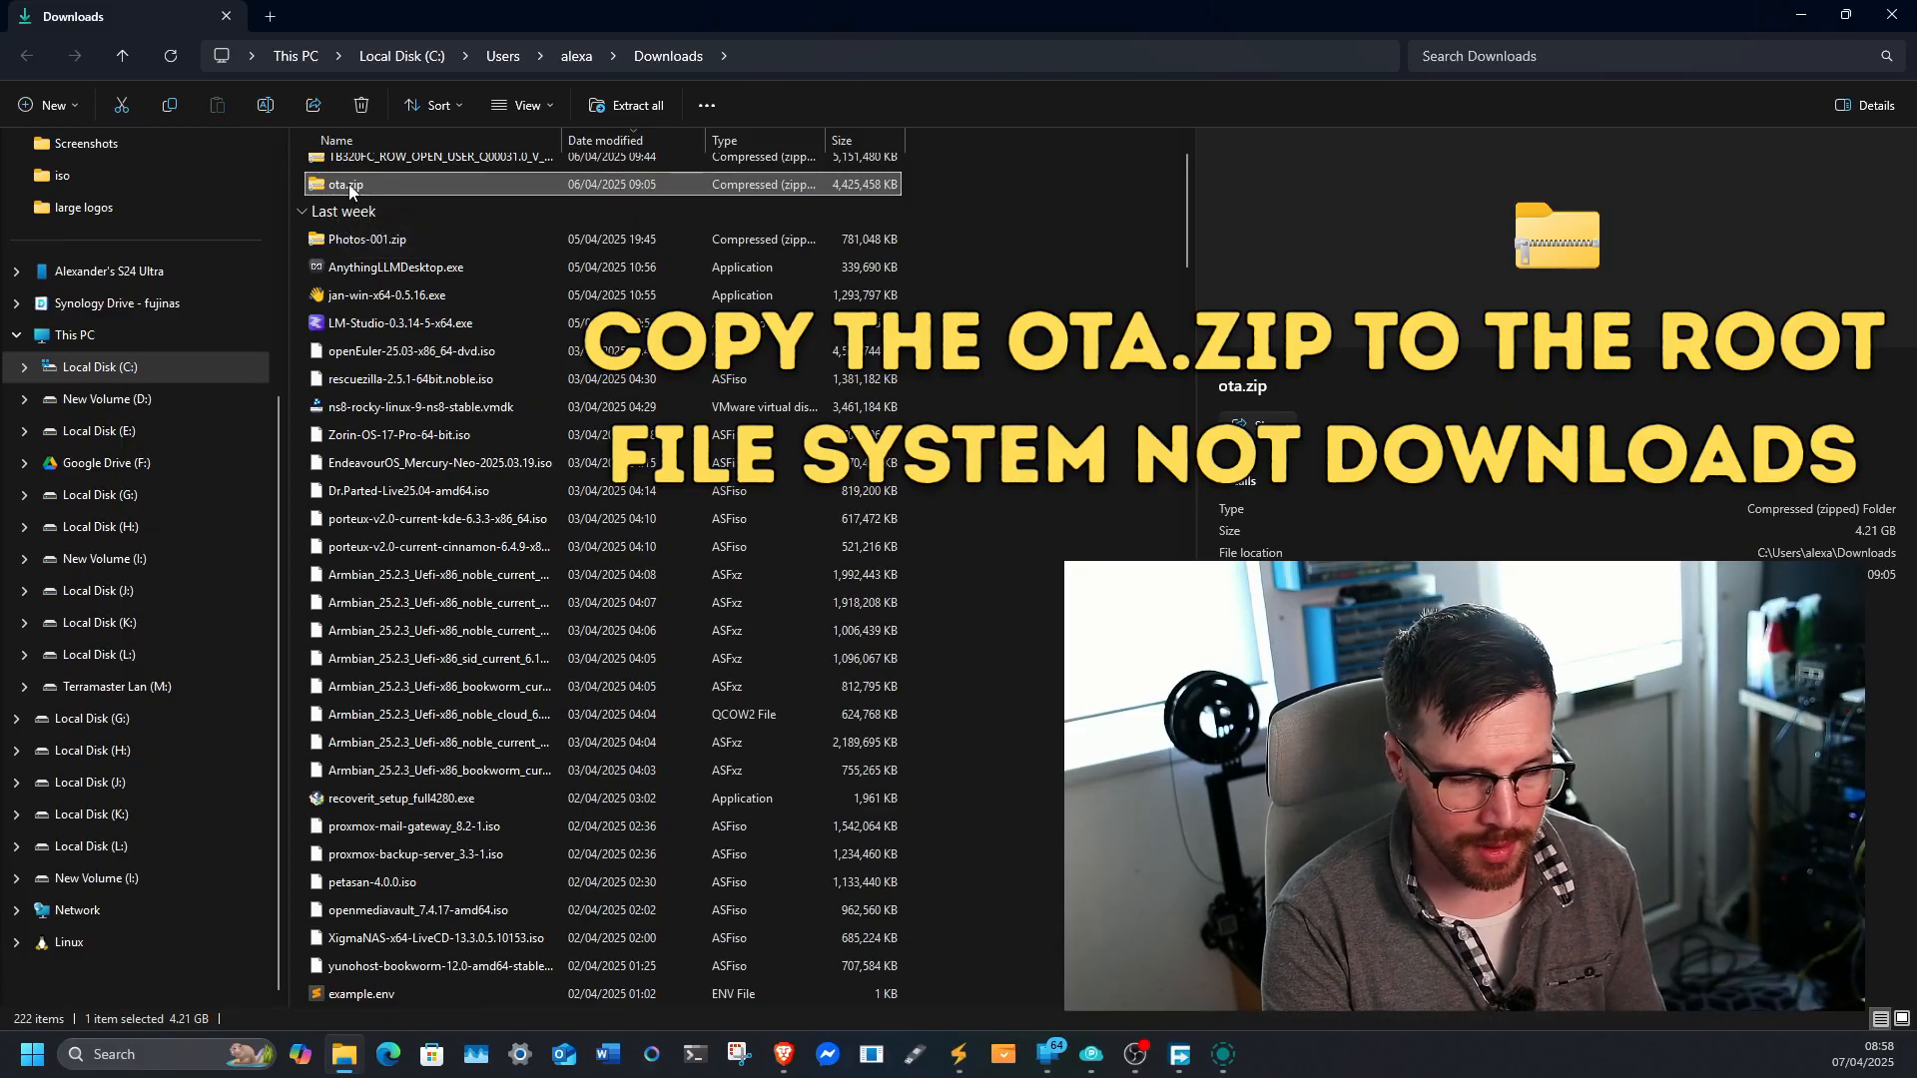
right_click(349, 183)
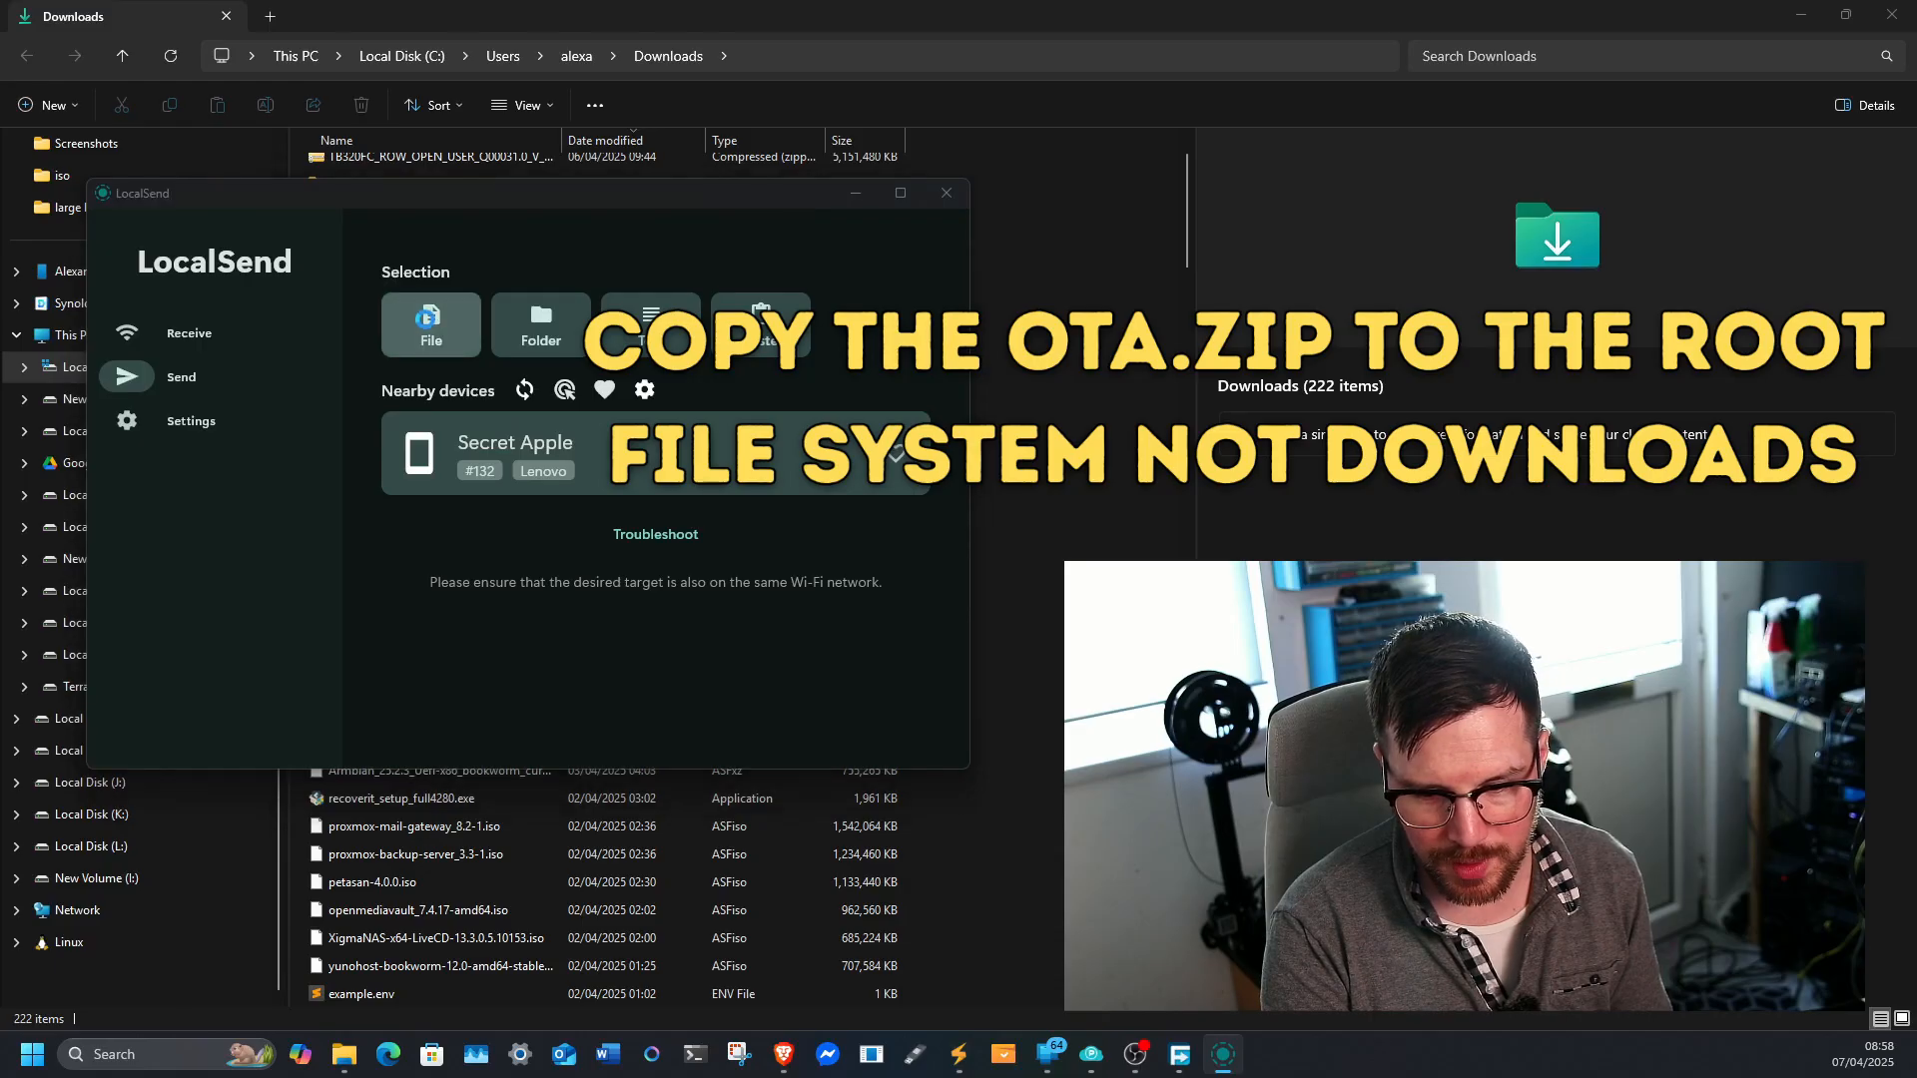
Step: Choose File under Selection on LocalSend's Send page
left_click(430, 324)
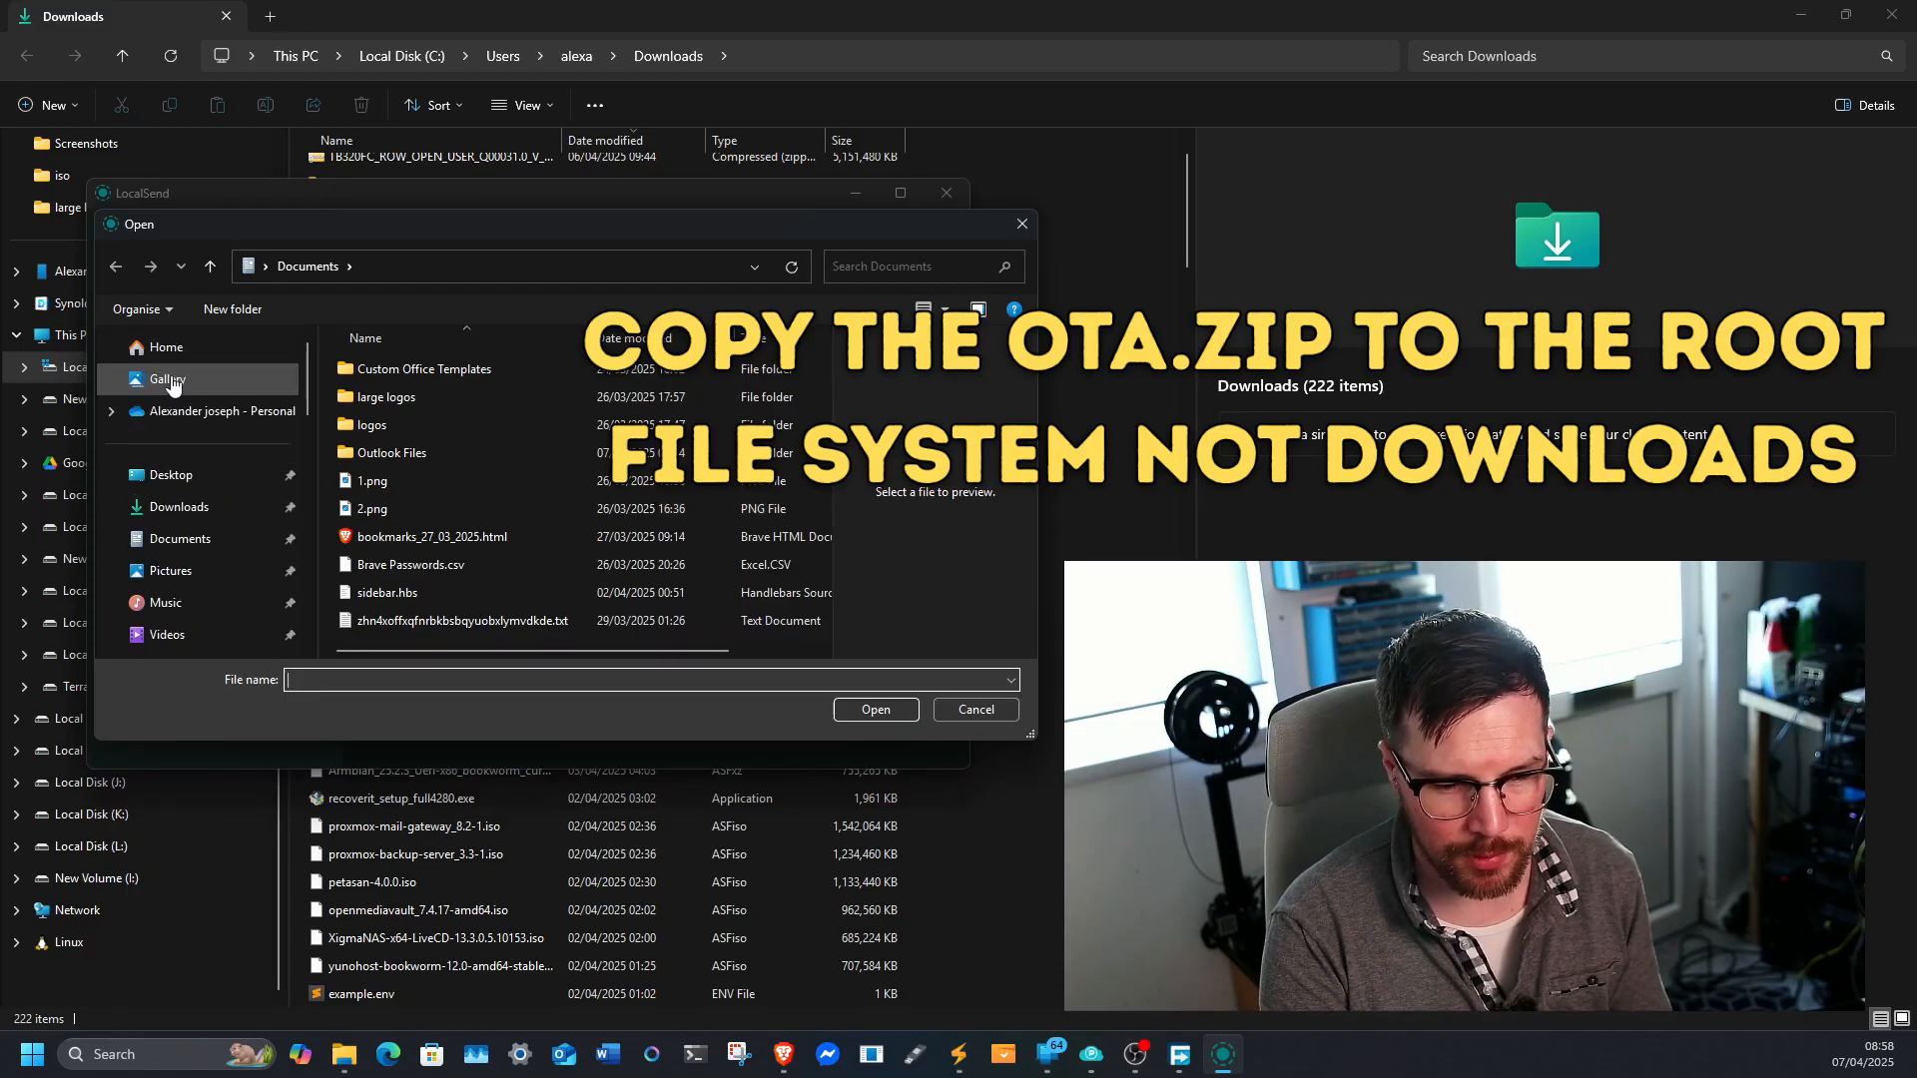
Step: Pick ota.zip from Downloads and send it to the nearby Lenovo device
left_click(178, 506)
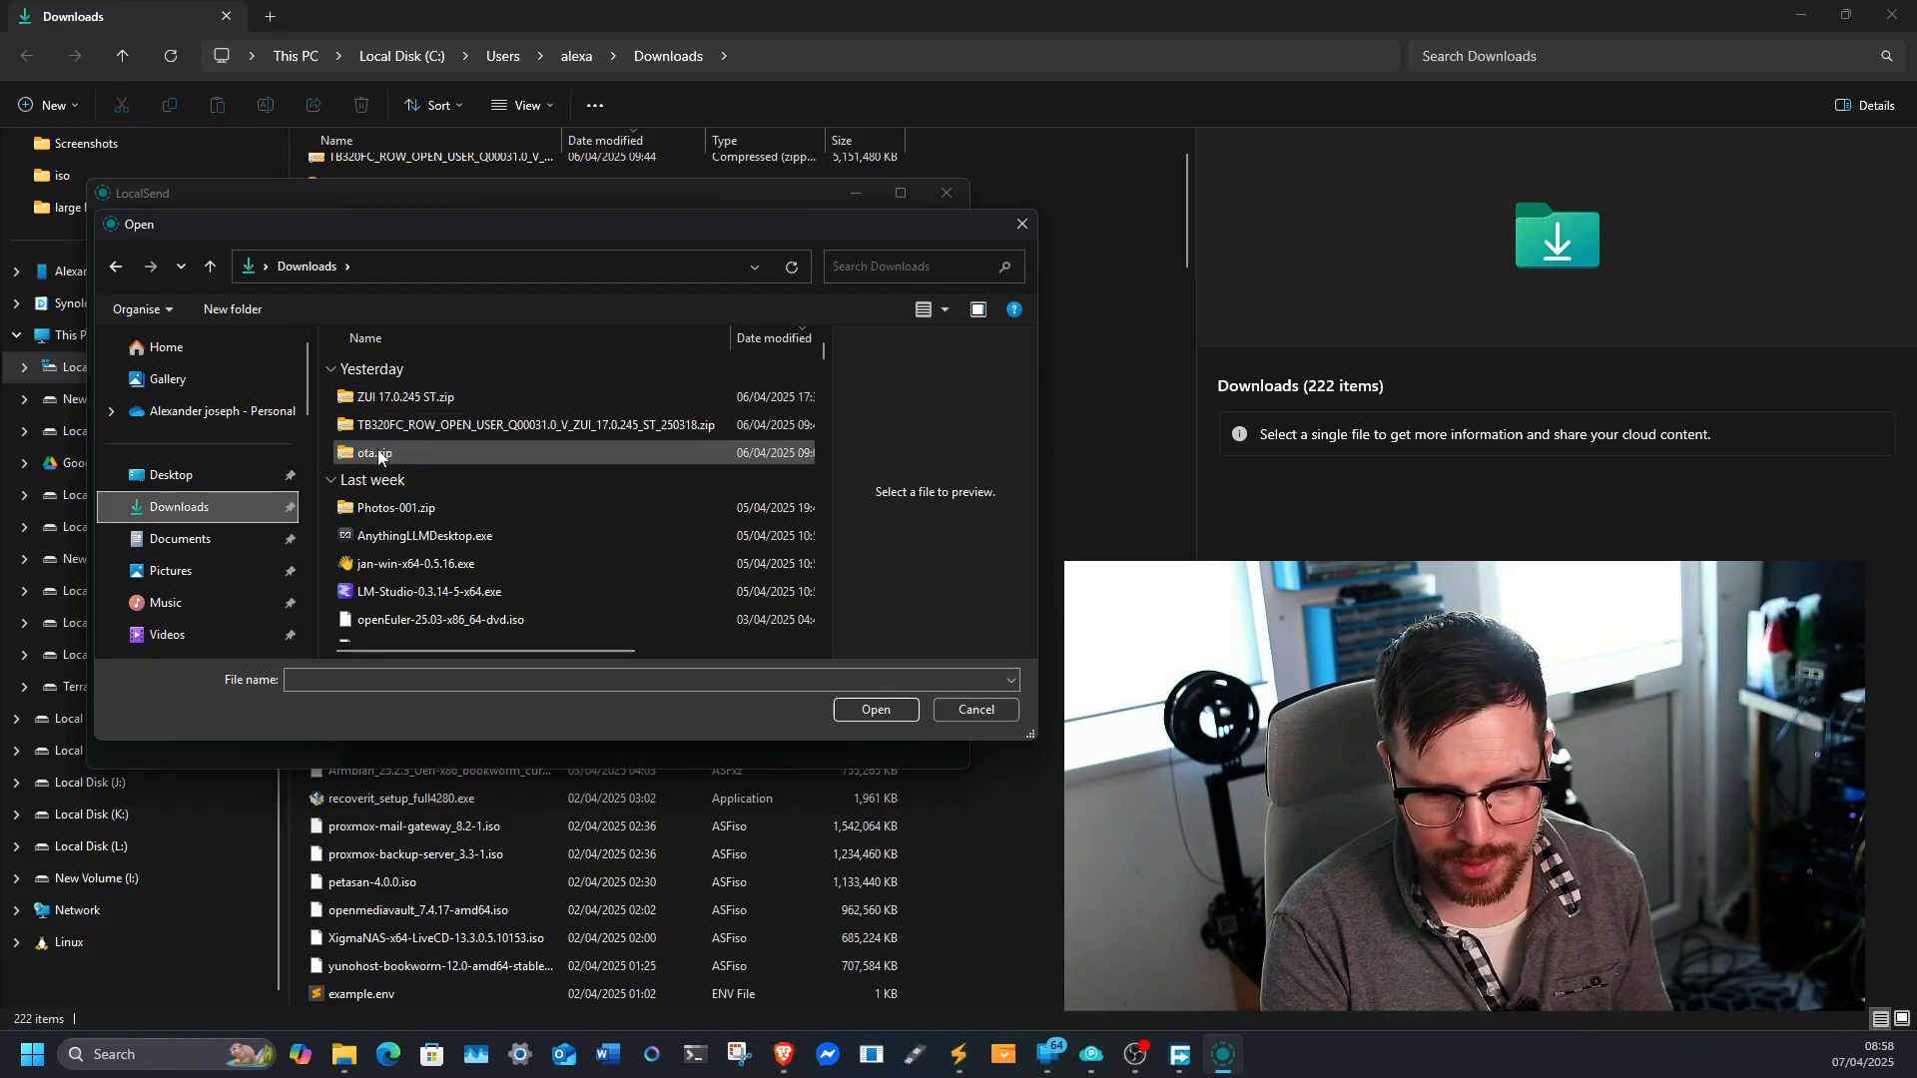
left_click(372, 452)
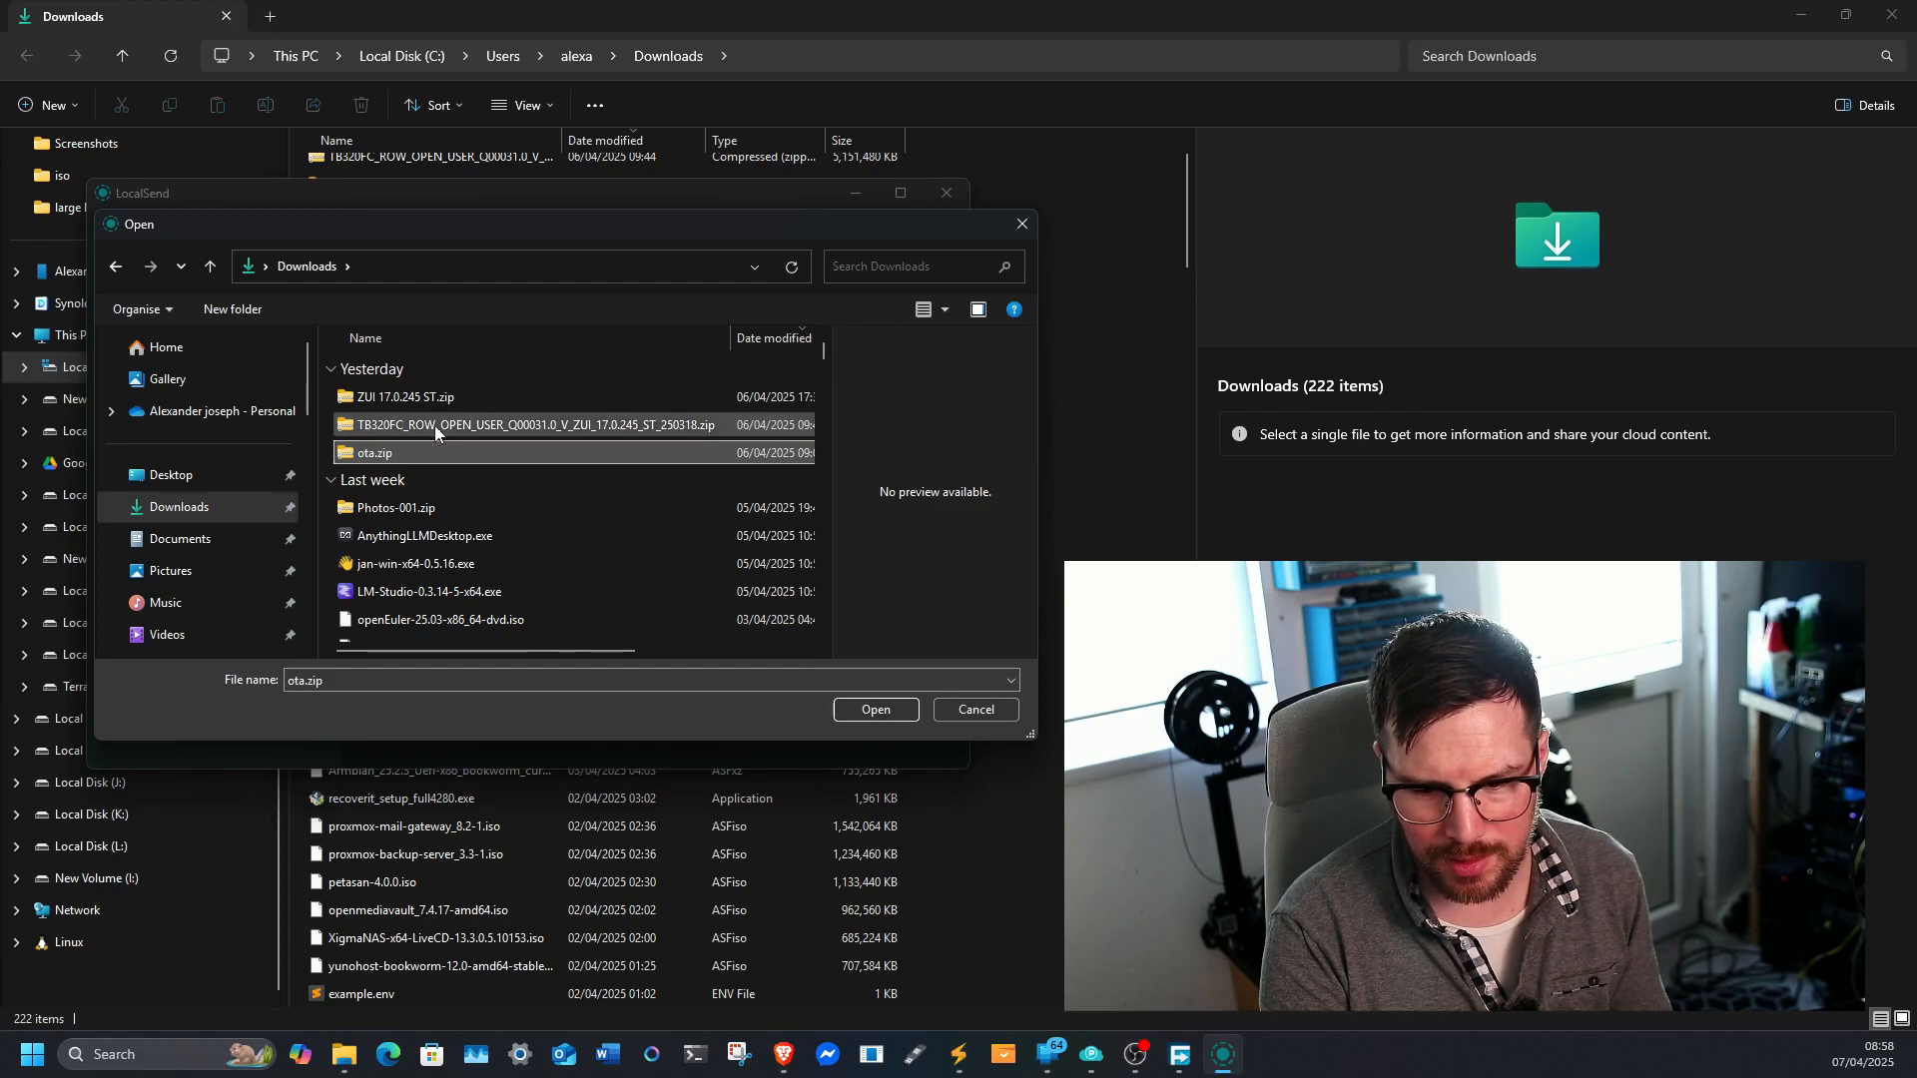
mouse_move(399, 433)
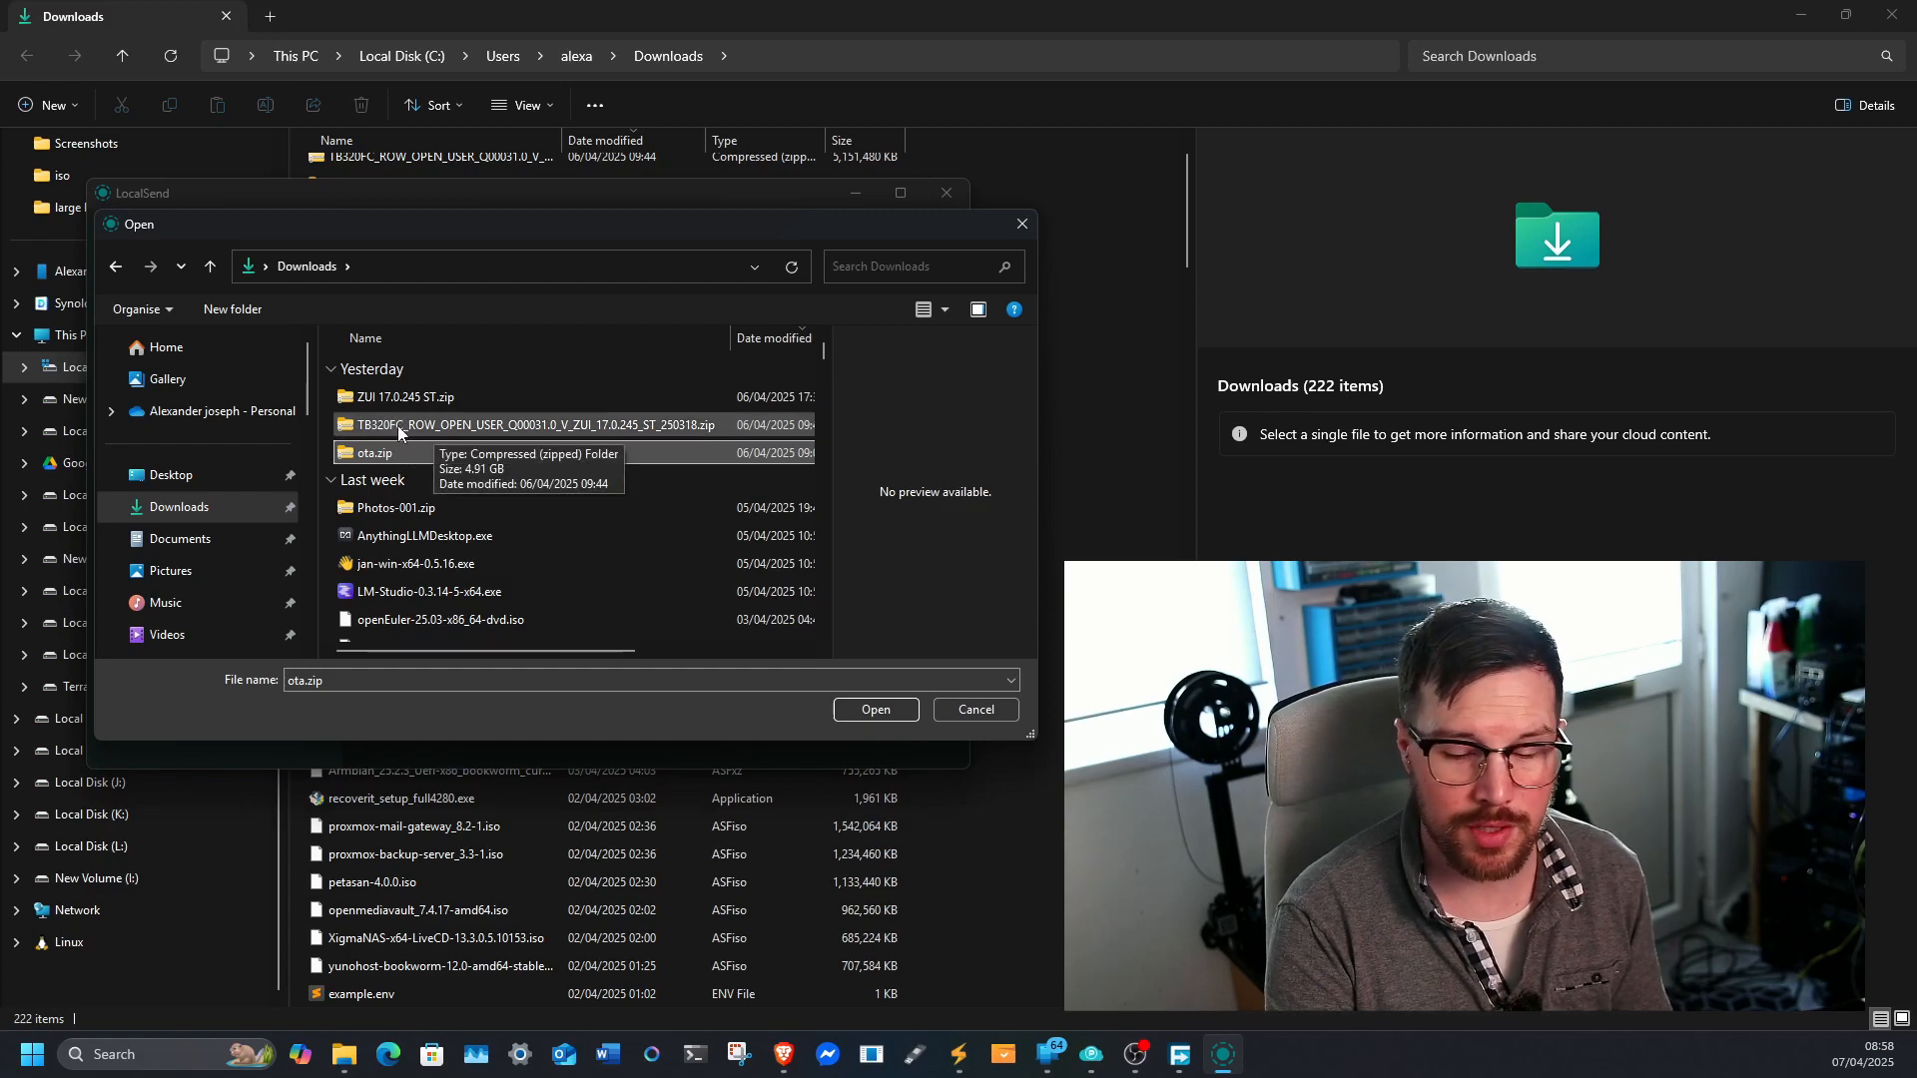
left_click(373, 453)
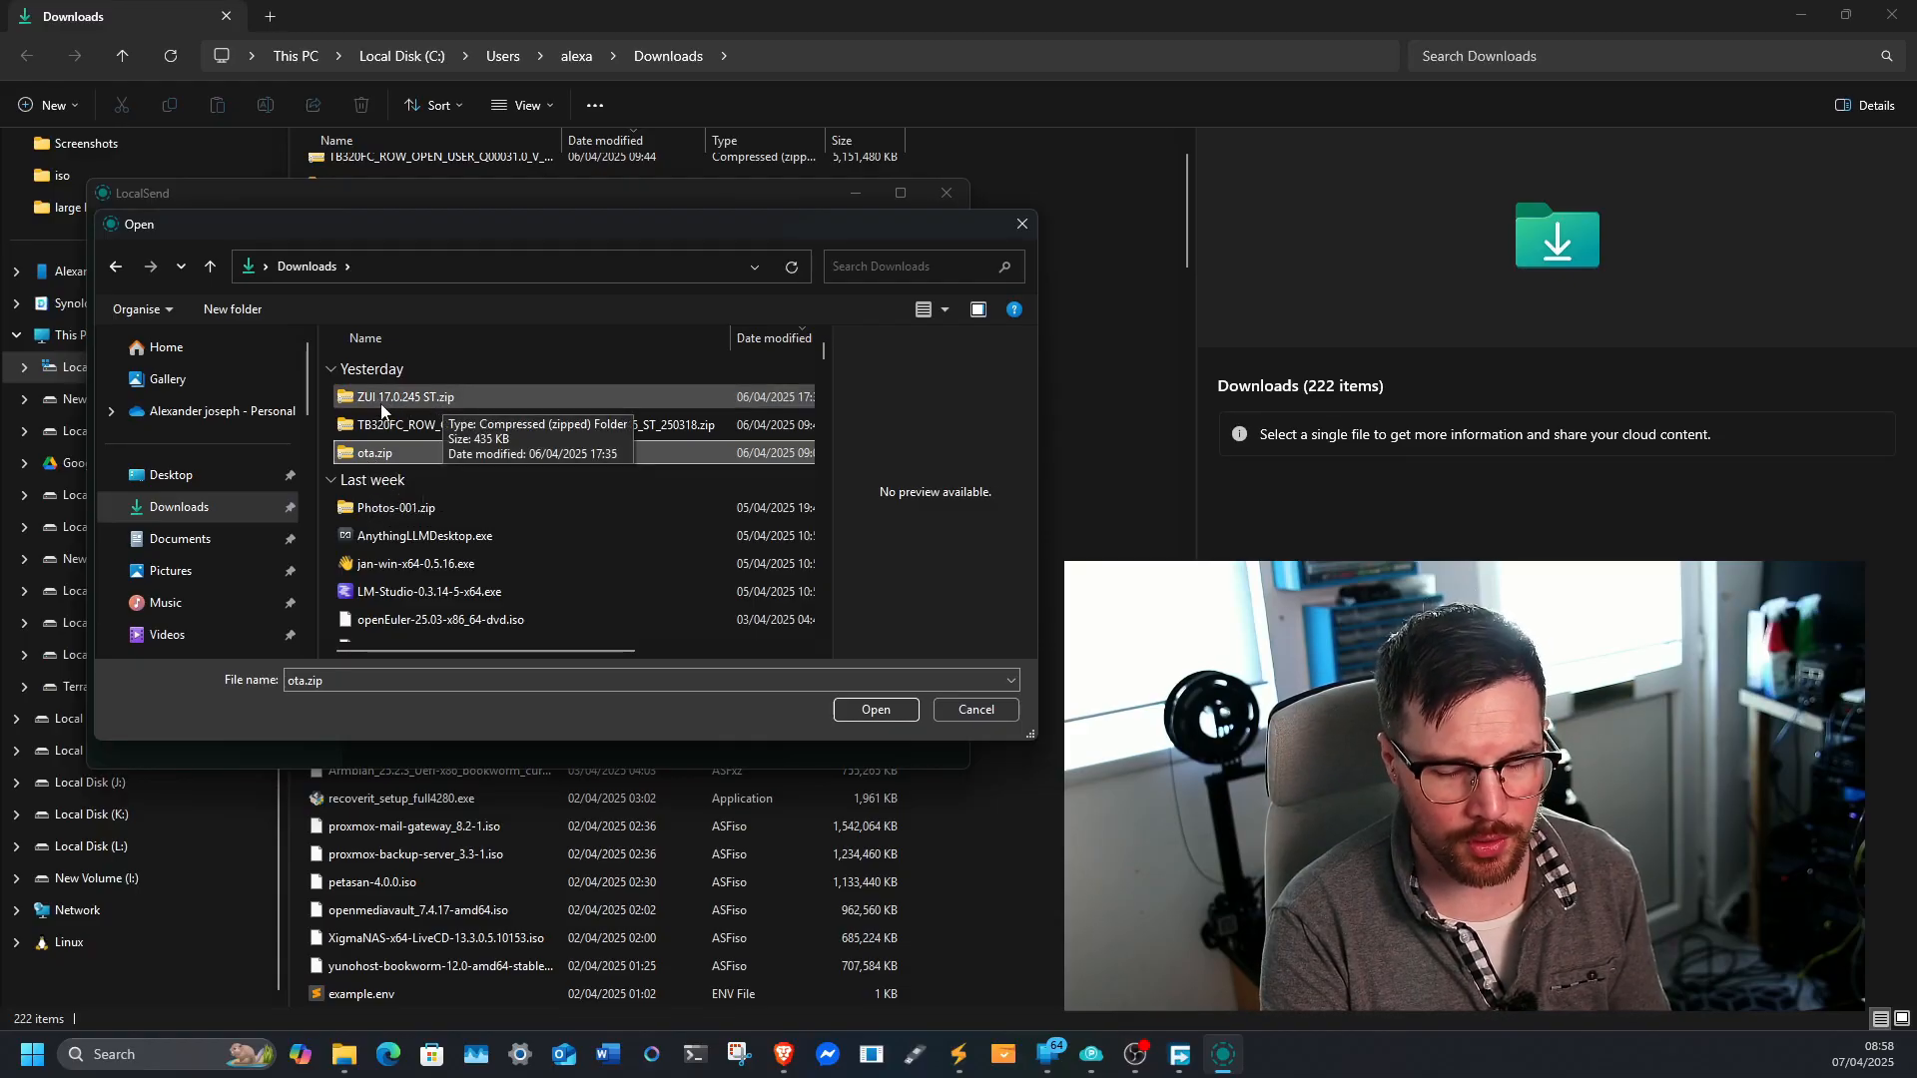
left_click(876, 710)
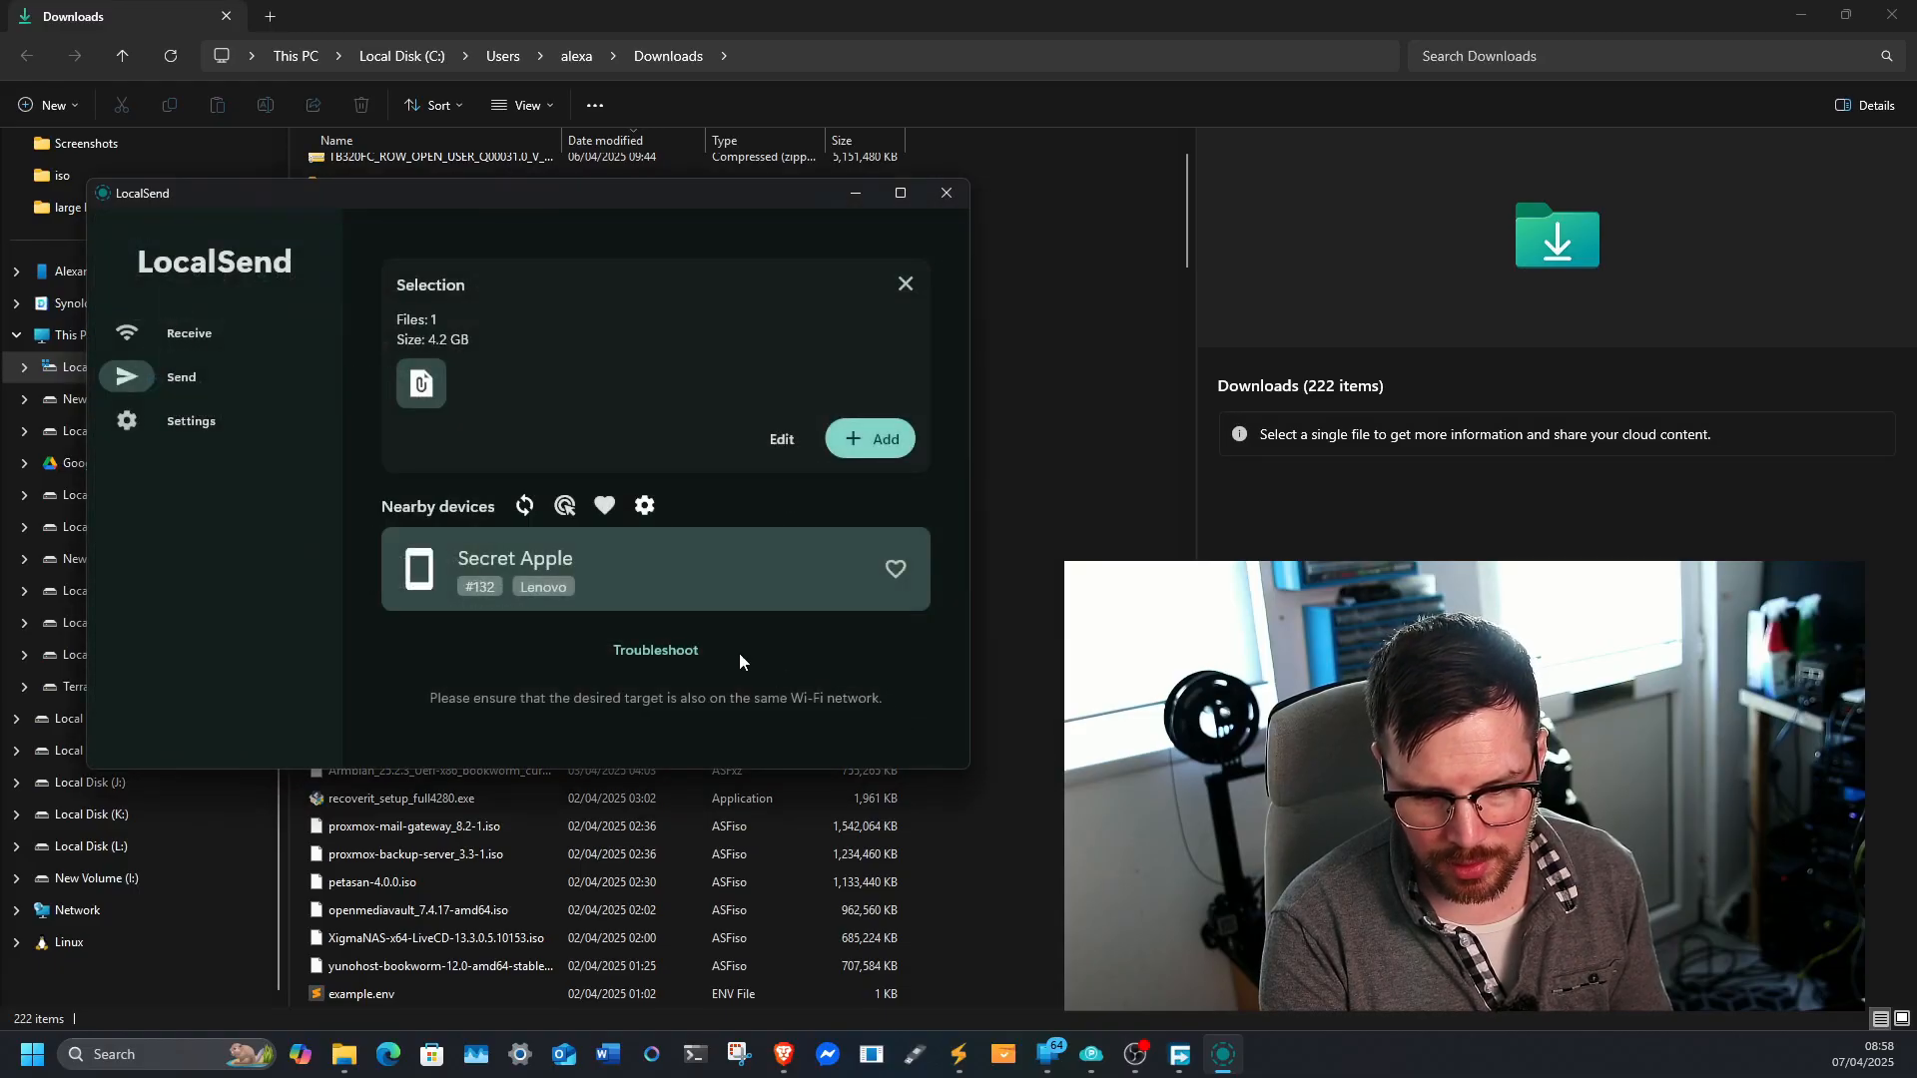
mouse_move(449, 354)
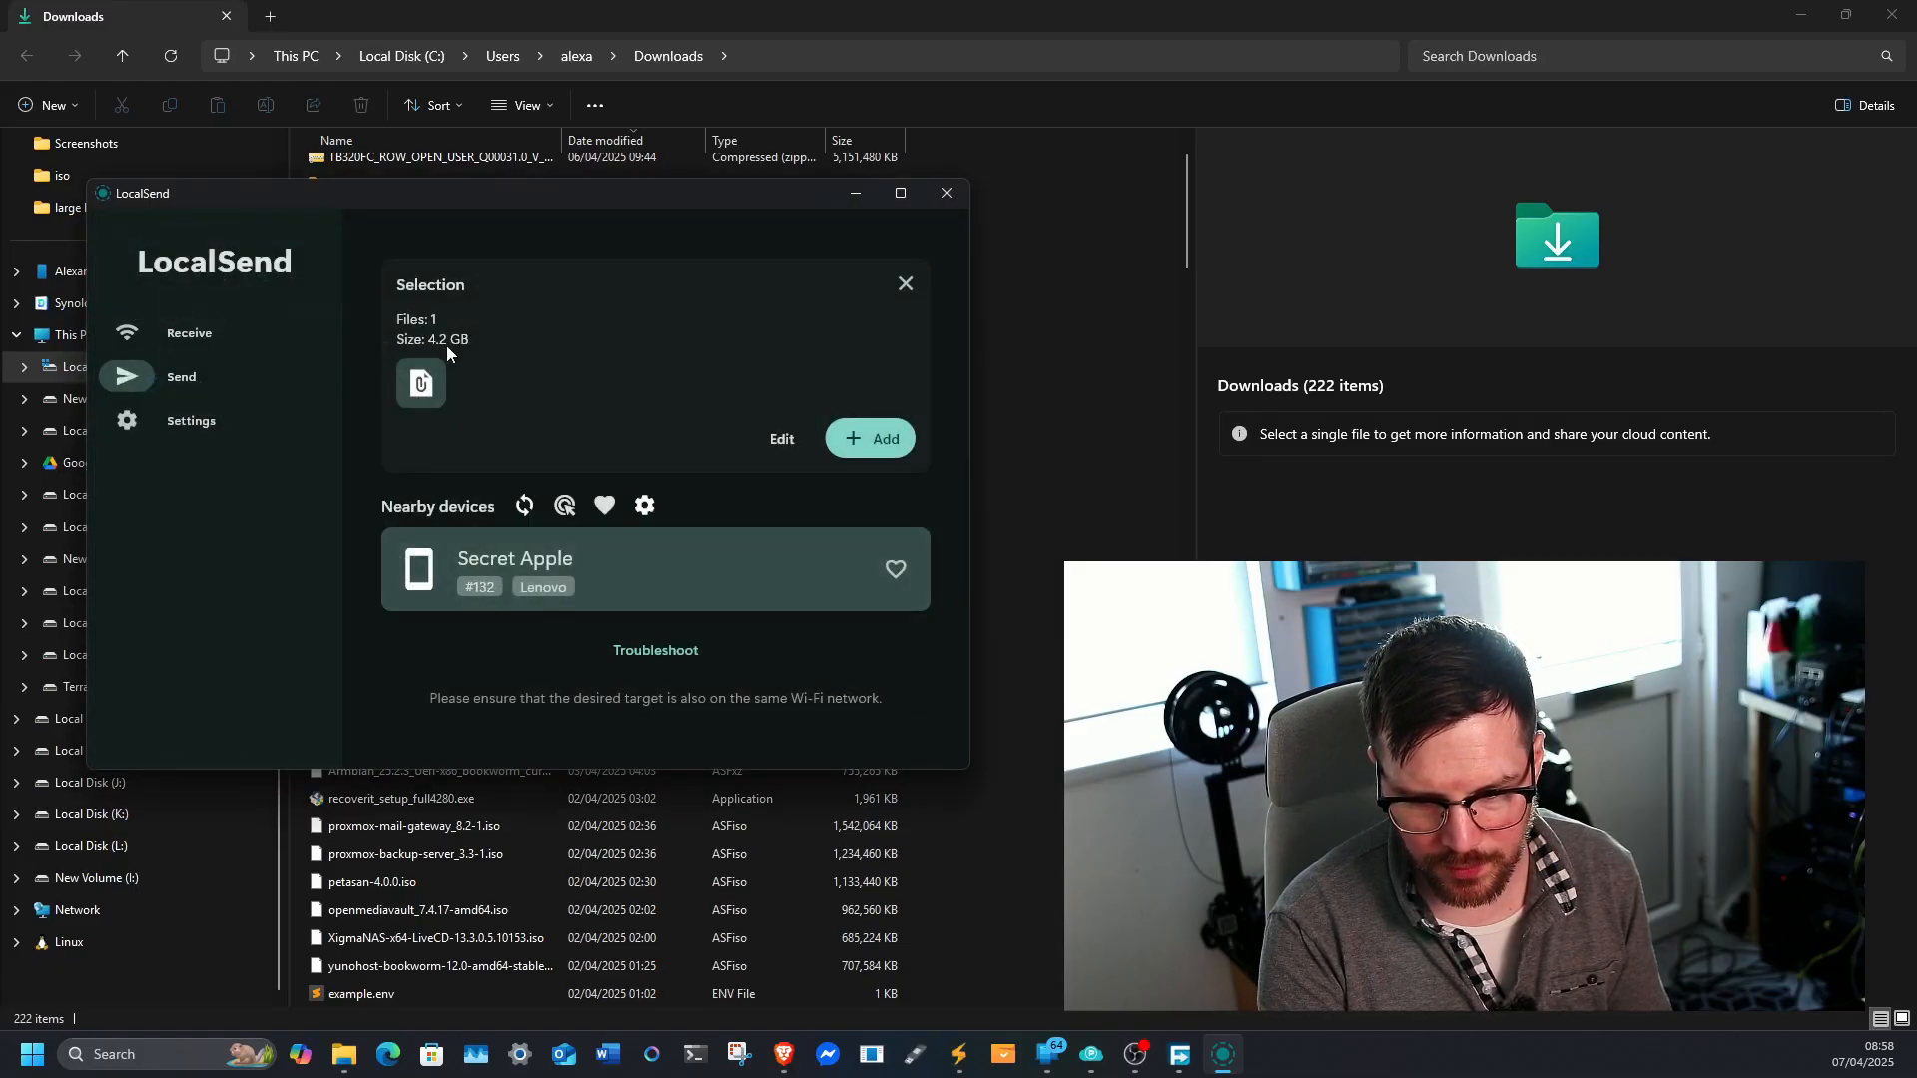
left_click(654, 569)
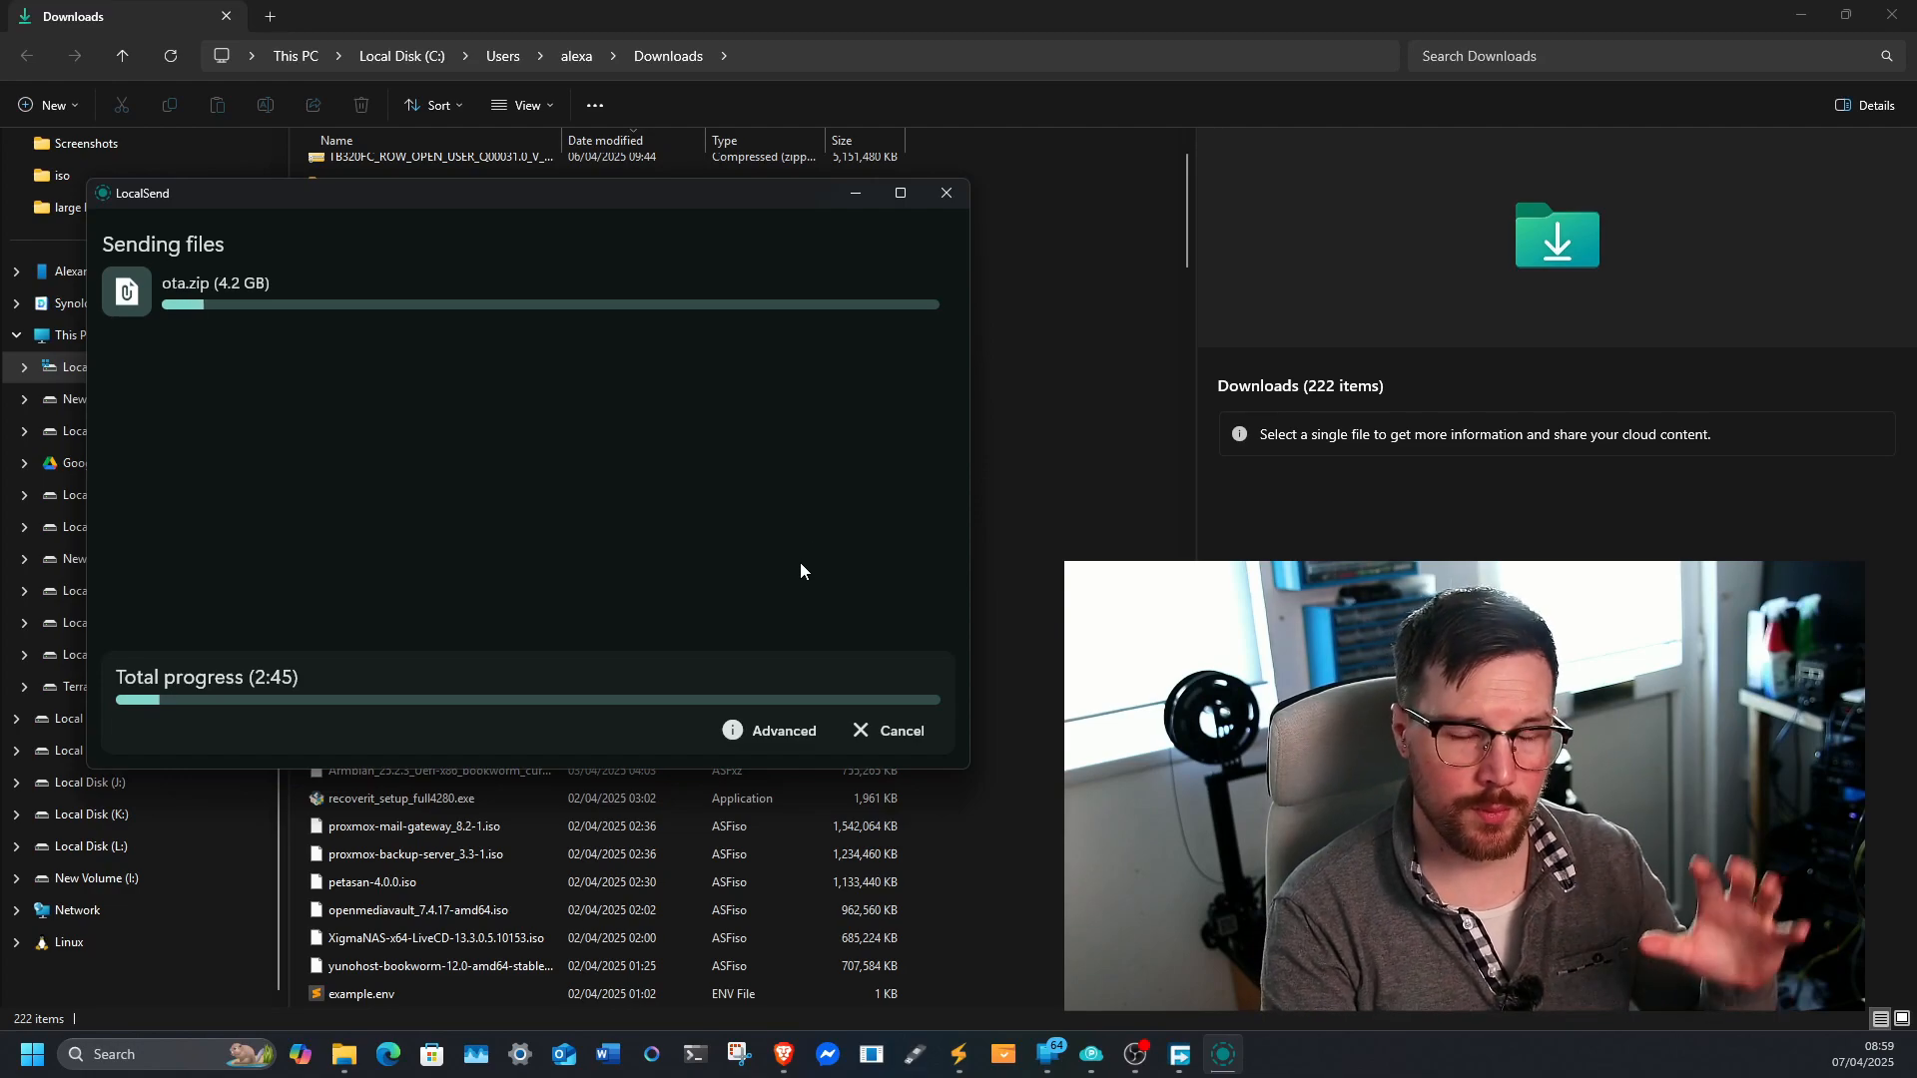
mouse_move(784, 614)
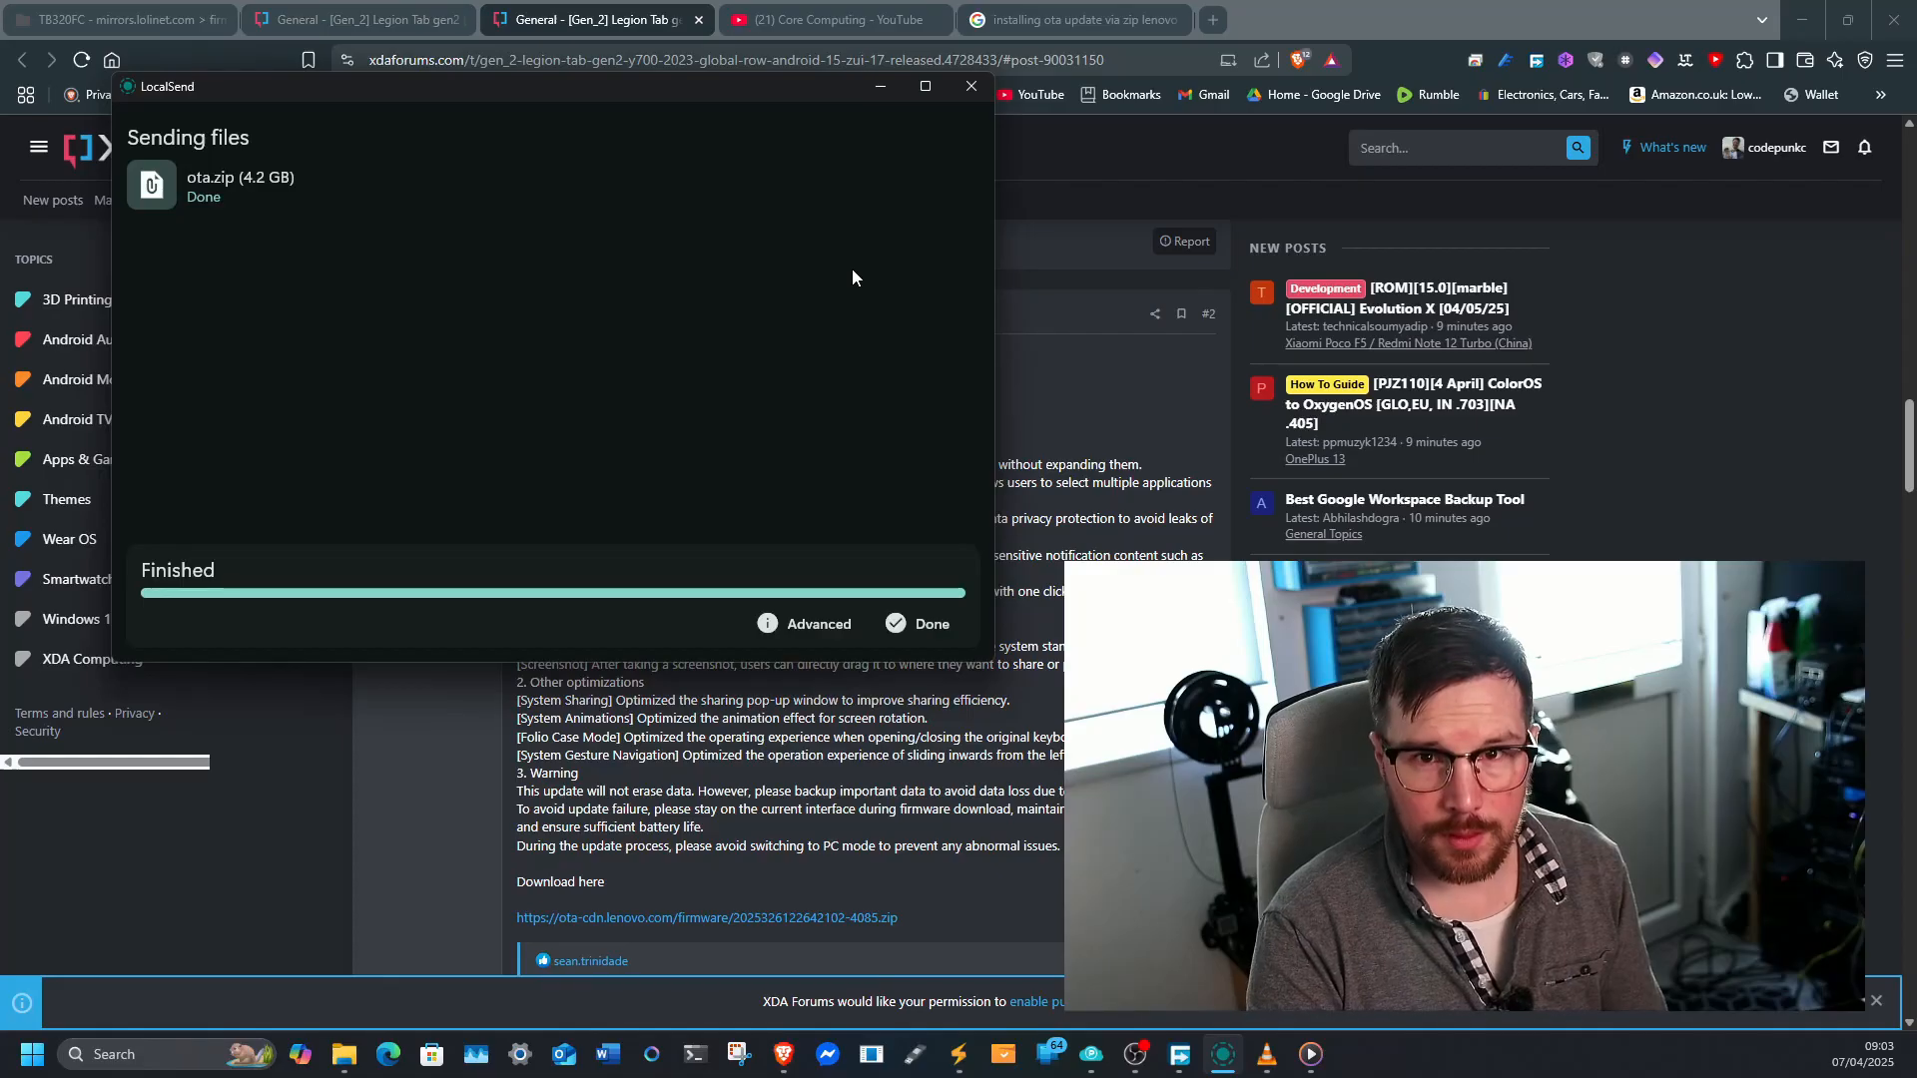
mouse_move(859, 277)
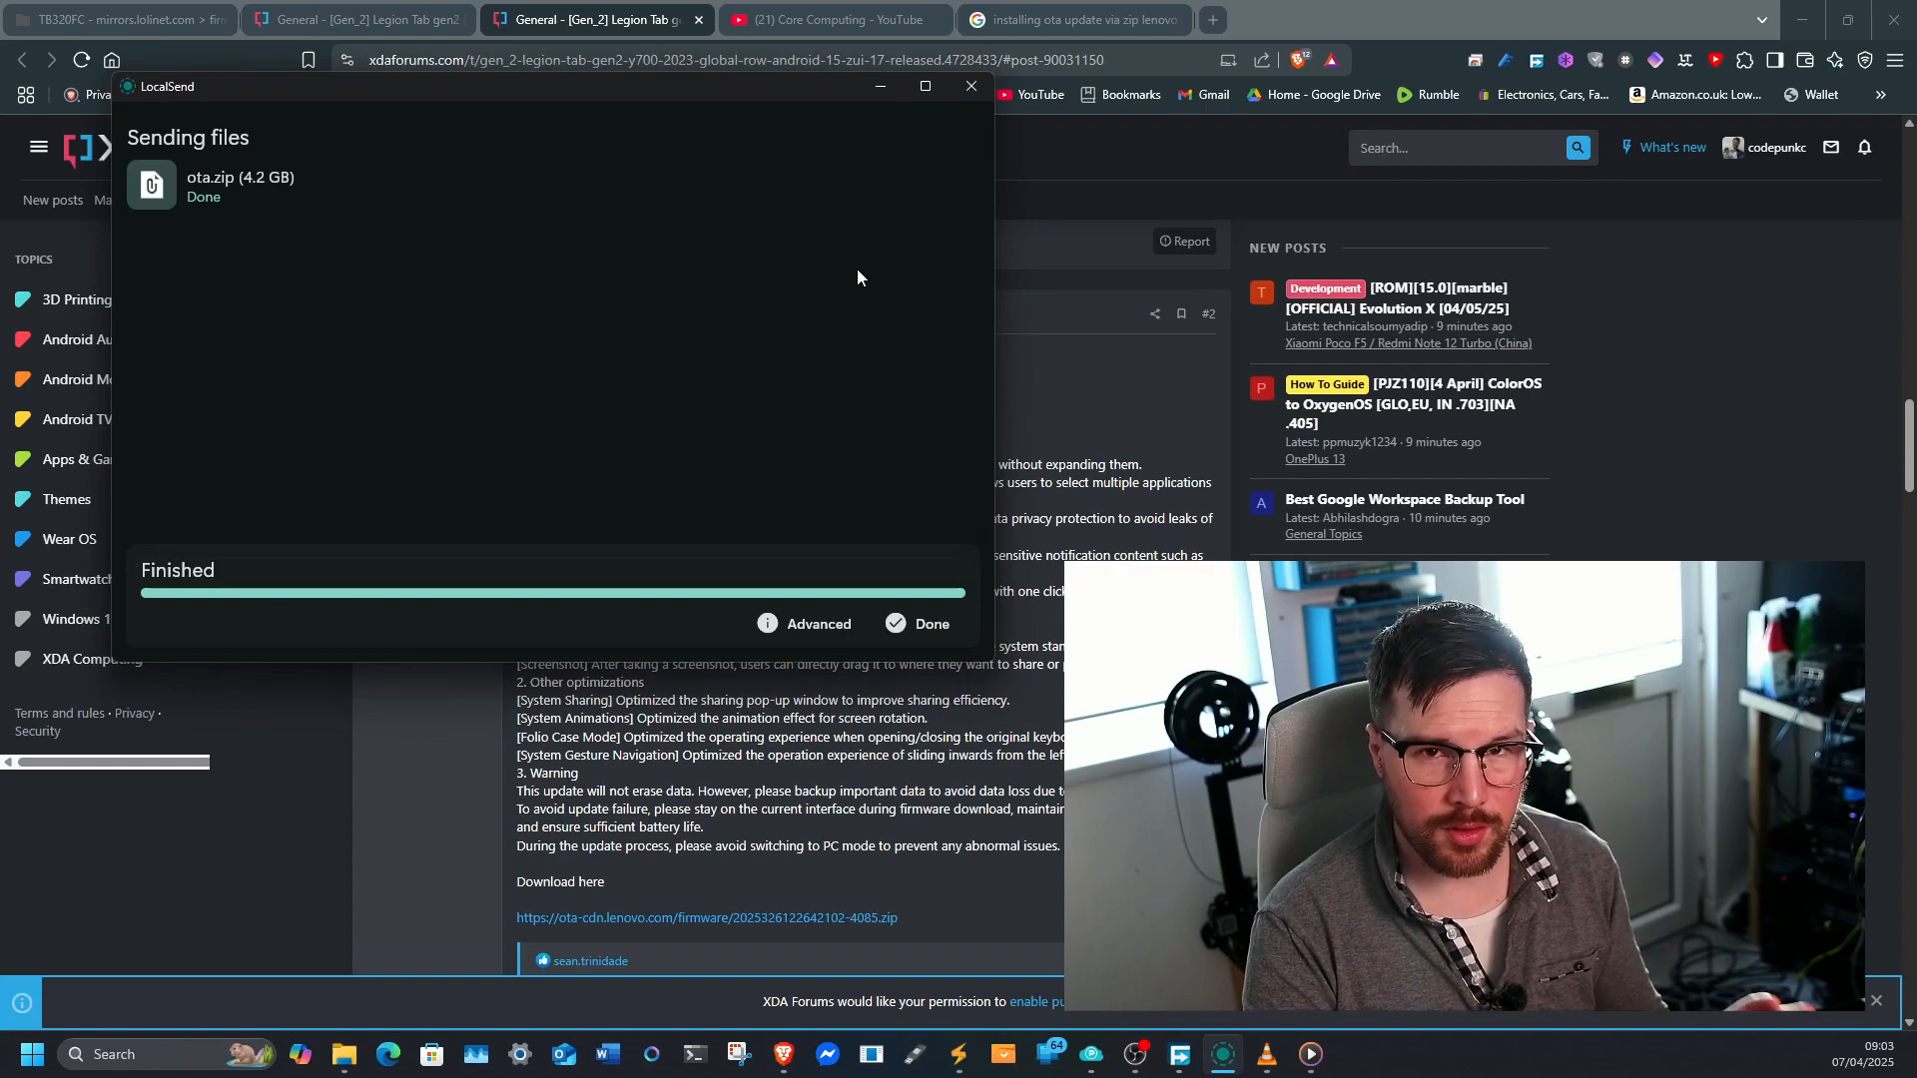
mouse_move(859, 284)
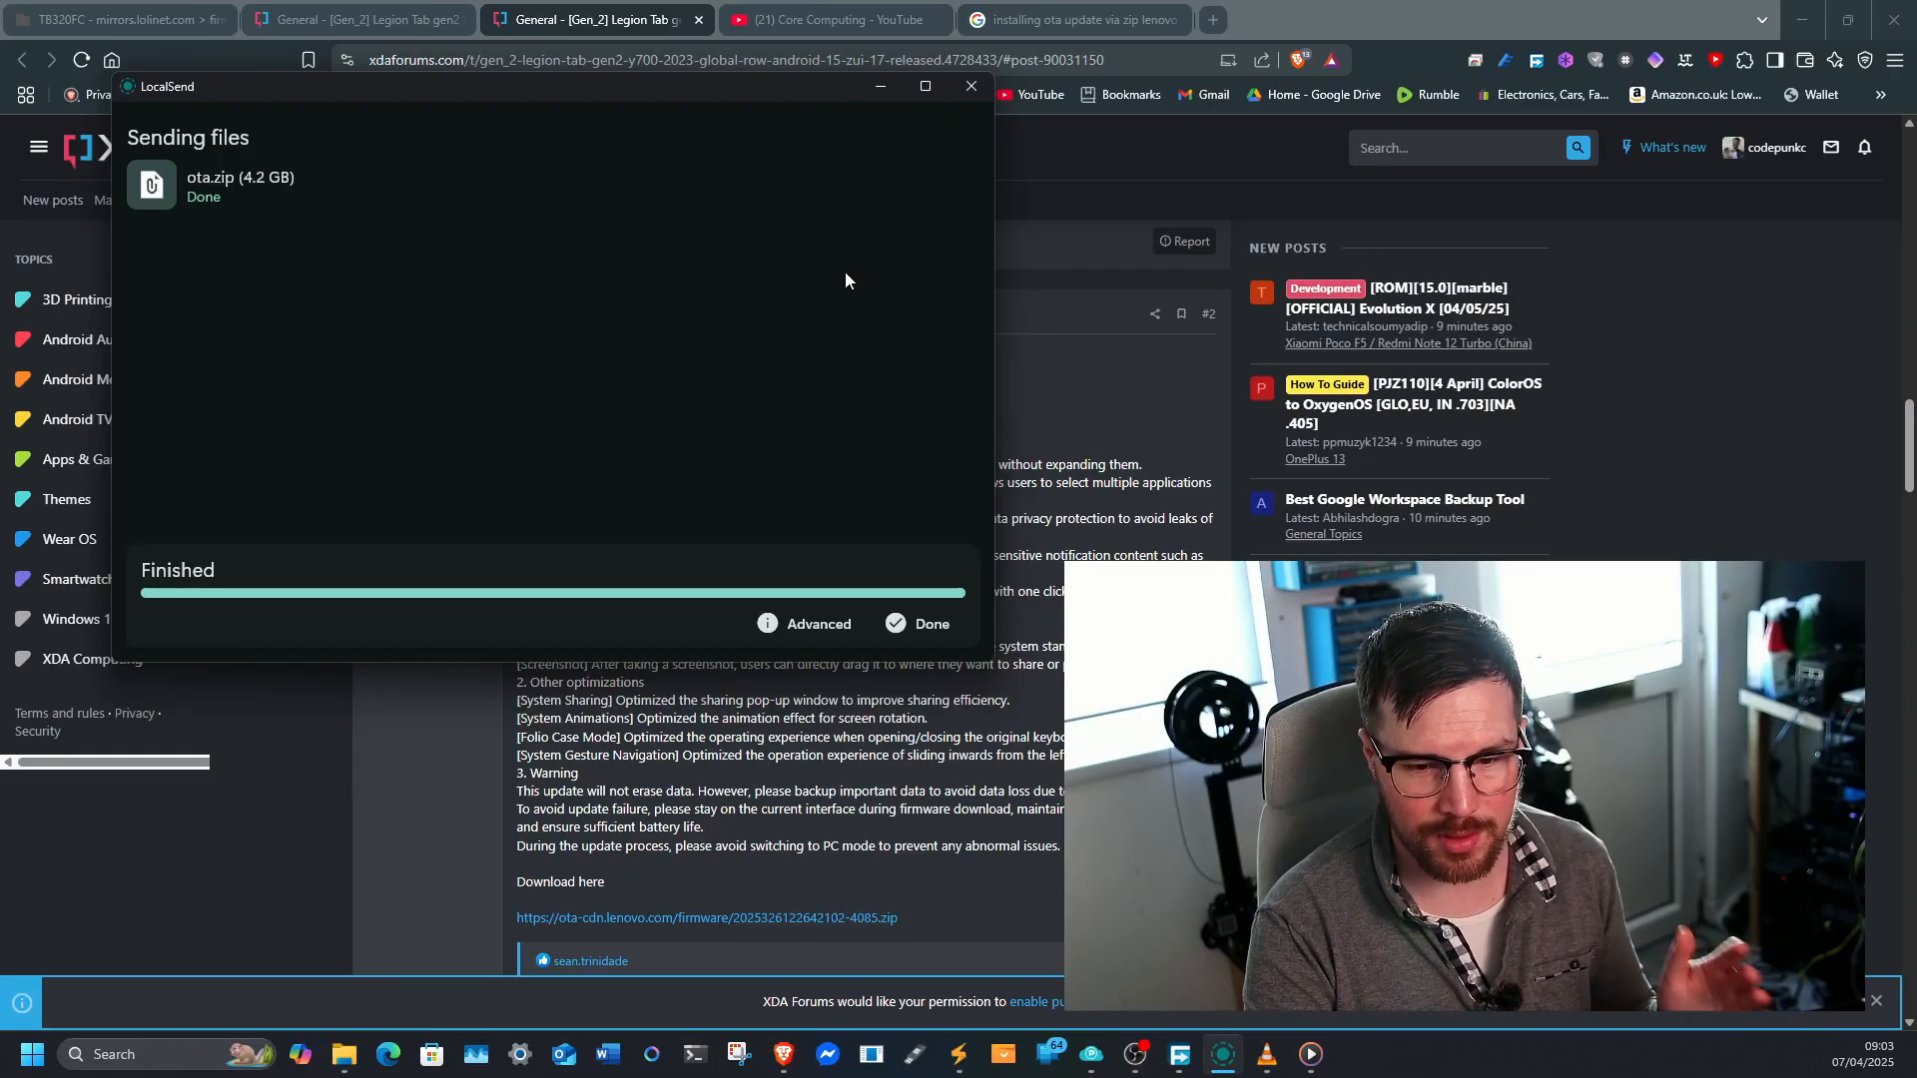
mouse_move(840, 289)
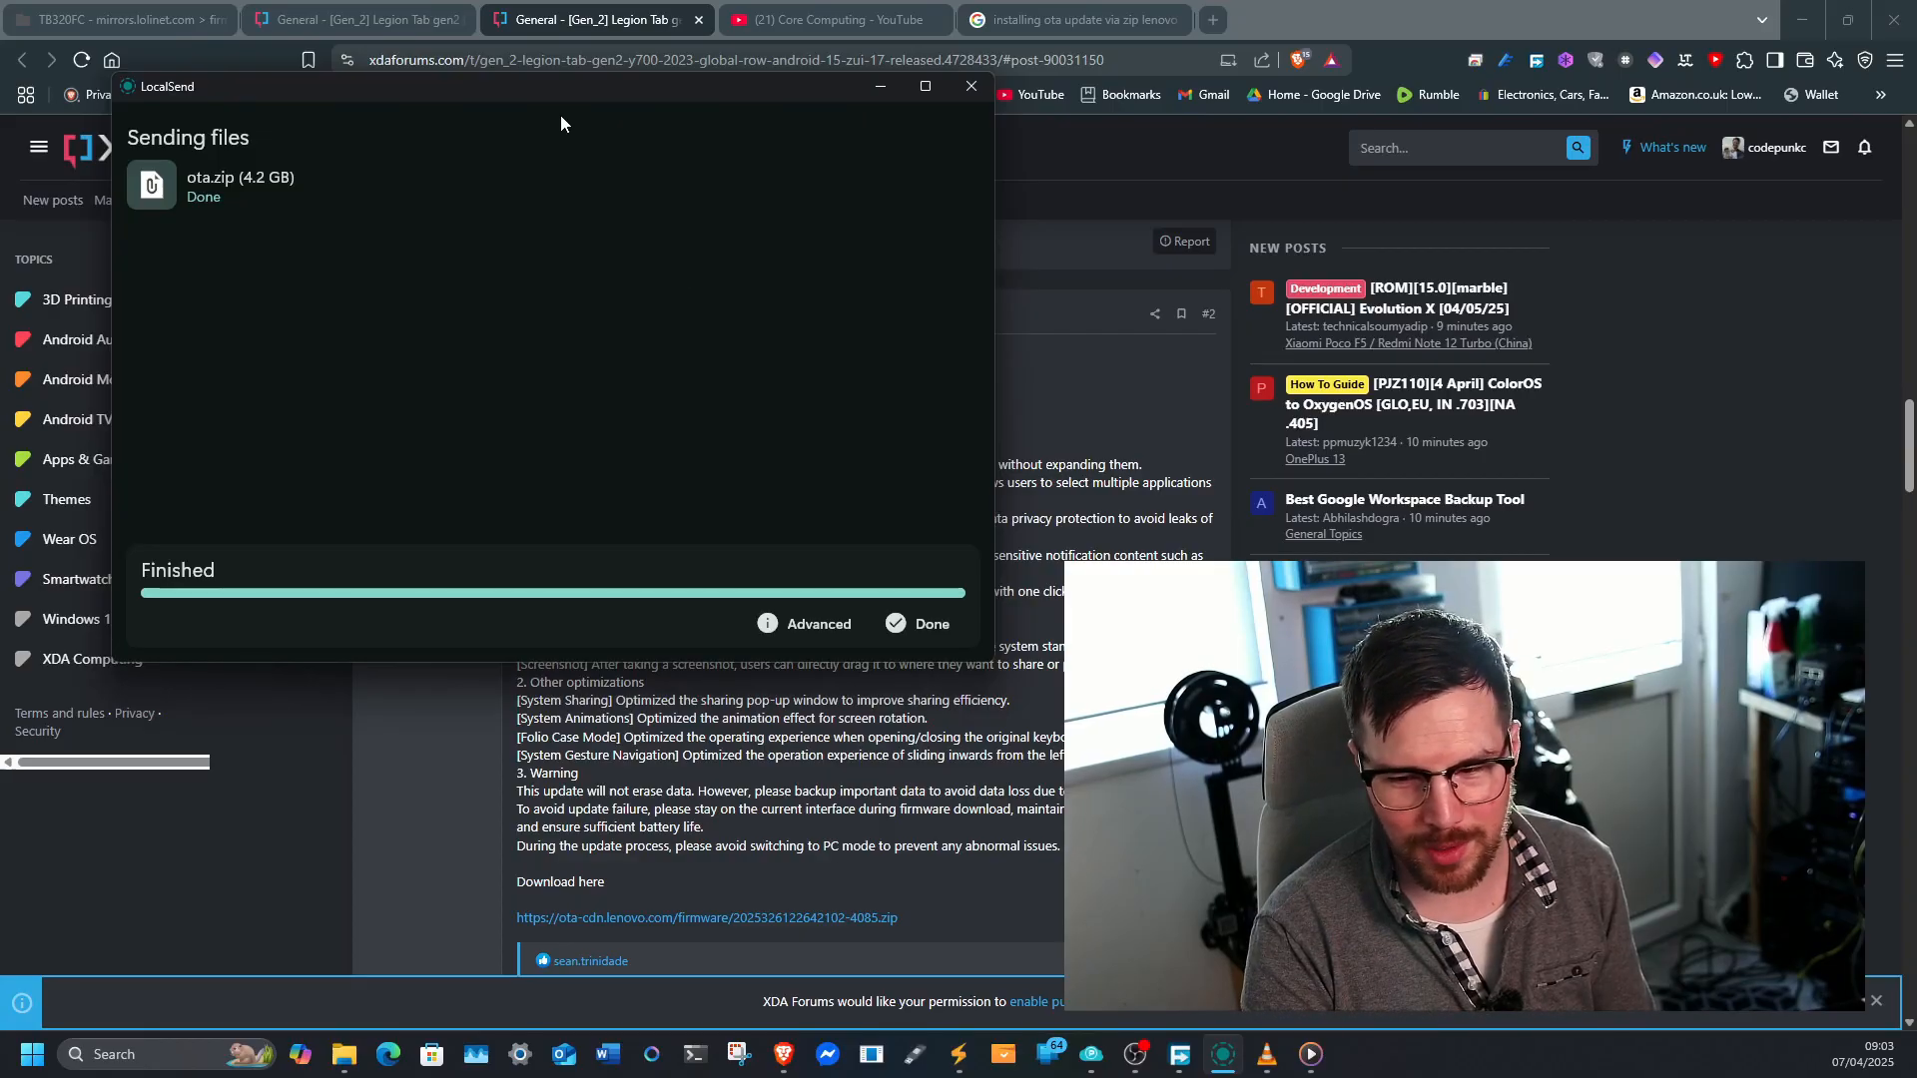
mouse_move(422, 173)
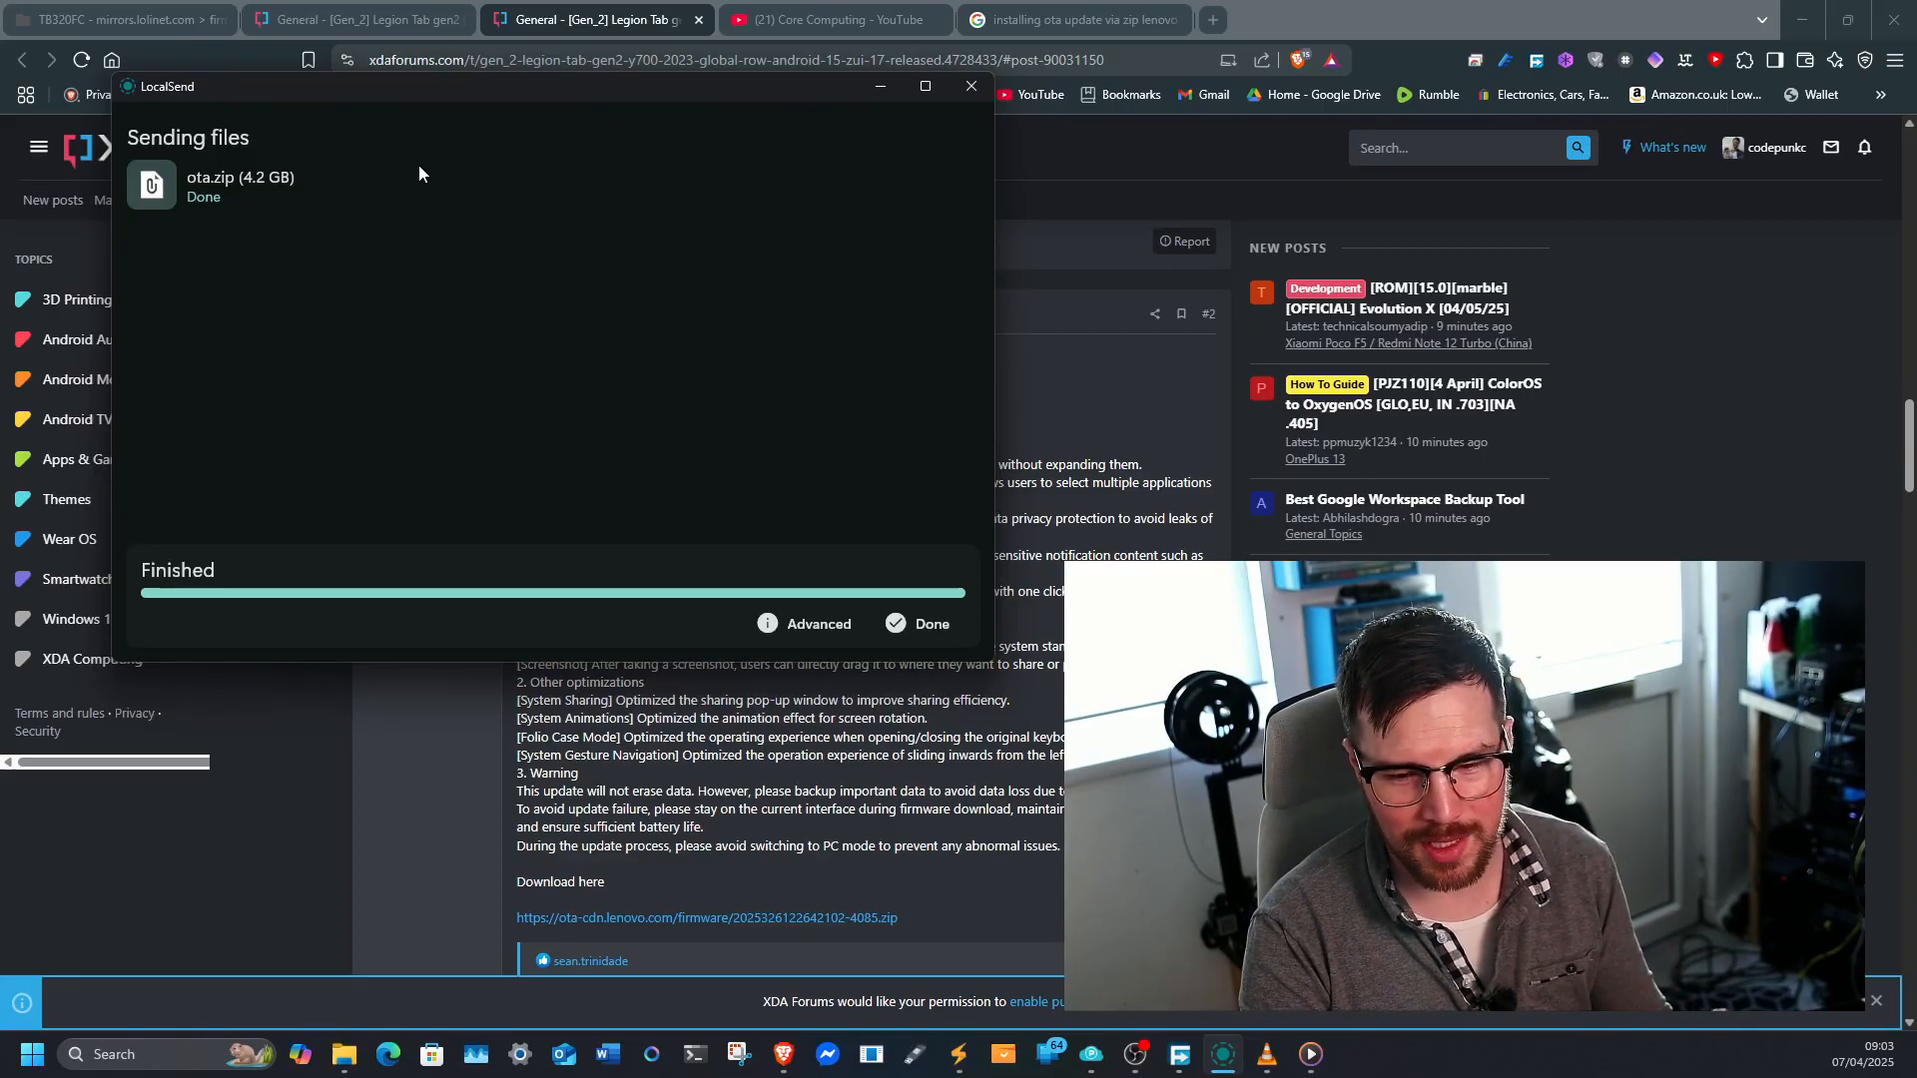
mouse_move(441, 218)
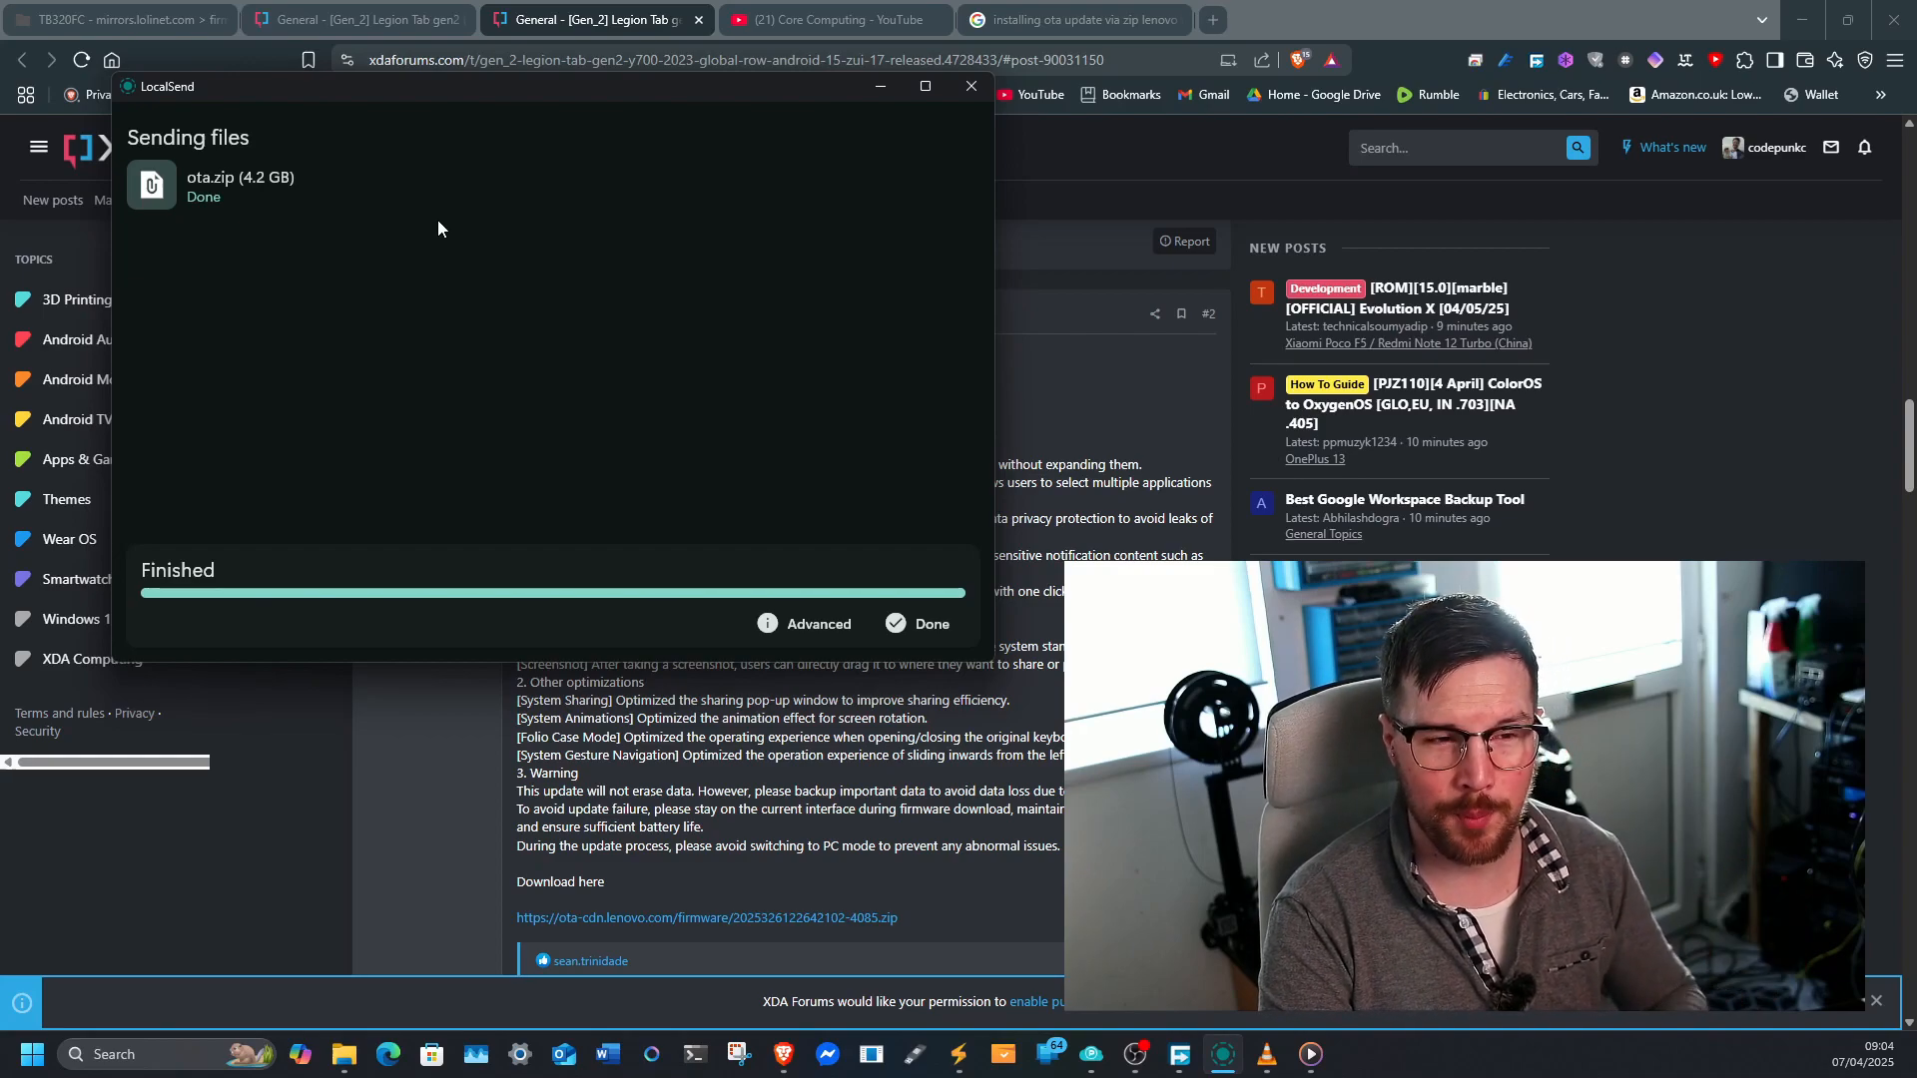
mouse_move(443, 241)
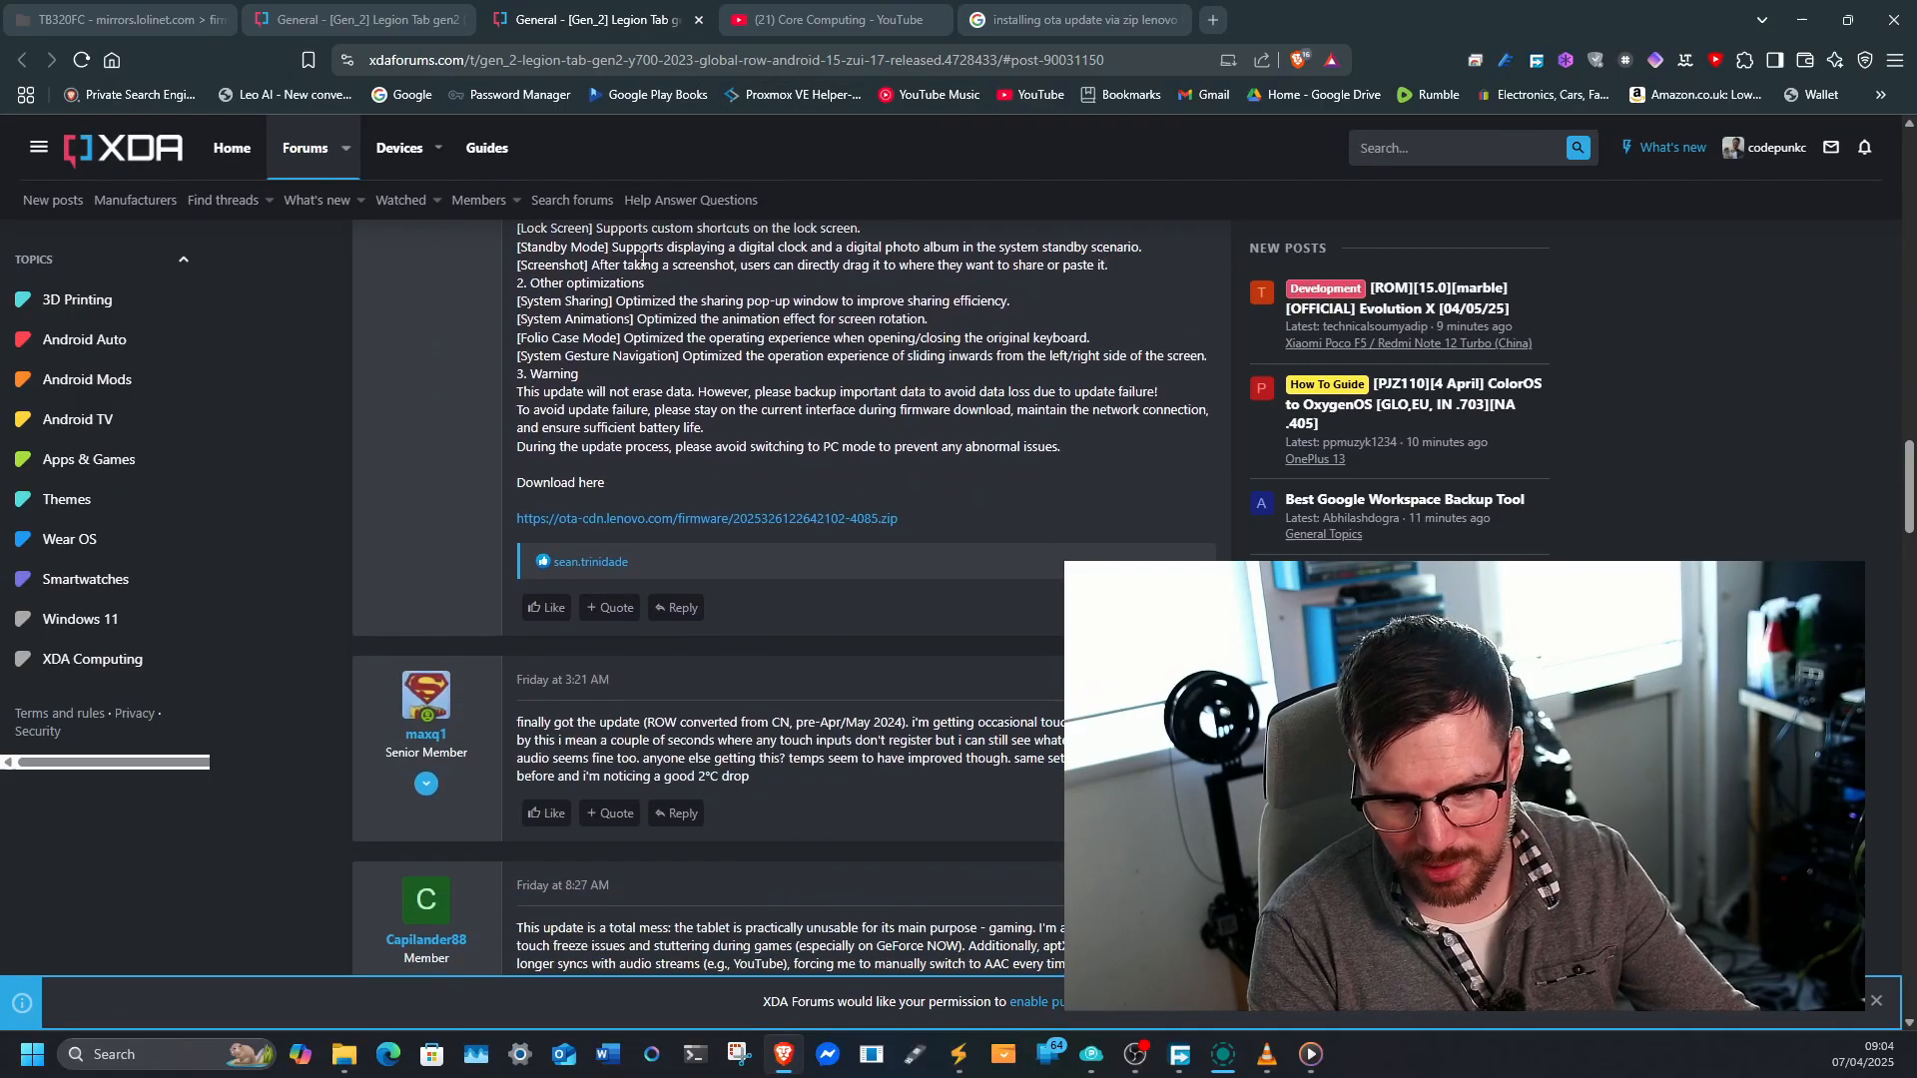
Step: Scroll through posts #4–#8 and highlight 'Disney plus app' in post #7
scroll("down", 3)
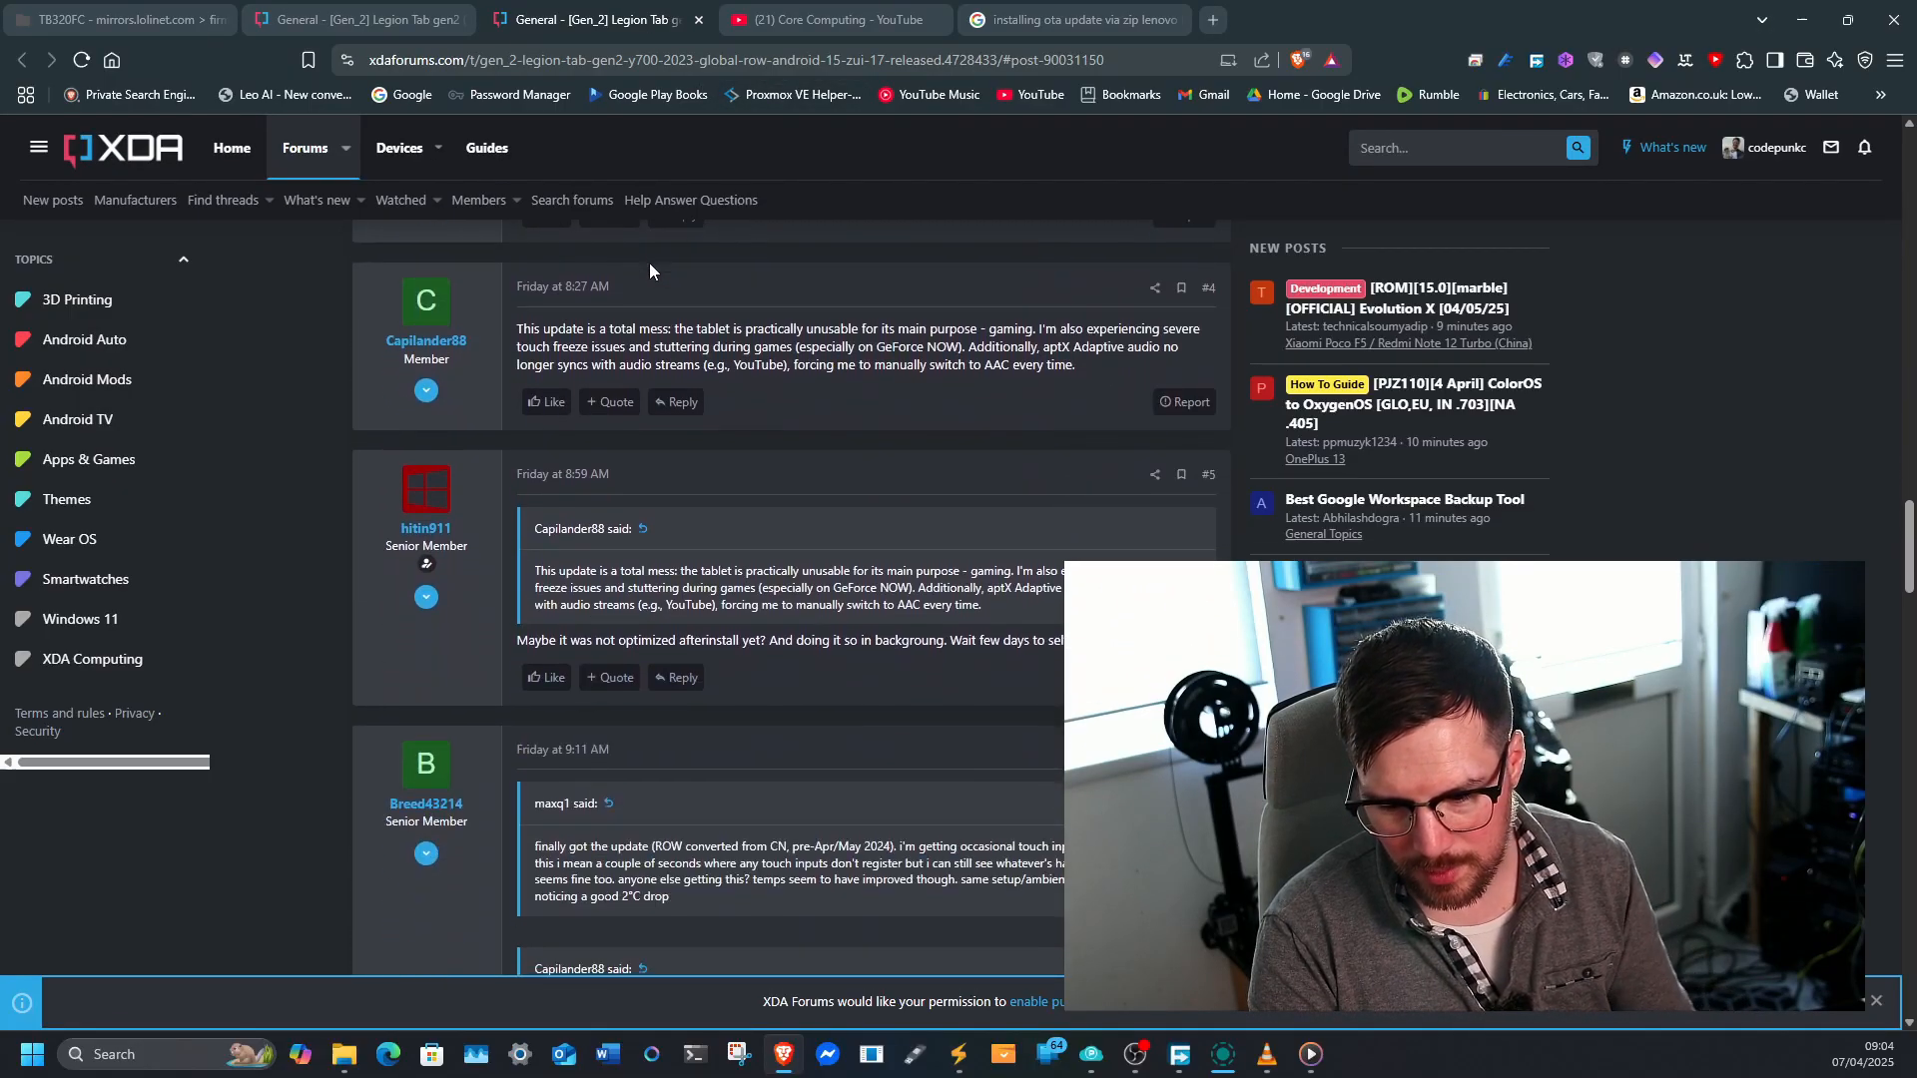
scroll("down", 3)
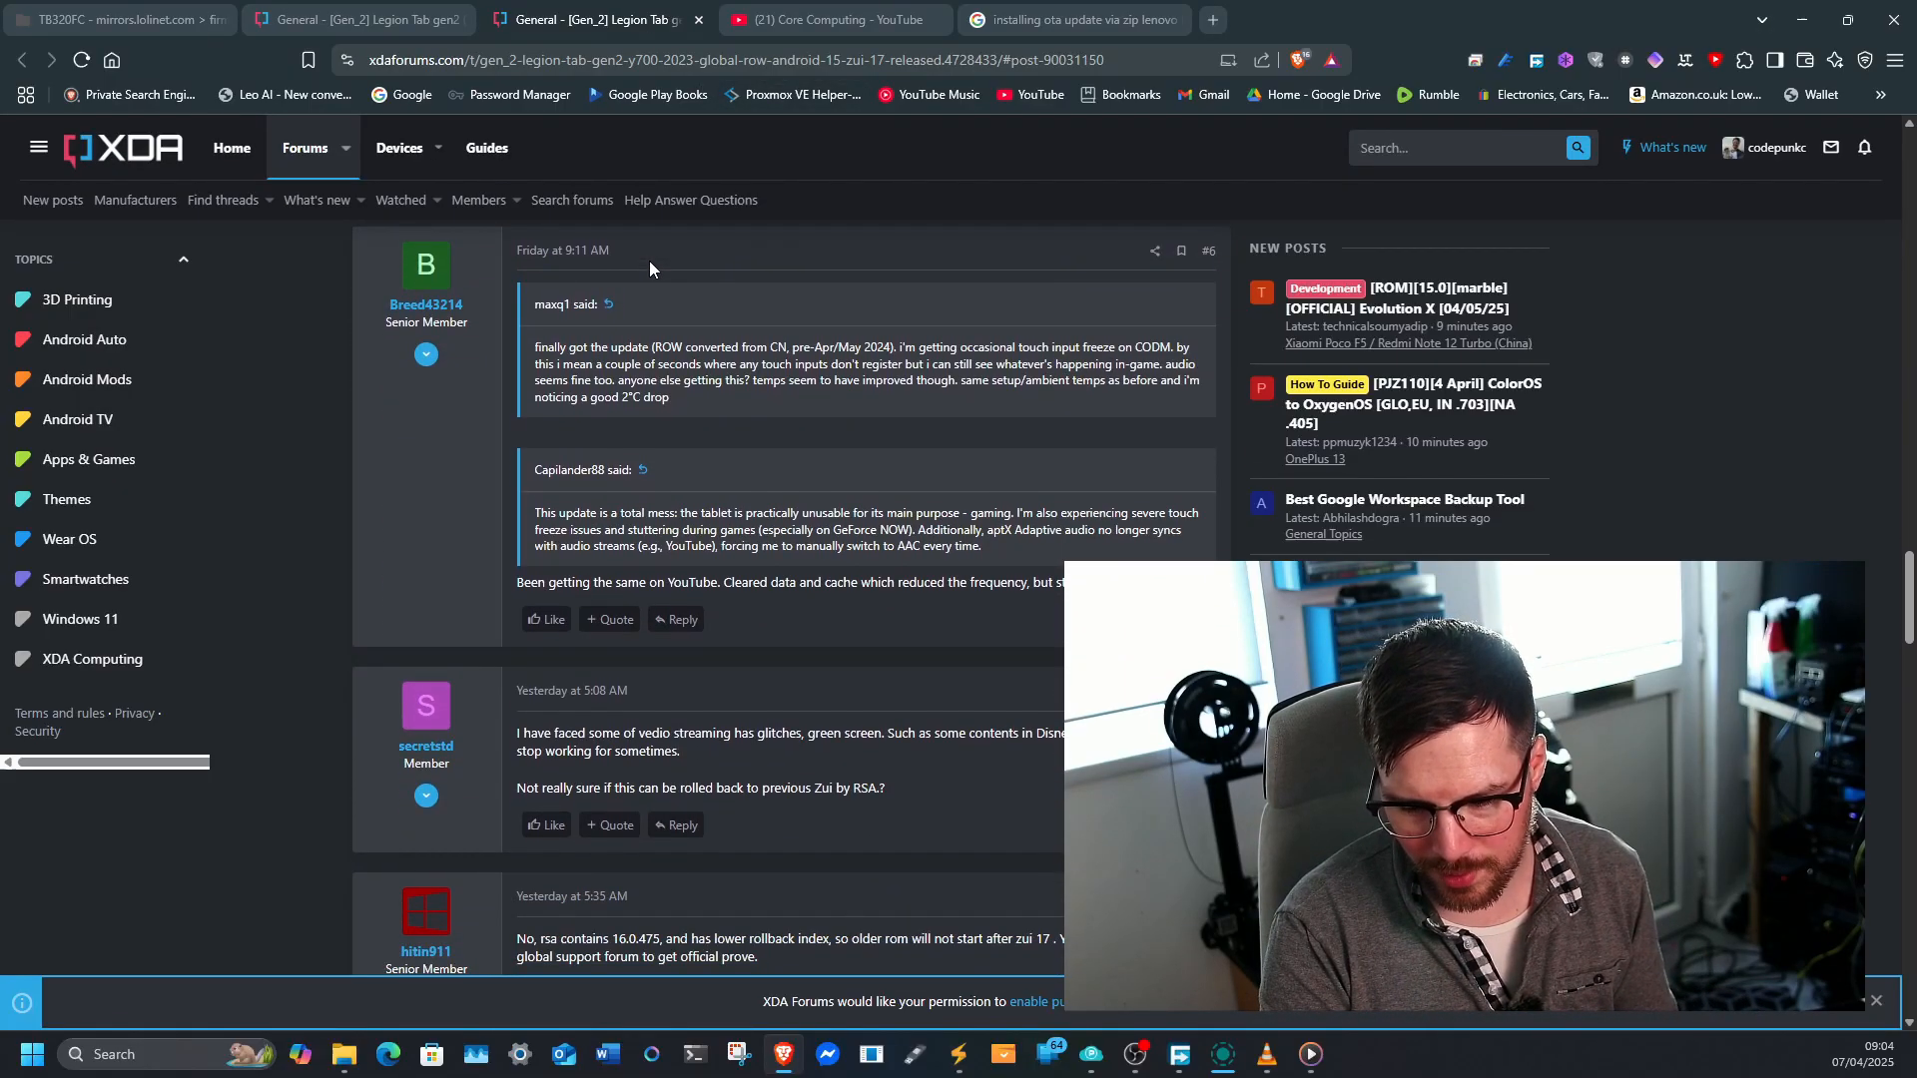
scroll("down", 3)
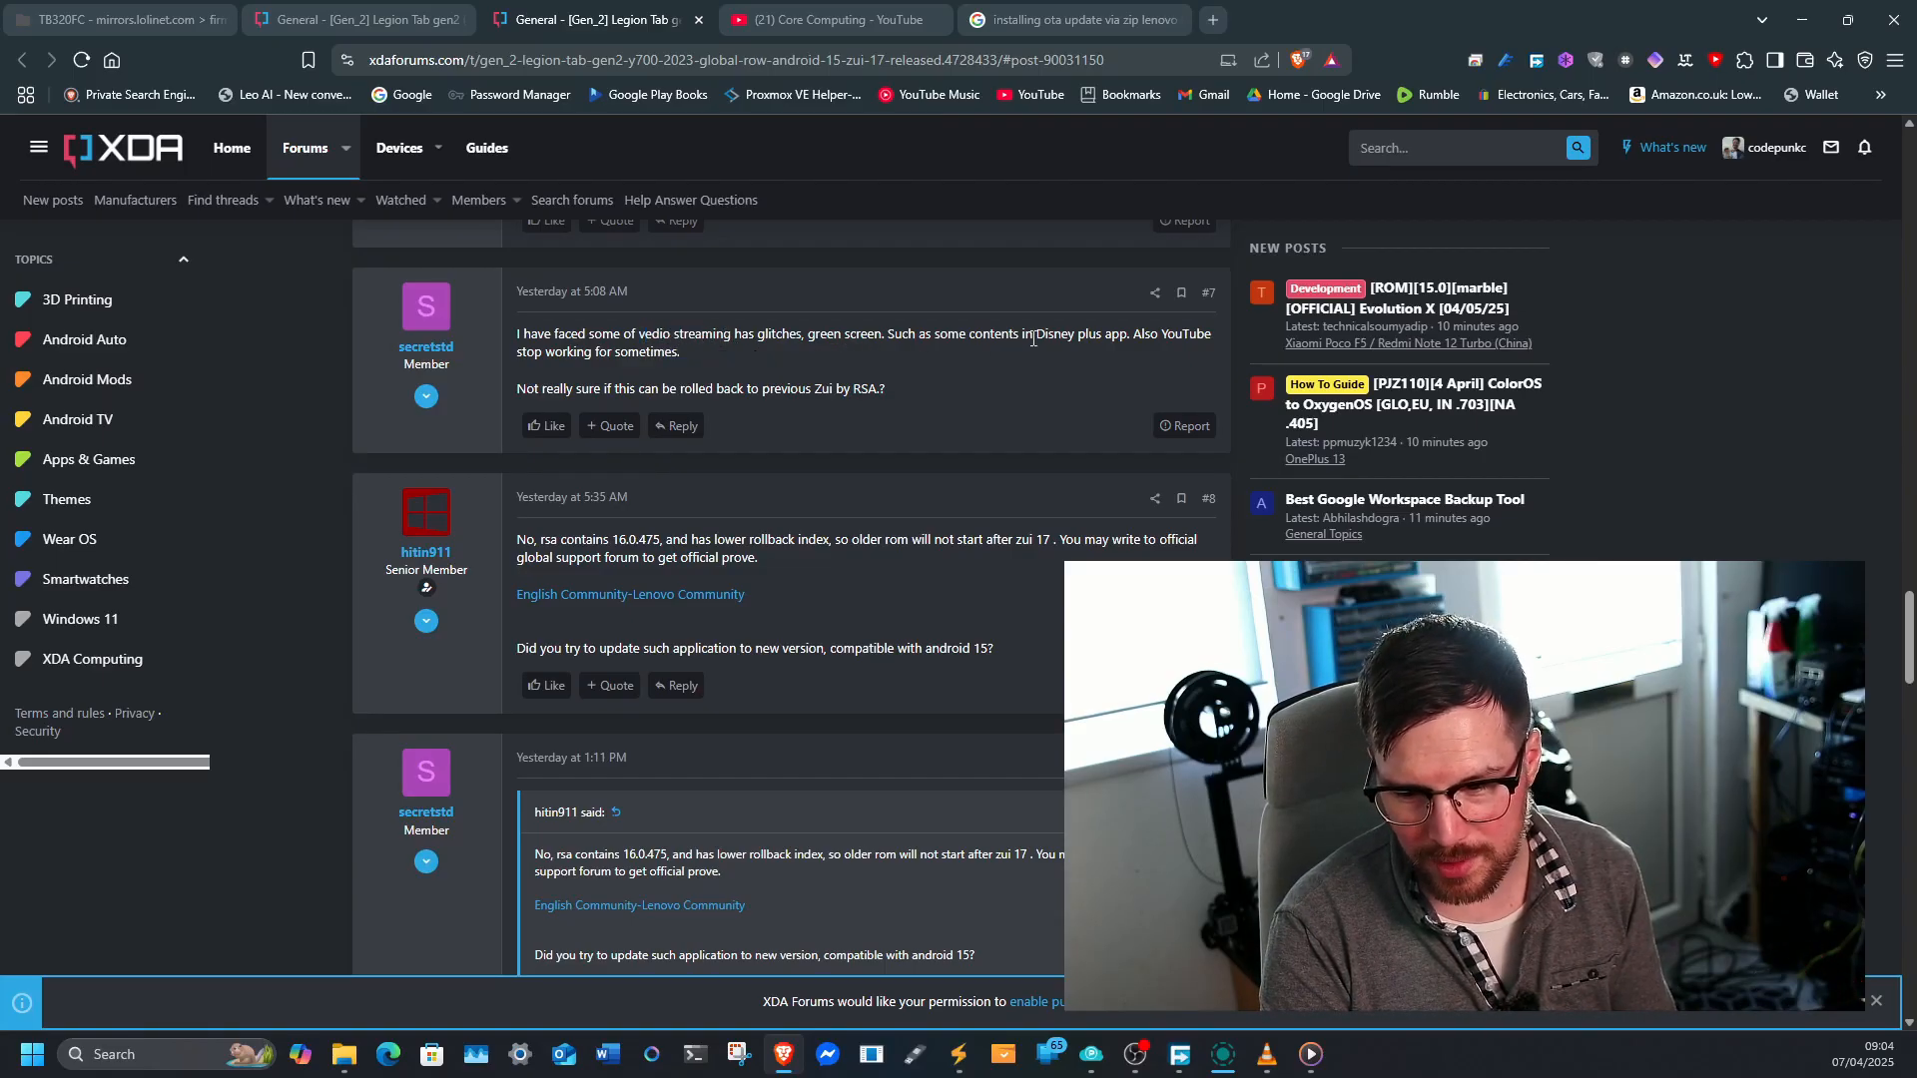
left_click_drag(1036, 333, 1102, 333)
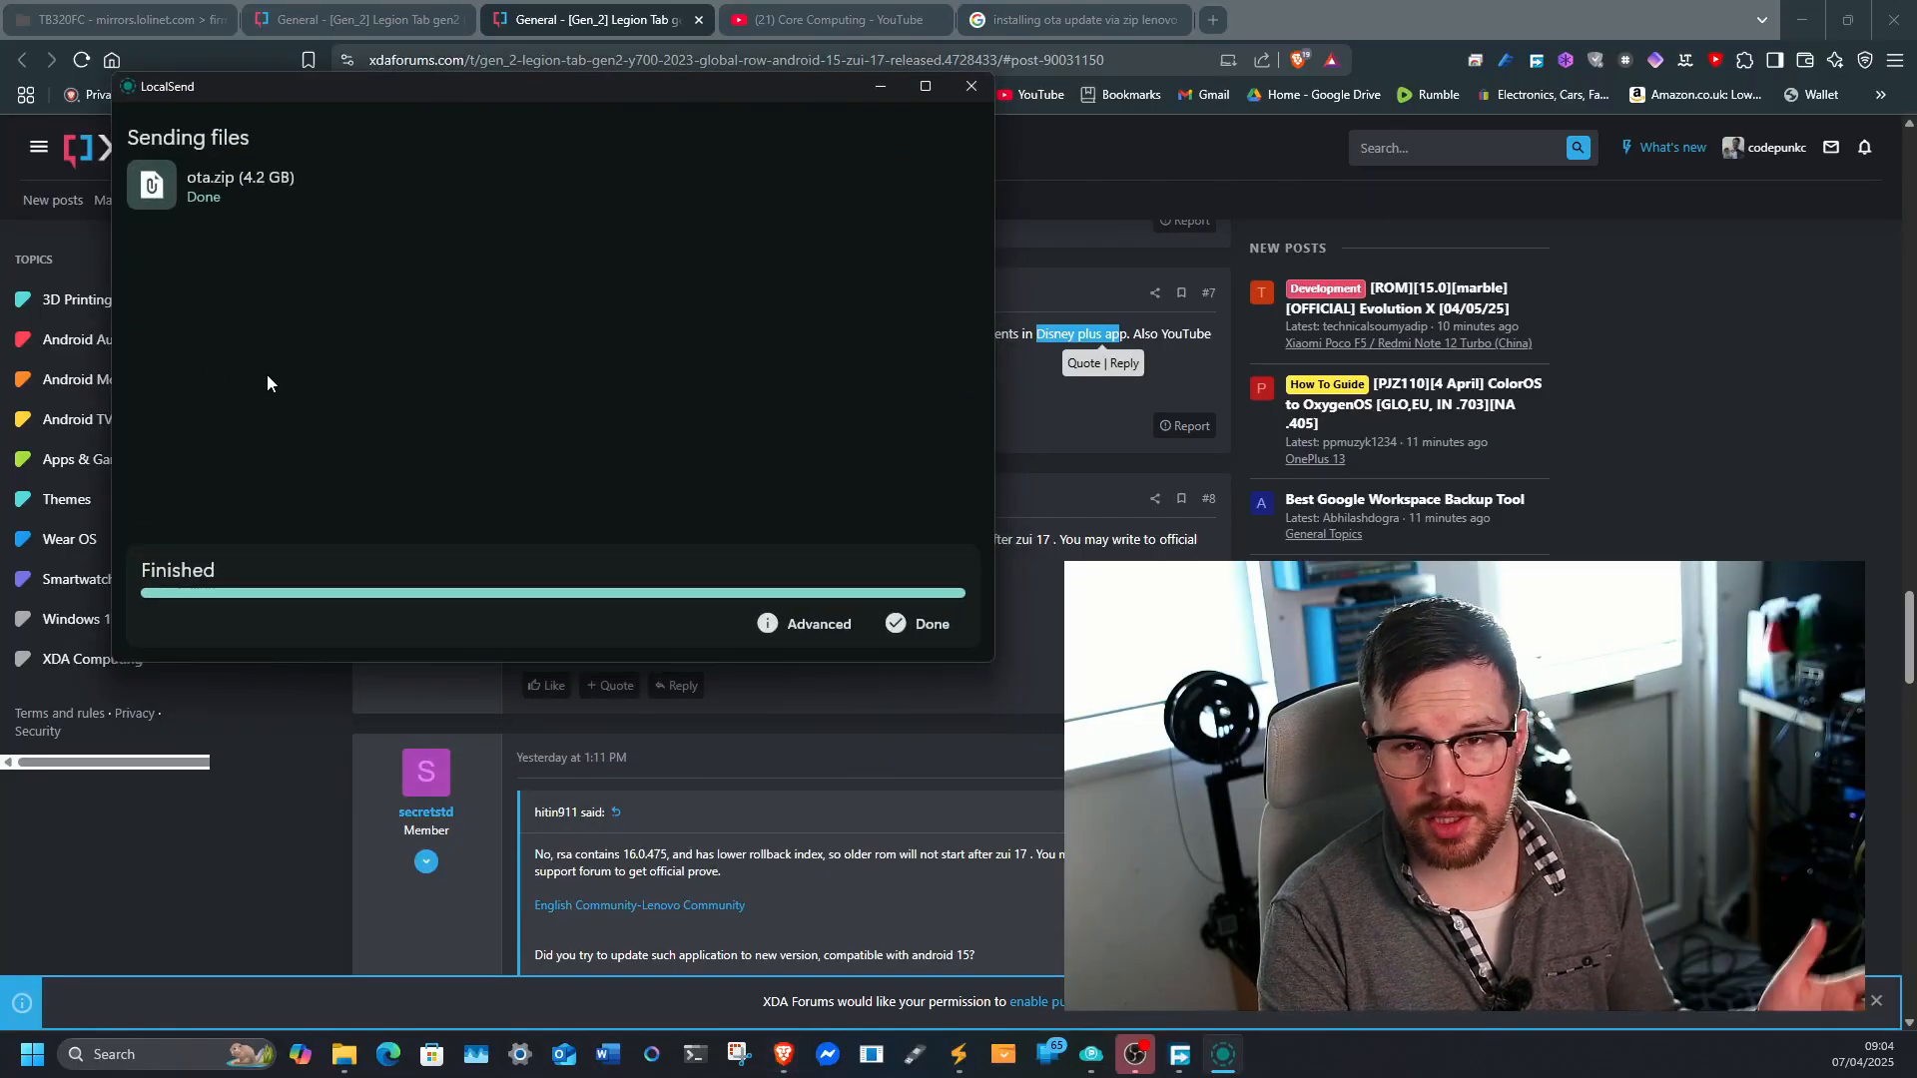
mouse_move(400, 362)
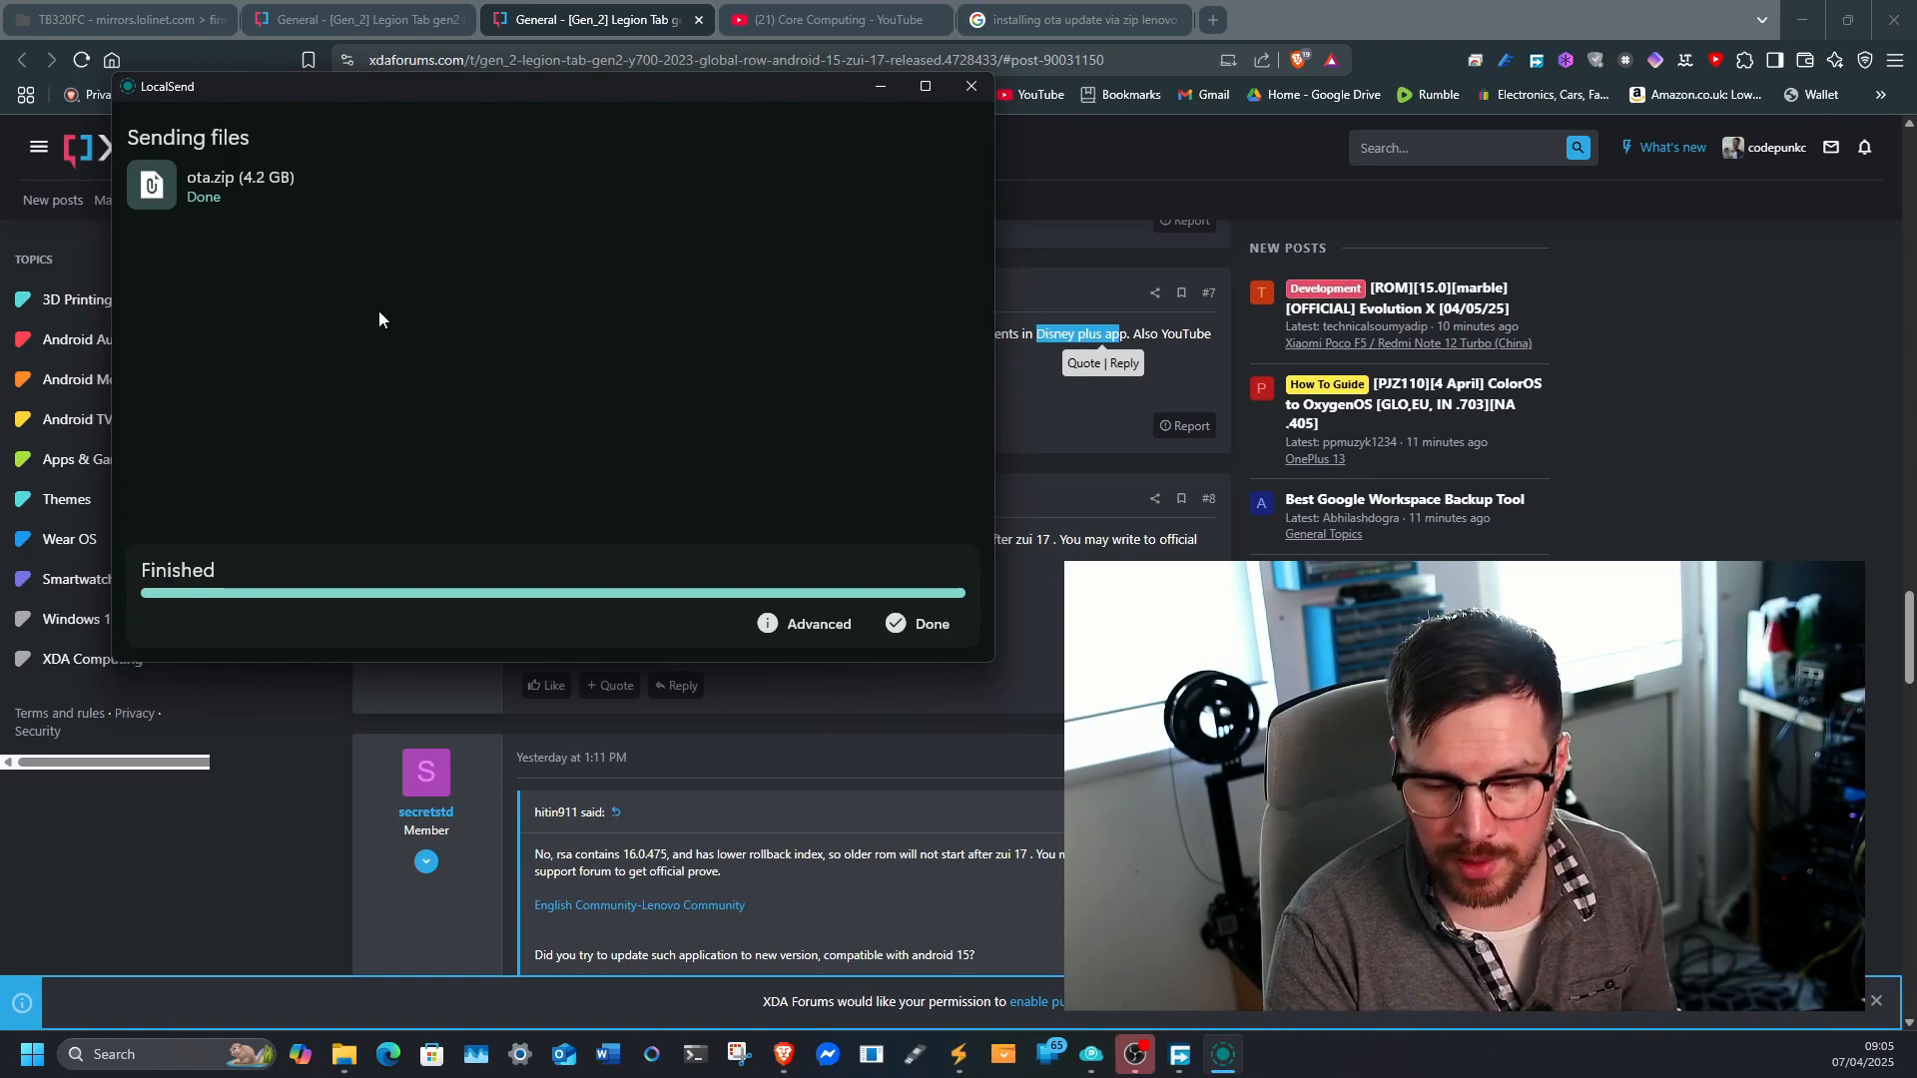
mouse_move(457, 284)
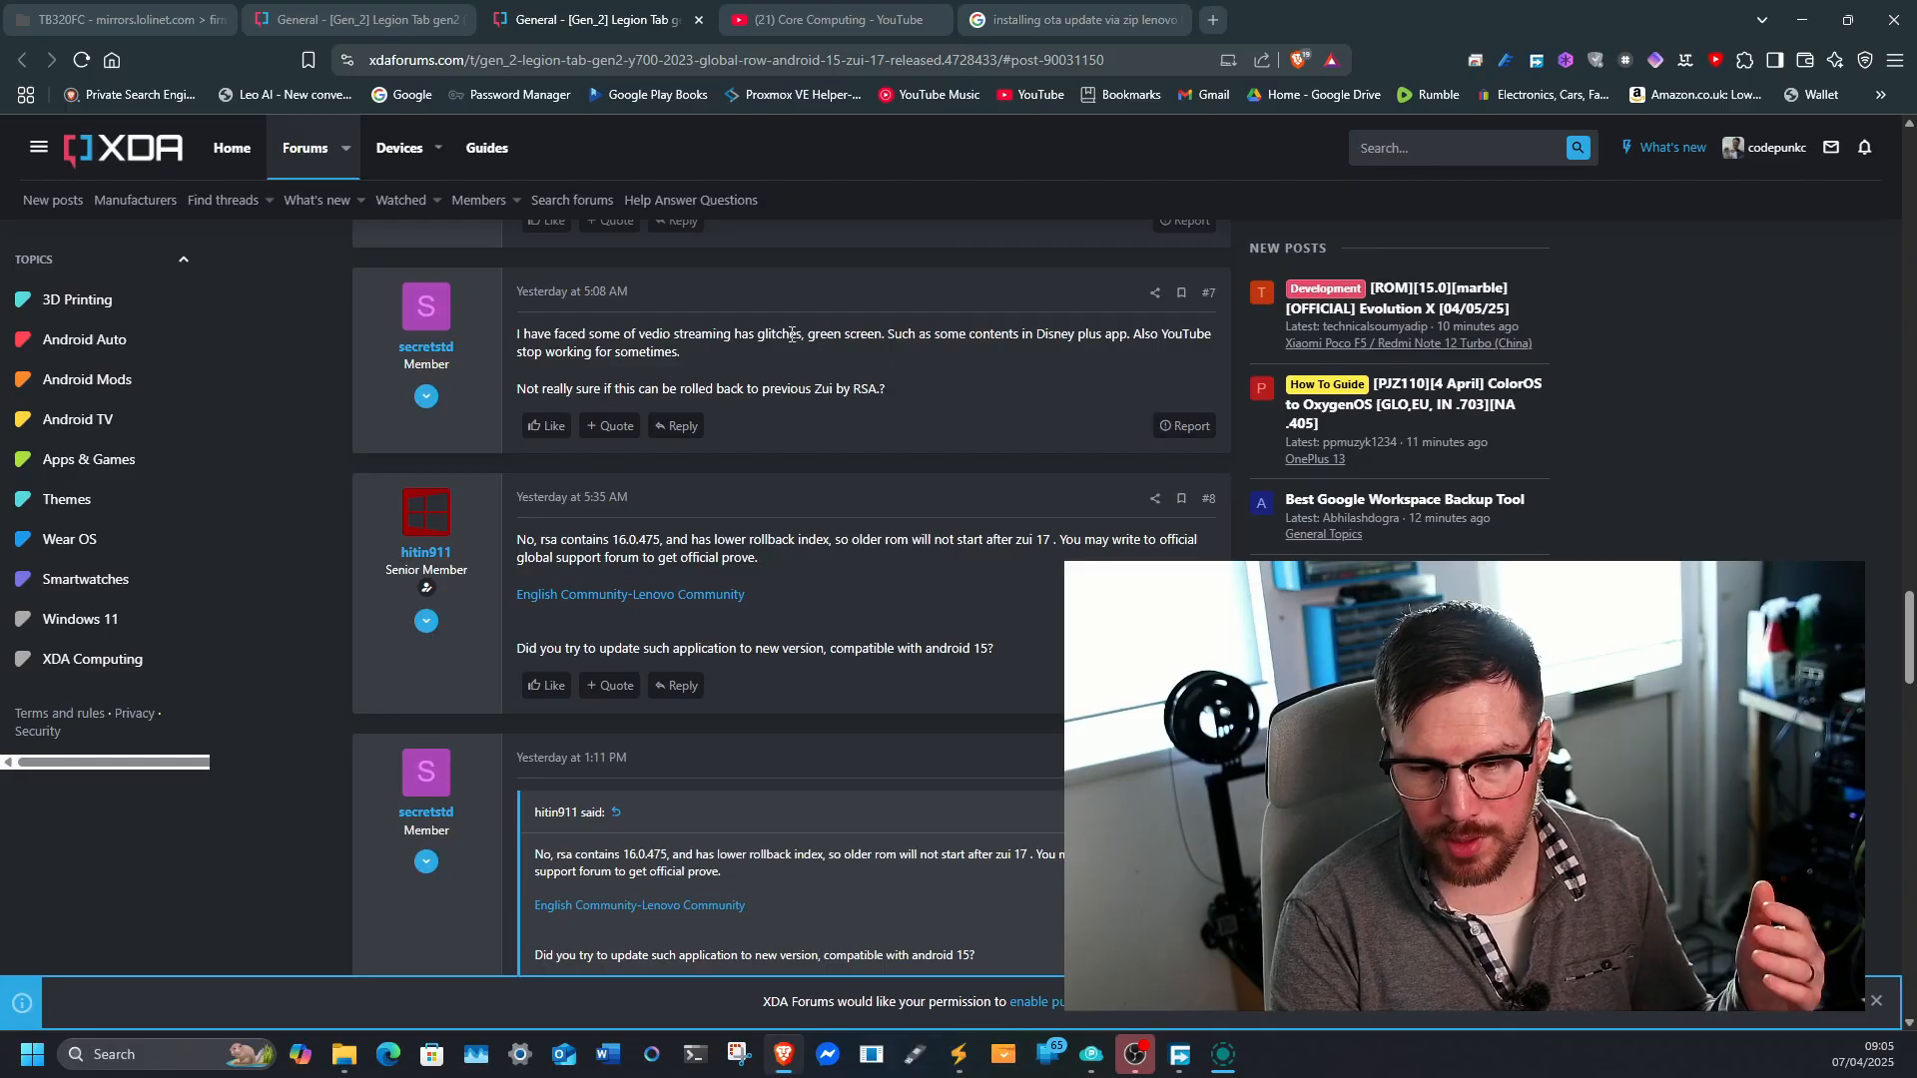
Step: Scroll past posts #8 and #9 to post #10 announcing the full ROM on lolinet
scroll("up", 3)
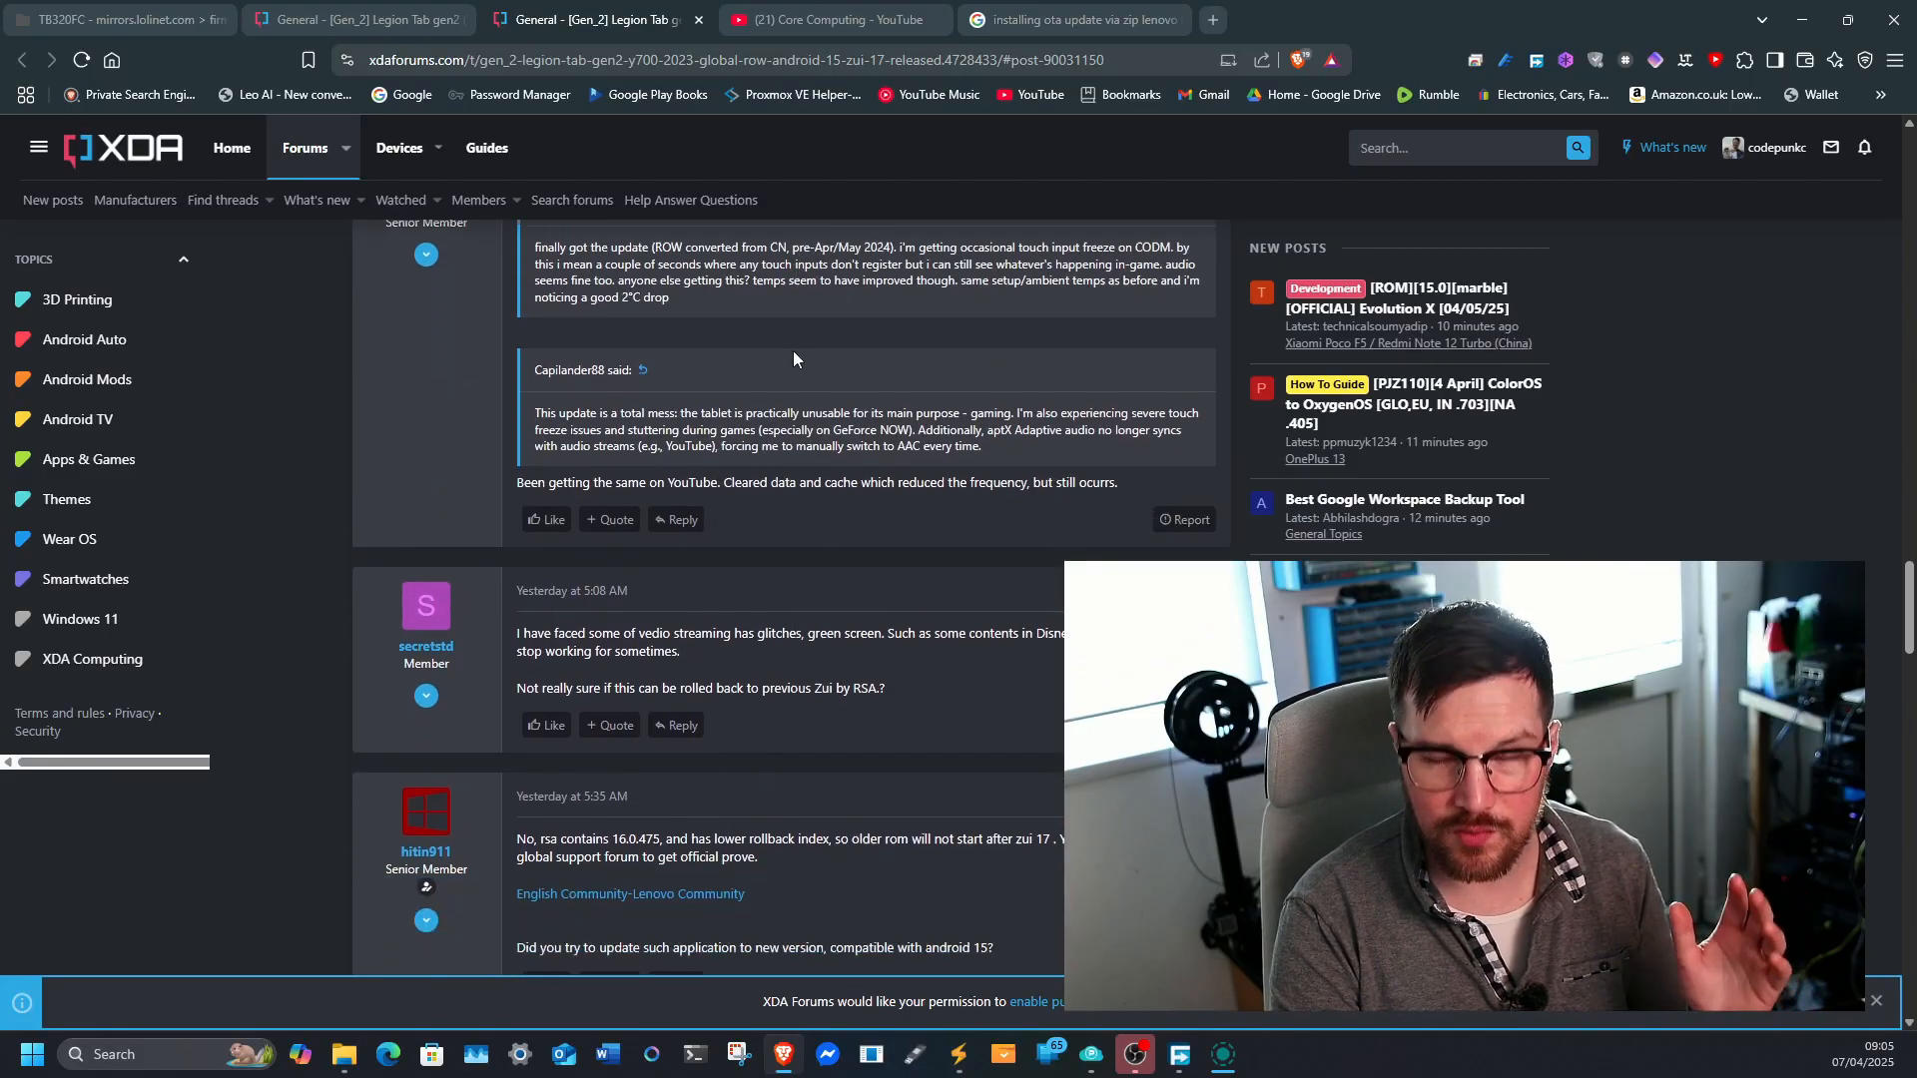
scroll("down", 3)
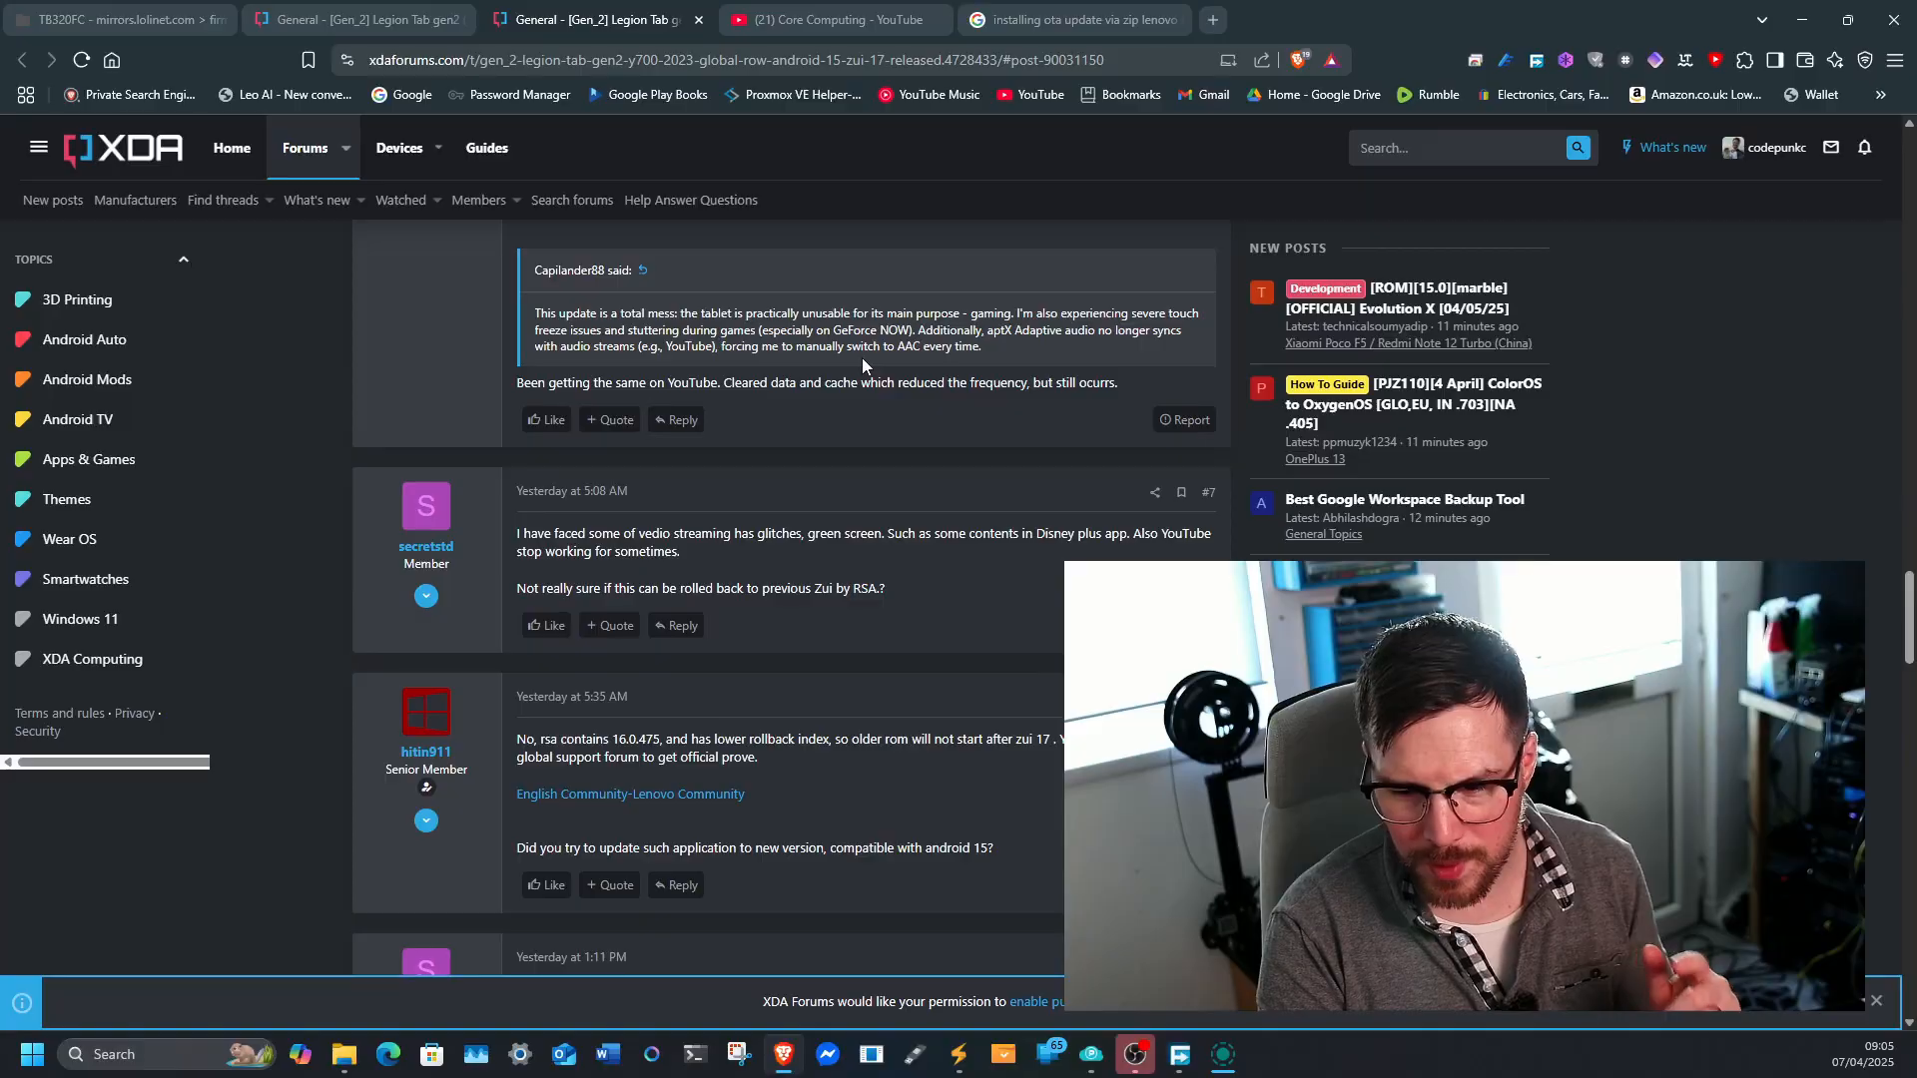
mouse_move(875, 346)
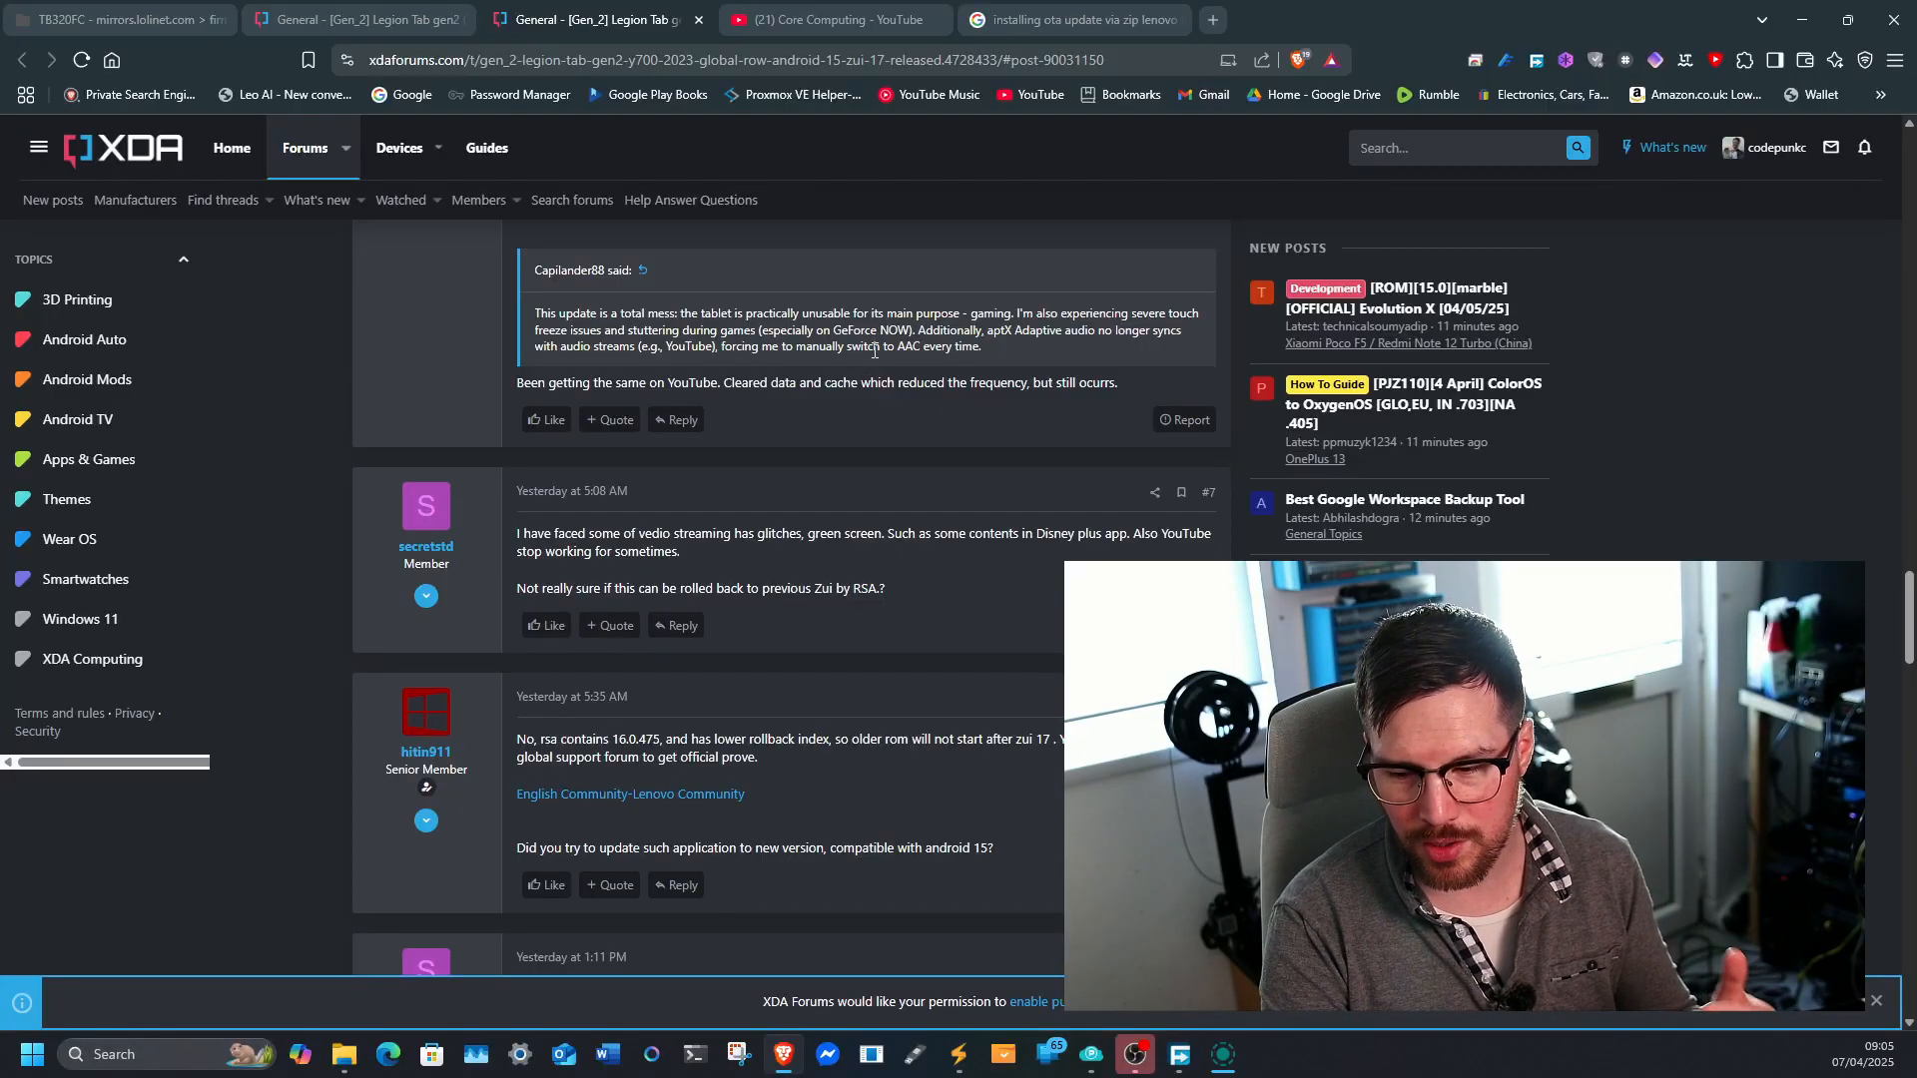
mouse_move(1038, 448)
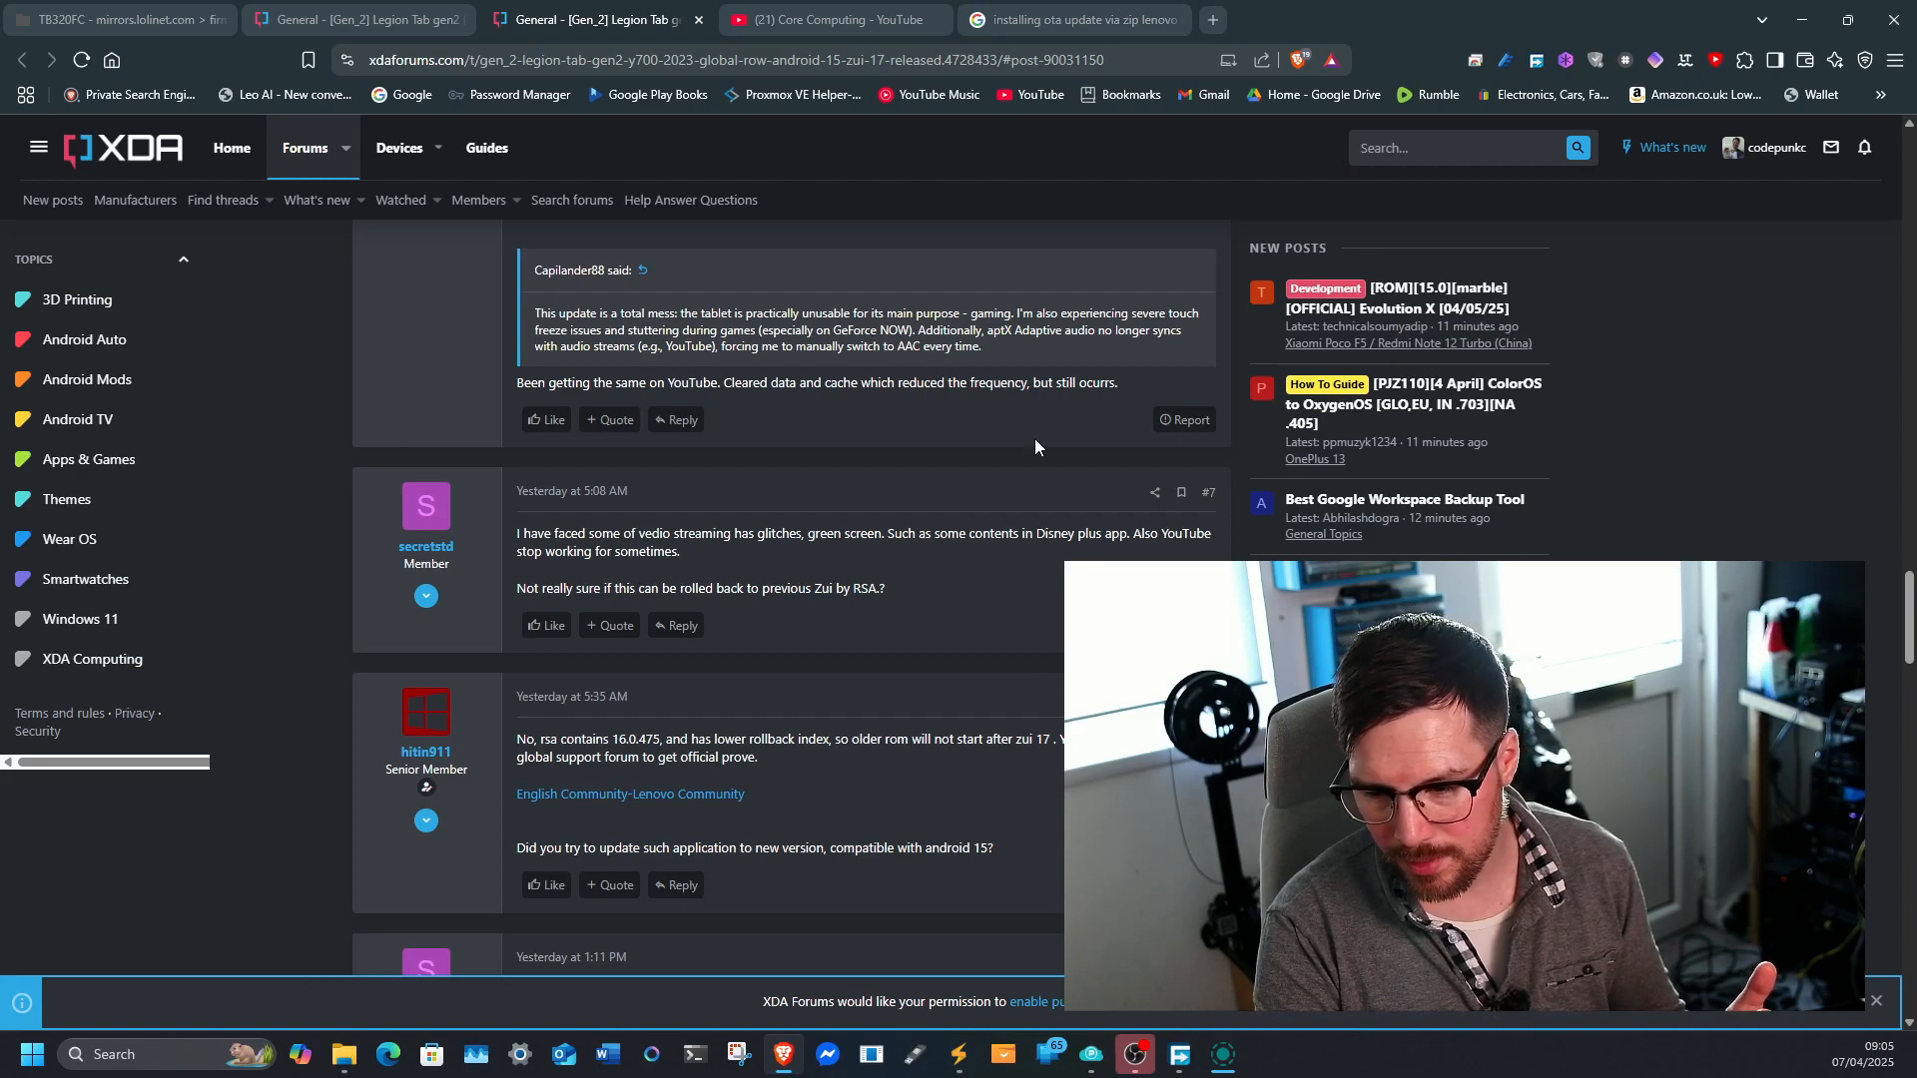
scroll("down", 3)
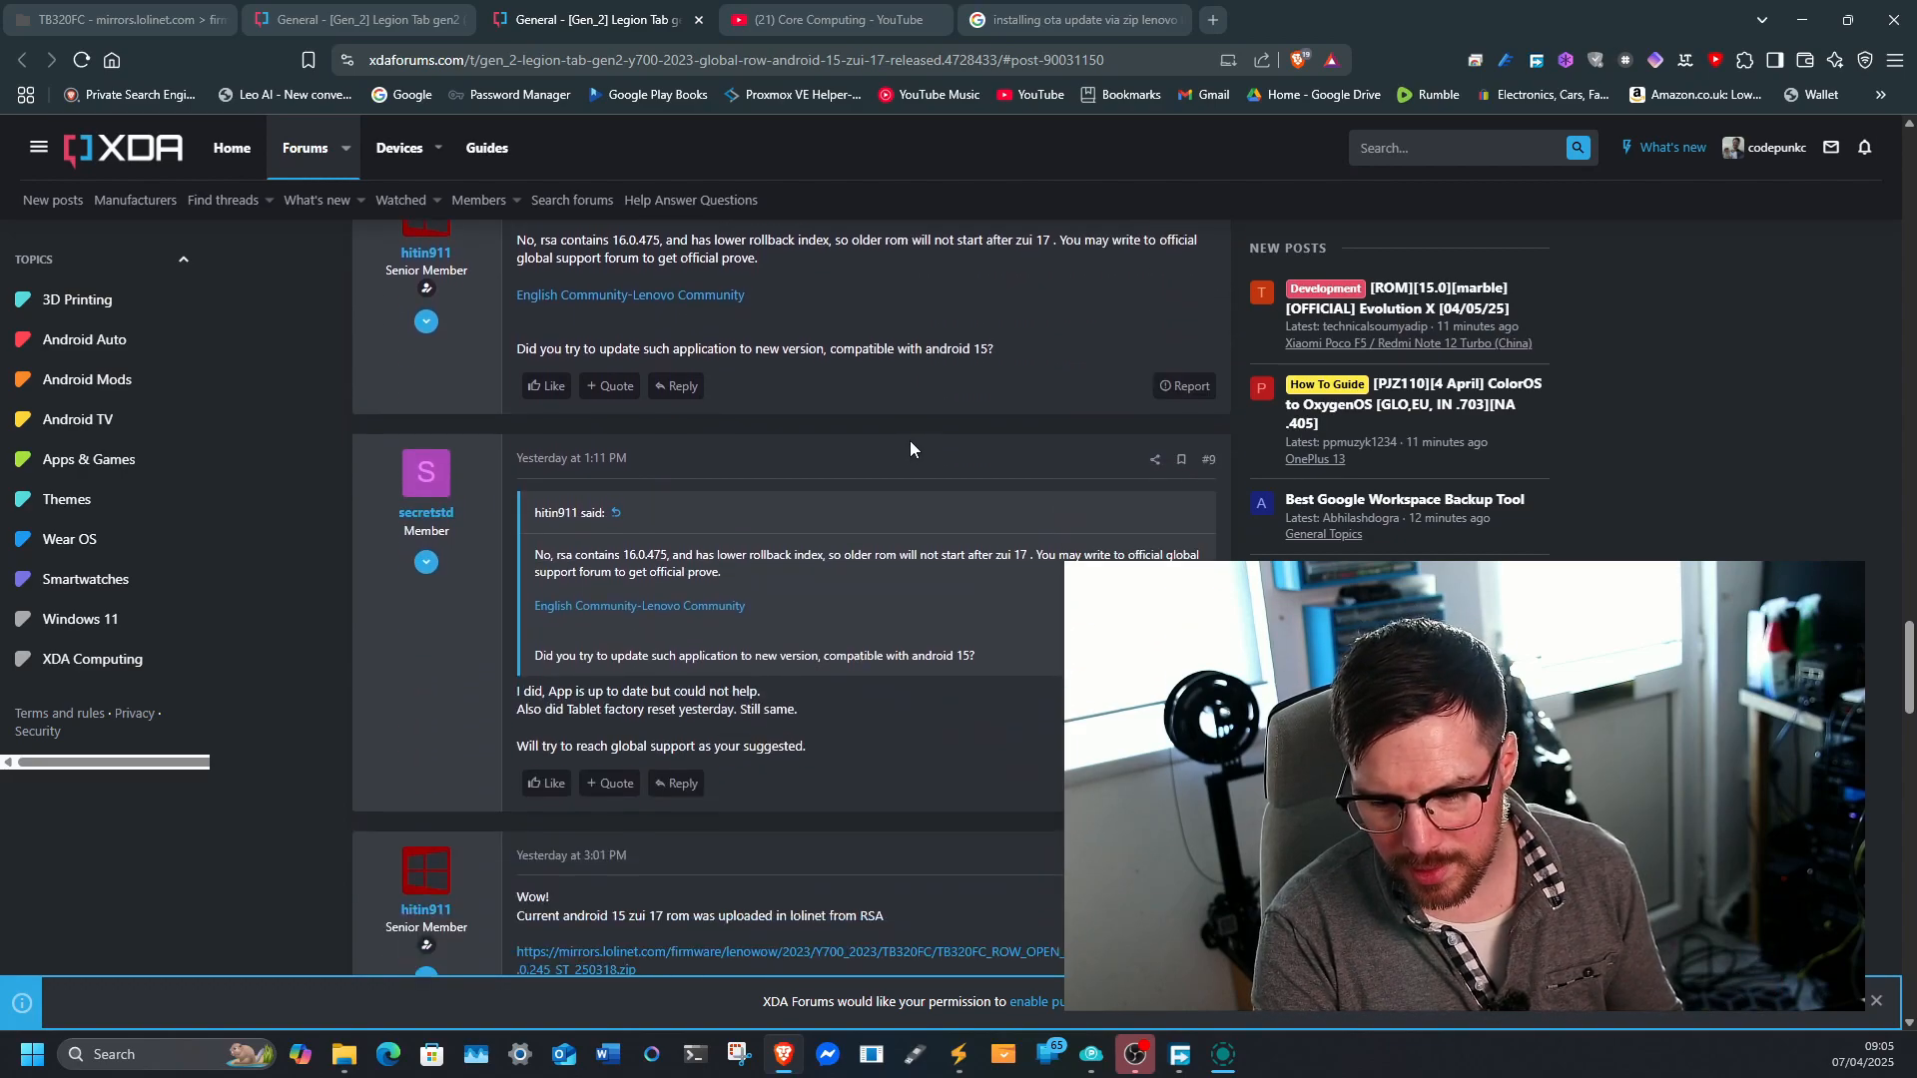
scroll("down", 3)
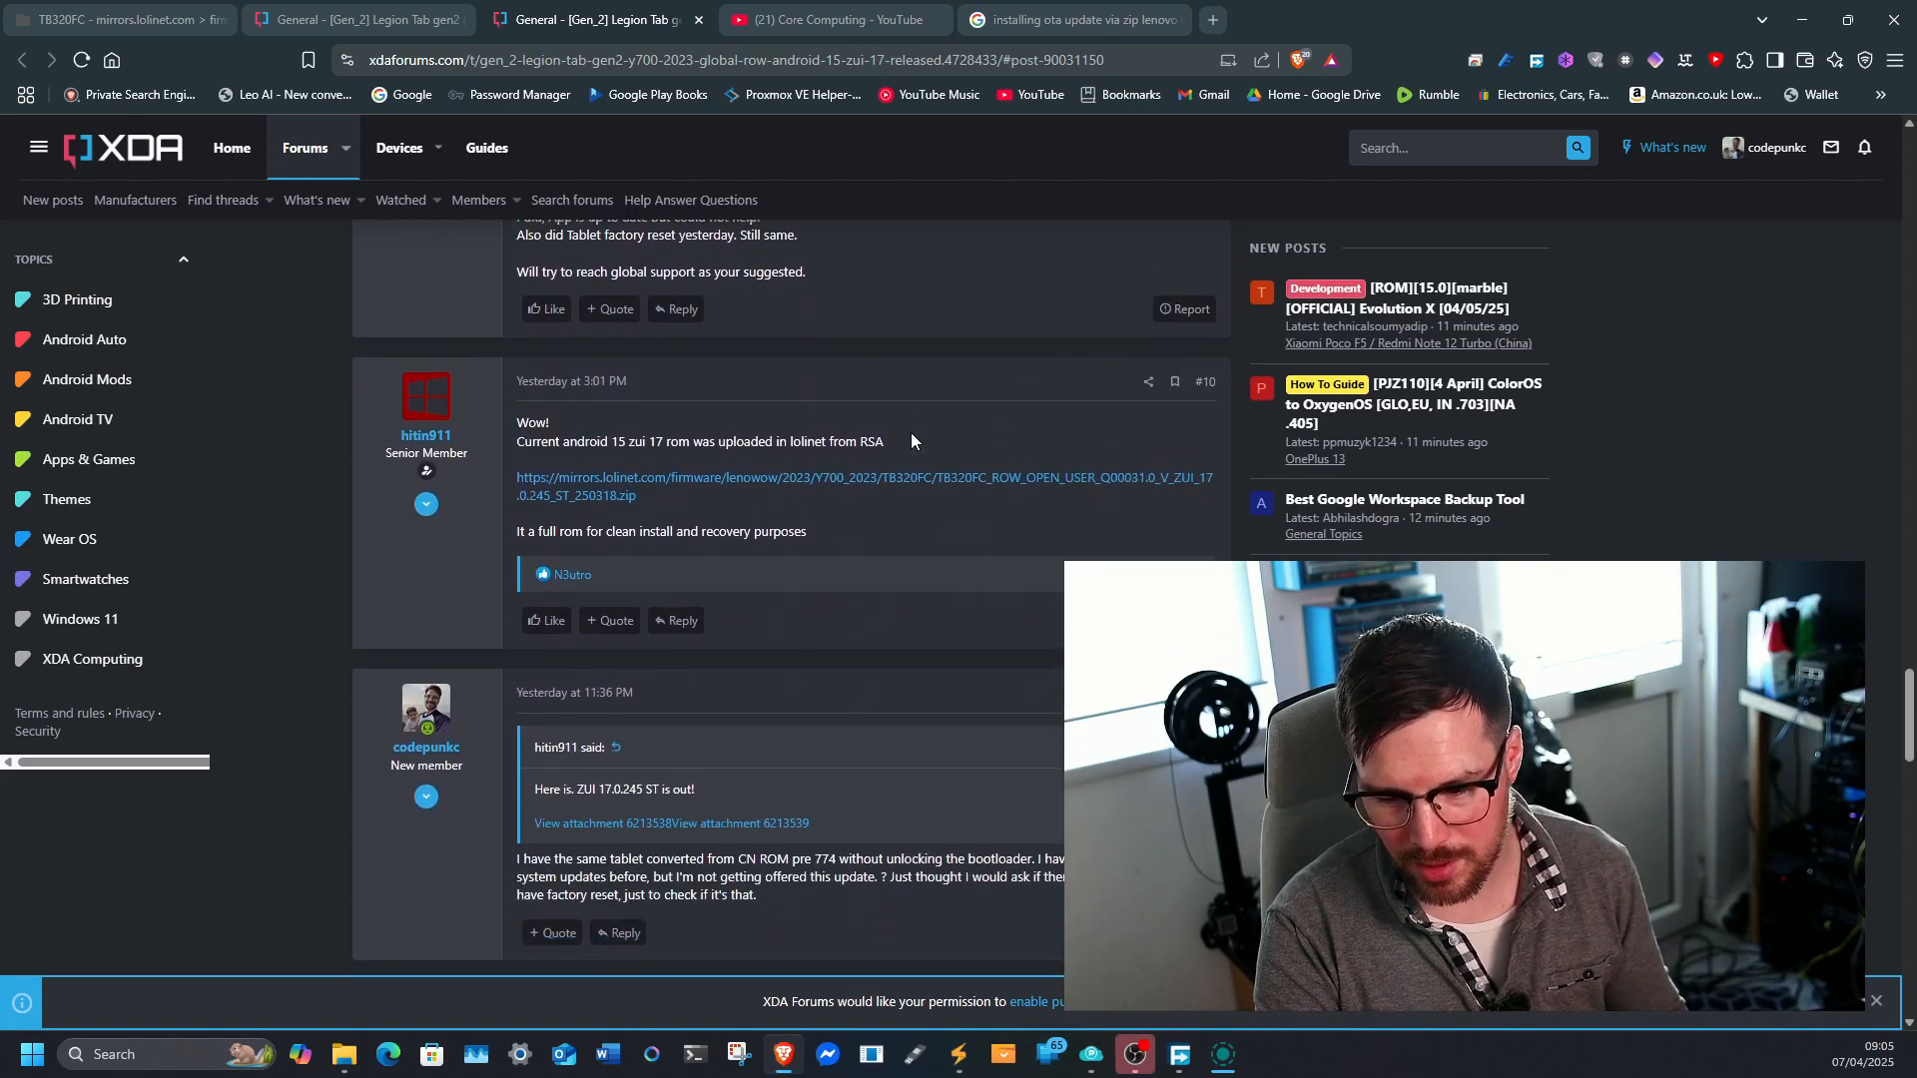
scroll("down", 3)
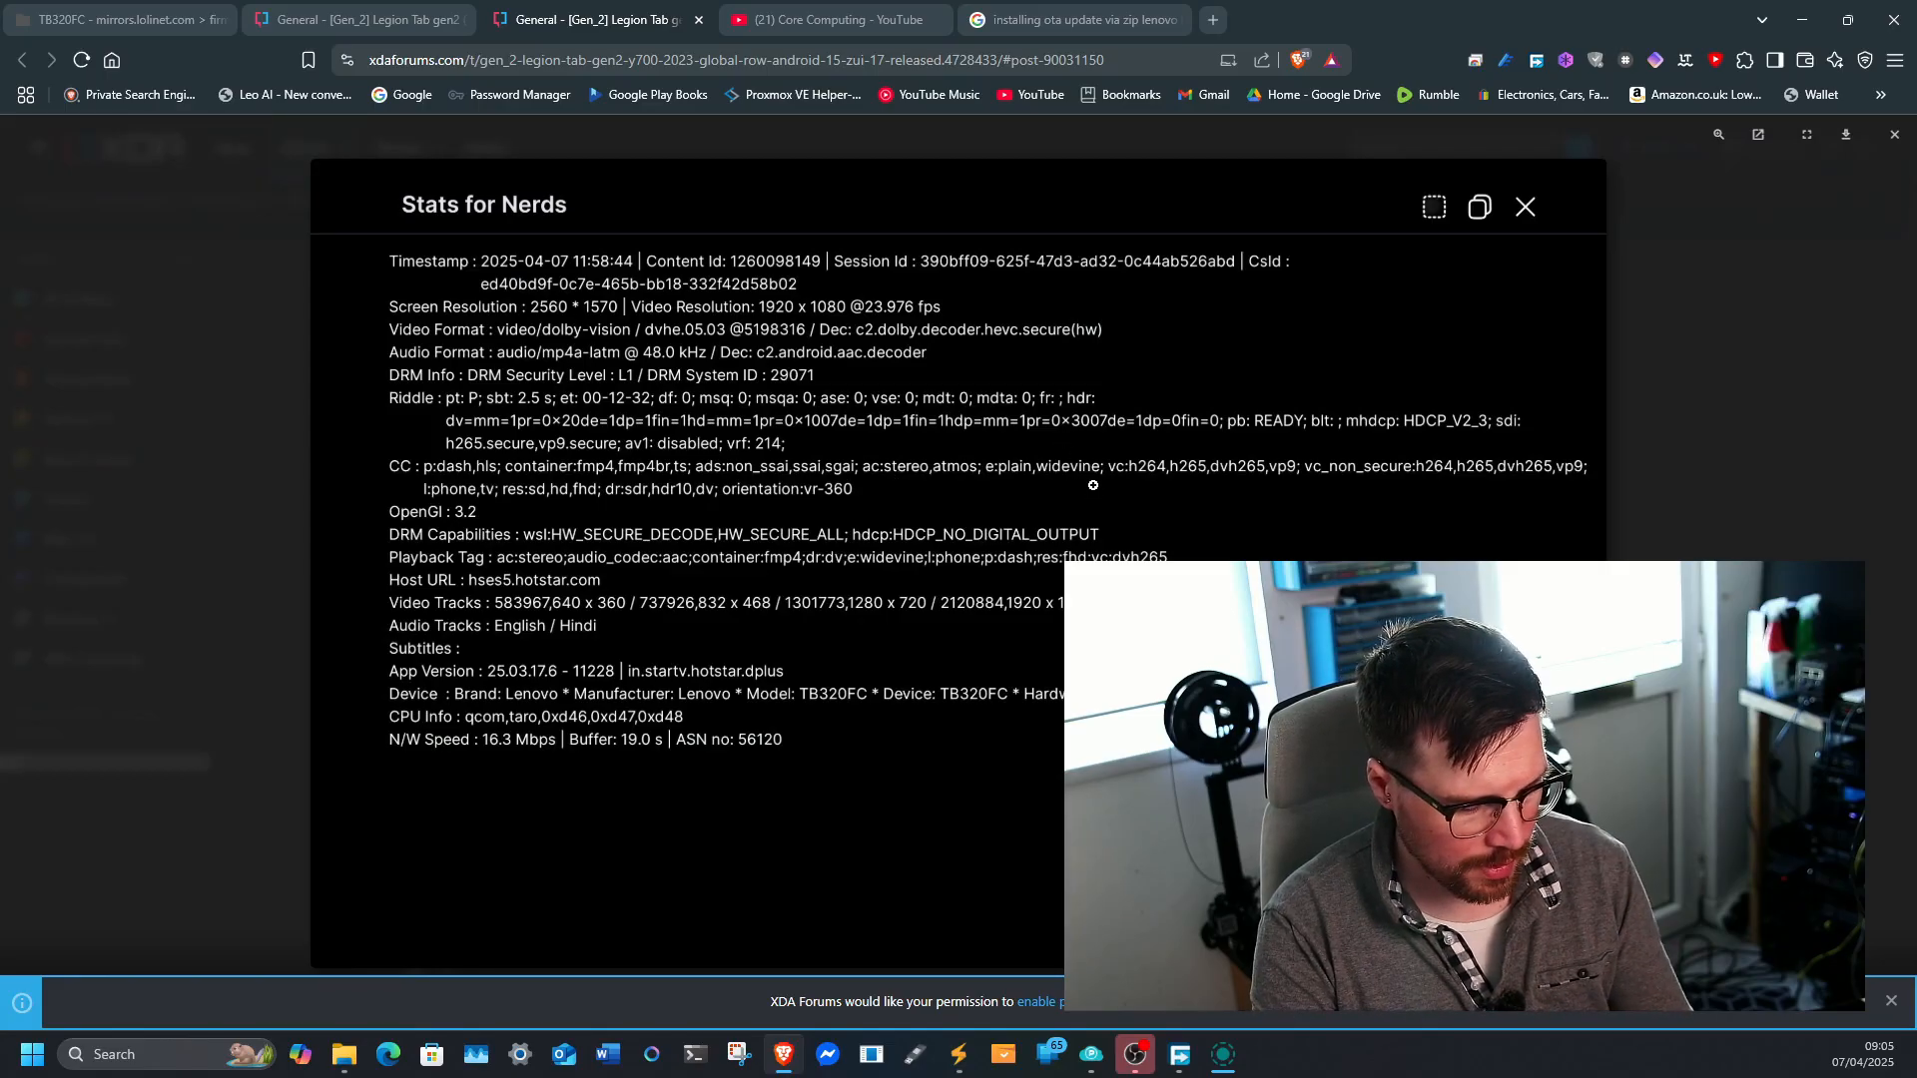
mouse_move(1050, 445)
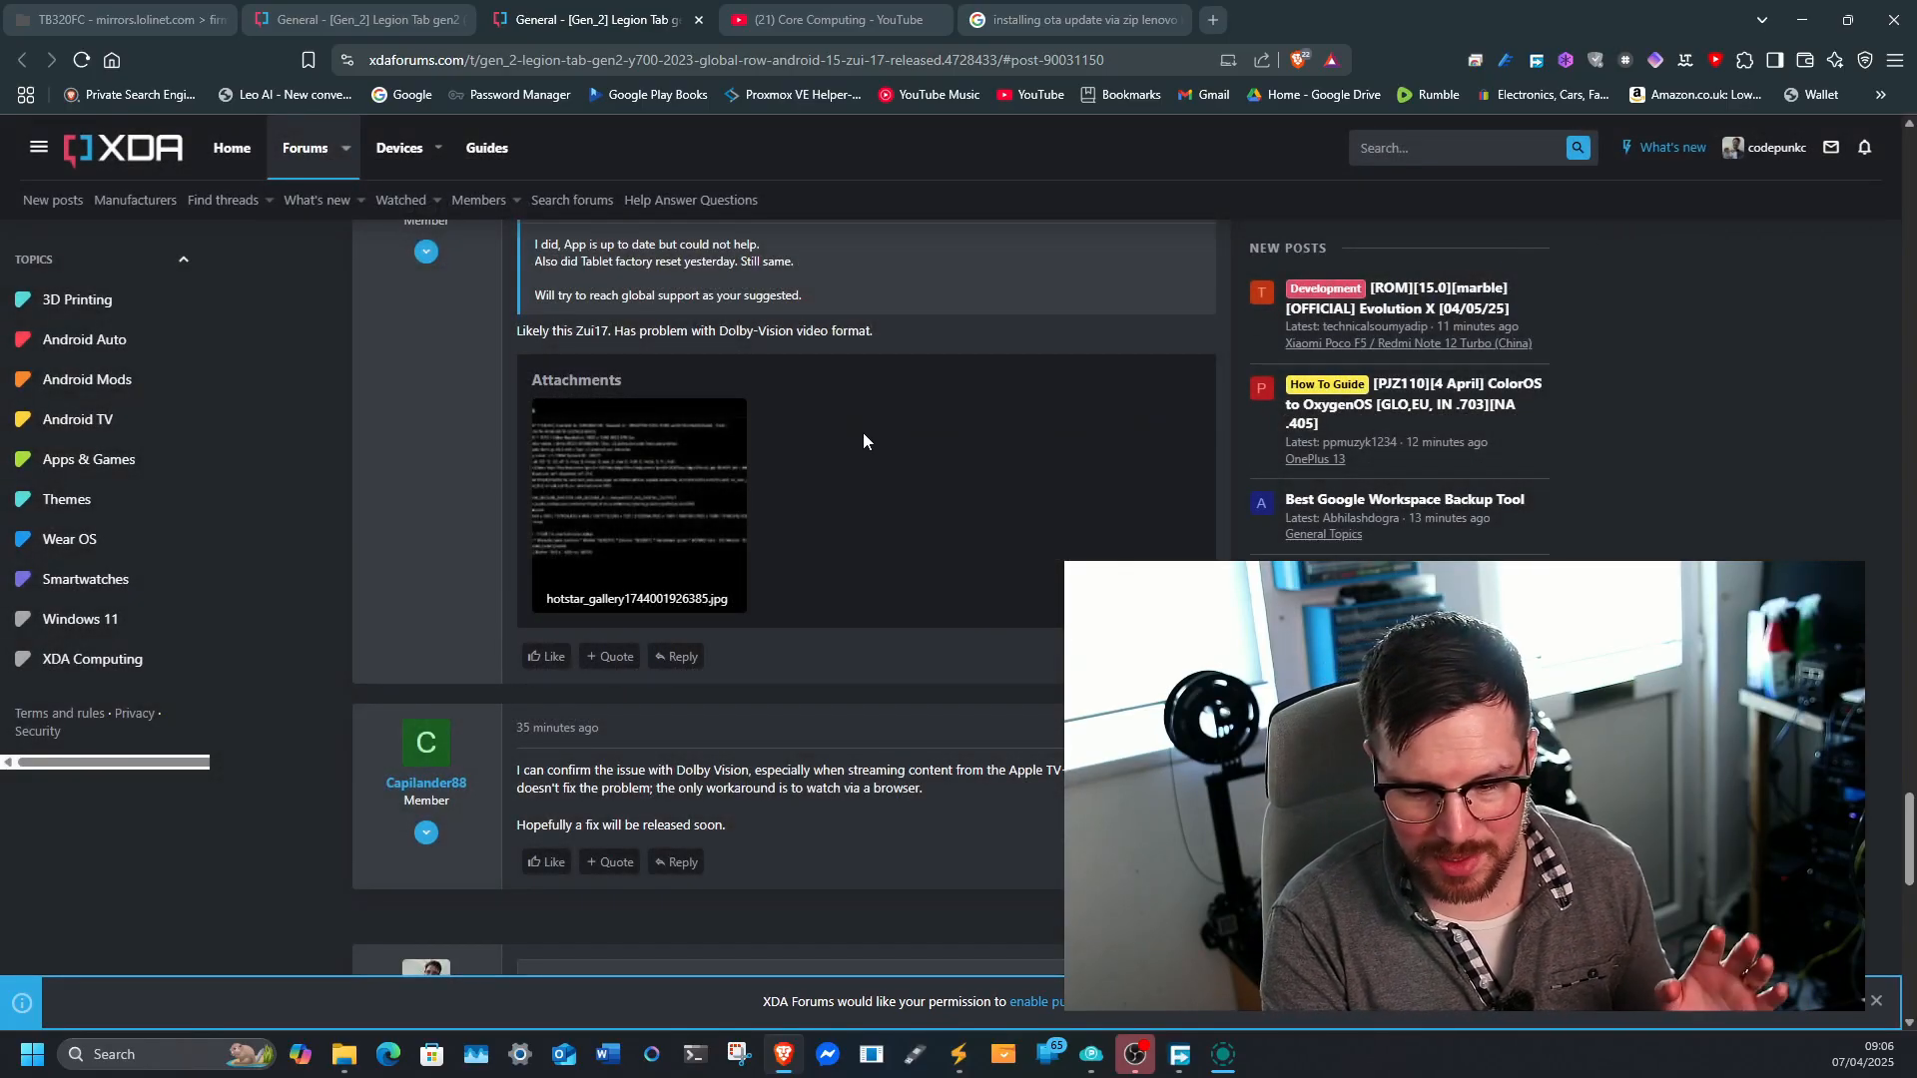
Step: Scroll past Capilander88's Dolby Vision reply to the empty reply box and similar threads
scroll("down", 3)
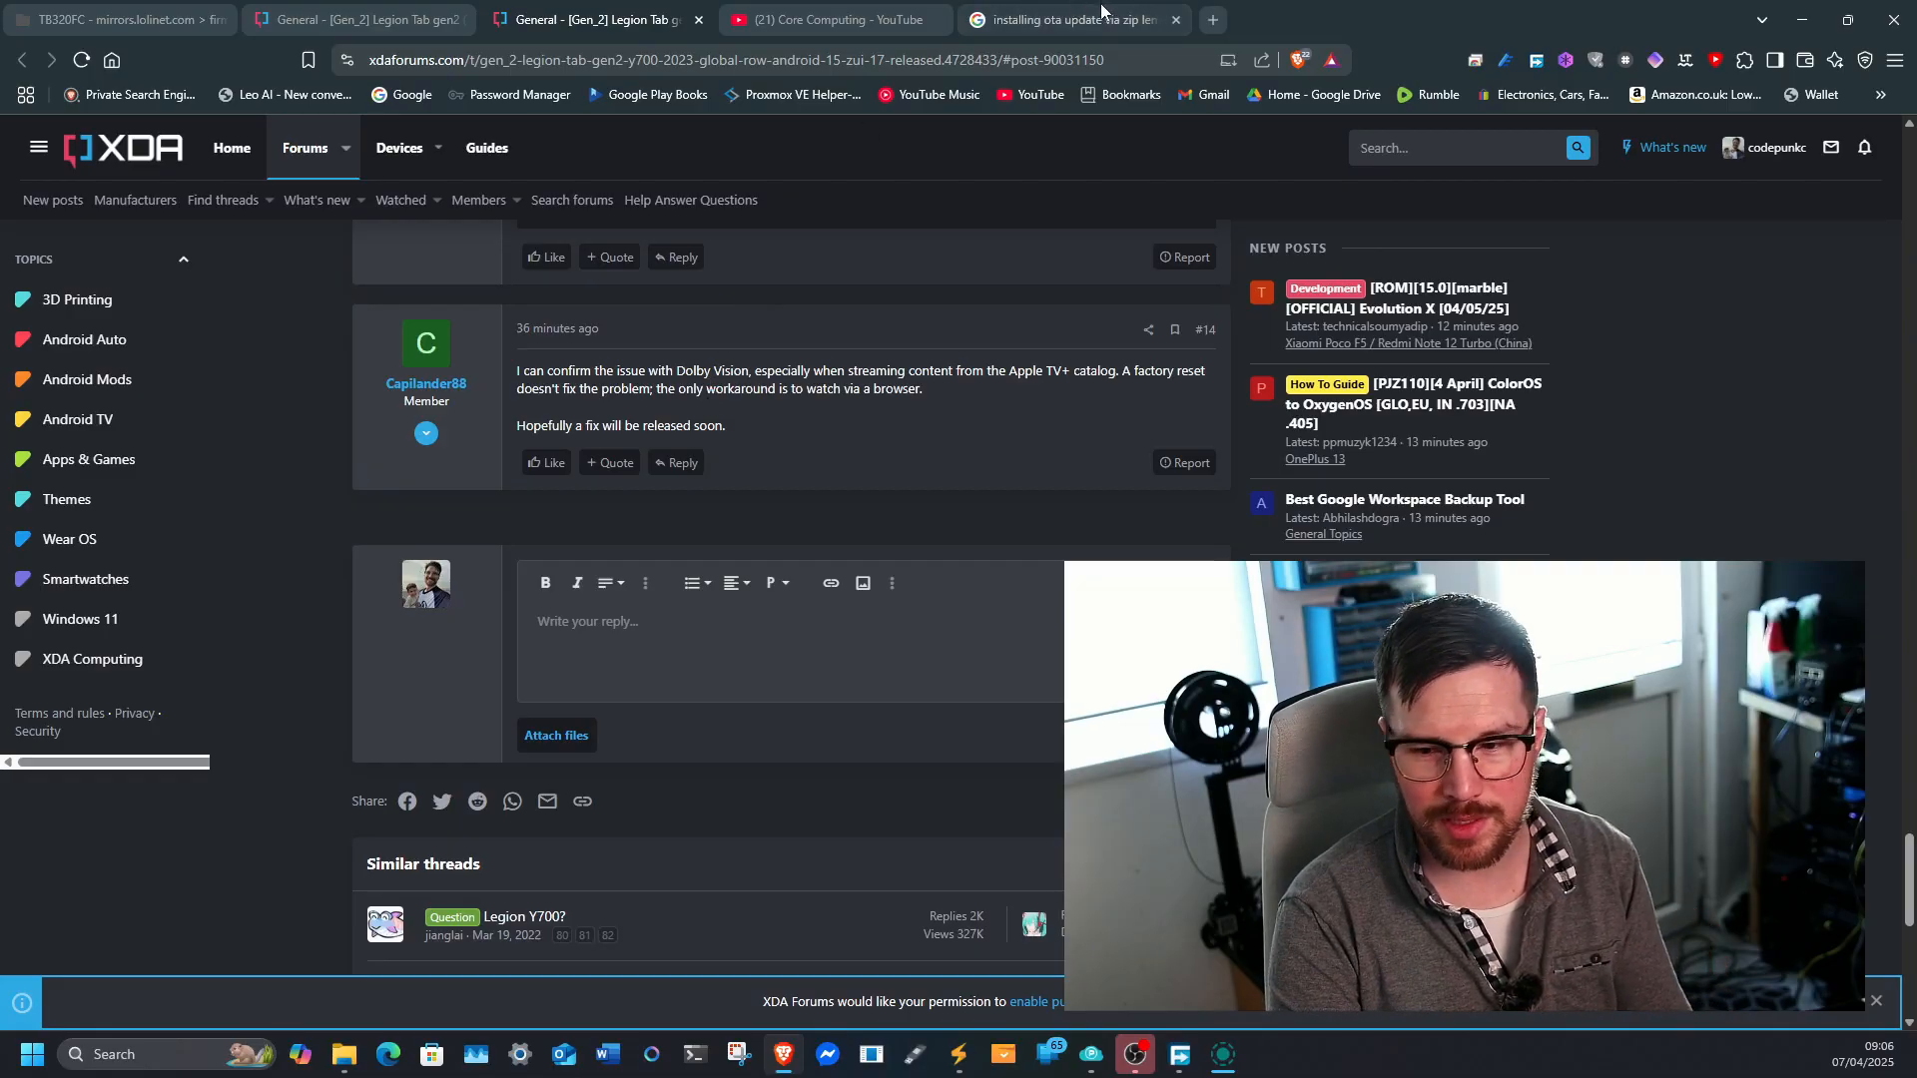
Step: Search 'lenovo legion y700 2023 android 15' in a new tab and scroll to related searches
left_click(1212, 19)
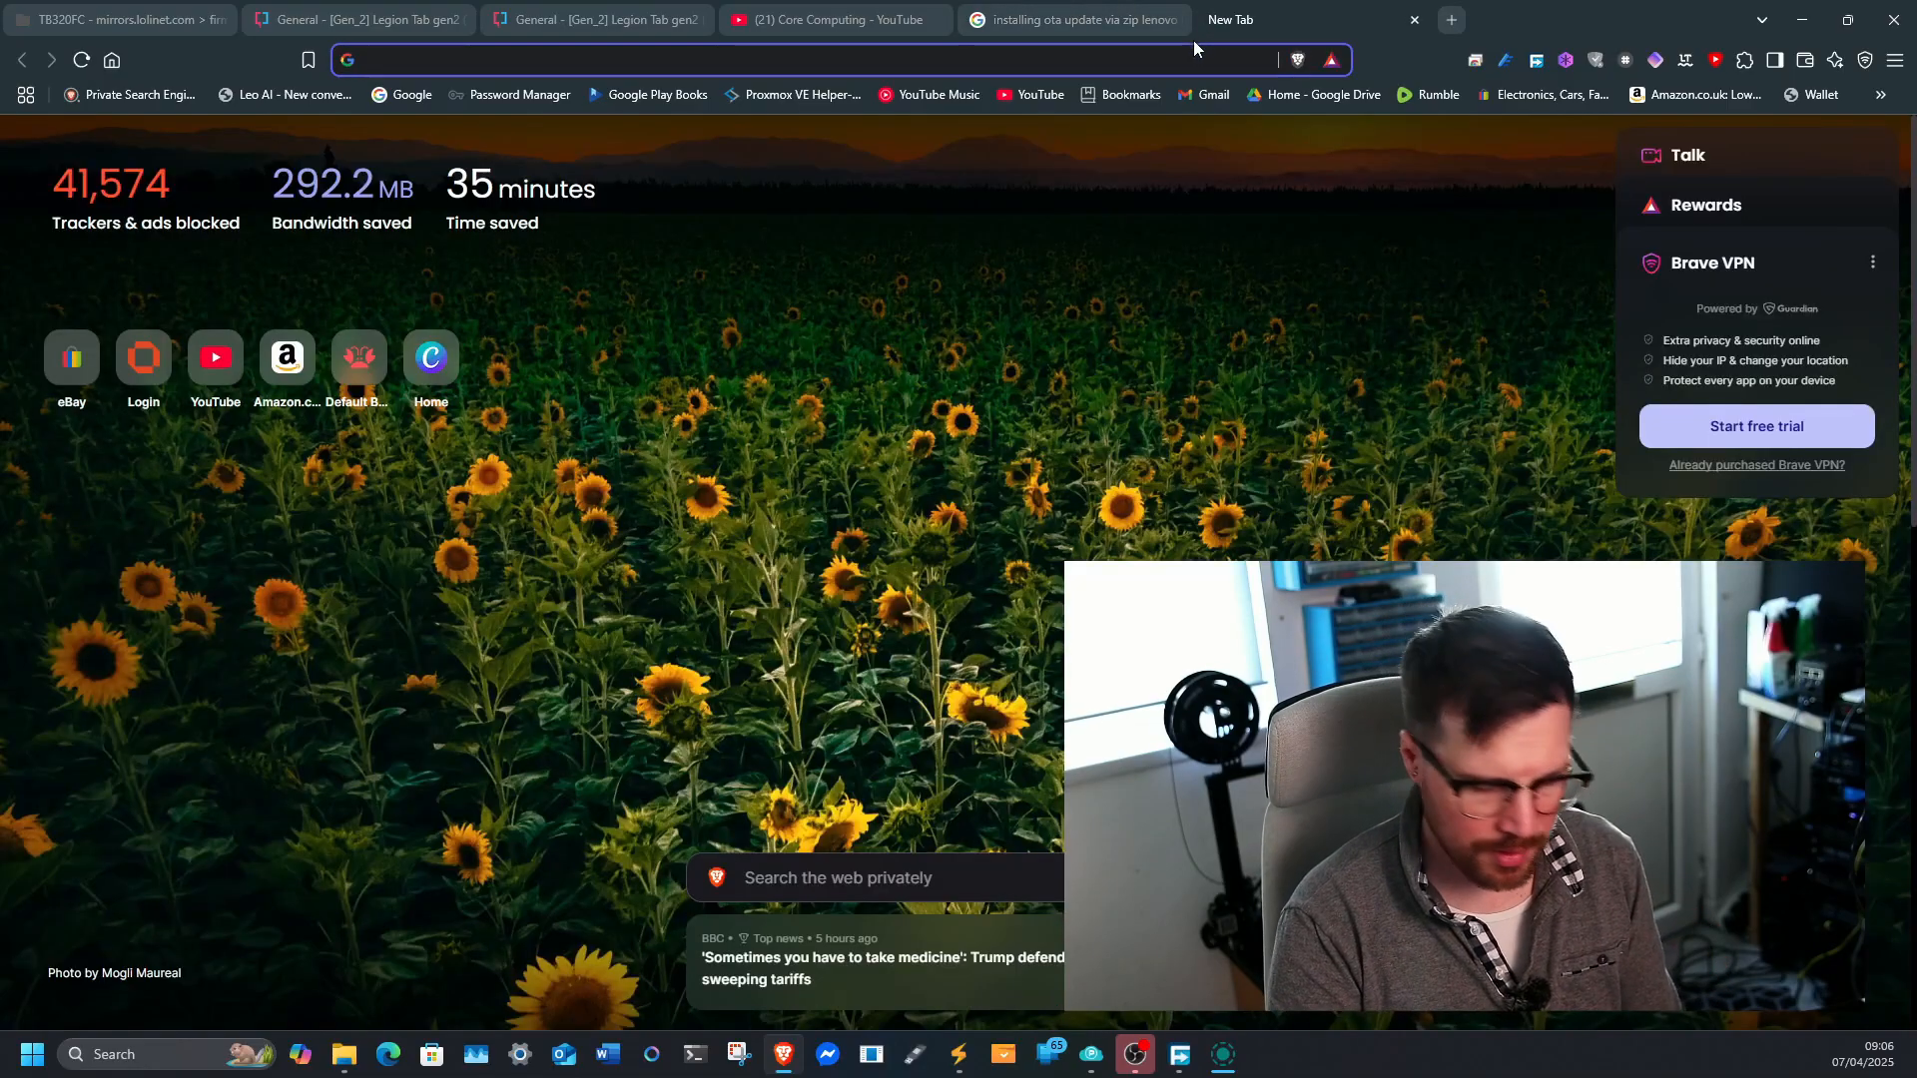
type("lenovo legion y700 2023 android 15")
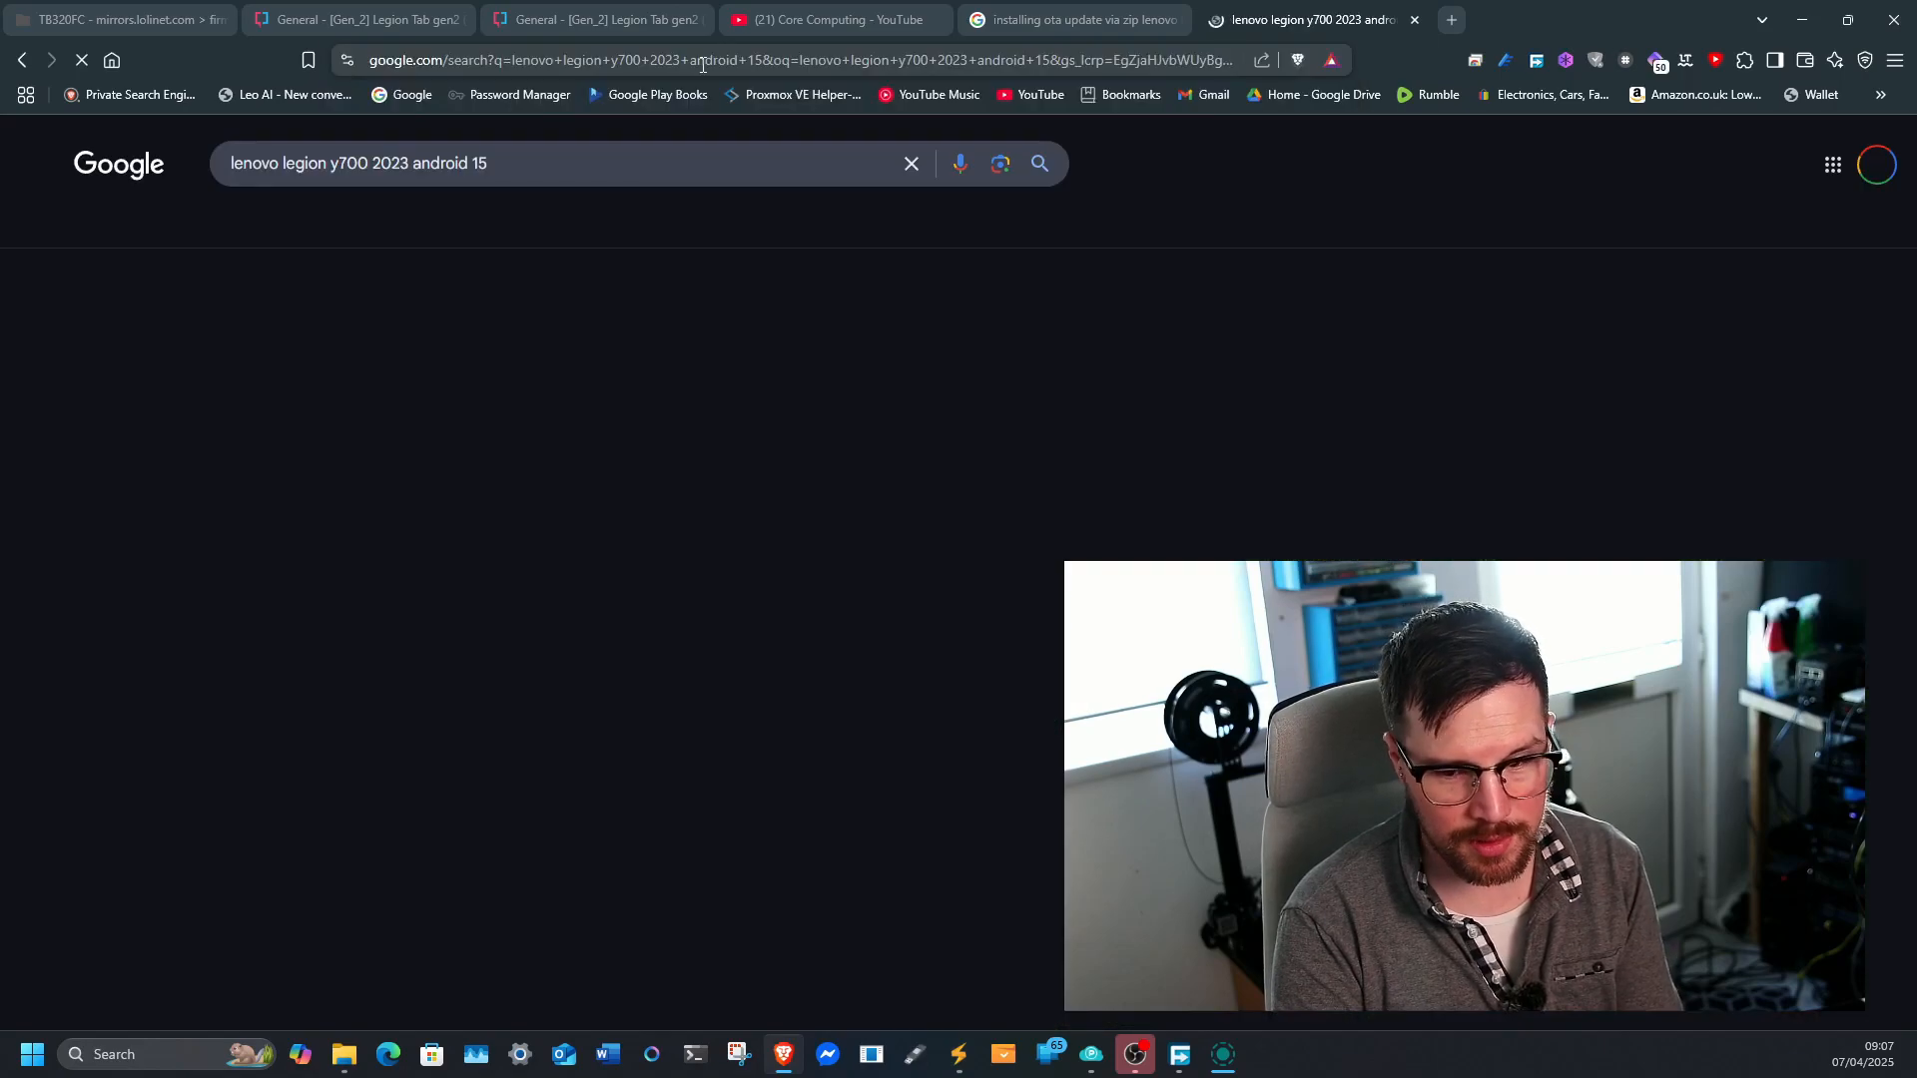
scroll("down", 3)
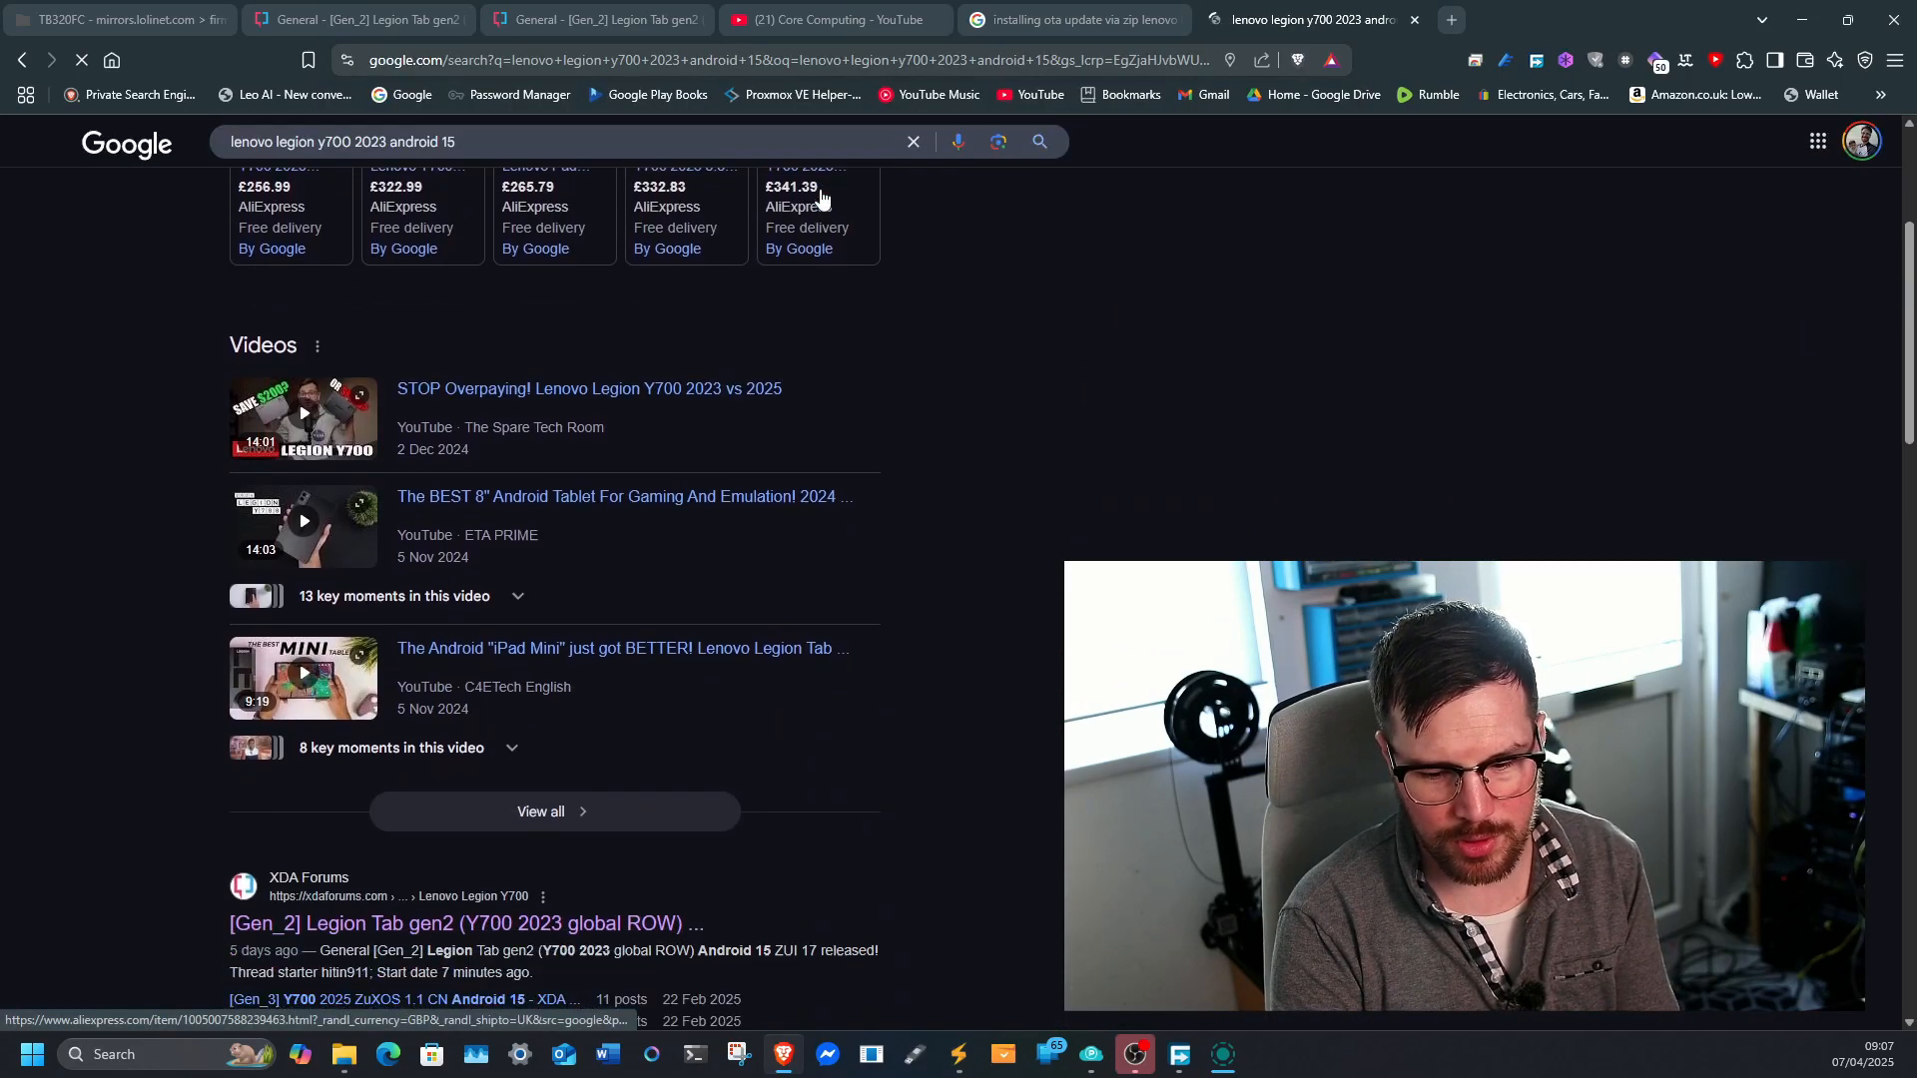
scroll("down", 3)
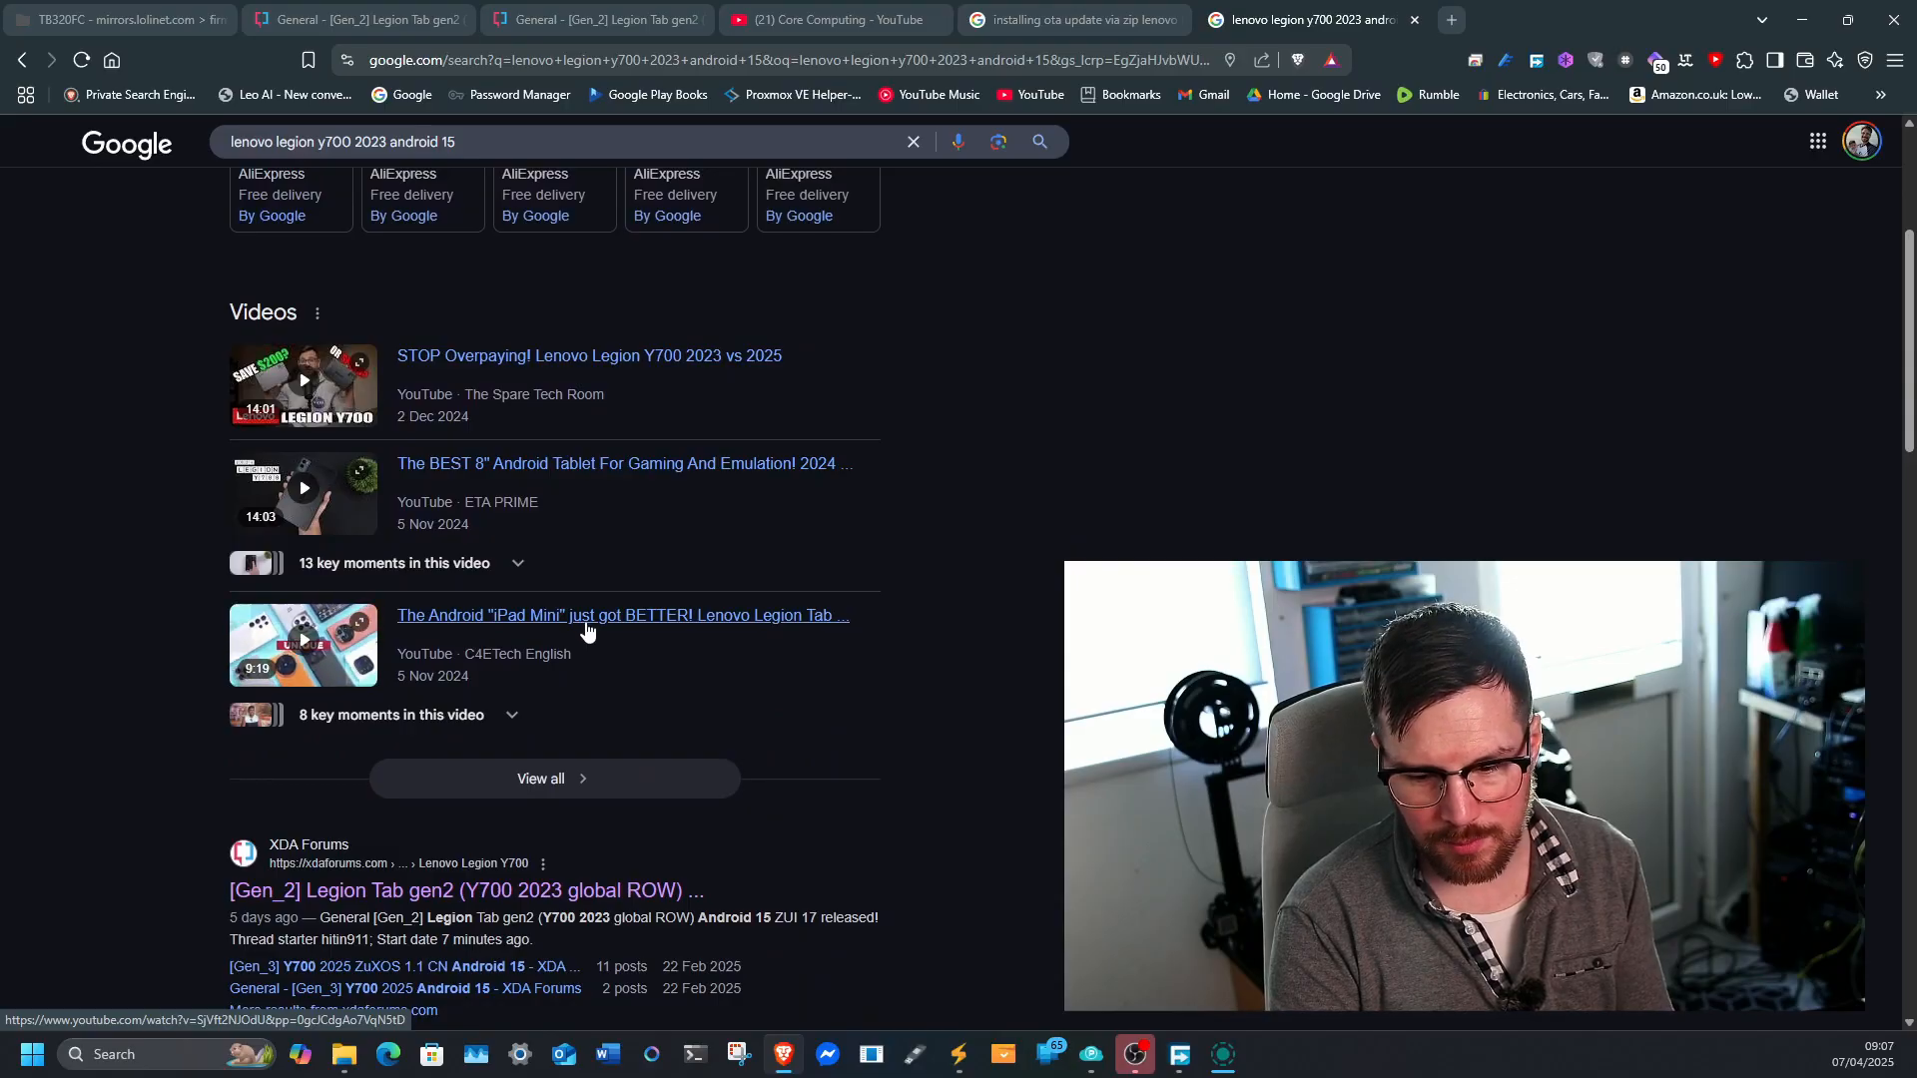
scroll("down", 3)
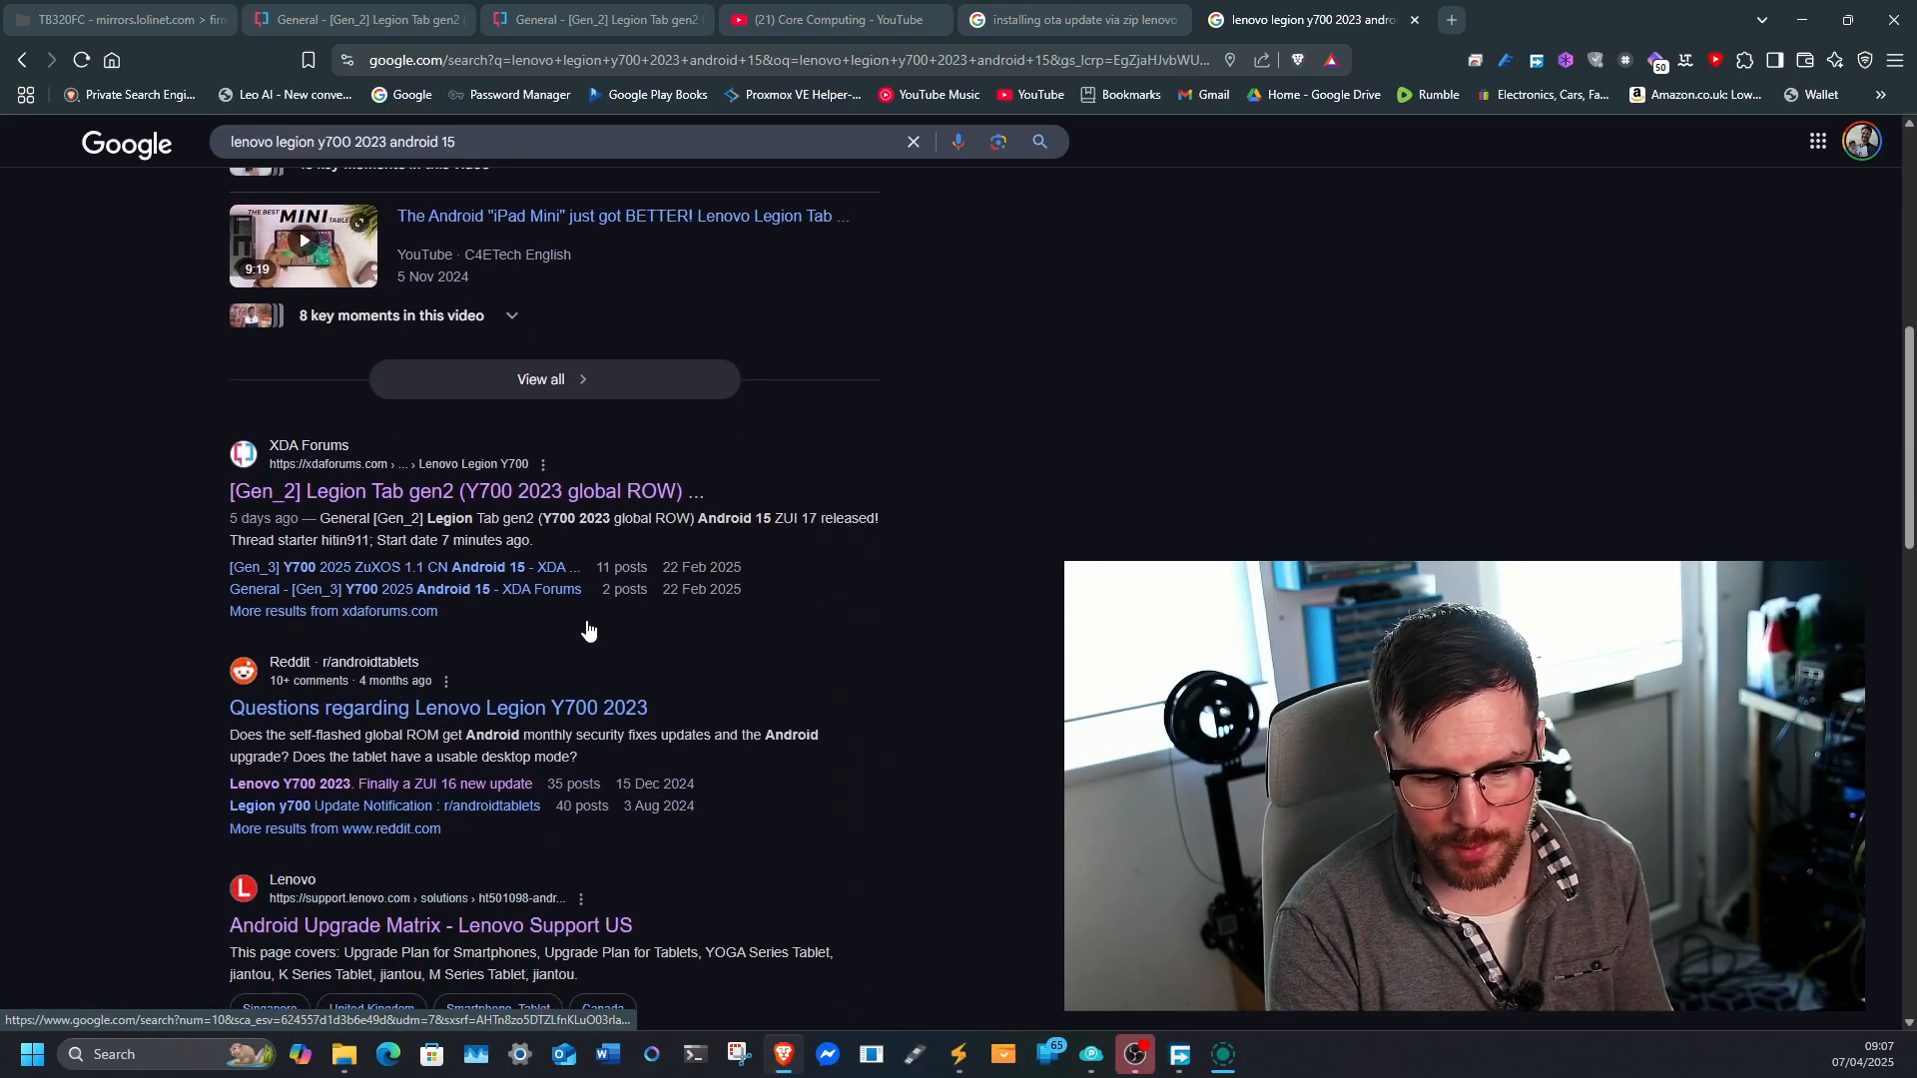
scroll("down", 3)
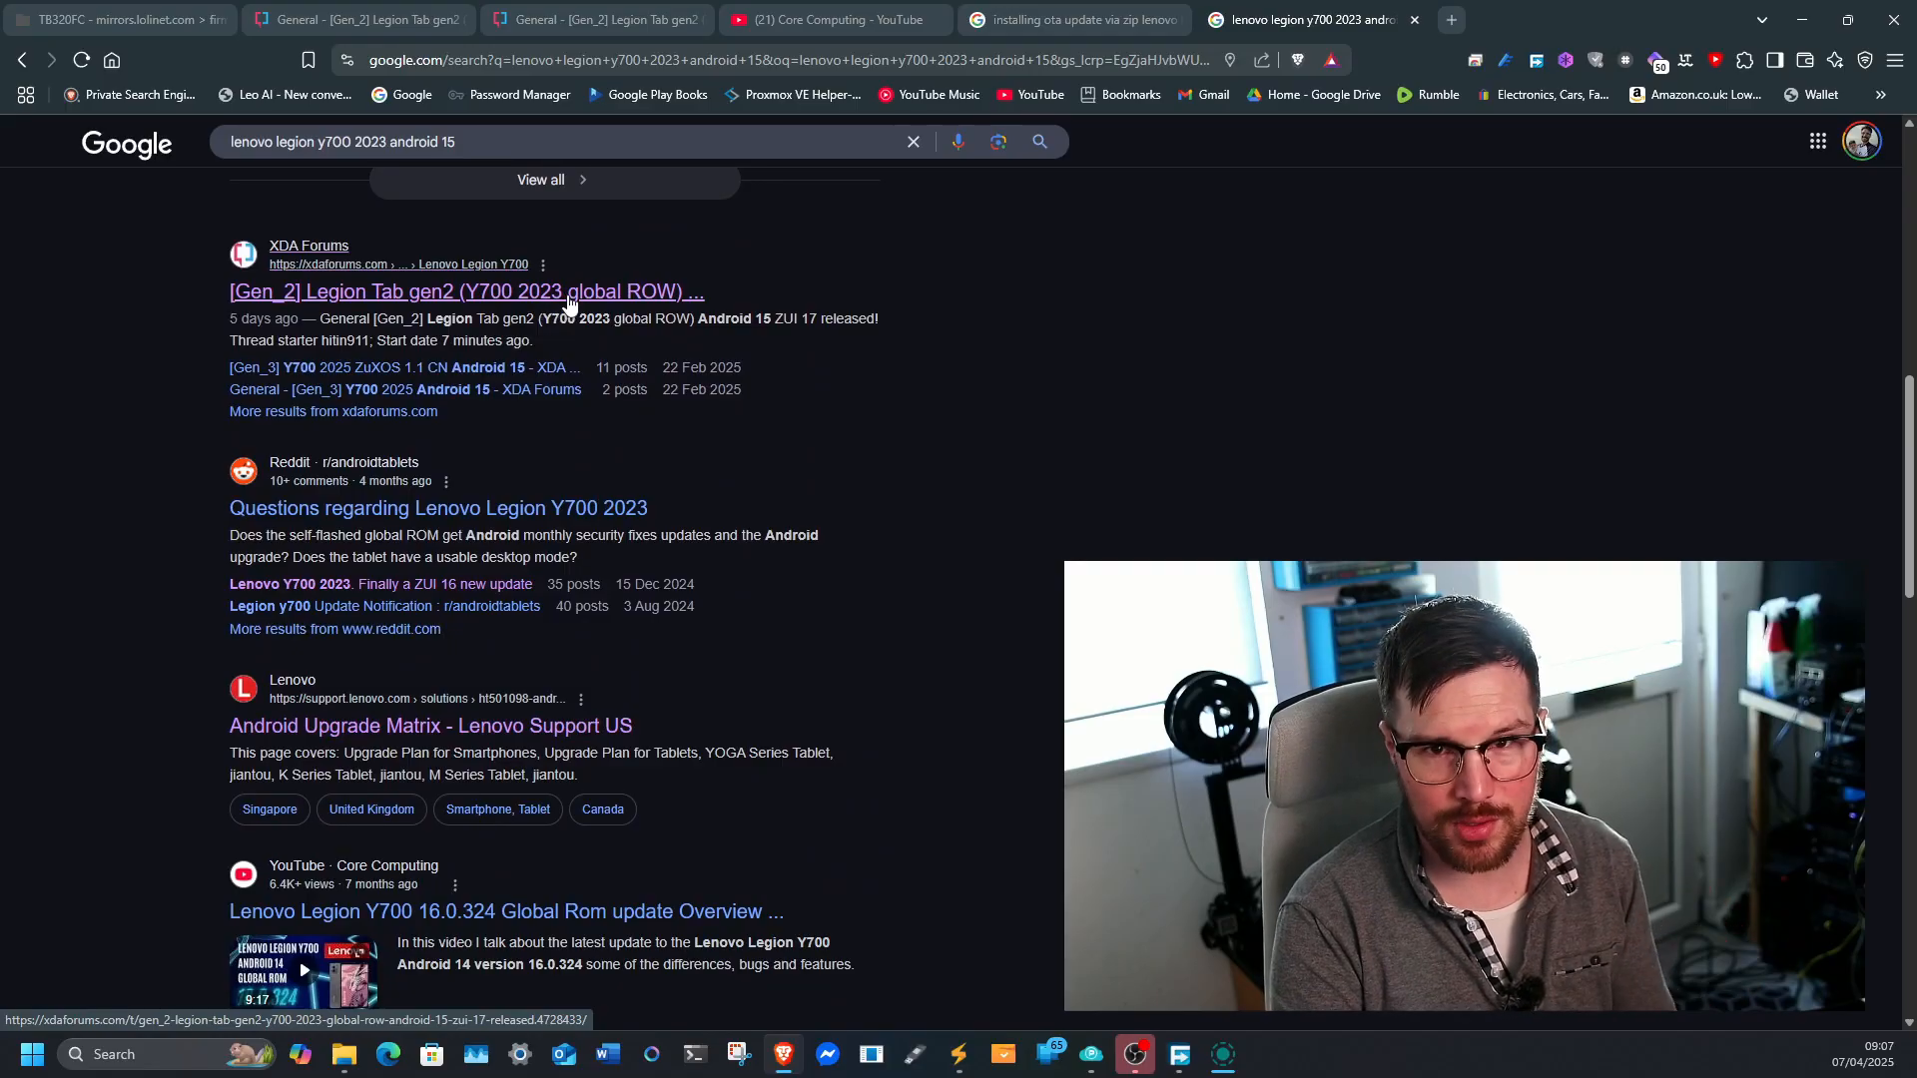
scroll("down", 3)
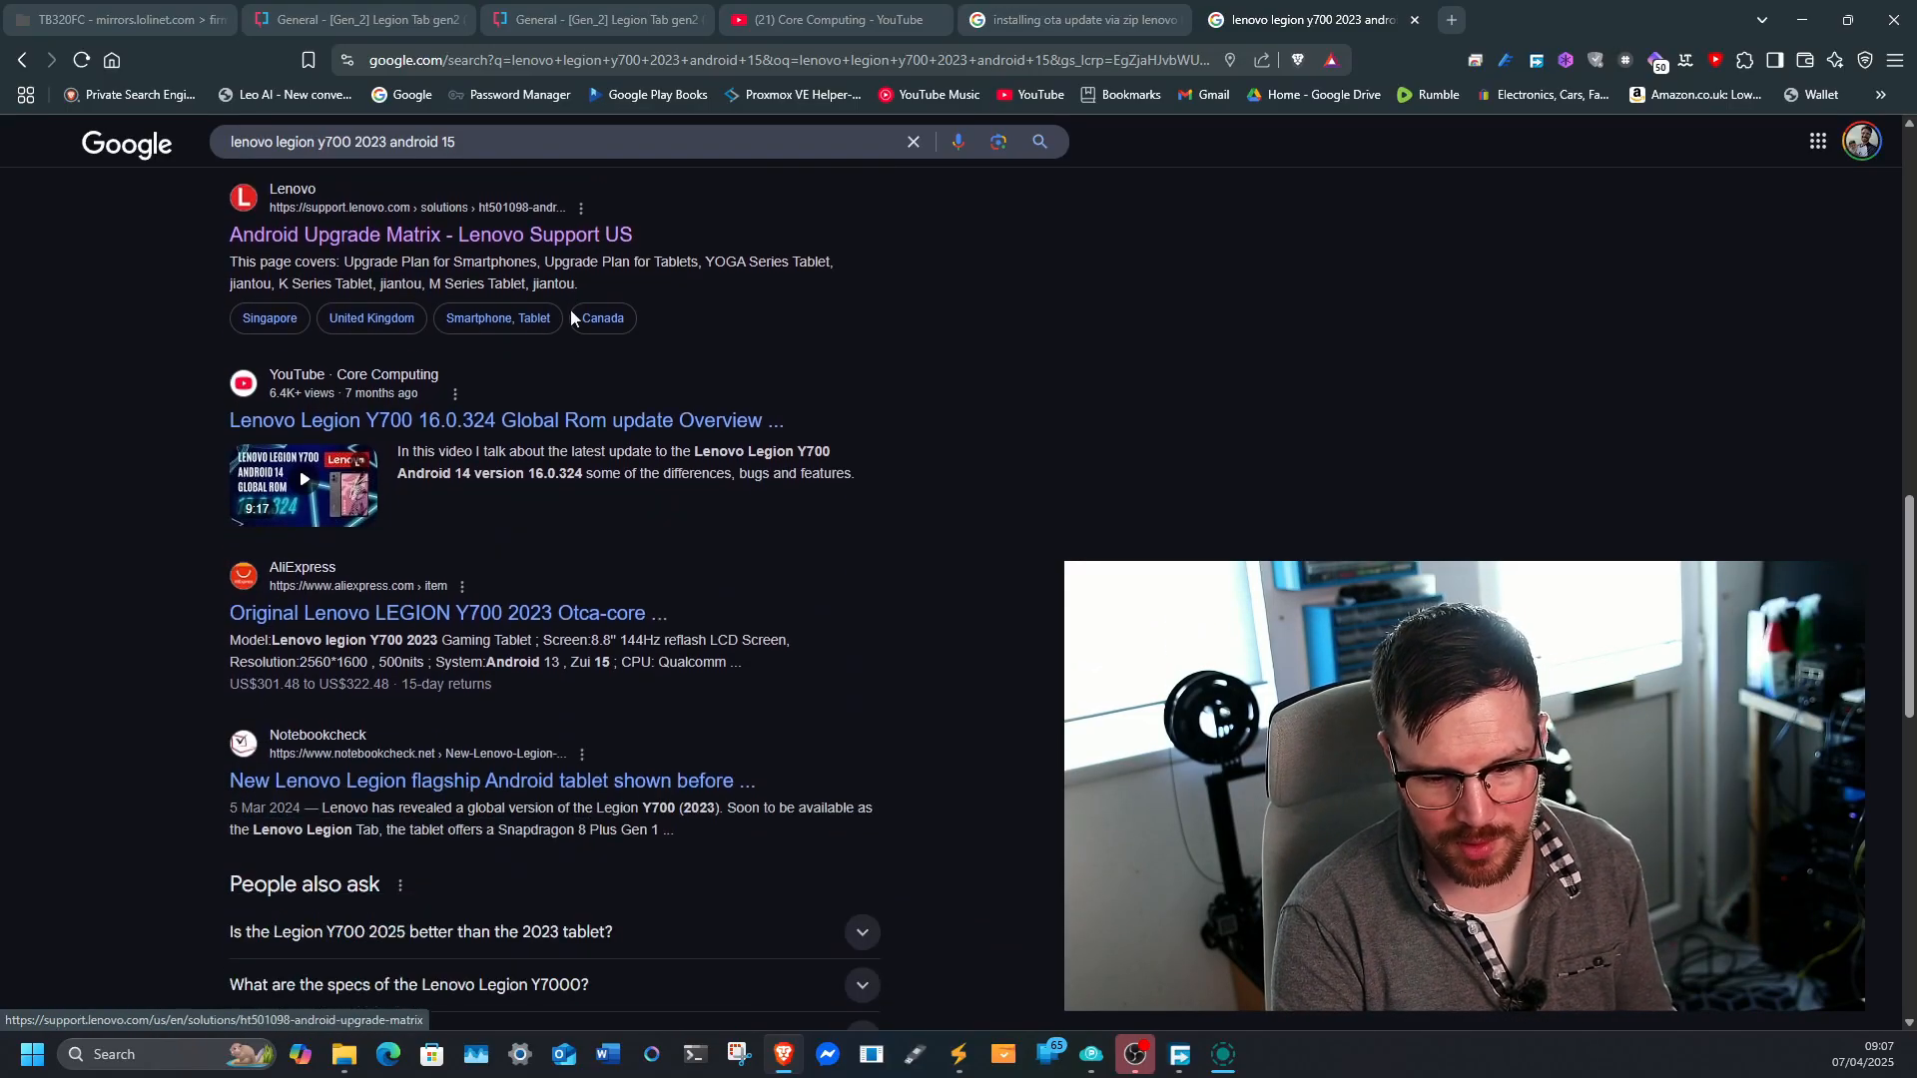
scroll("down", 3)
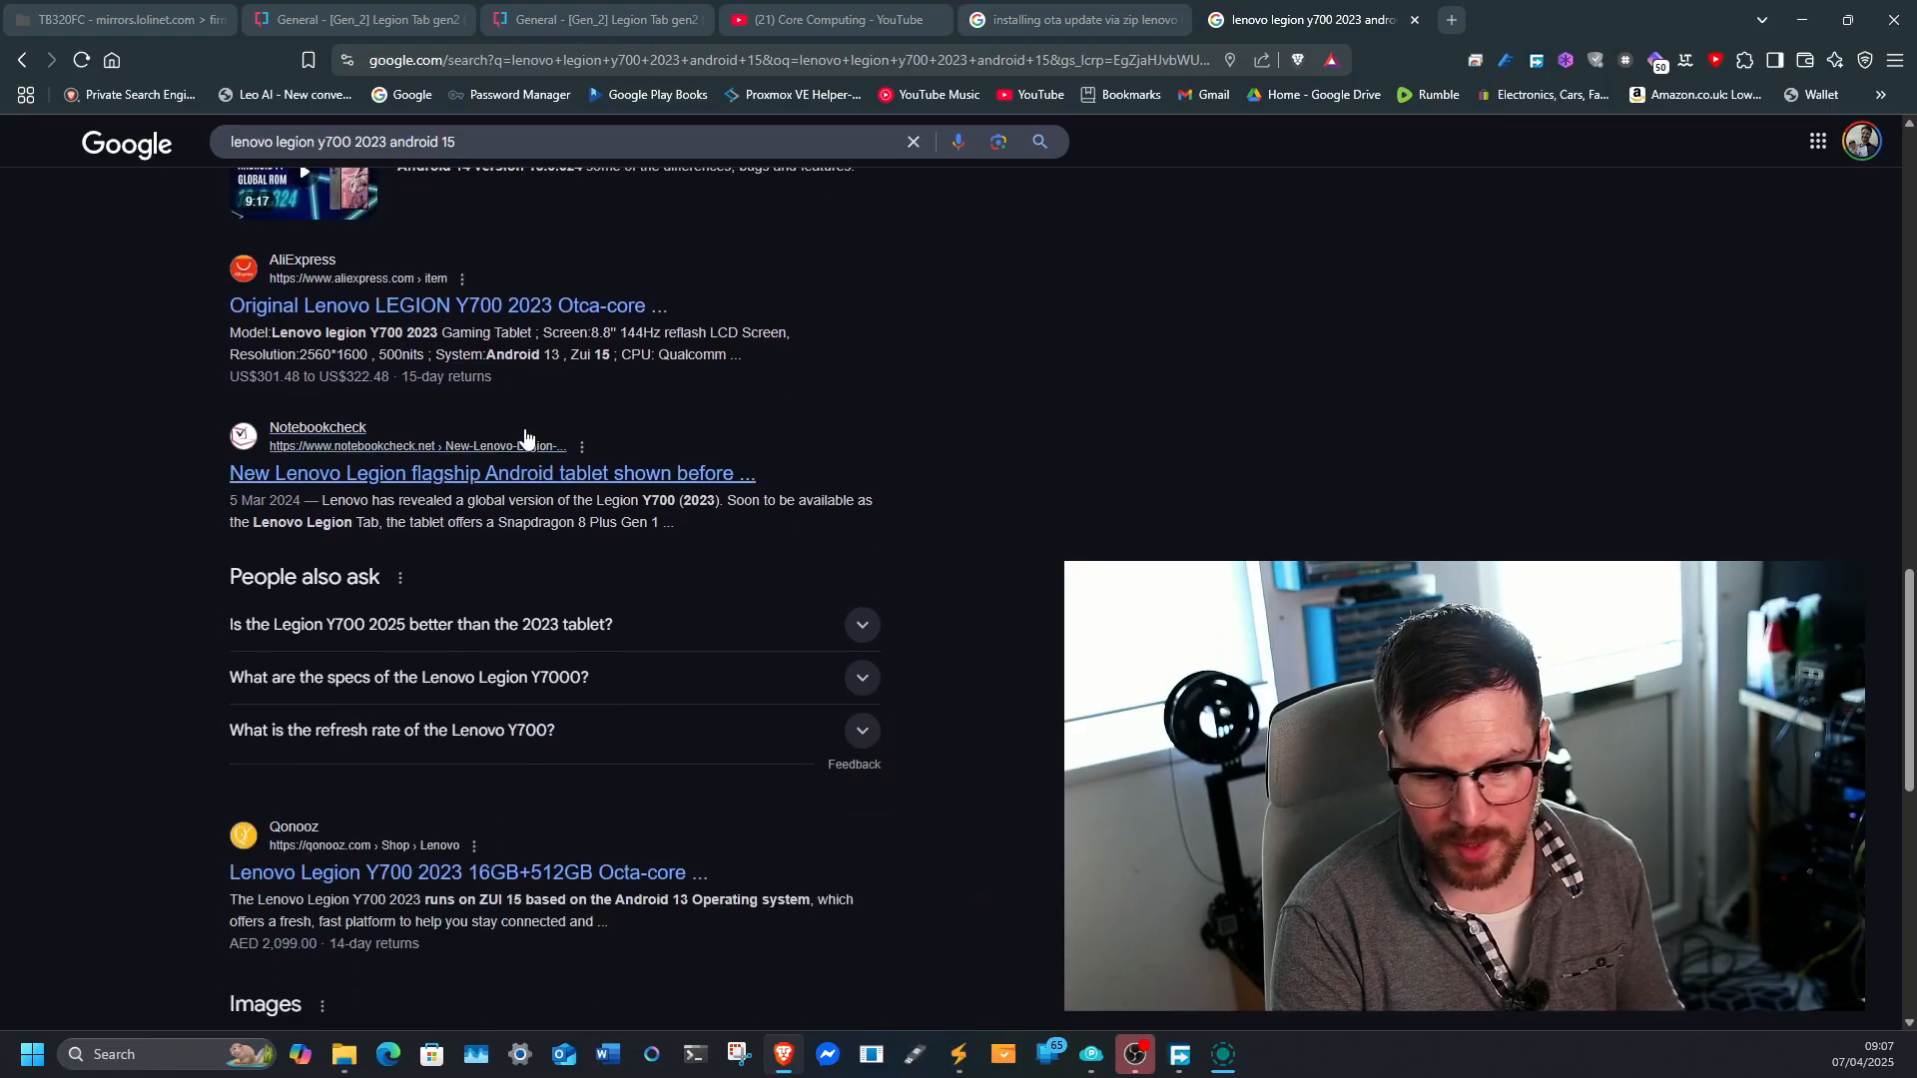
scroll("down", 3)
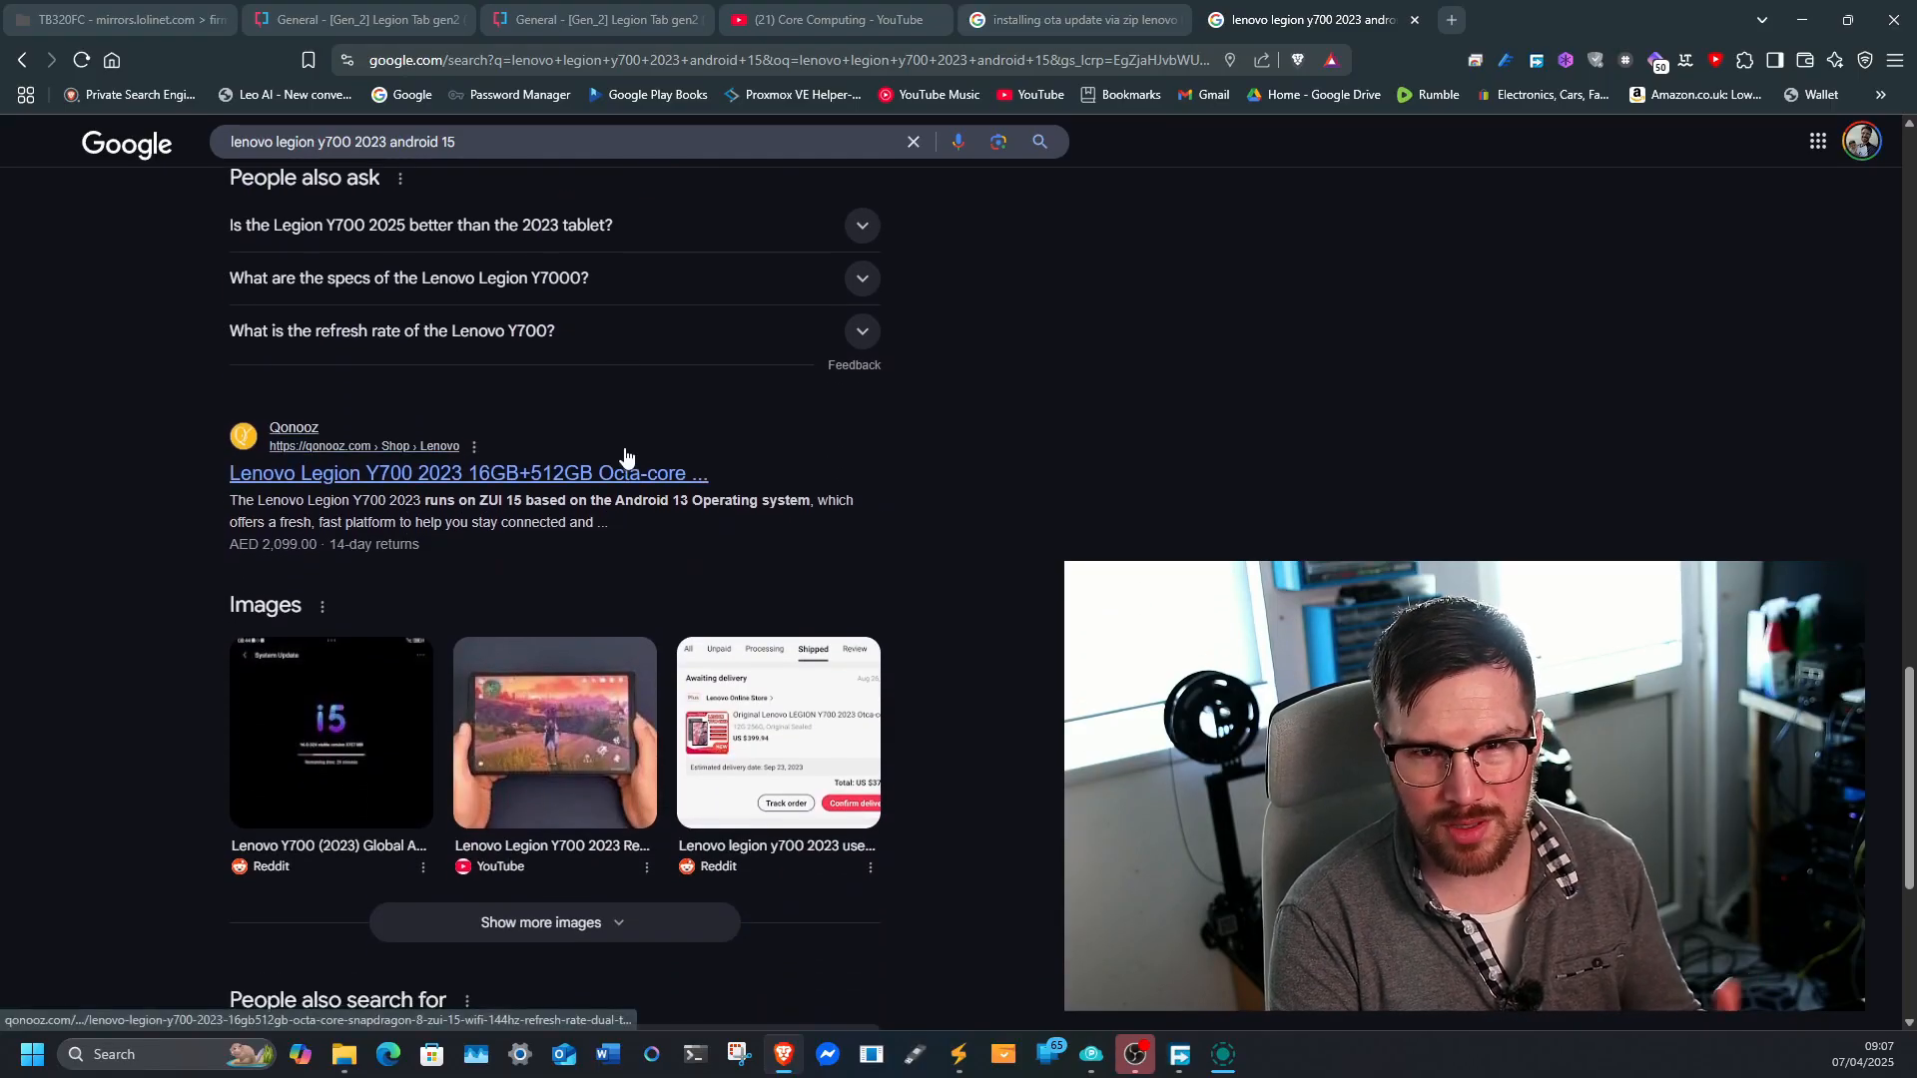
scroll("down", 3)
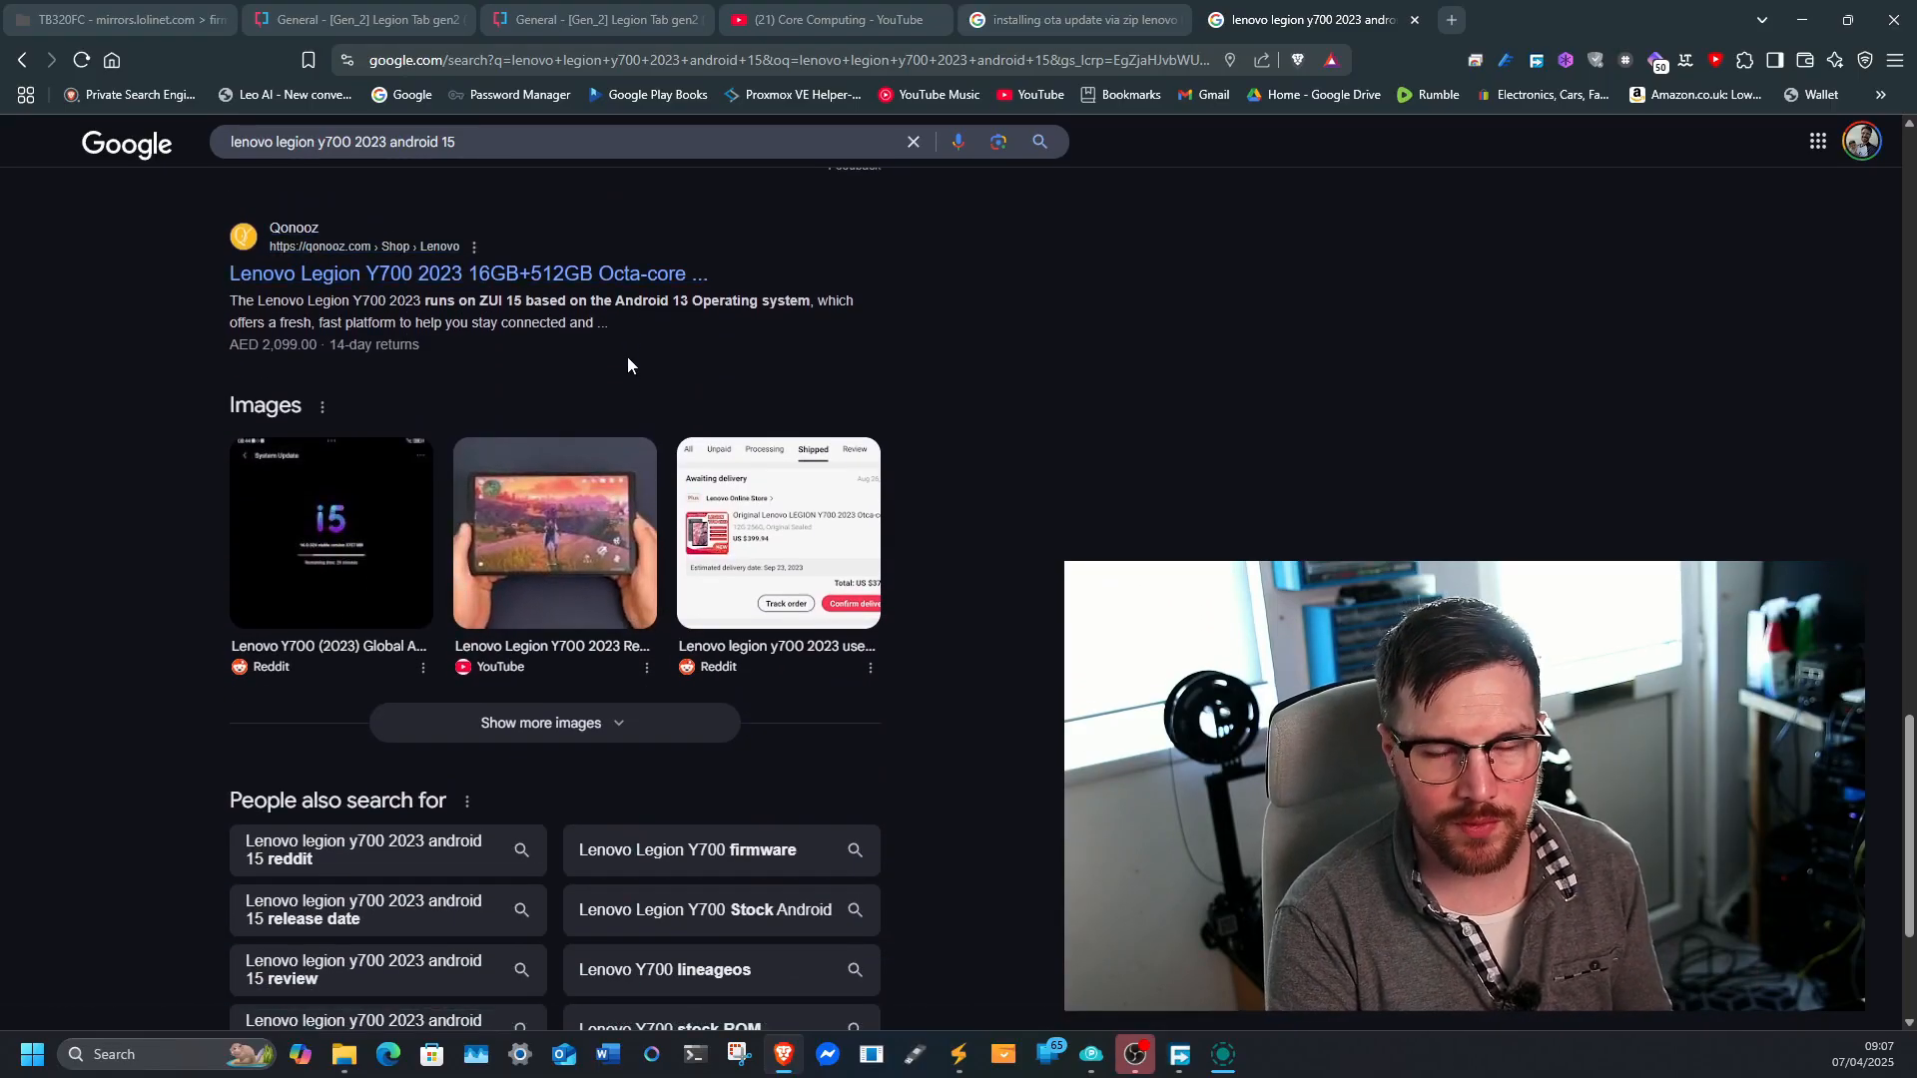